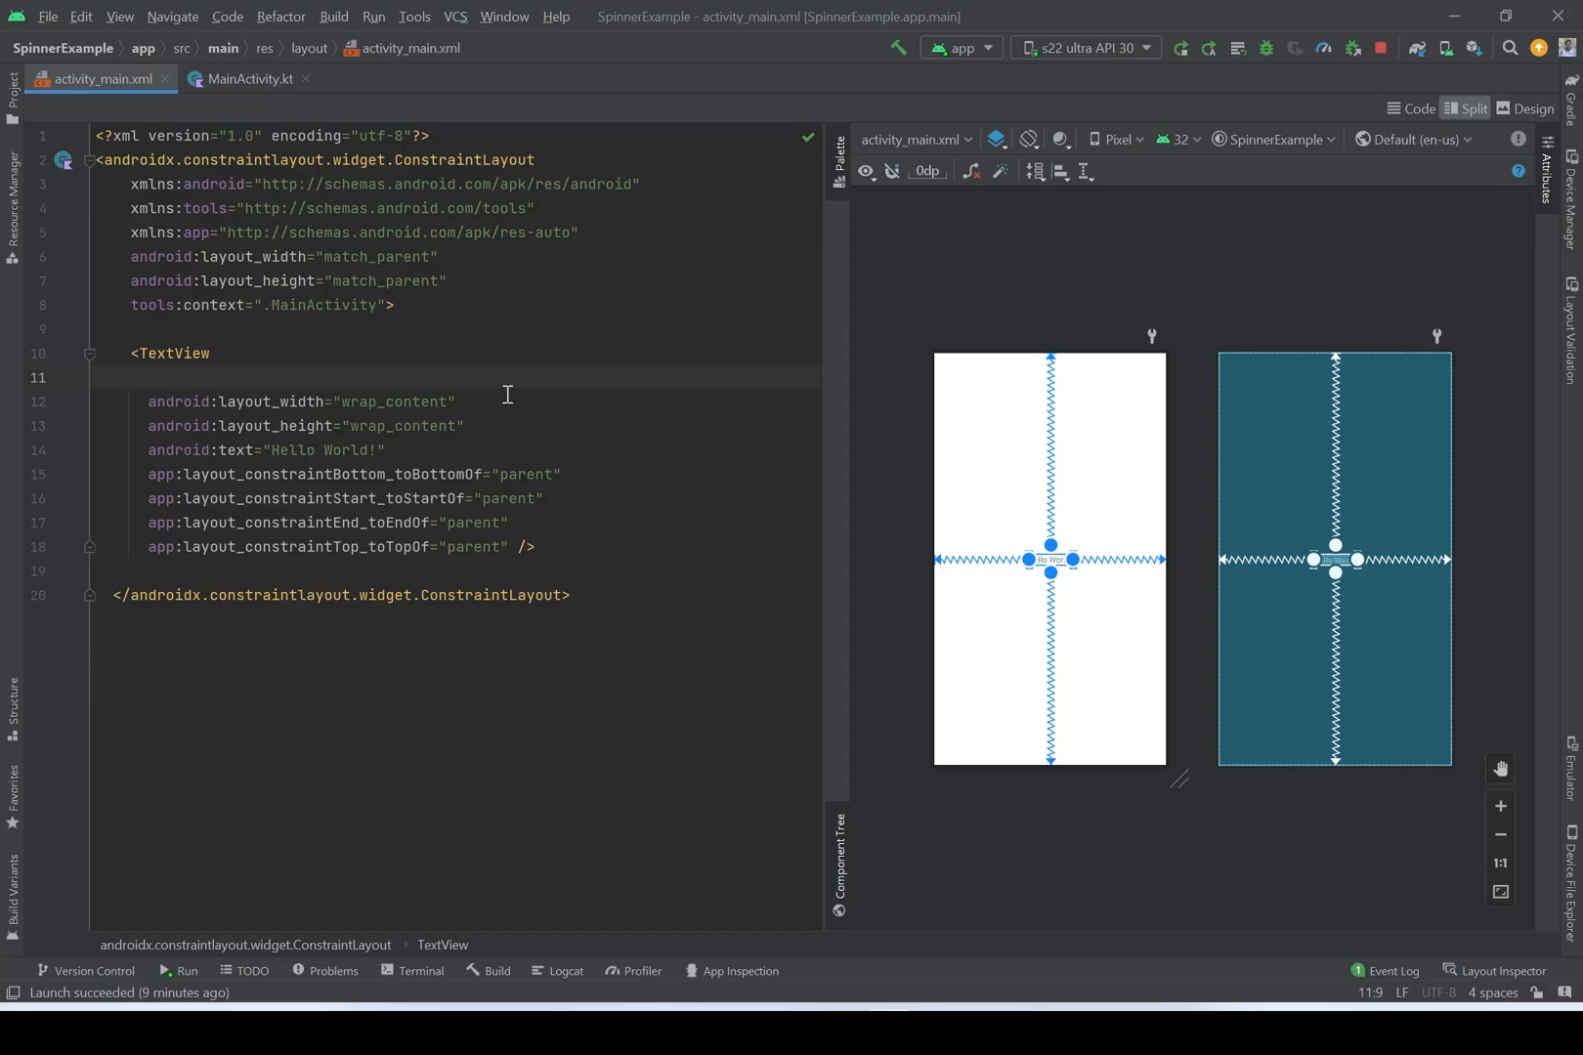
- Add android:id="@+id/txtRes" to the TextView and reformat the layout code with Ctrl+Alt+L
type("android:id=\"")
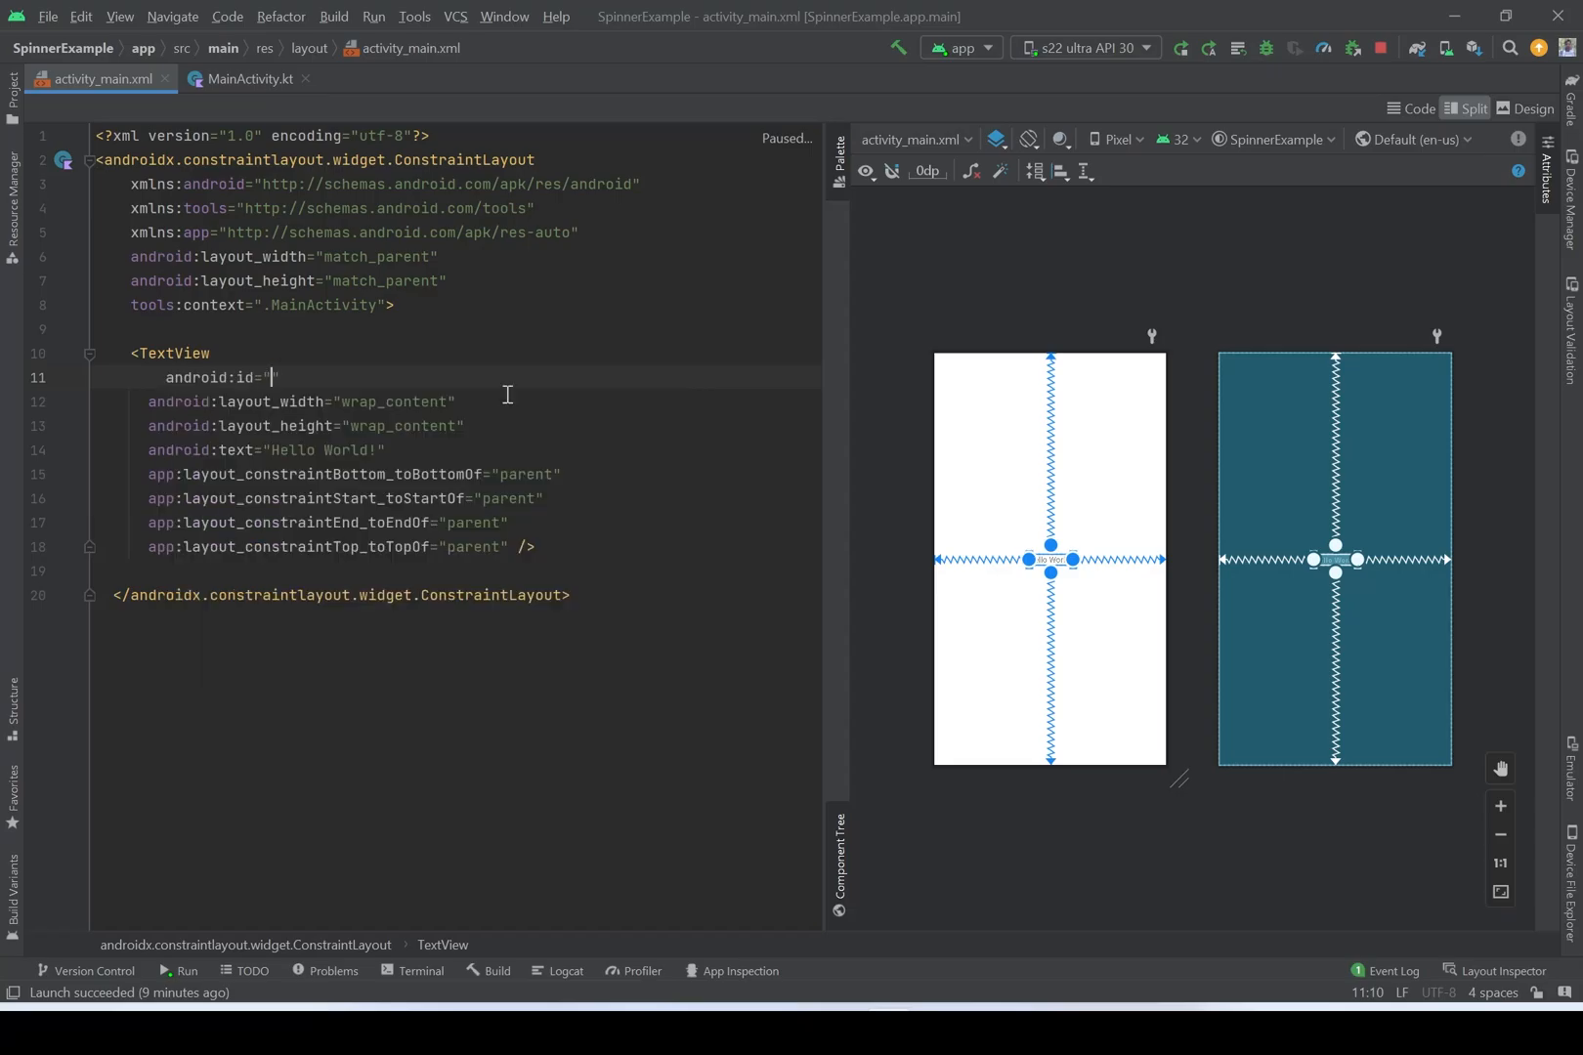
type("@+id/")
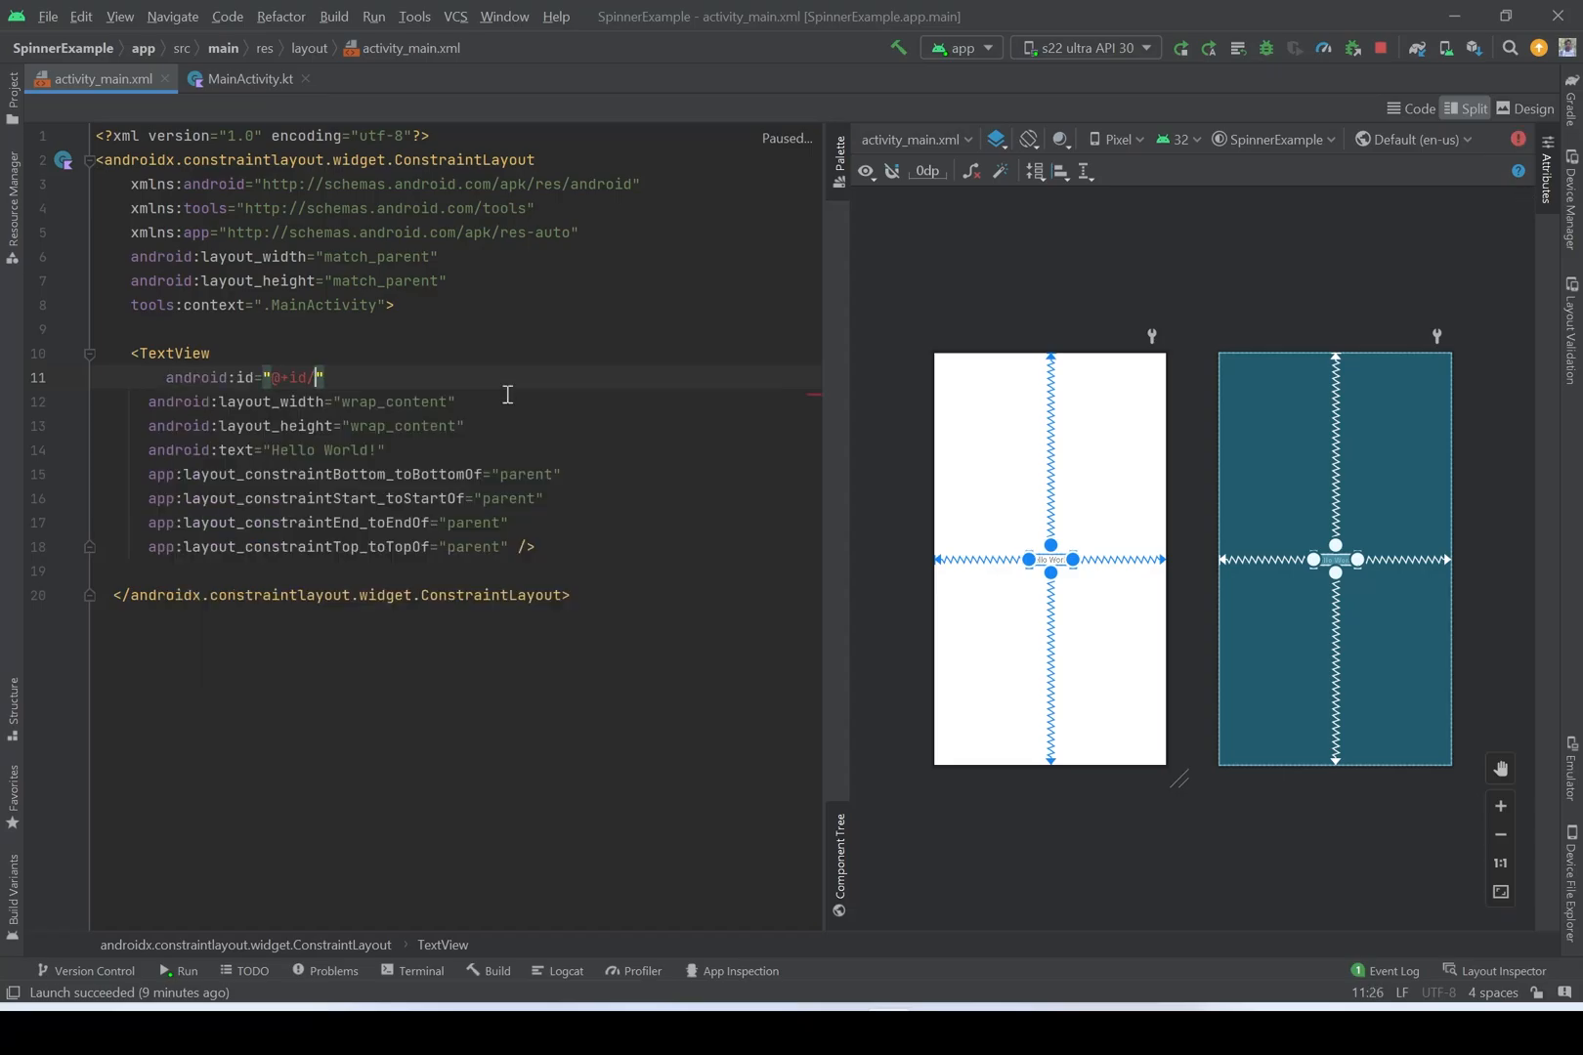
type("txtRes")
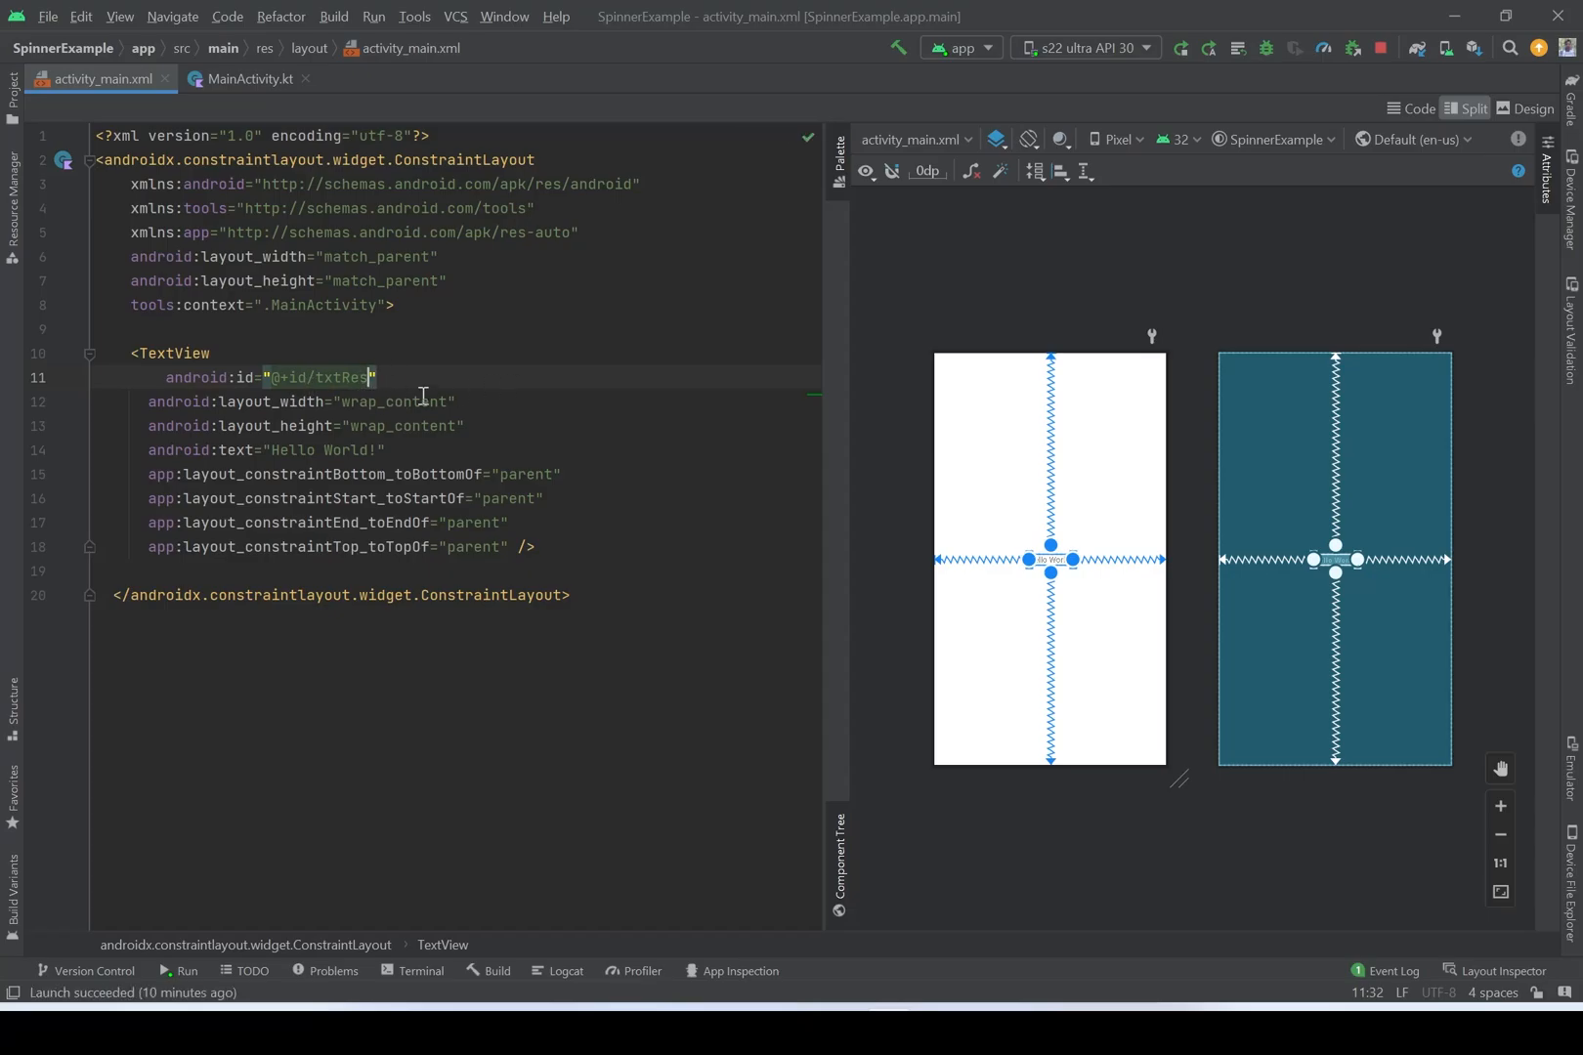
mouse_move(466, 382)
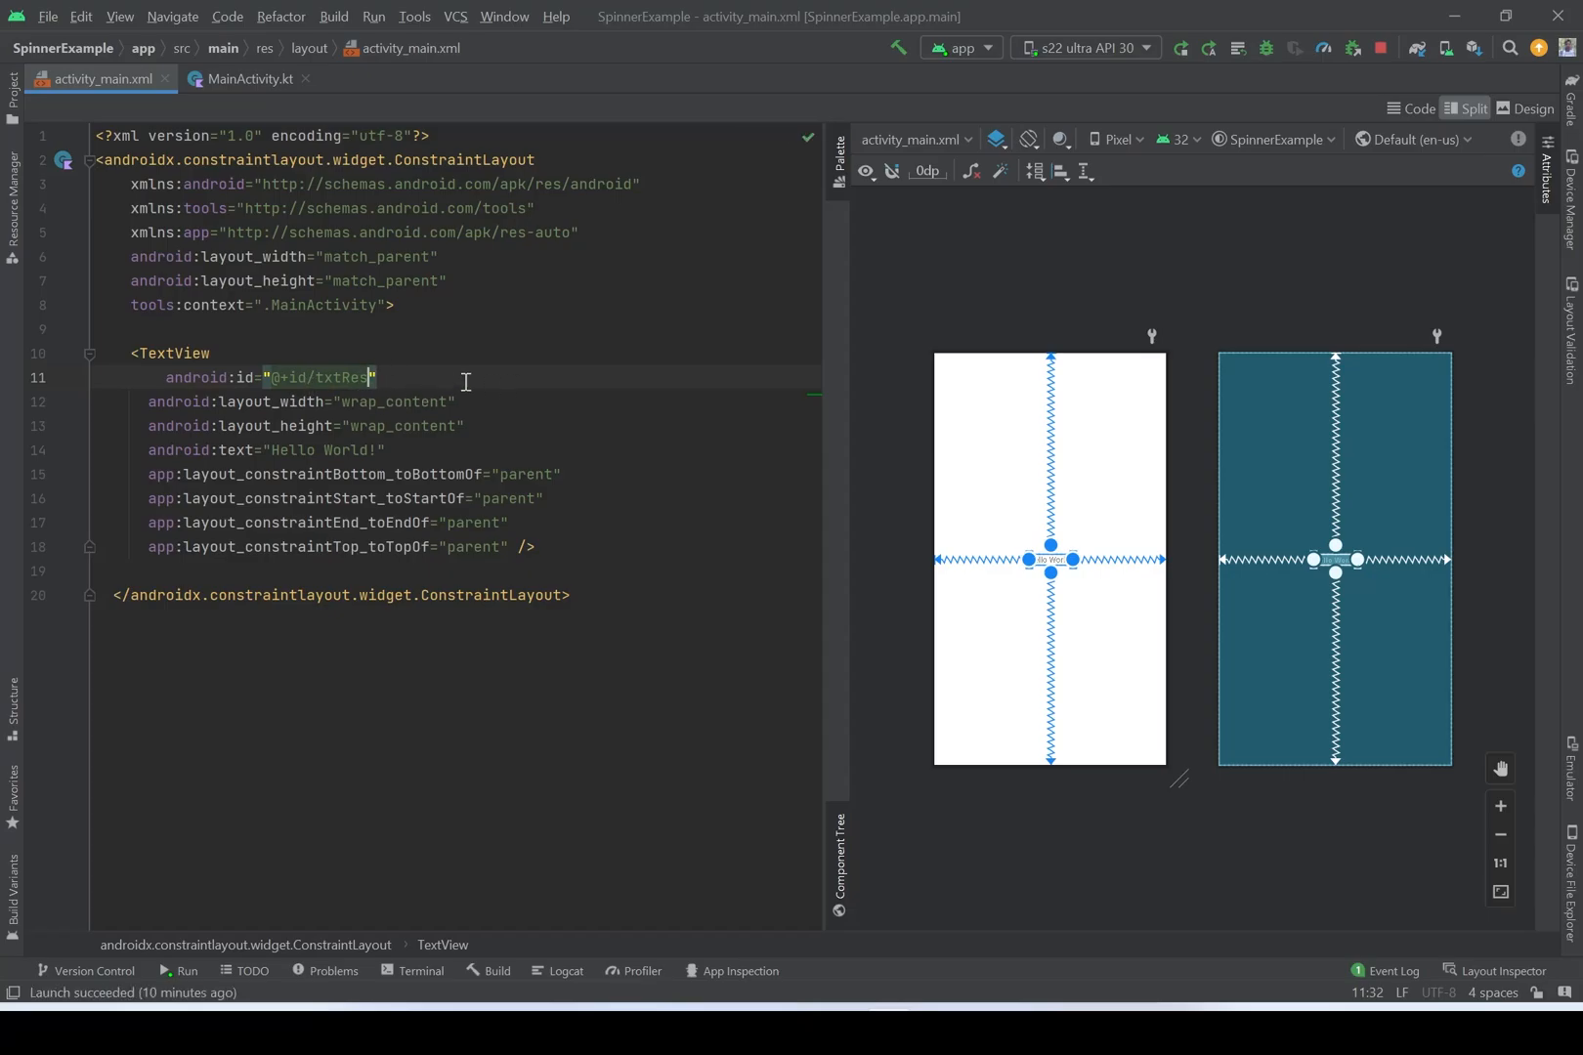
key("ctrl+alt+l")
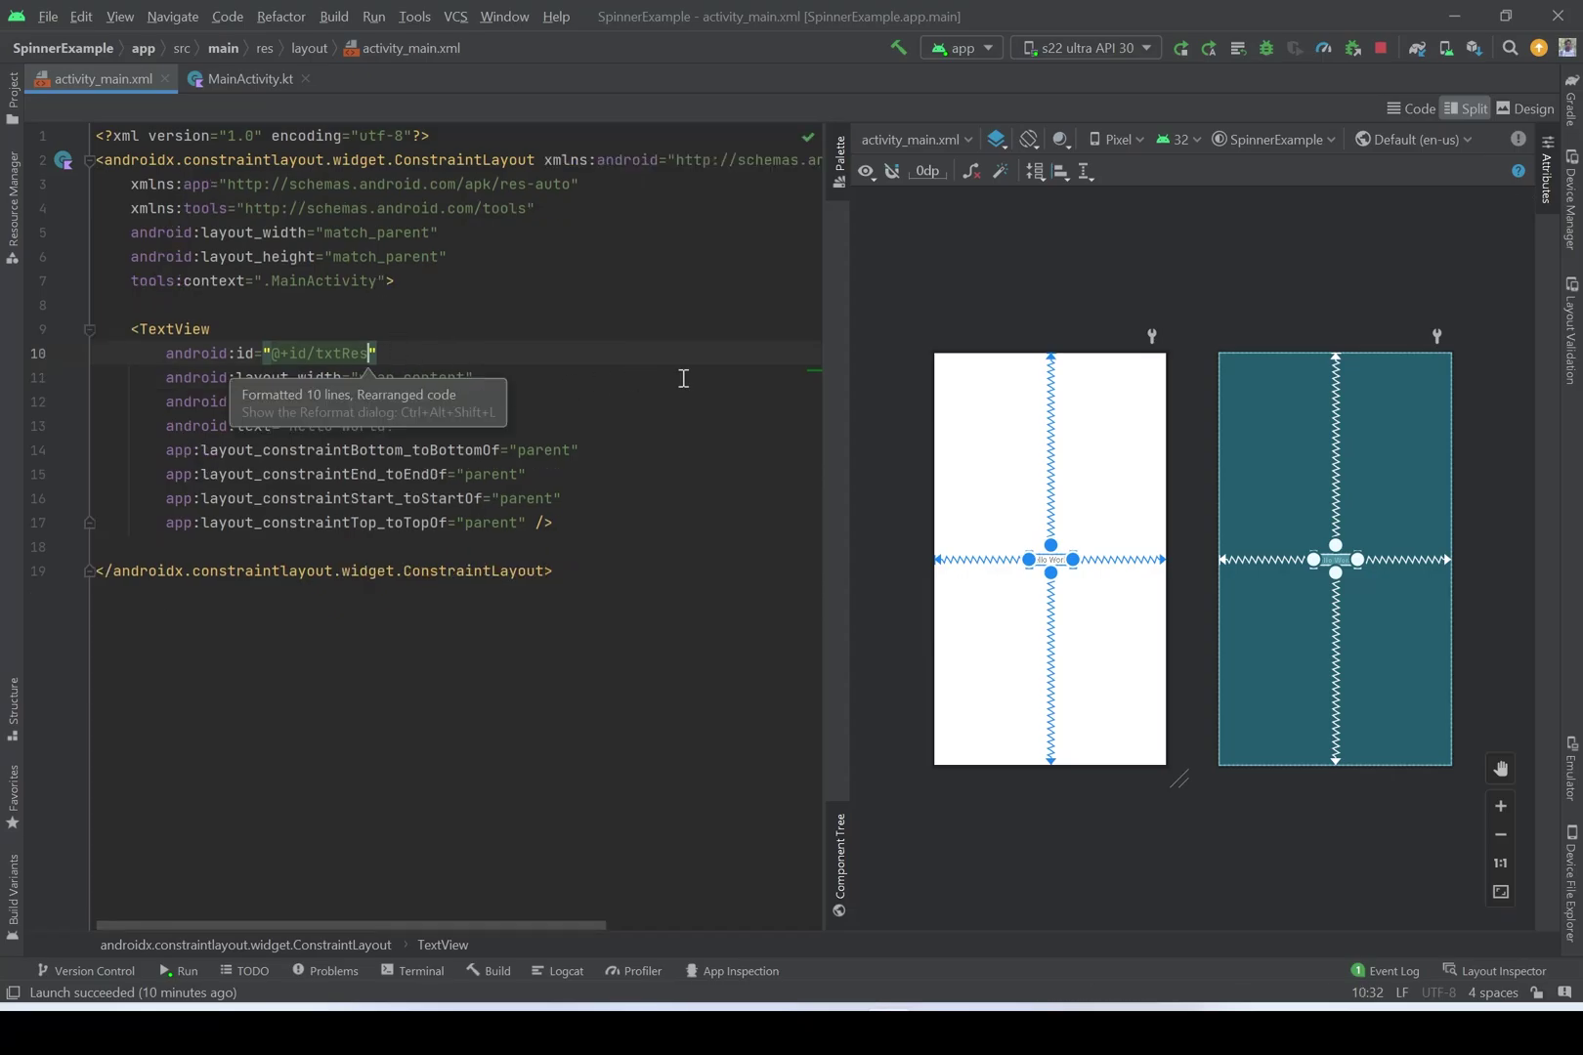
mouse_move(1526, 109)
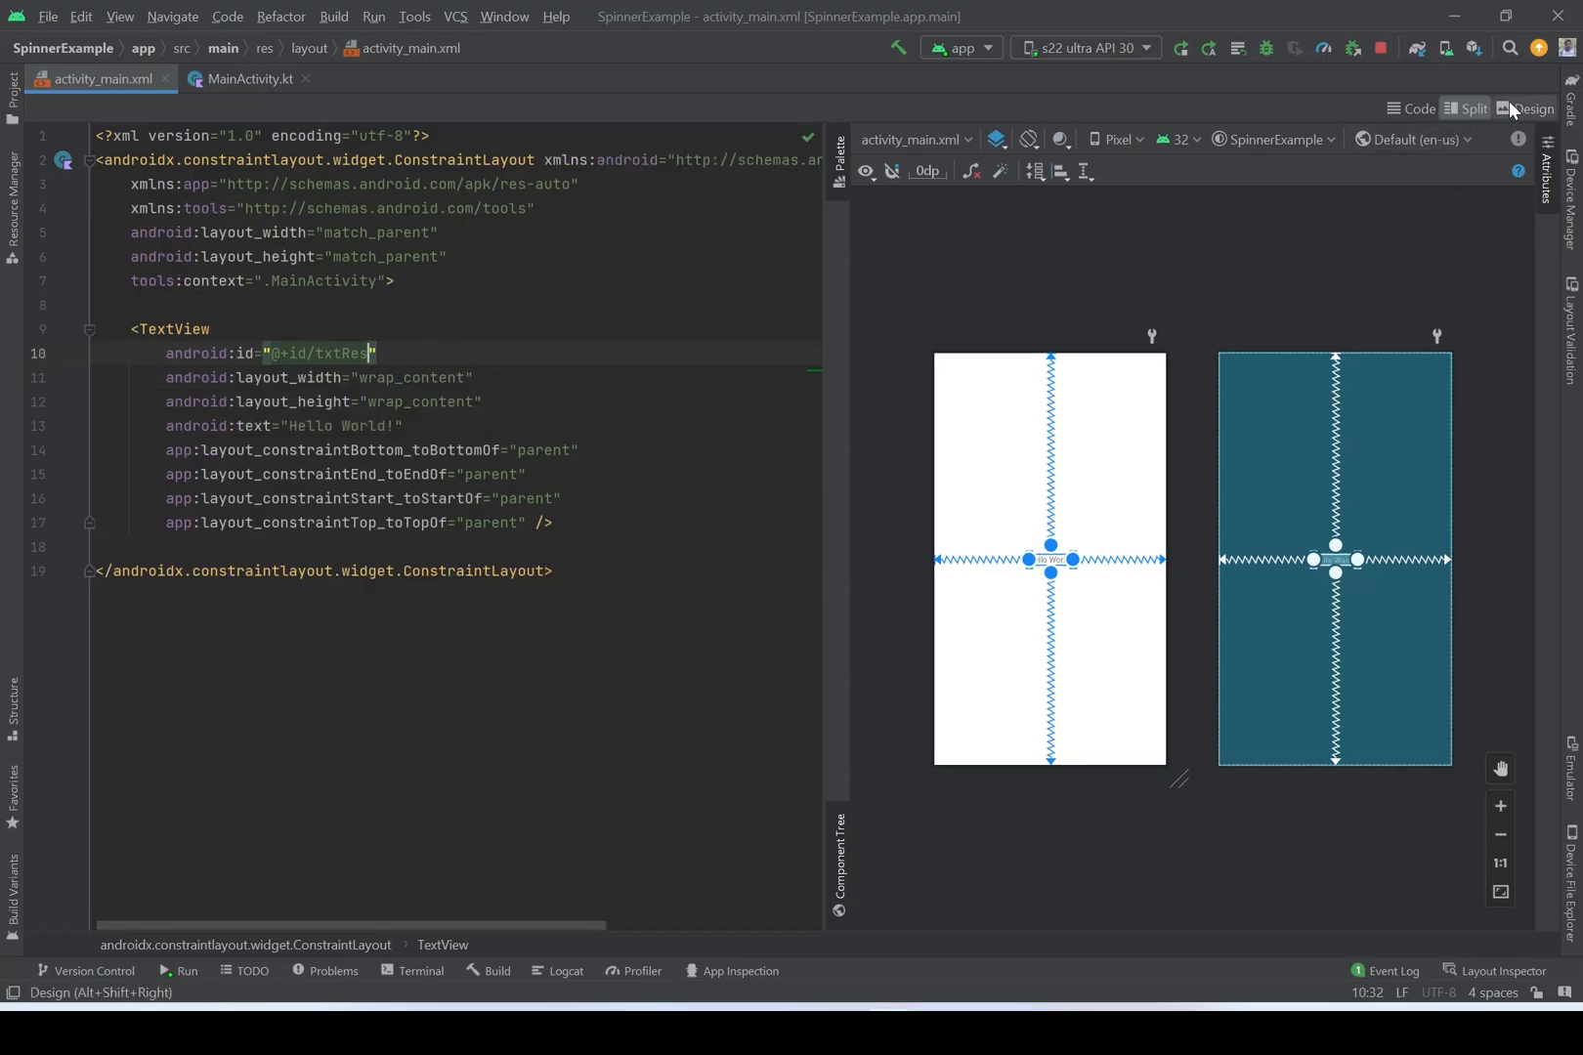
- In Design view, add a Spinner from the Palette and infer its constraints
left_click(1529, 108)
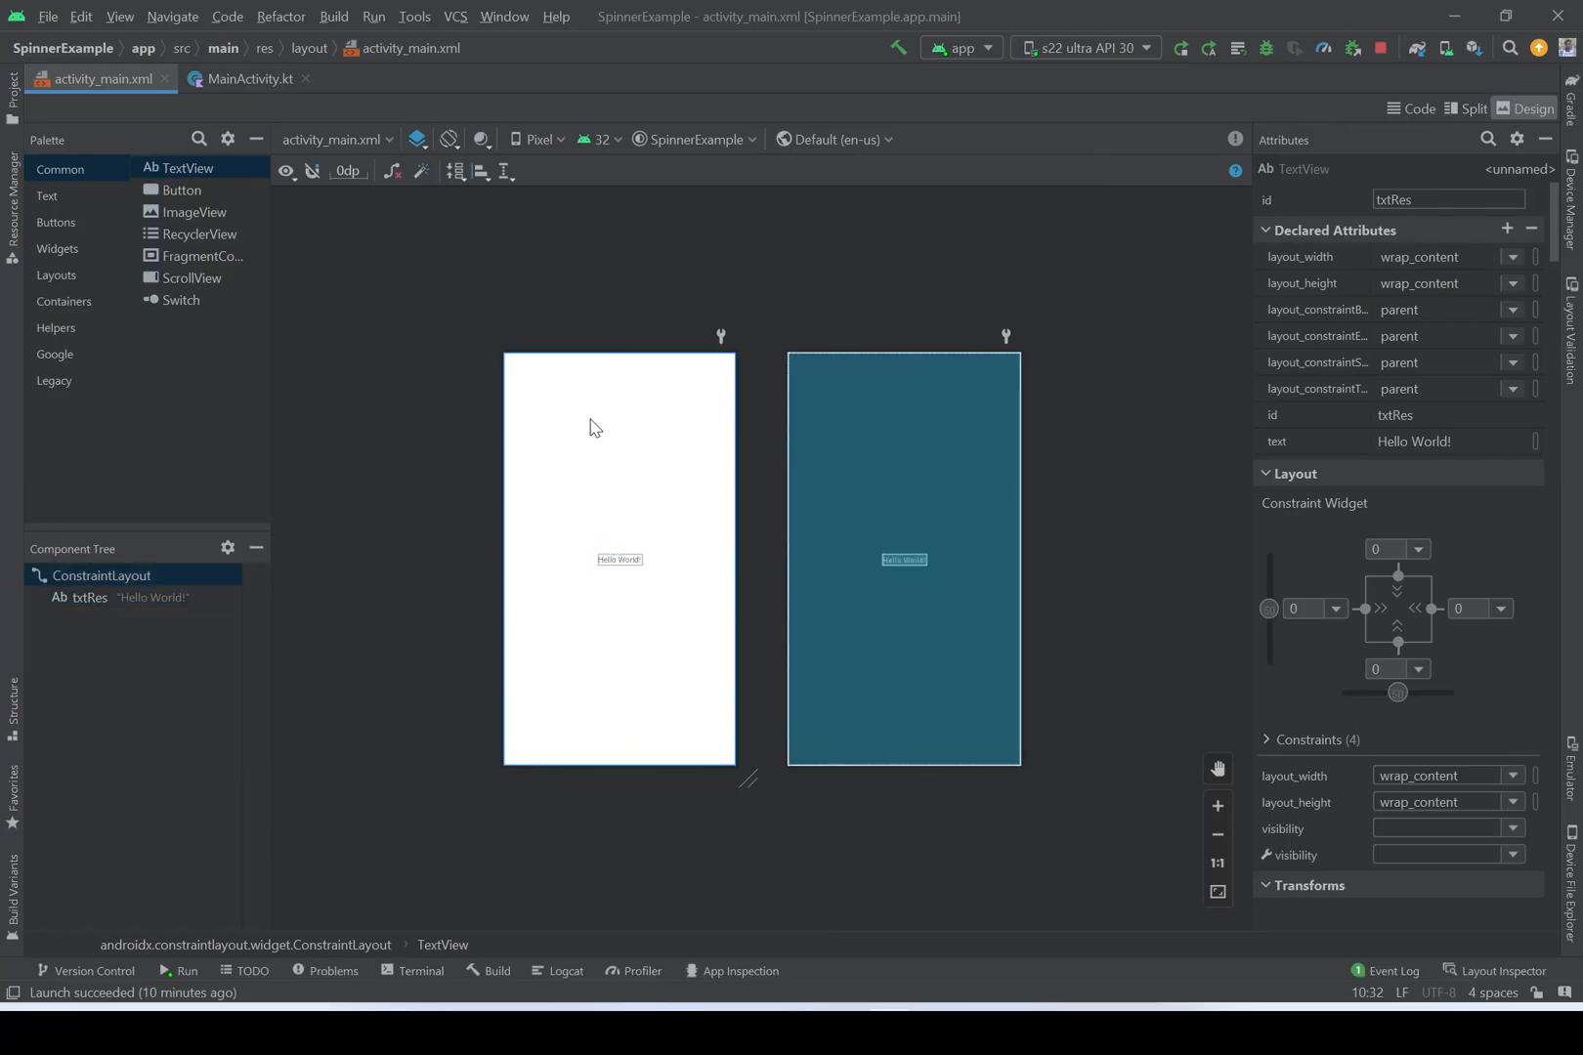
left_click(98, 575)
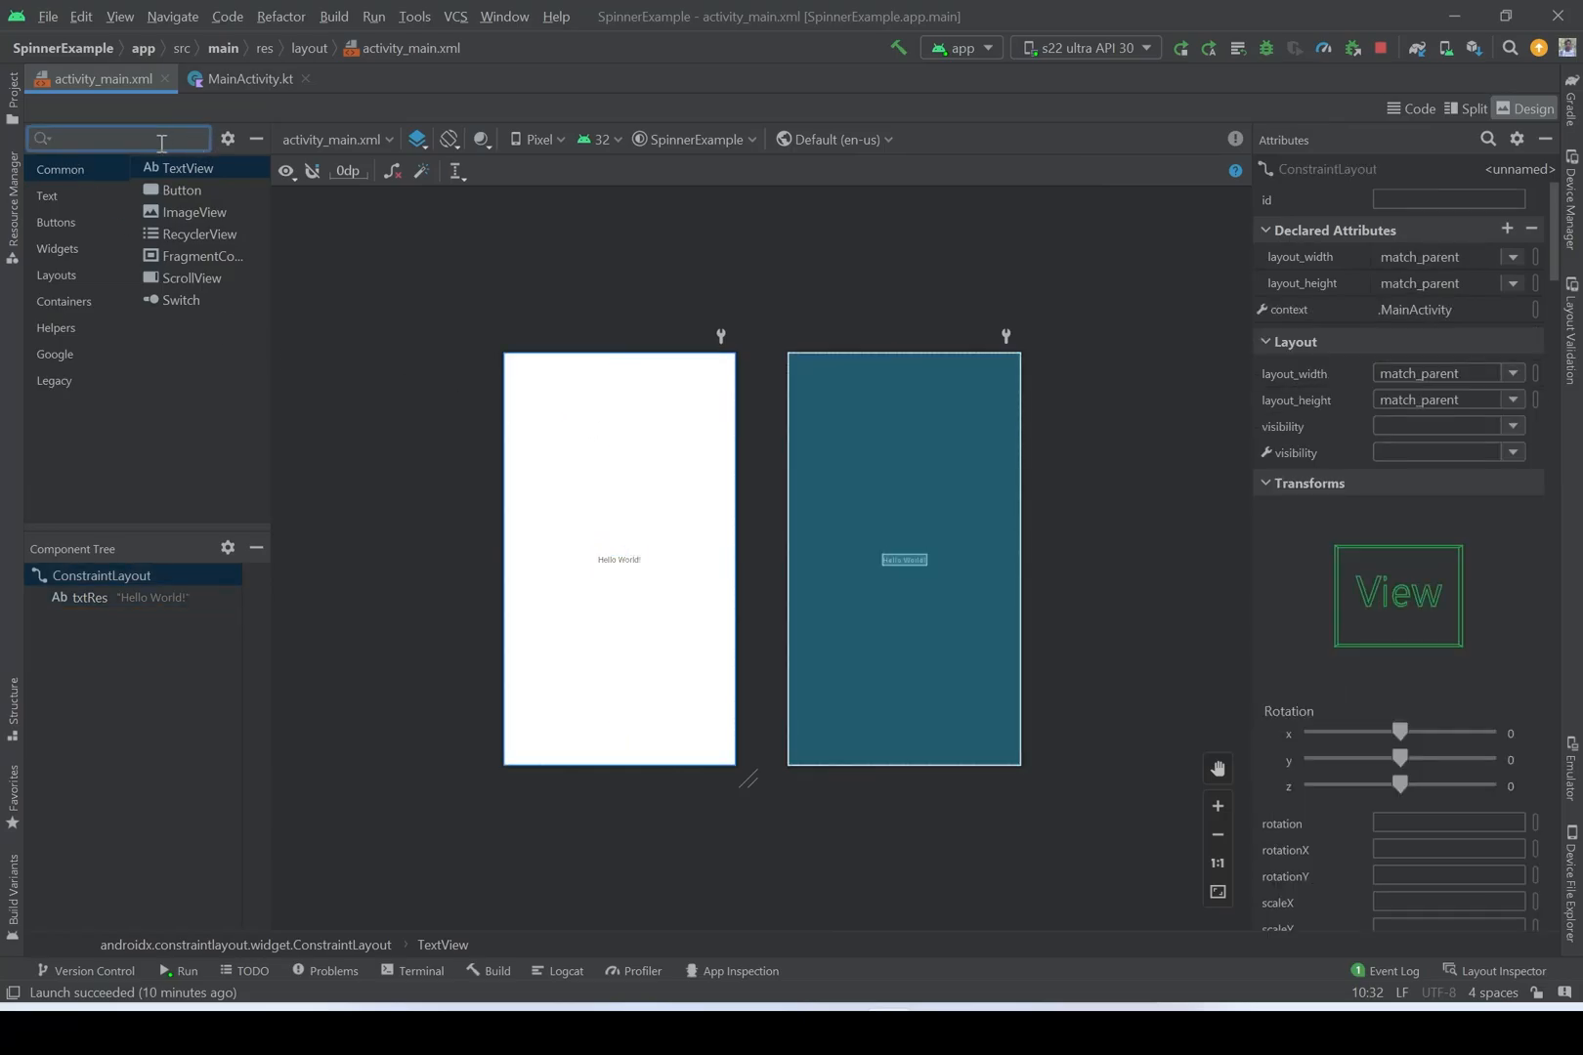
type("s")
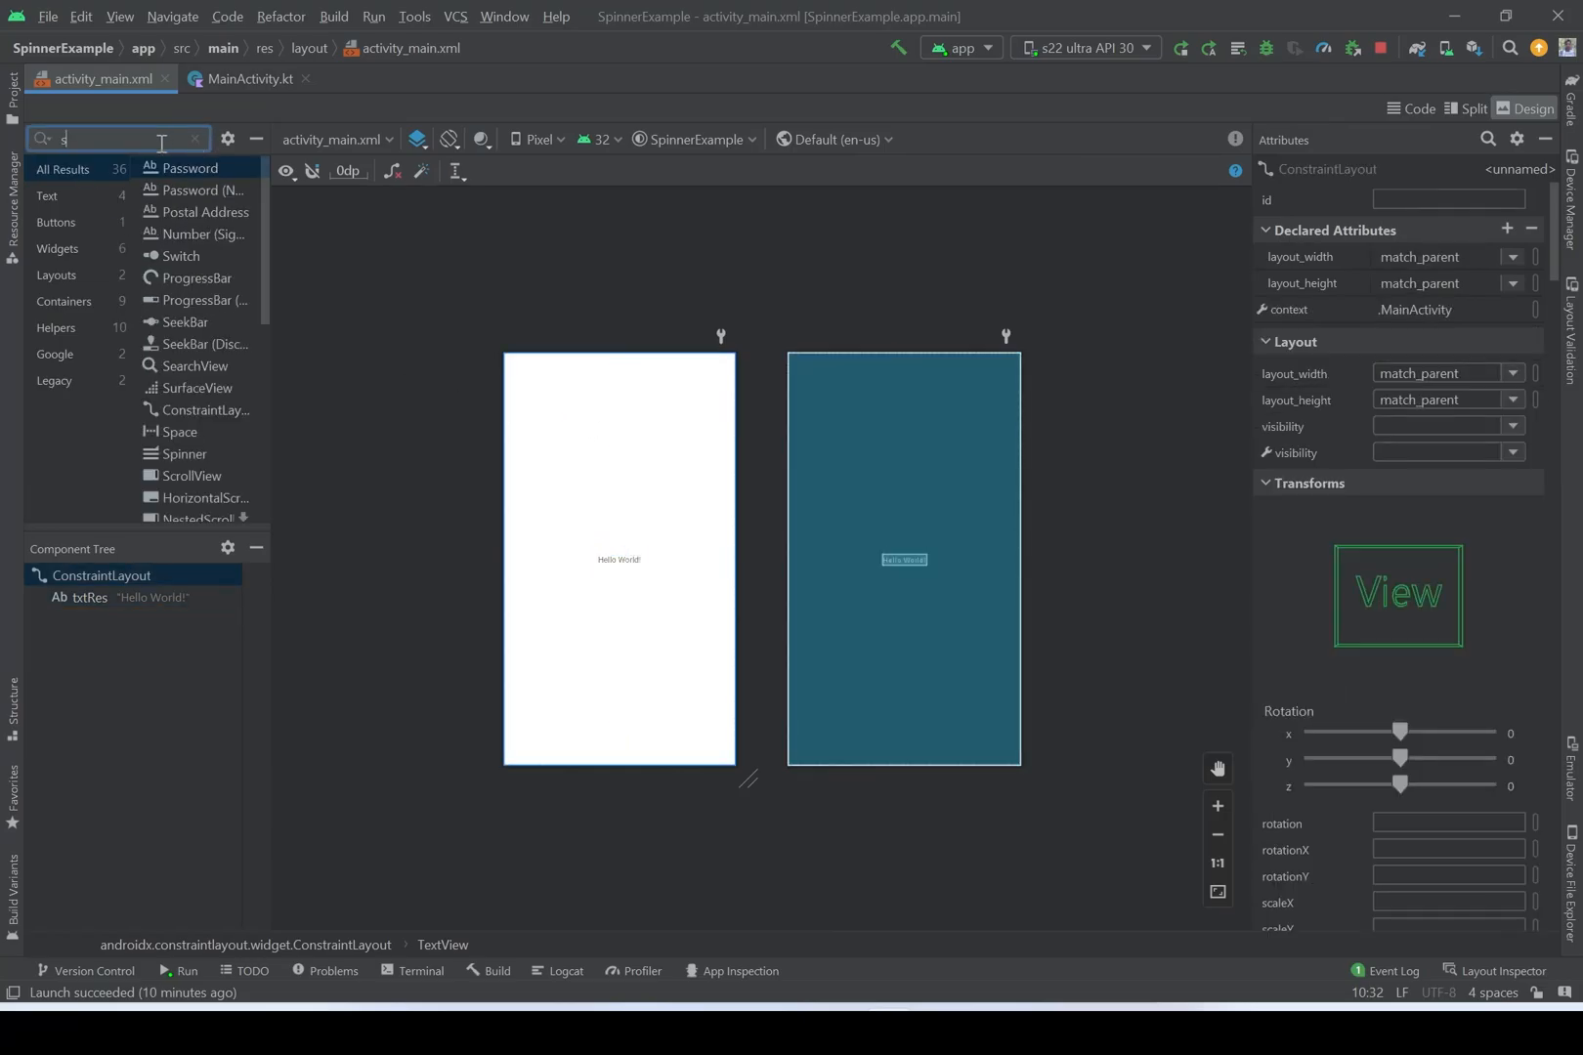
type("pi")
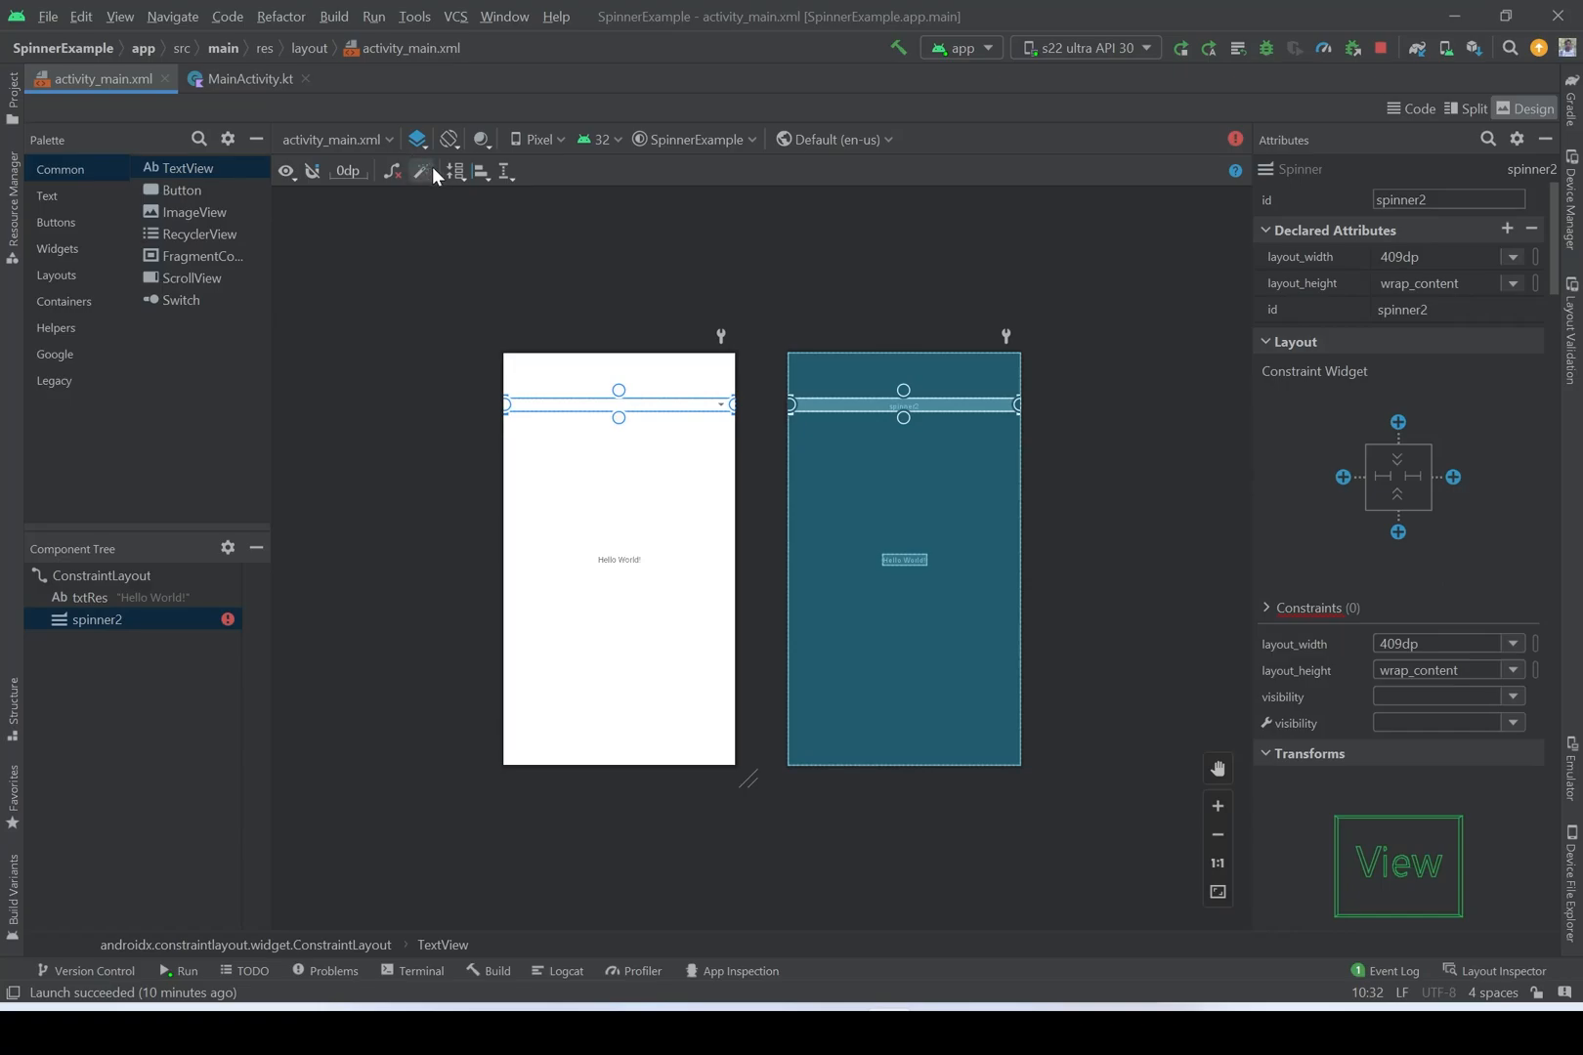
left_click(421, 171)
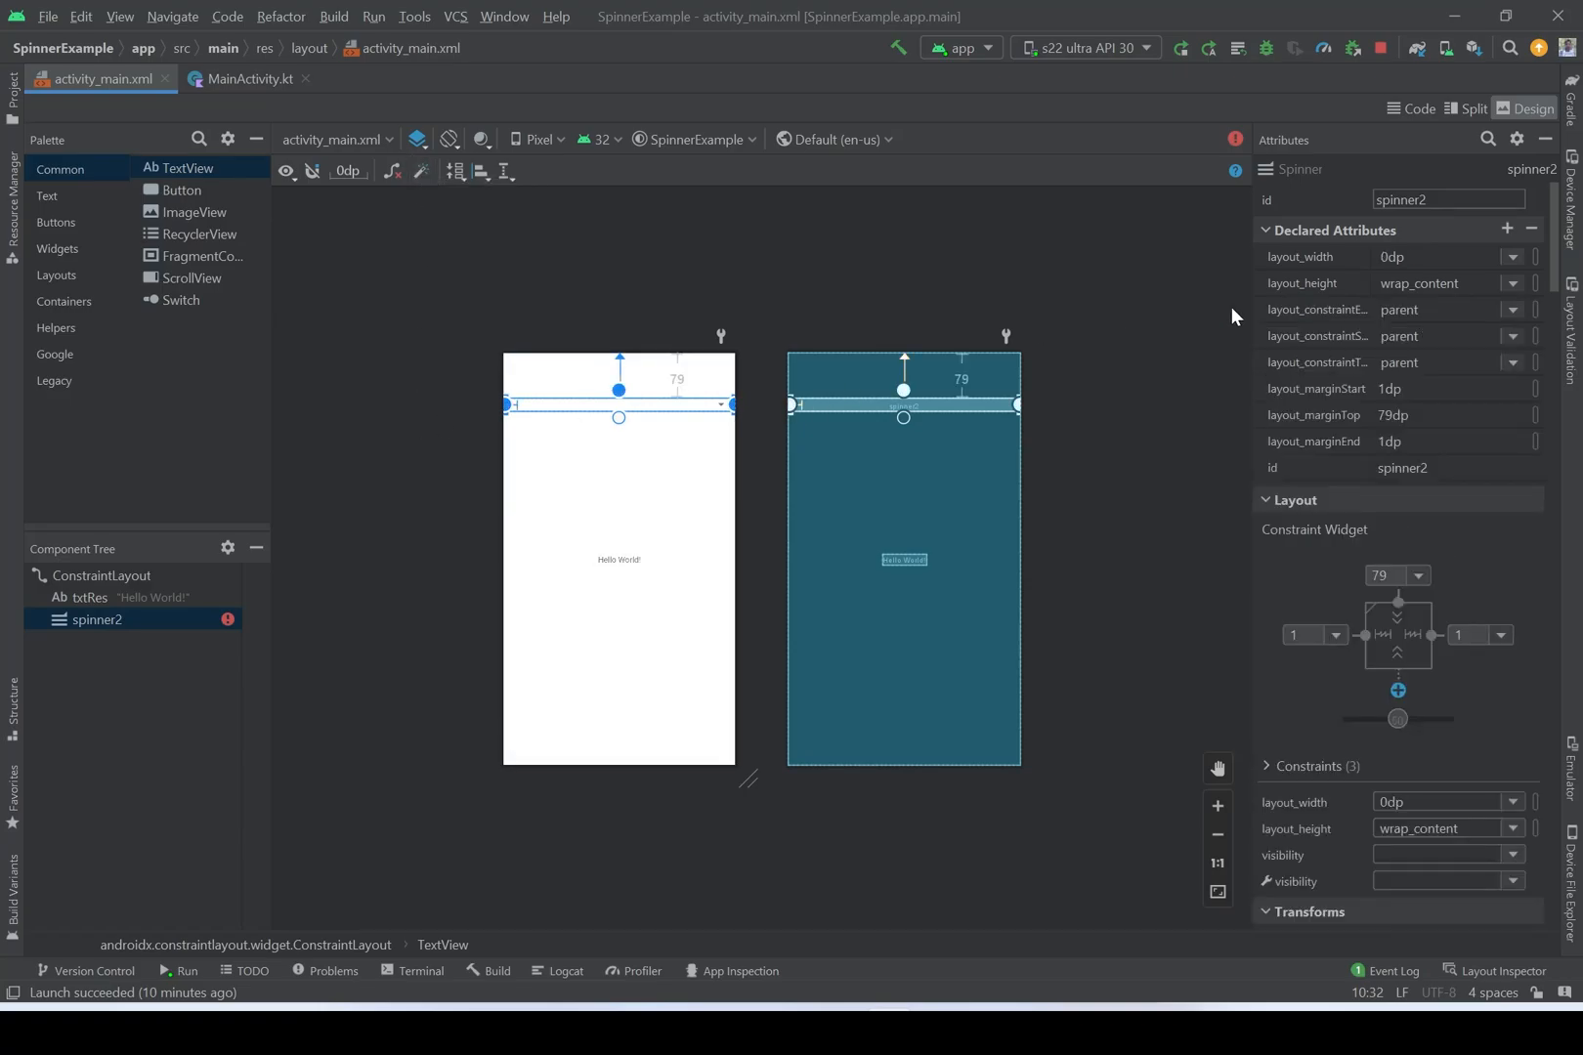
- Rename the spinner's id to spinner and confirm the refactor
left_click(1448, 199)
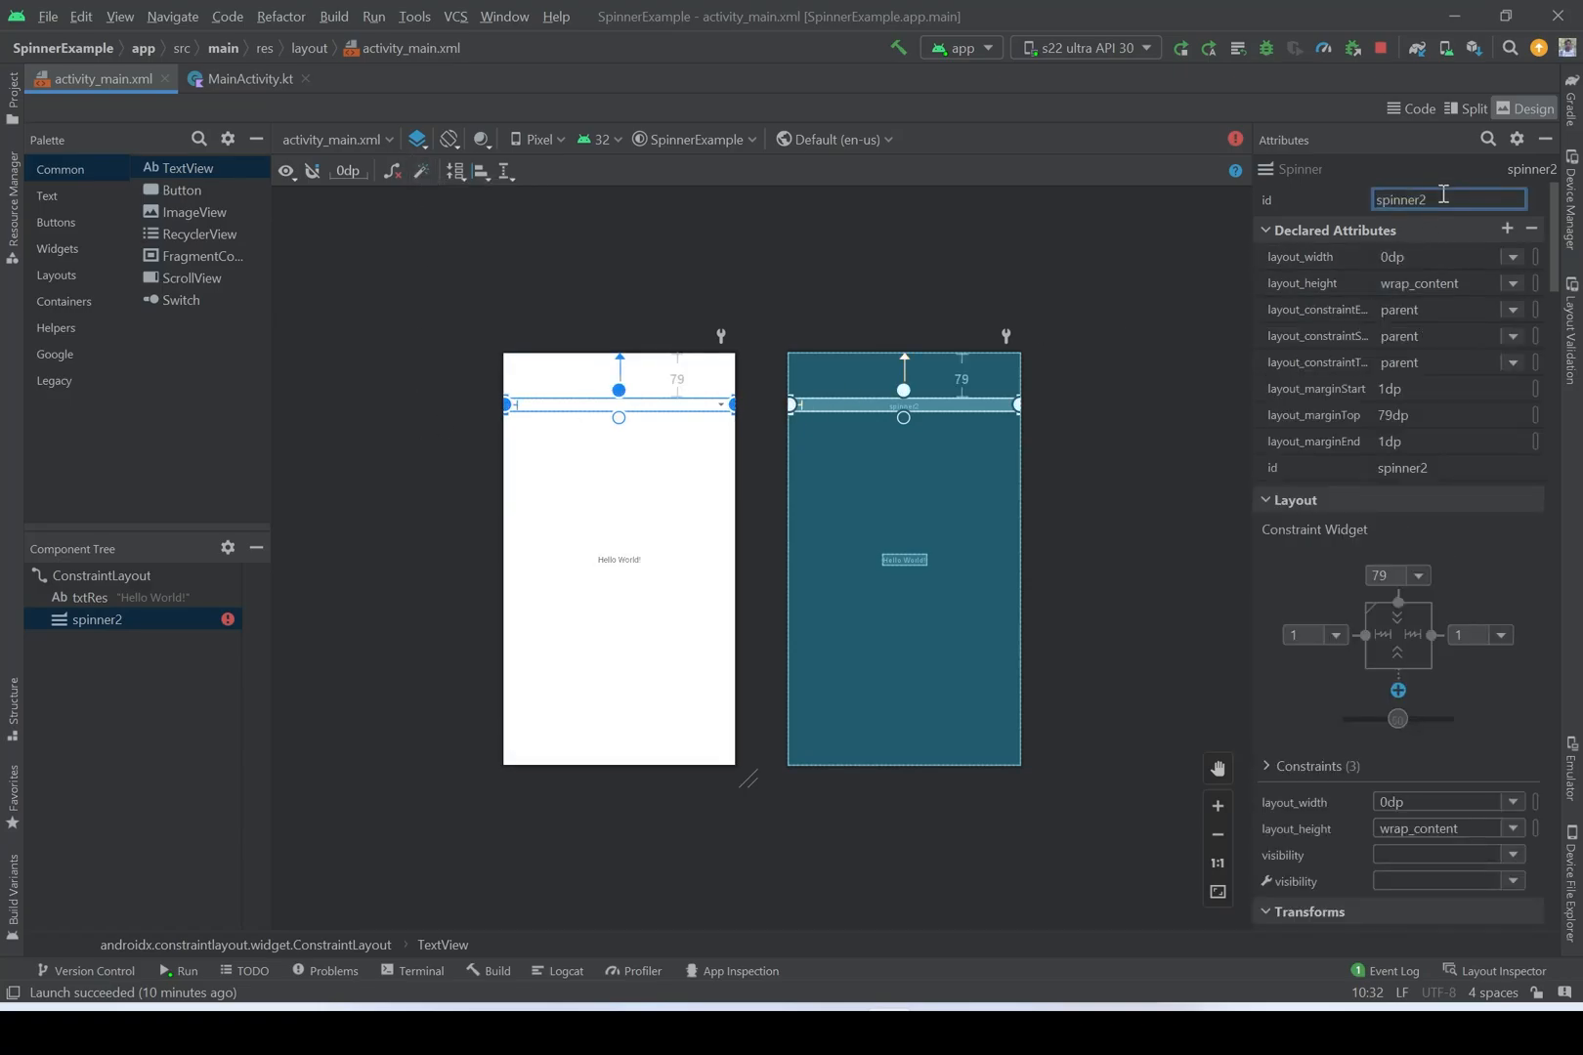
key("Backspace")
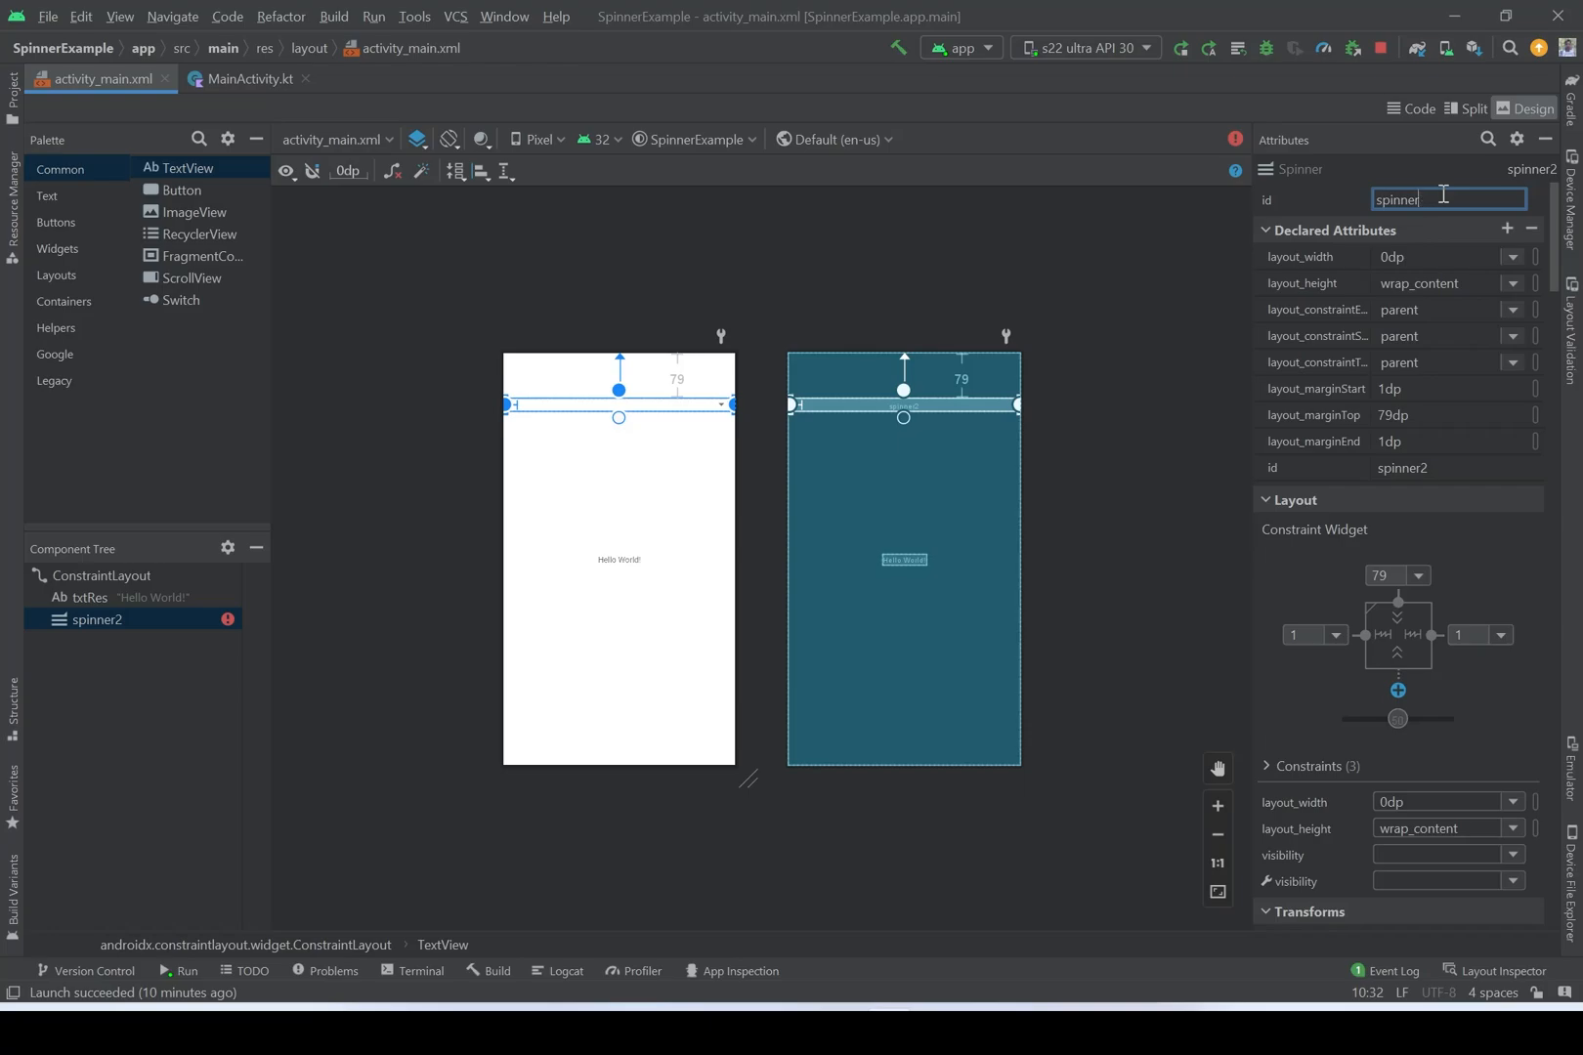
mouse_move(1209, 382)
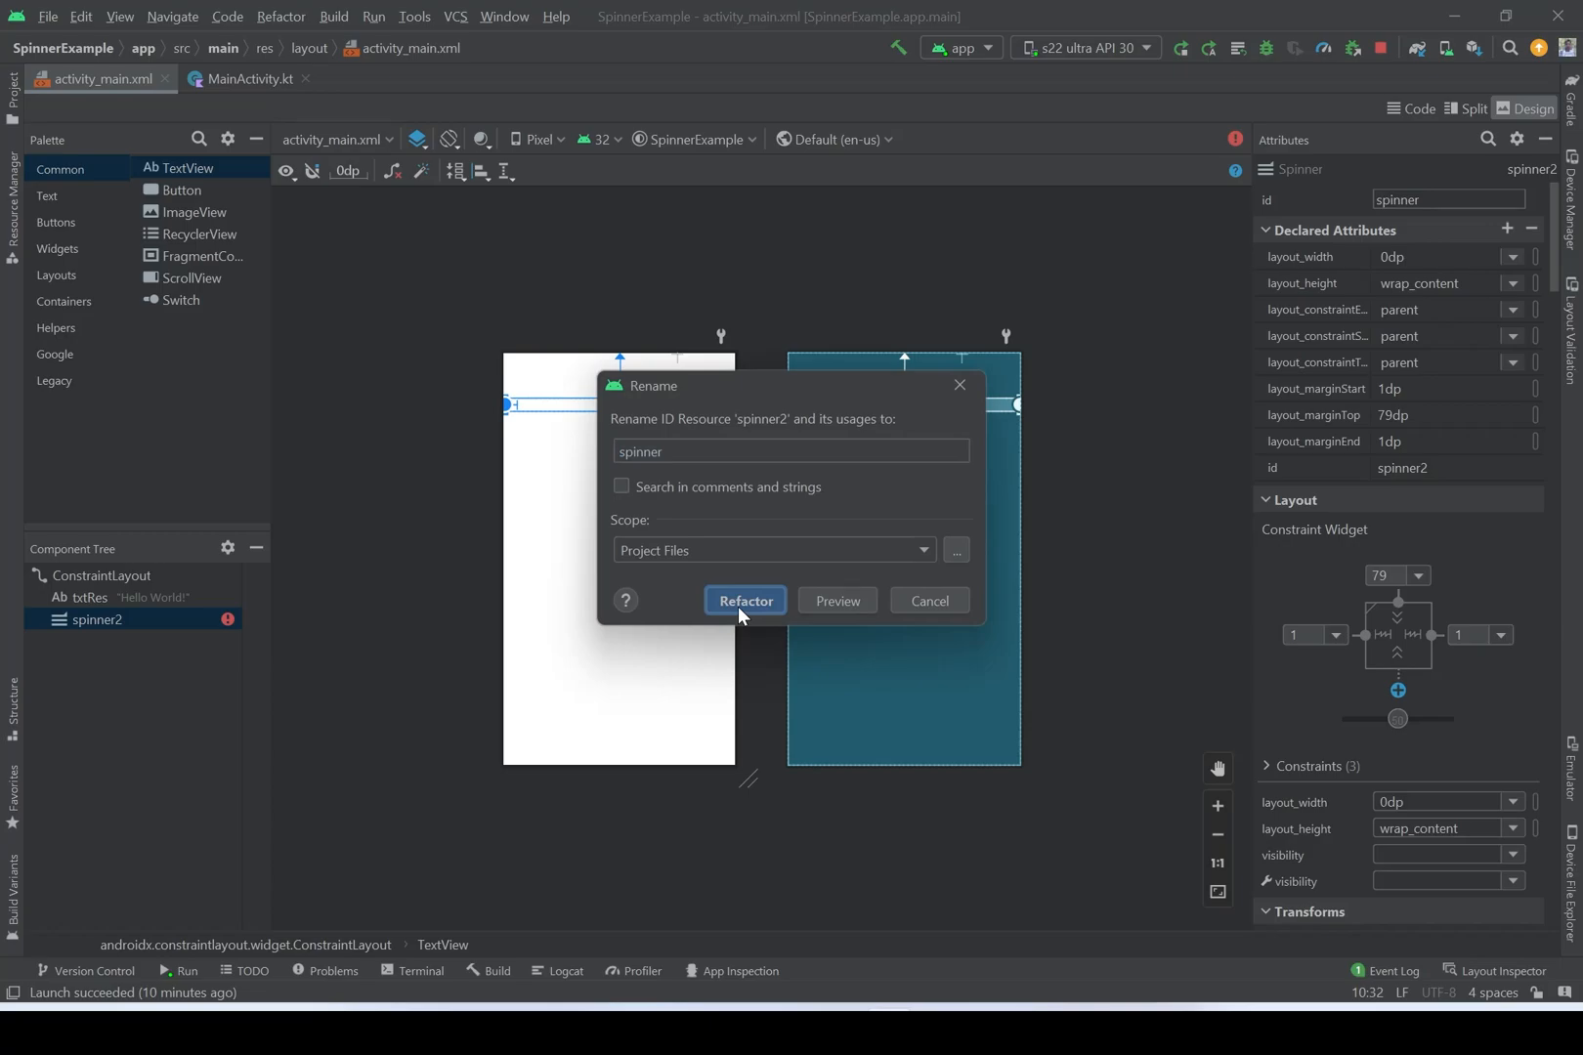
left_click(745, 600)
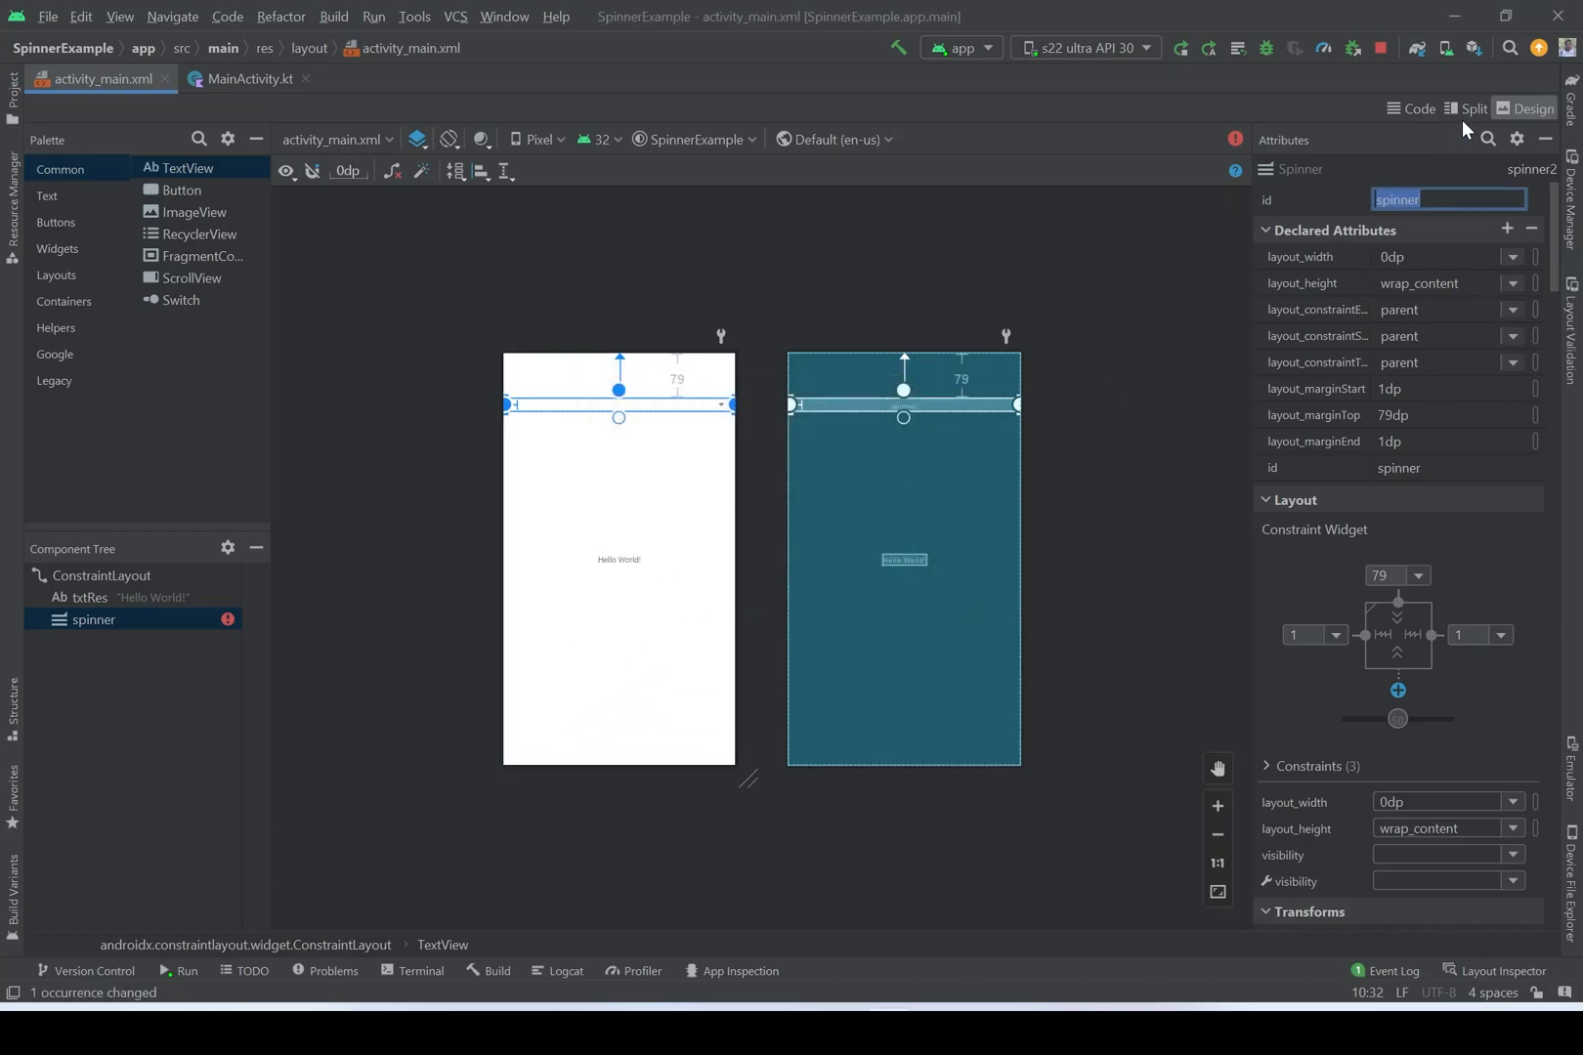
- In Split view, set the TextView's android:text to "please select an item"
left_click(1470, 109)
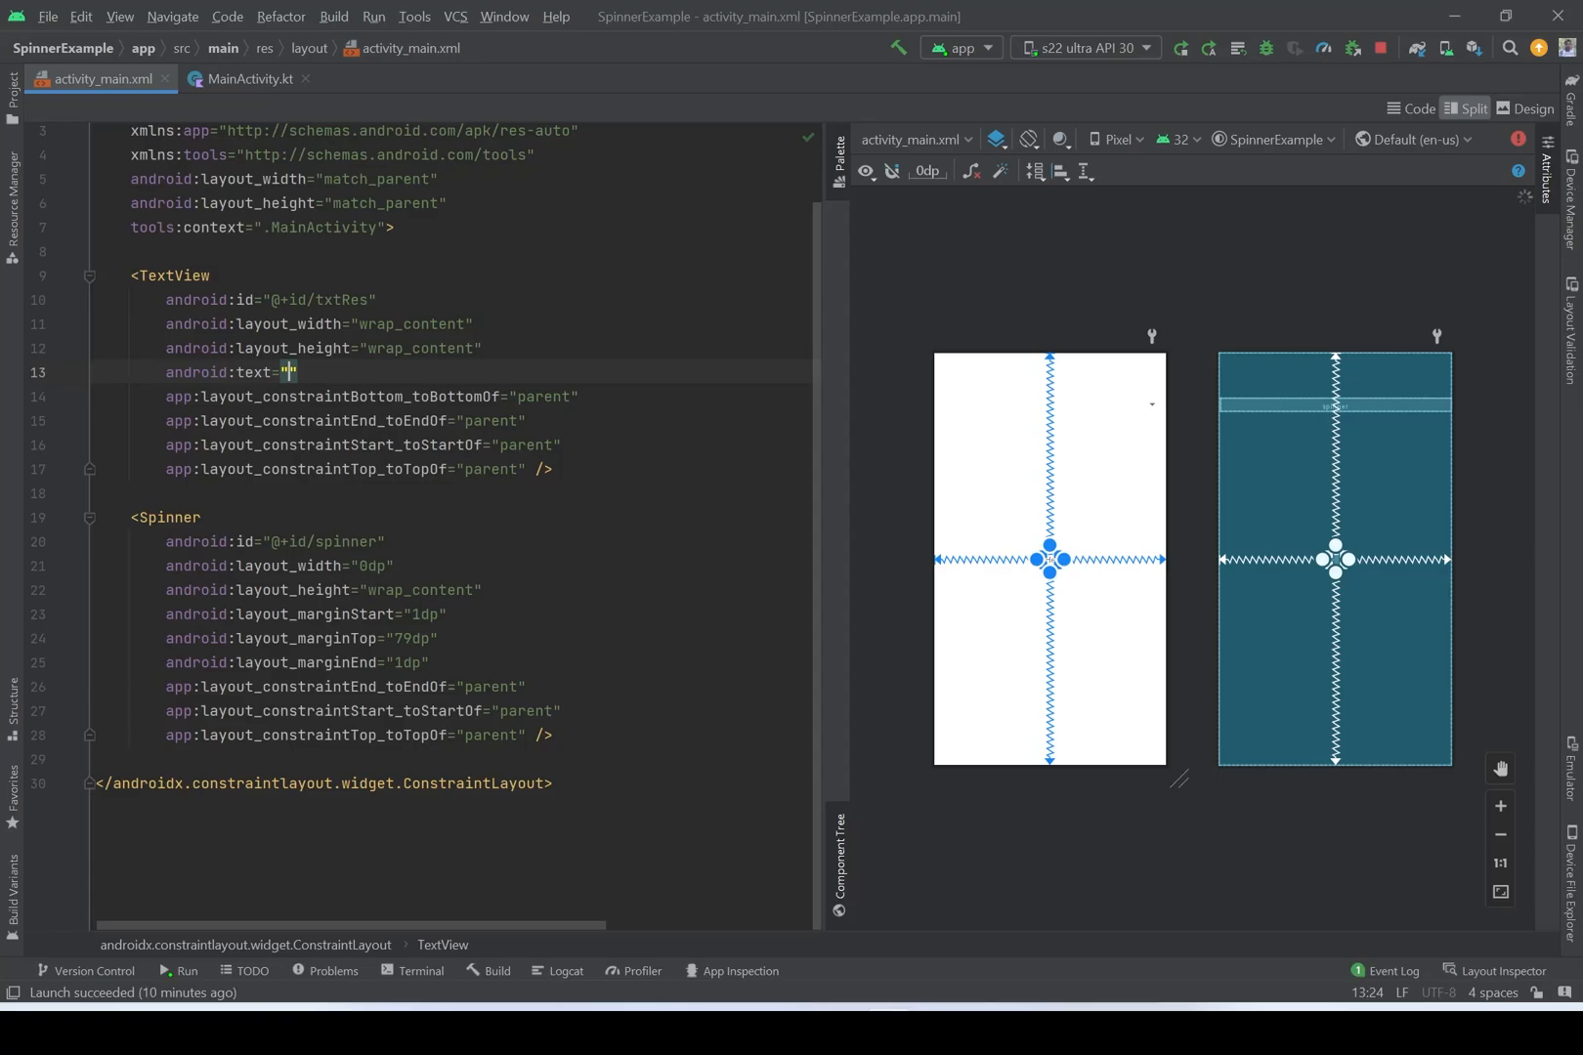
type("please select an item")
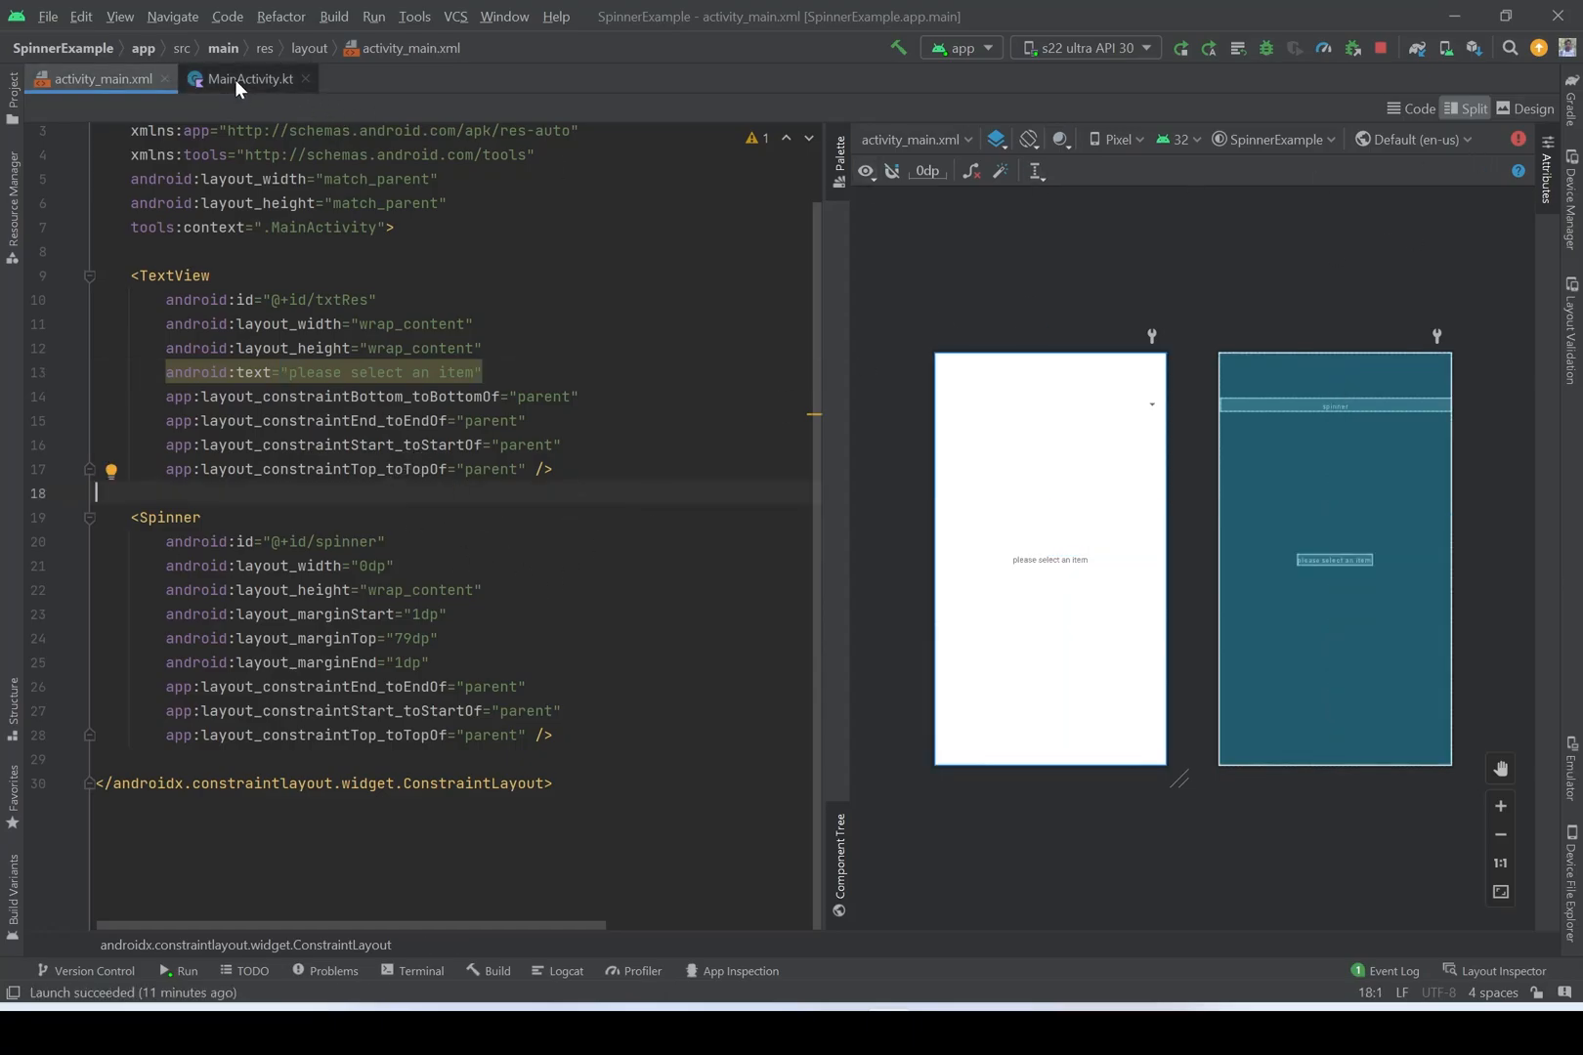
- In MainActivity.kt onCreate, add findViewById references for spinner and txtRes
left_click(246, 79)
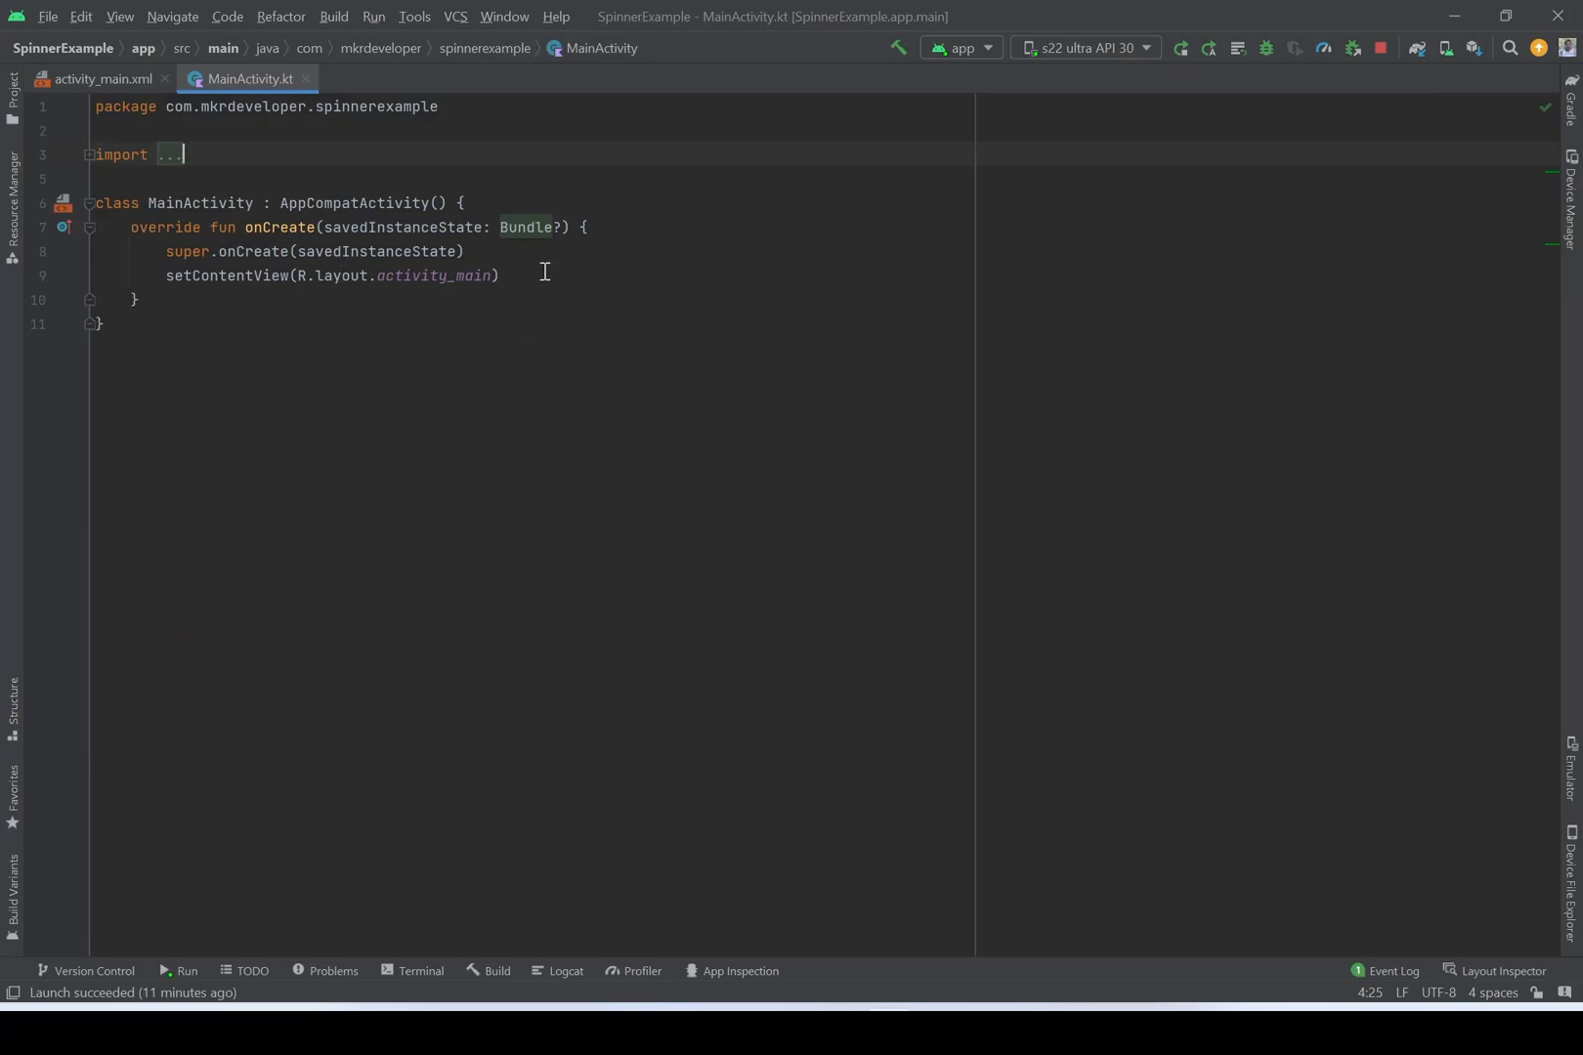
key("Return")
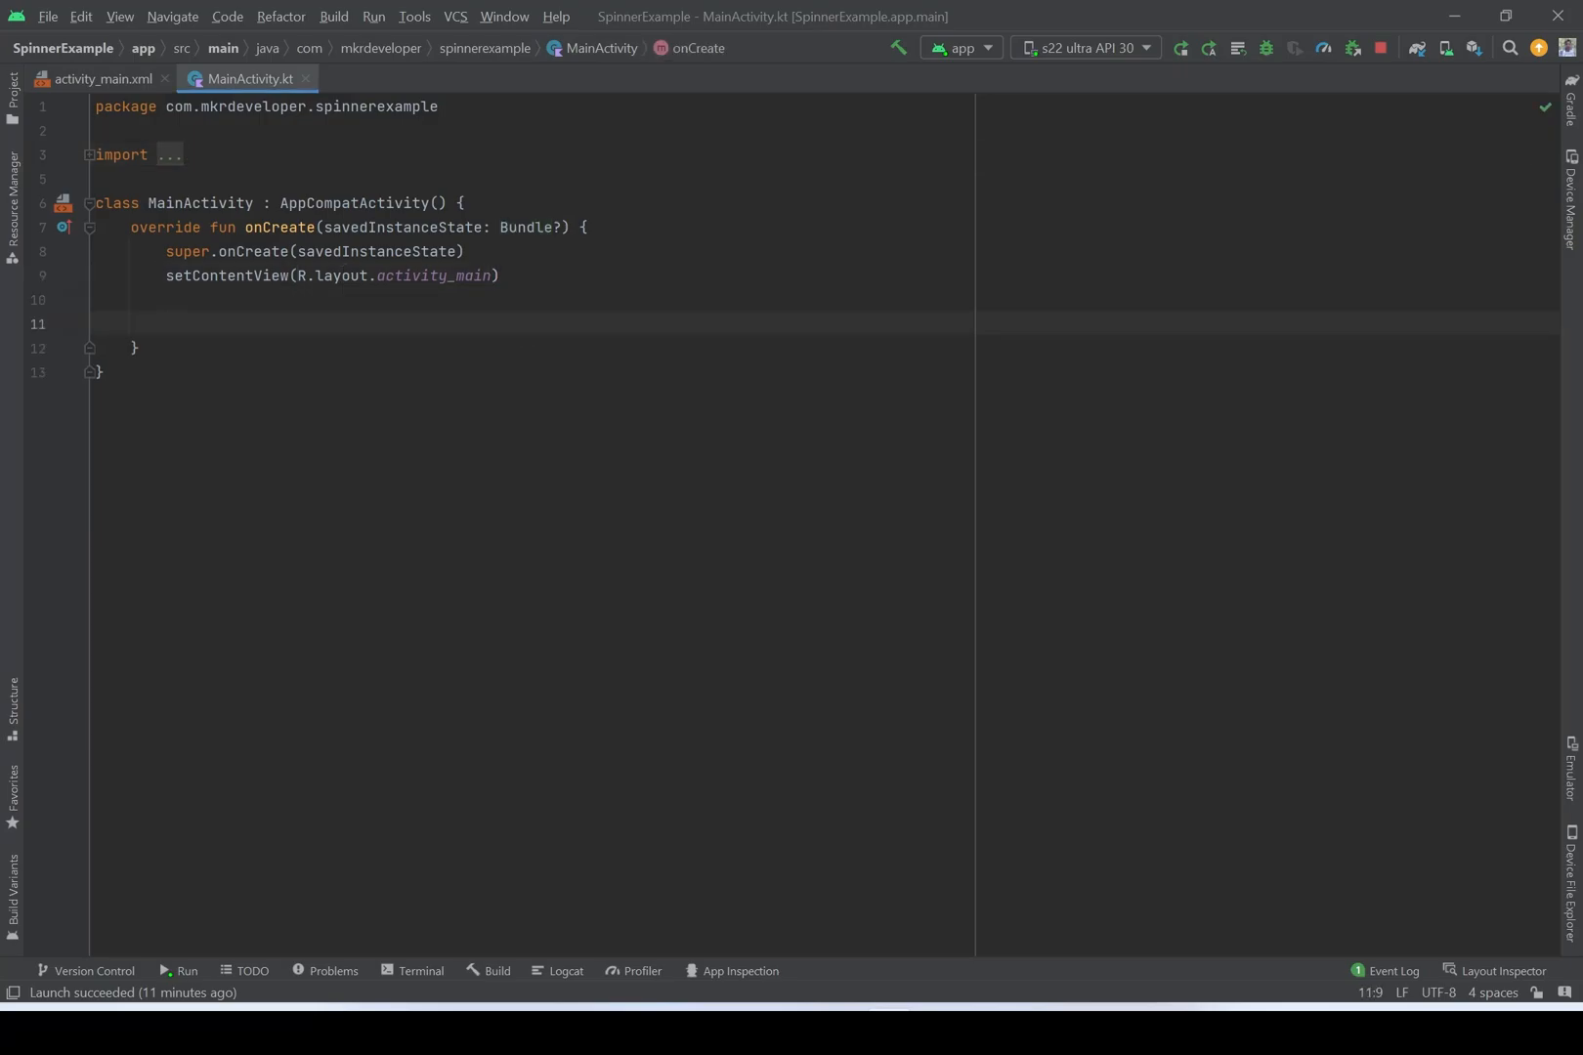
type("val spinner = findViewById<Spinner>(")
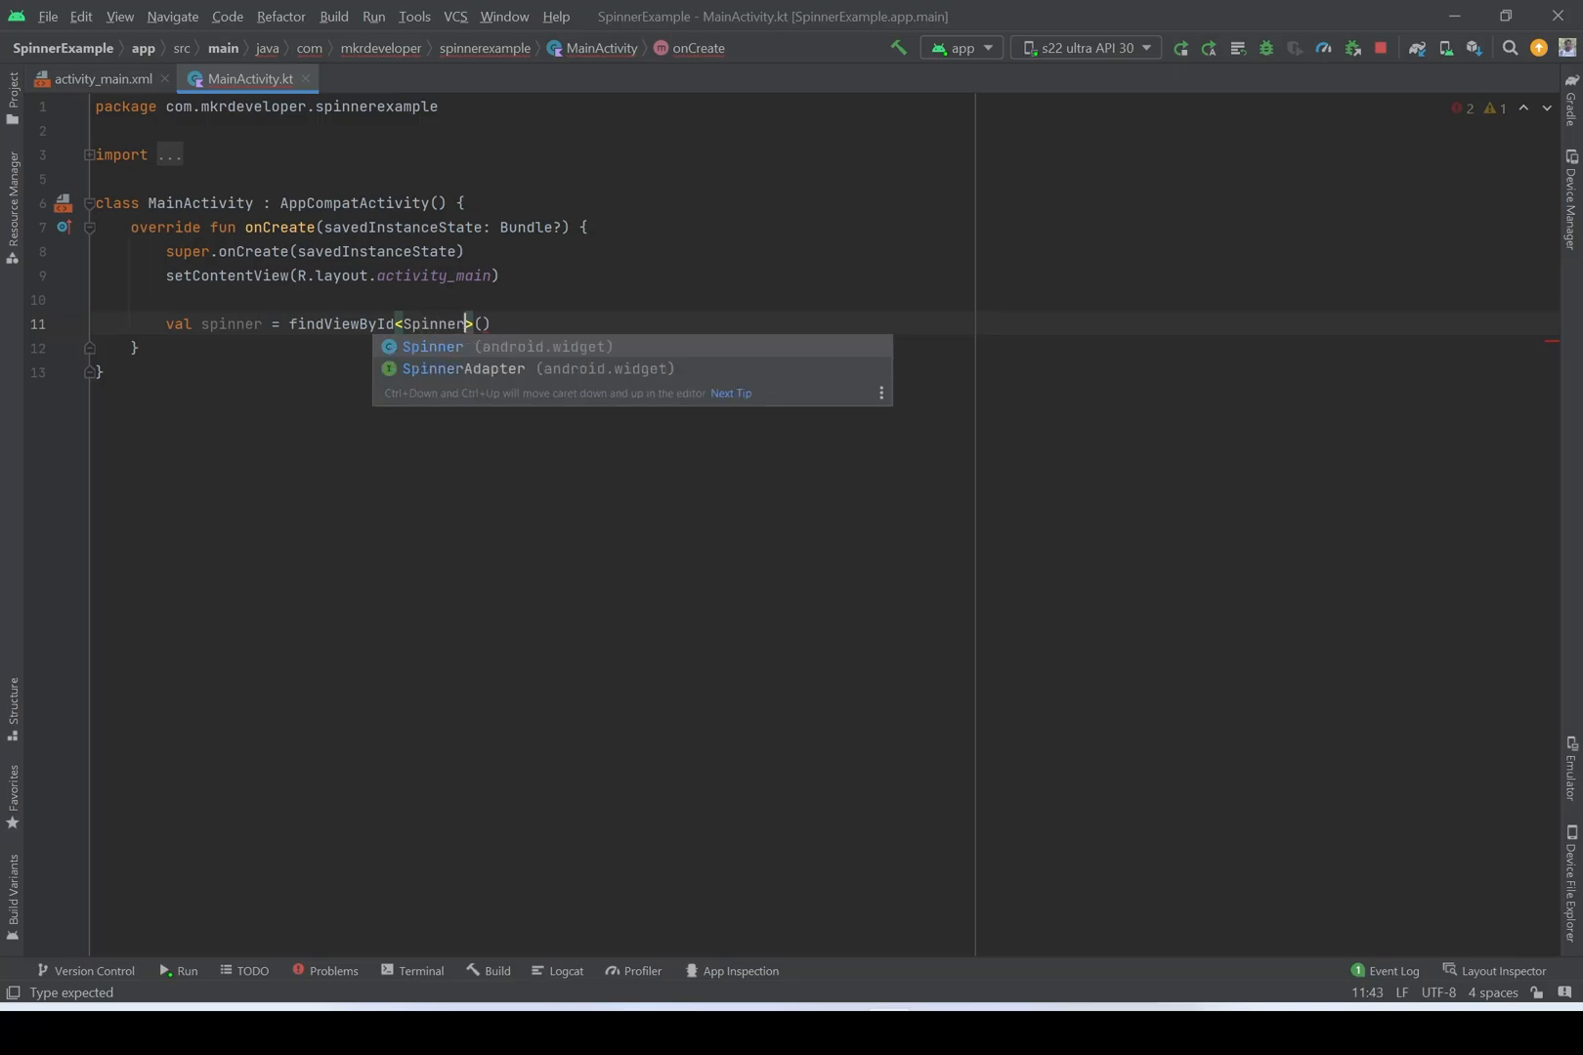
type("R.id.spinner")
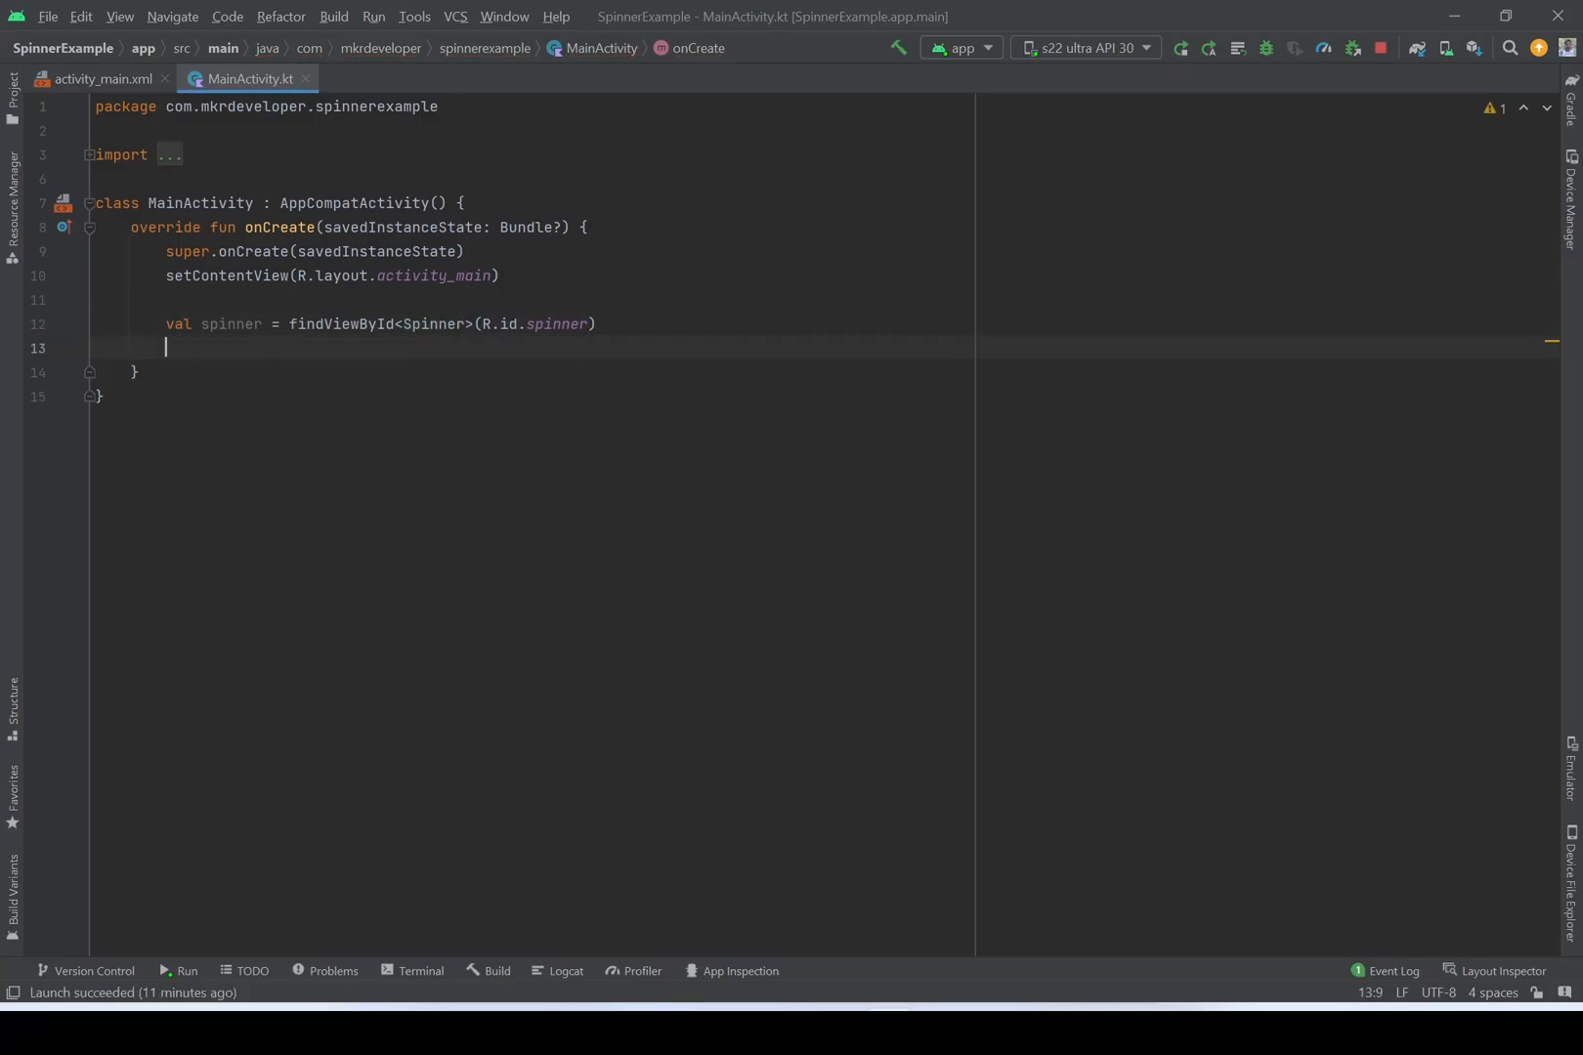
type("val t")
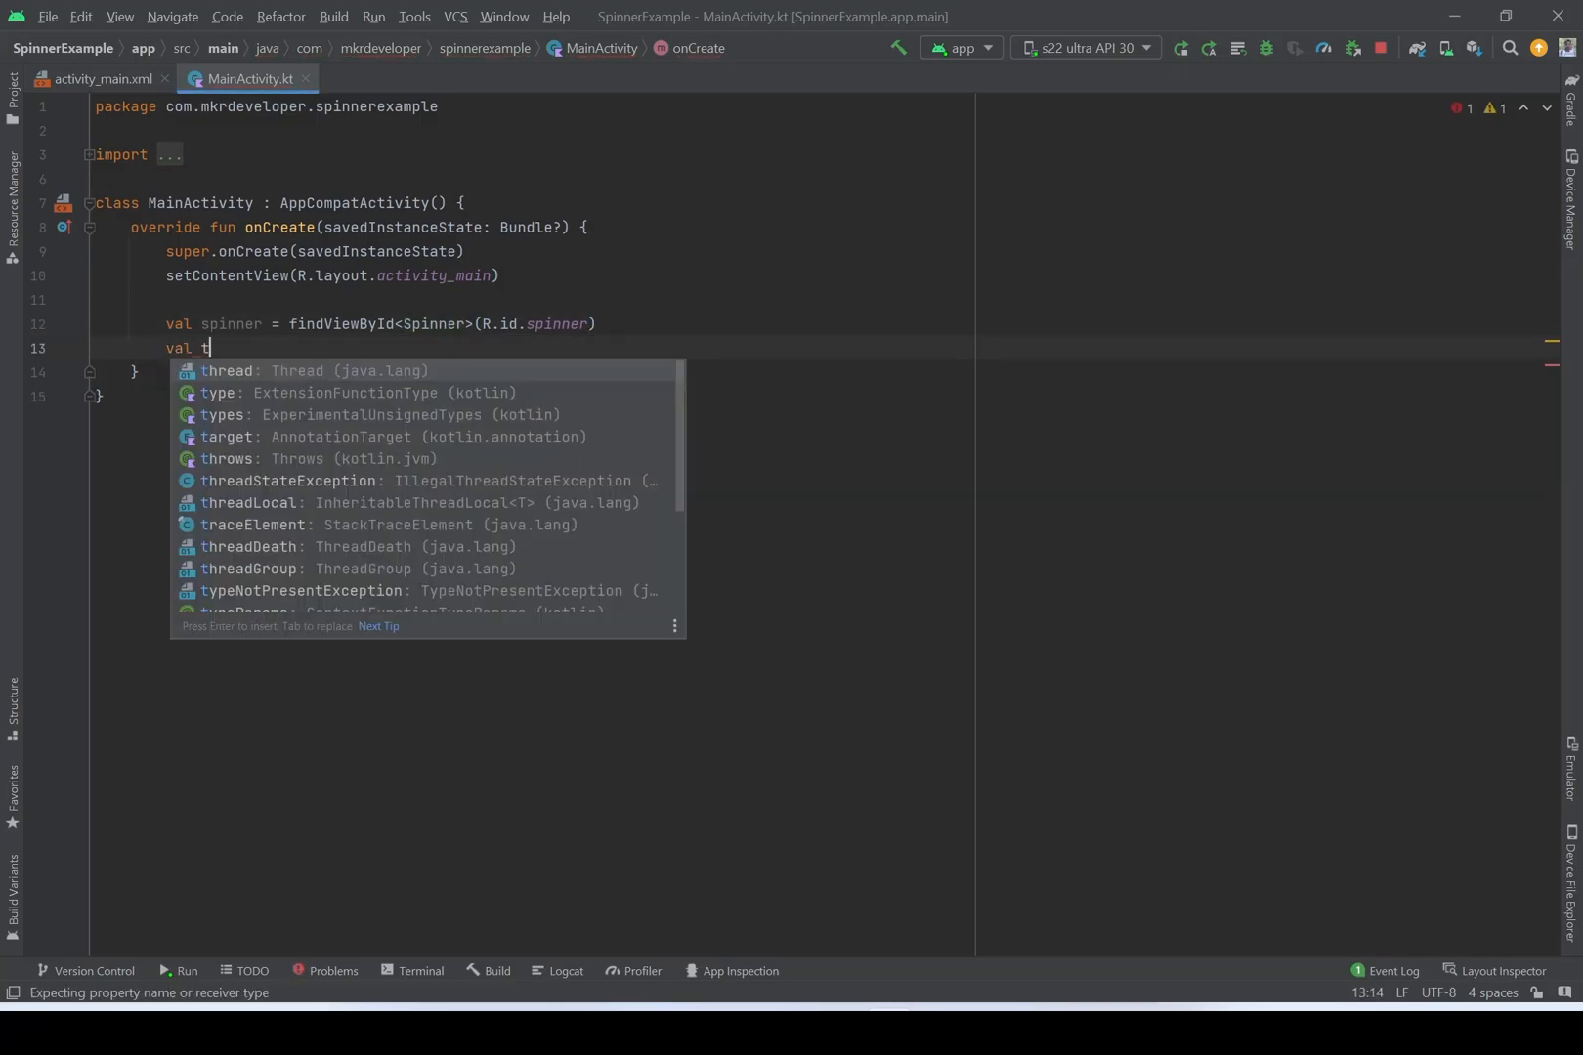
type("xtRes = findViewById<TextView>(R.id.txtRes")
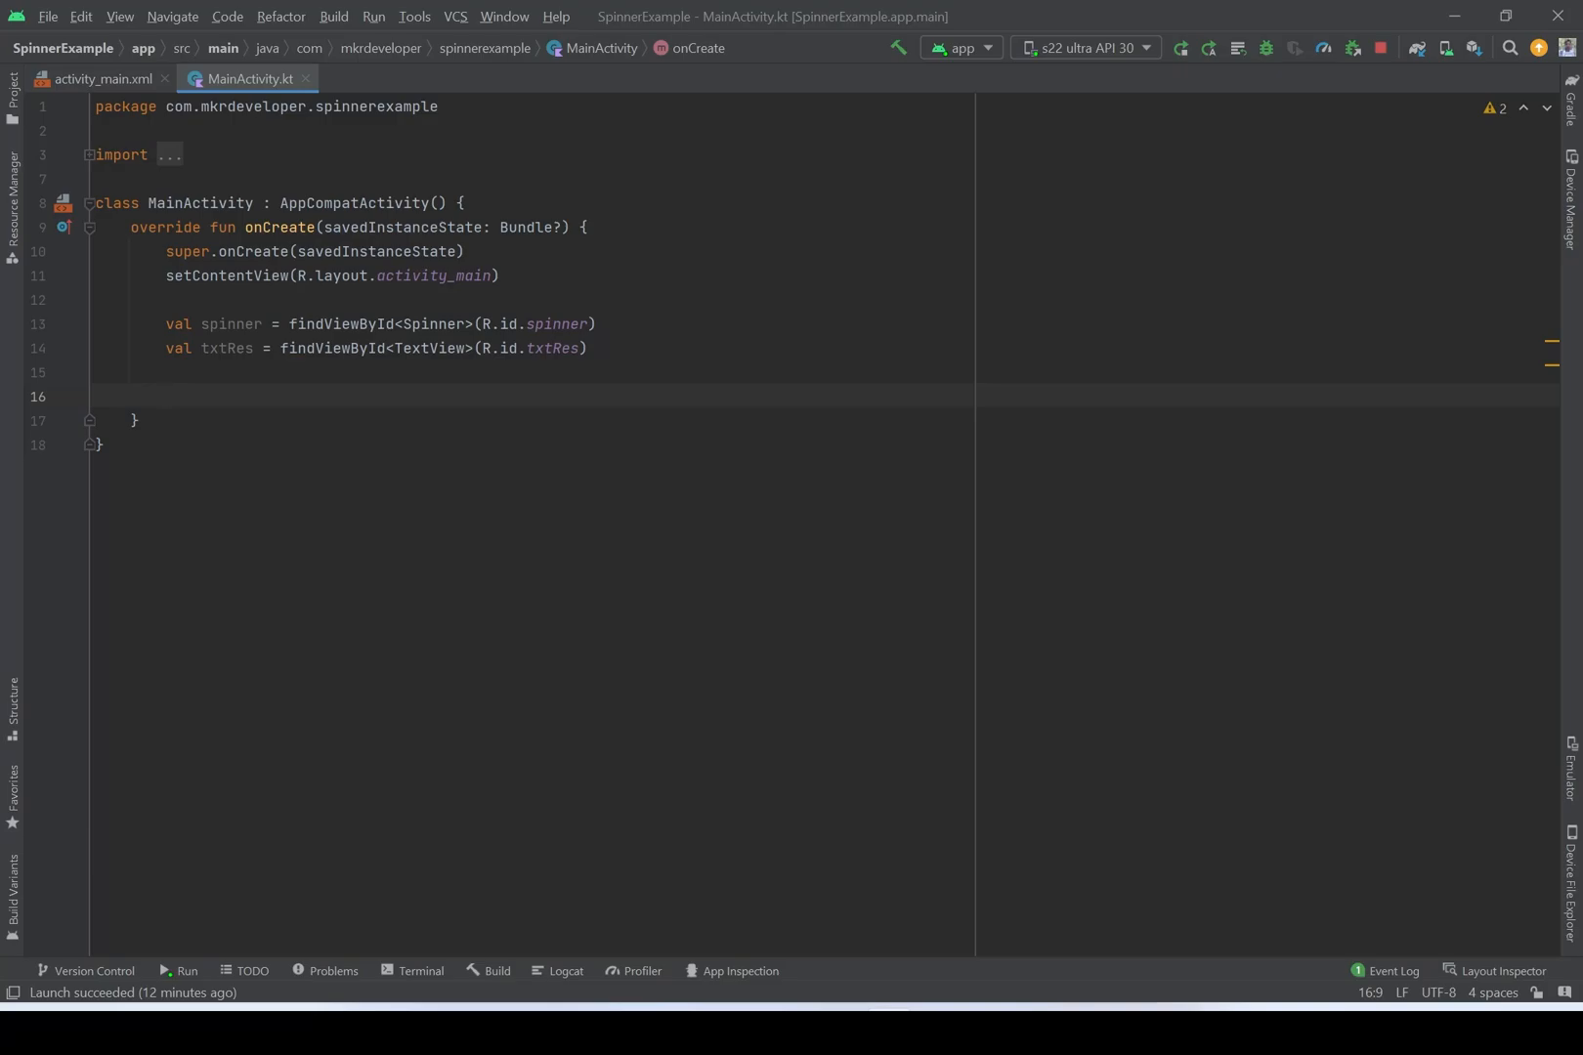
- Declare val options = arrayOf("item1", "item2", "item3", "item4") in onCreate
type("val")
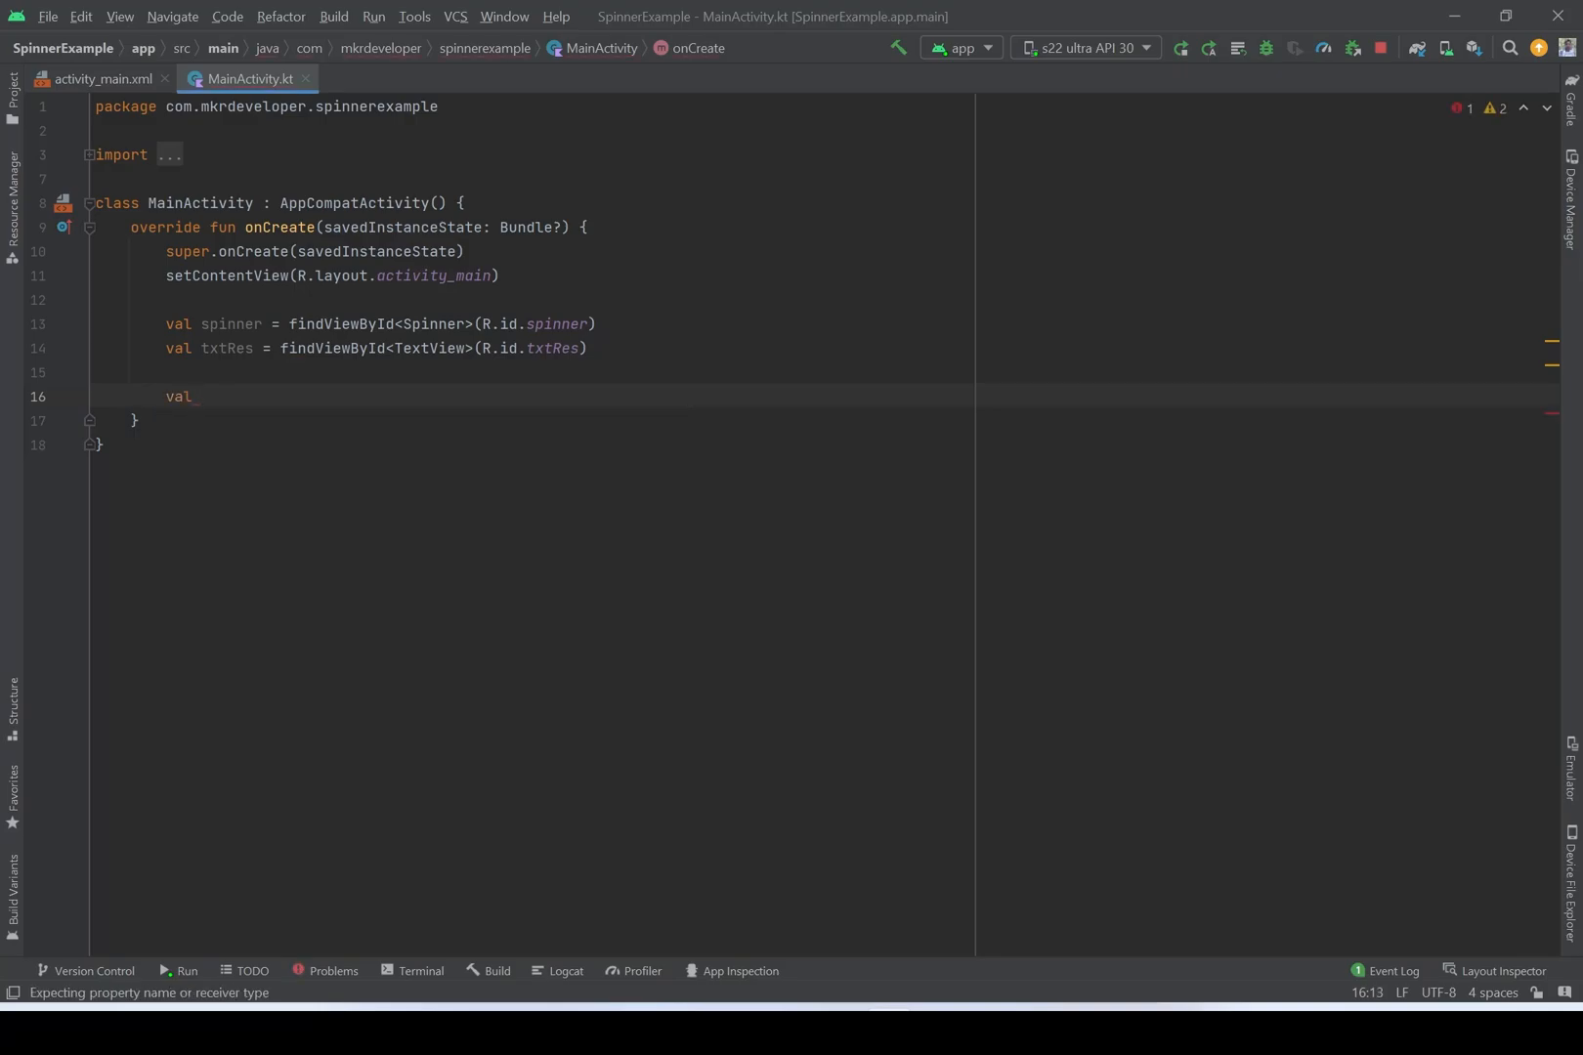
type("opti")
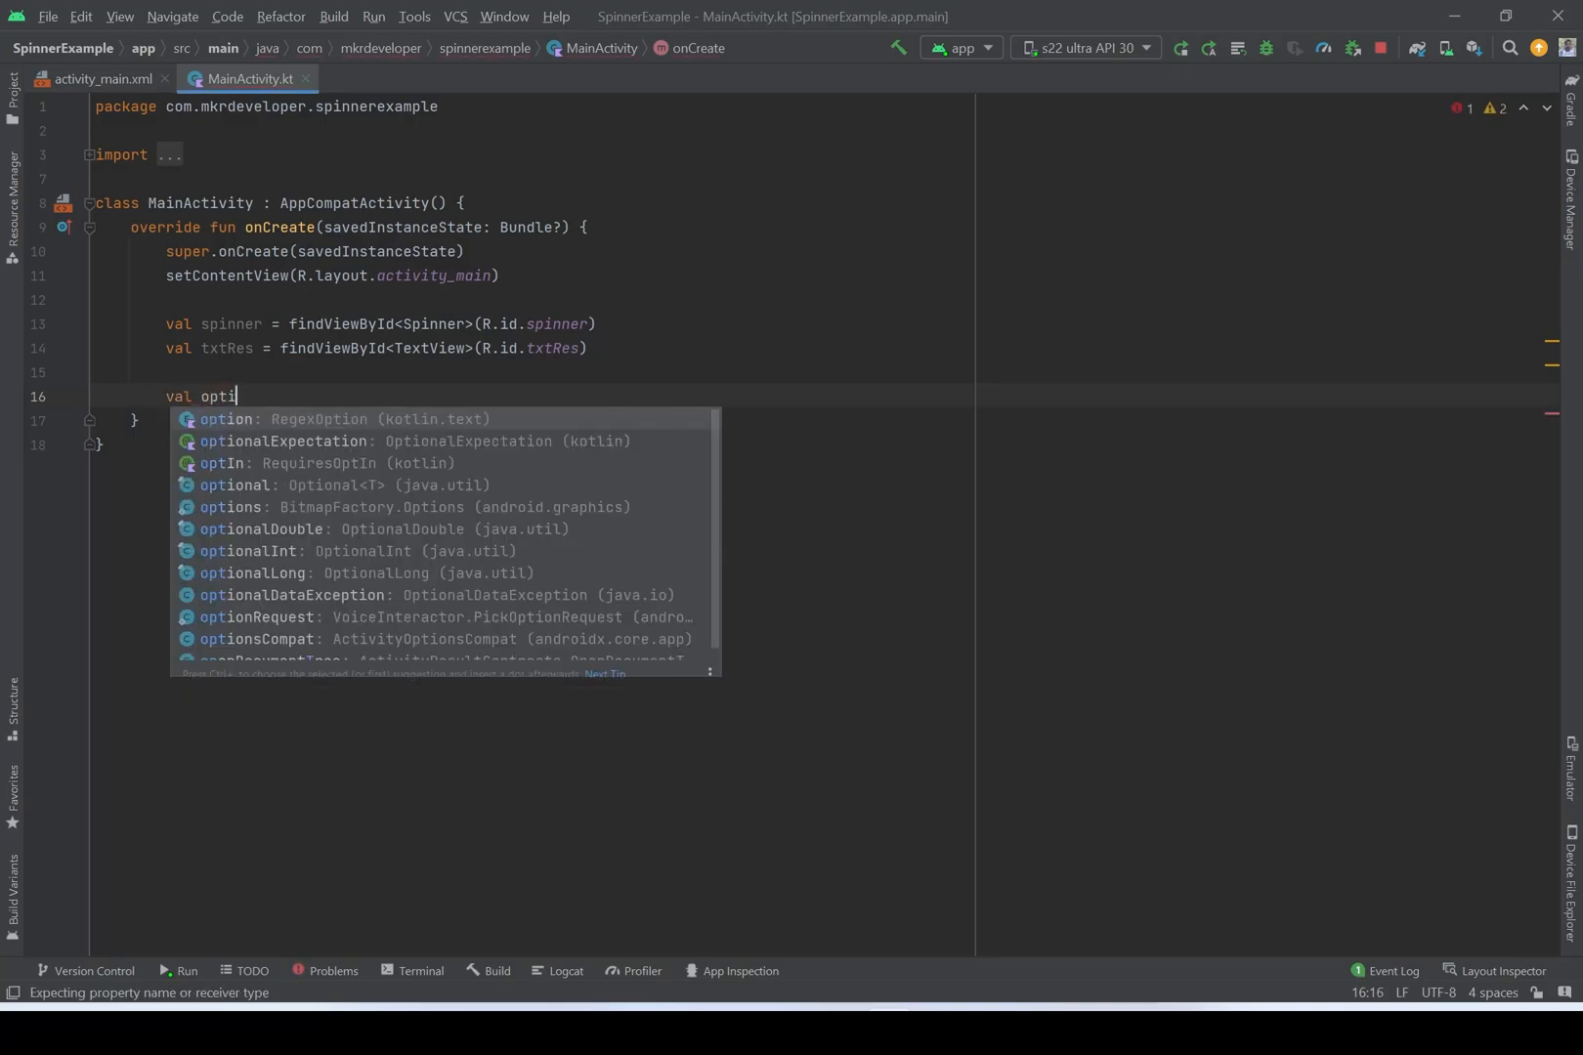
type("ons =")
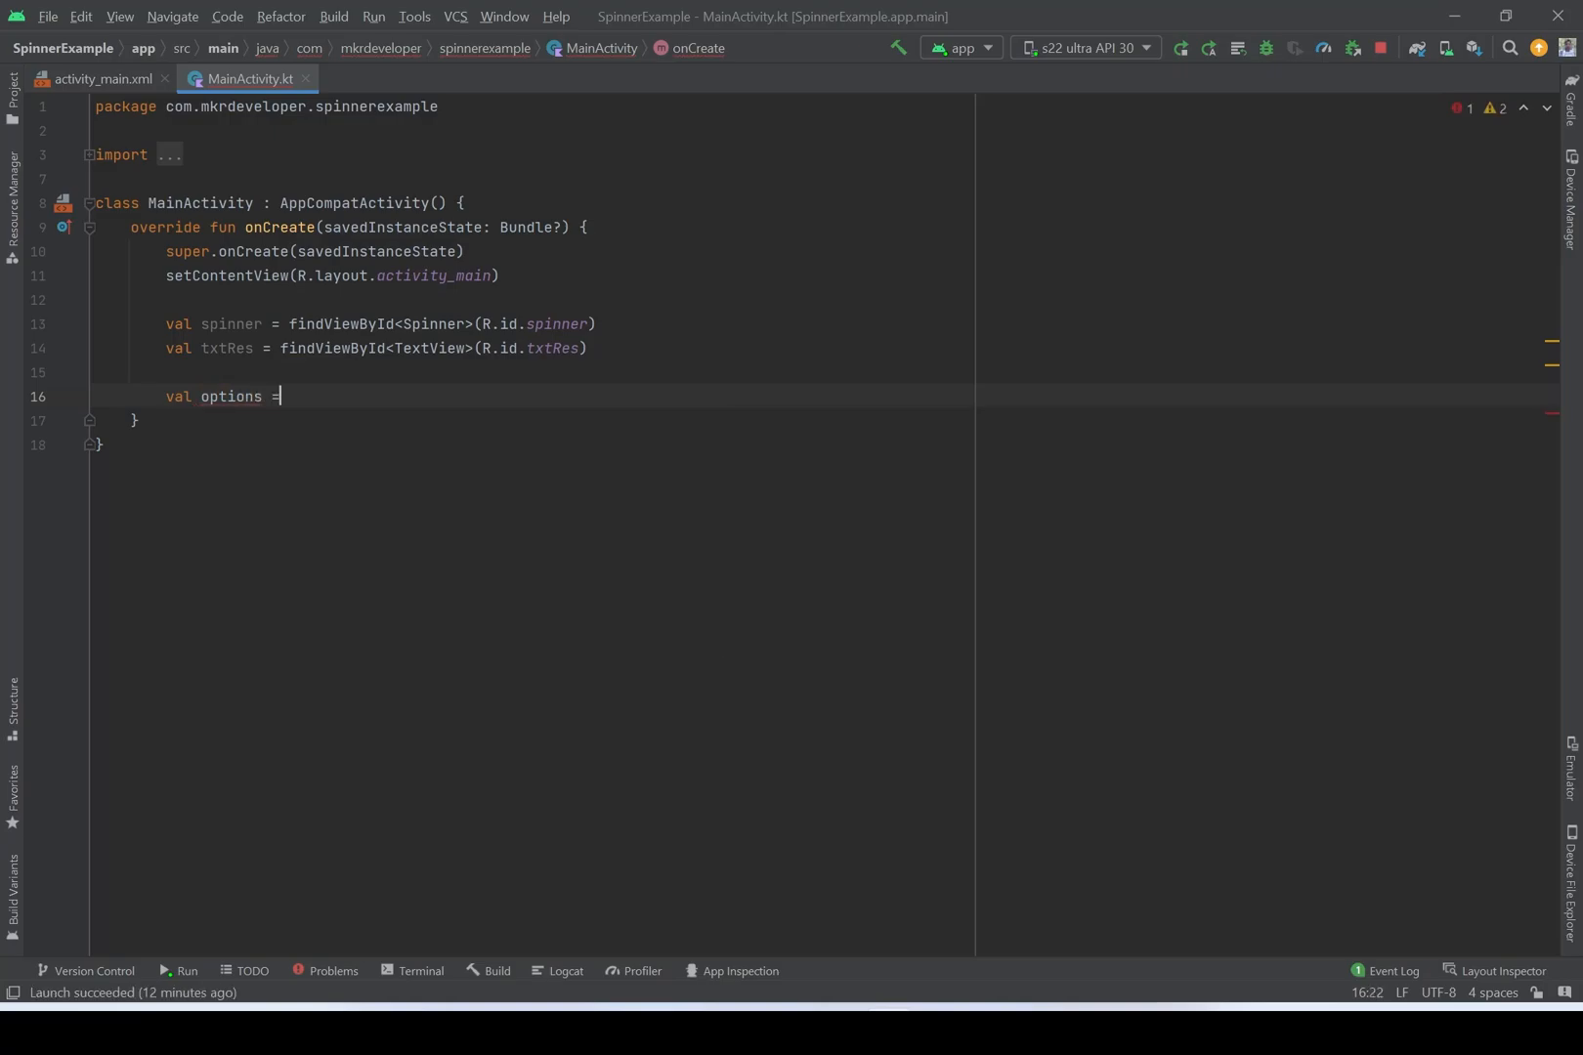
type("a")
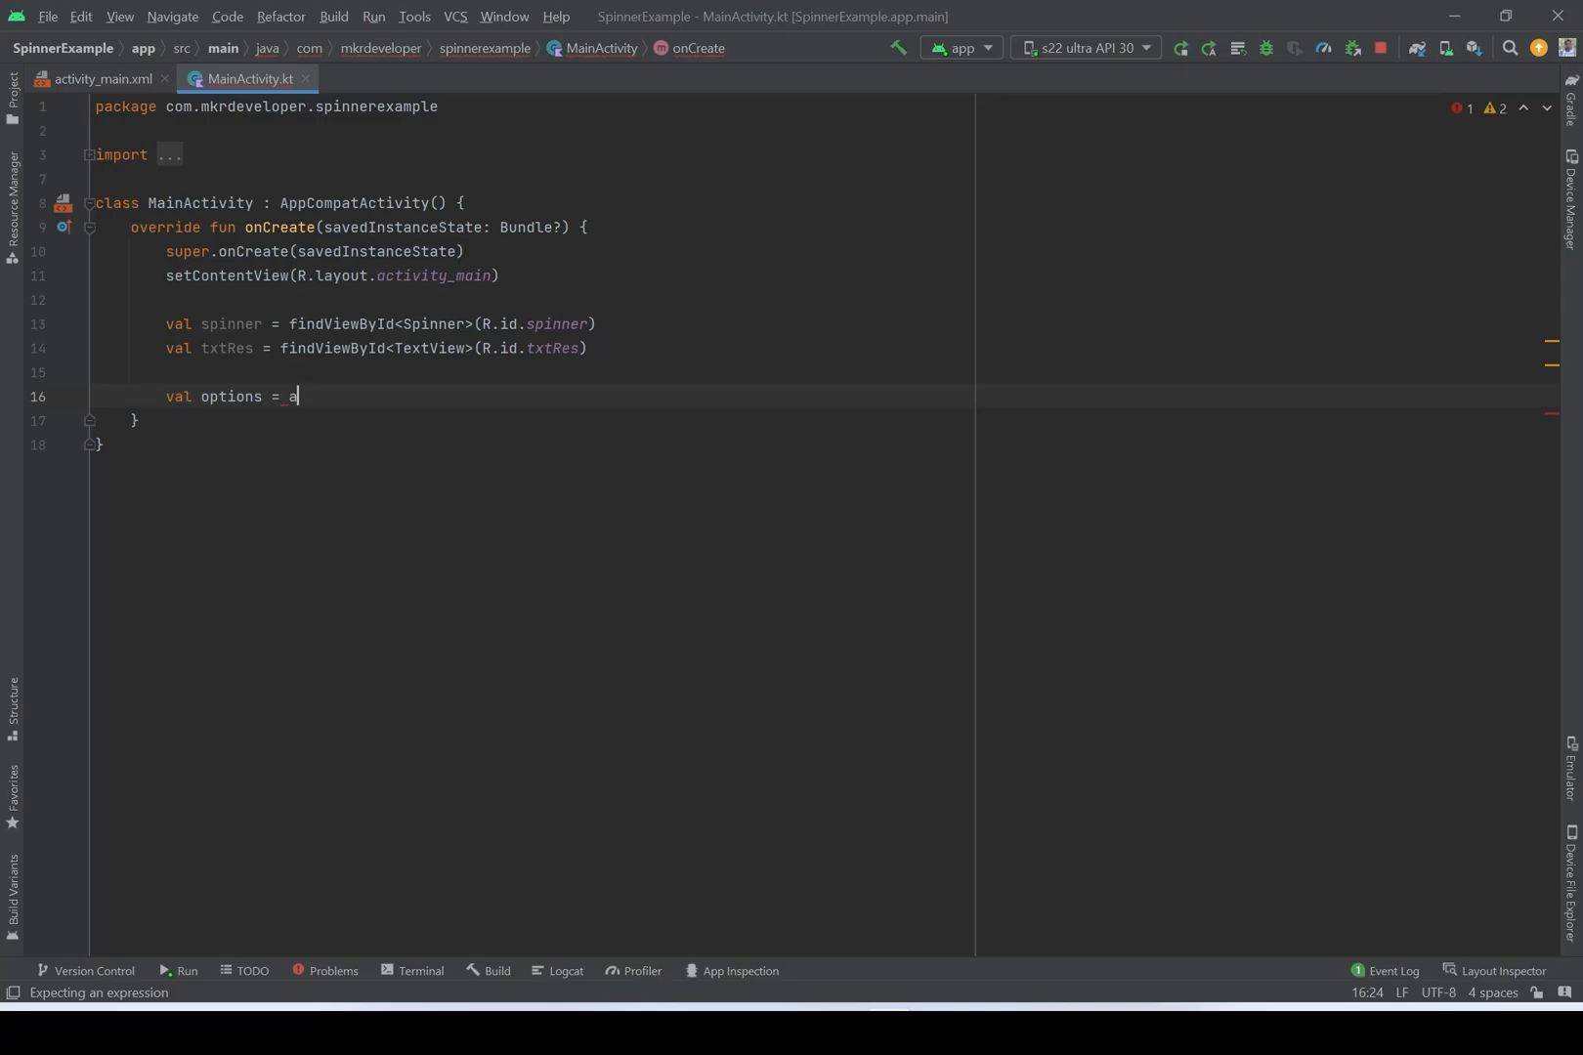
type("rrayOf(")
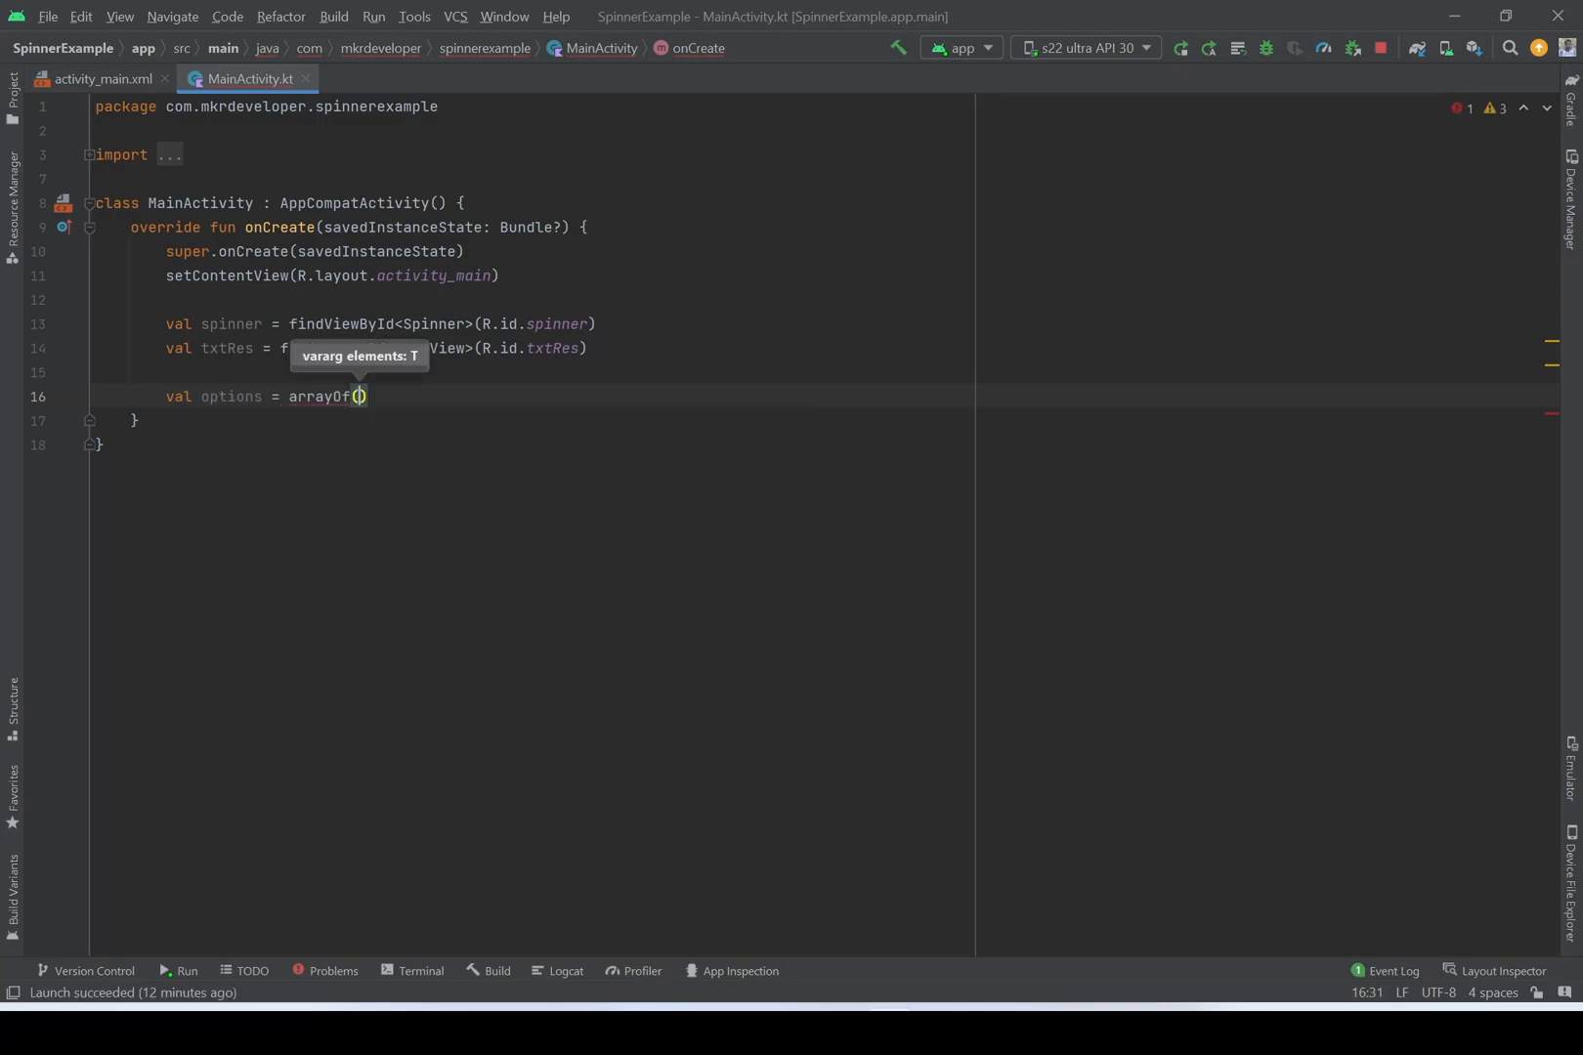
type("\"item1\",\"")
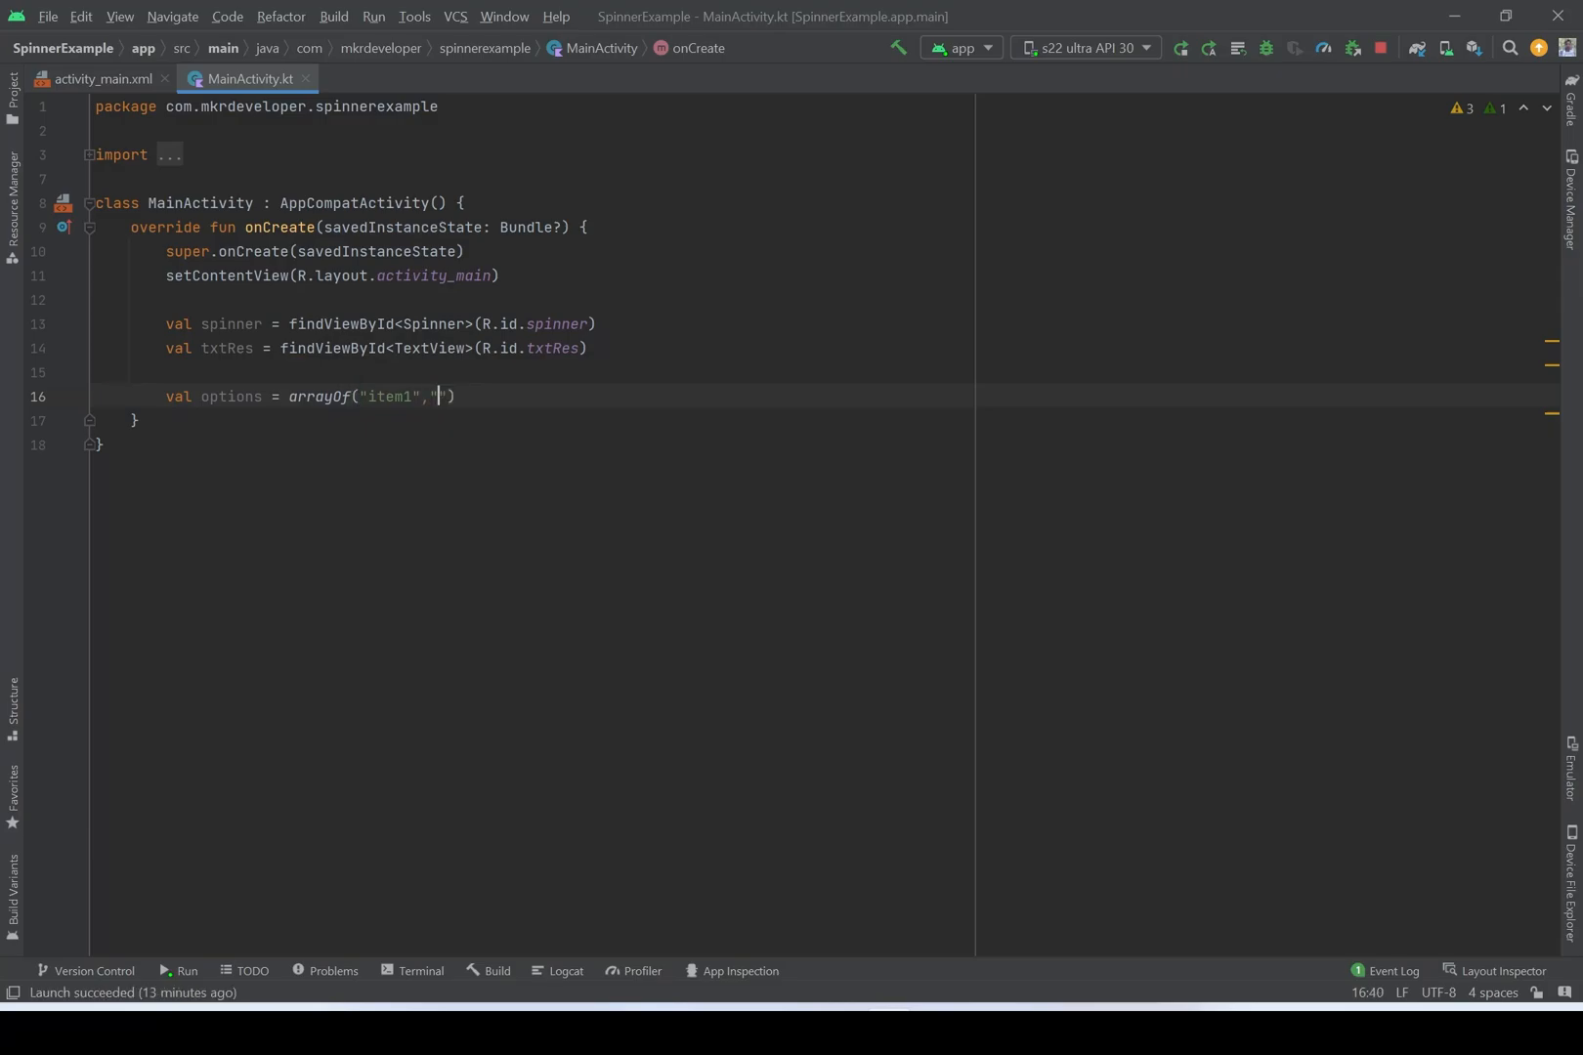
type("item2\",item3")
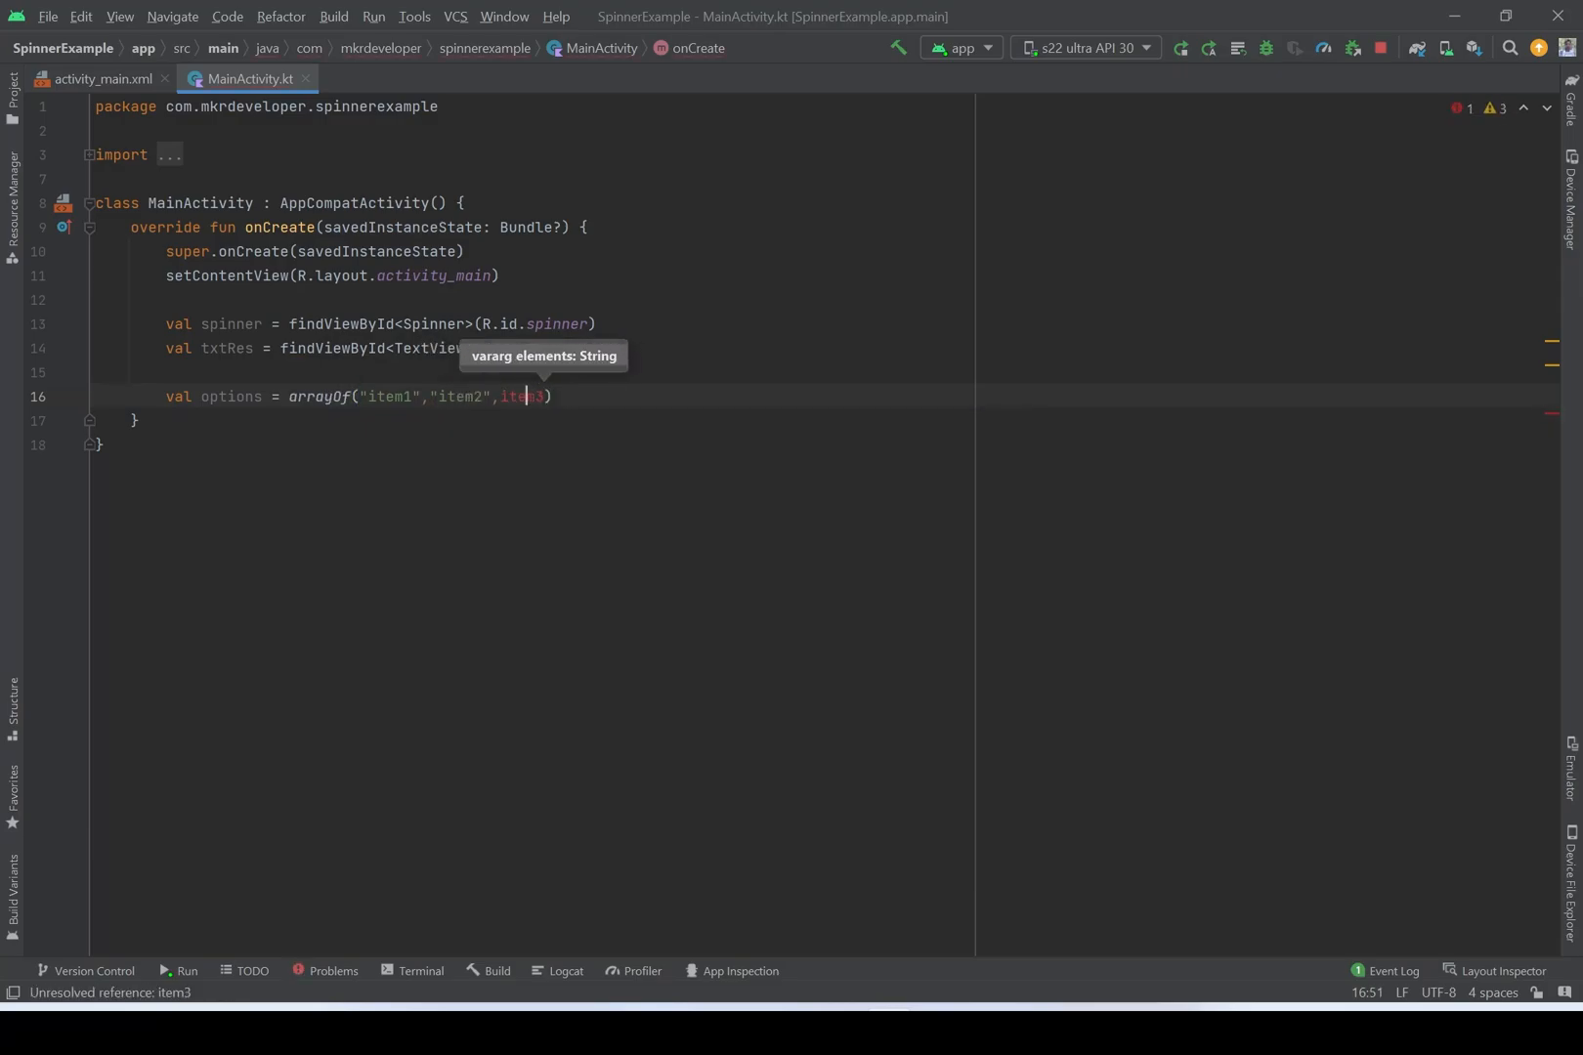
type("\"item3\",")
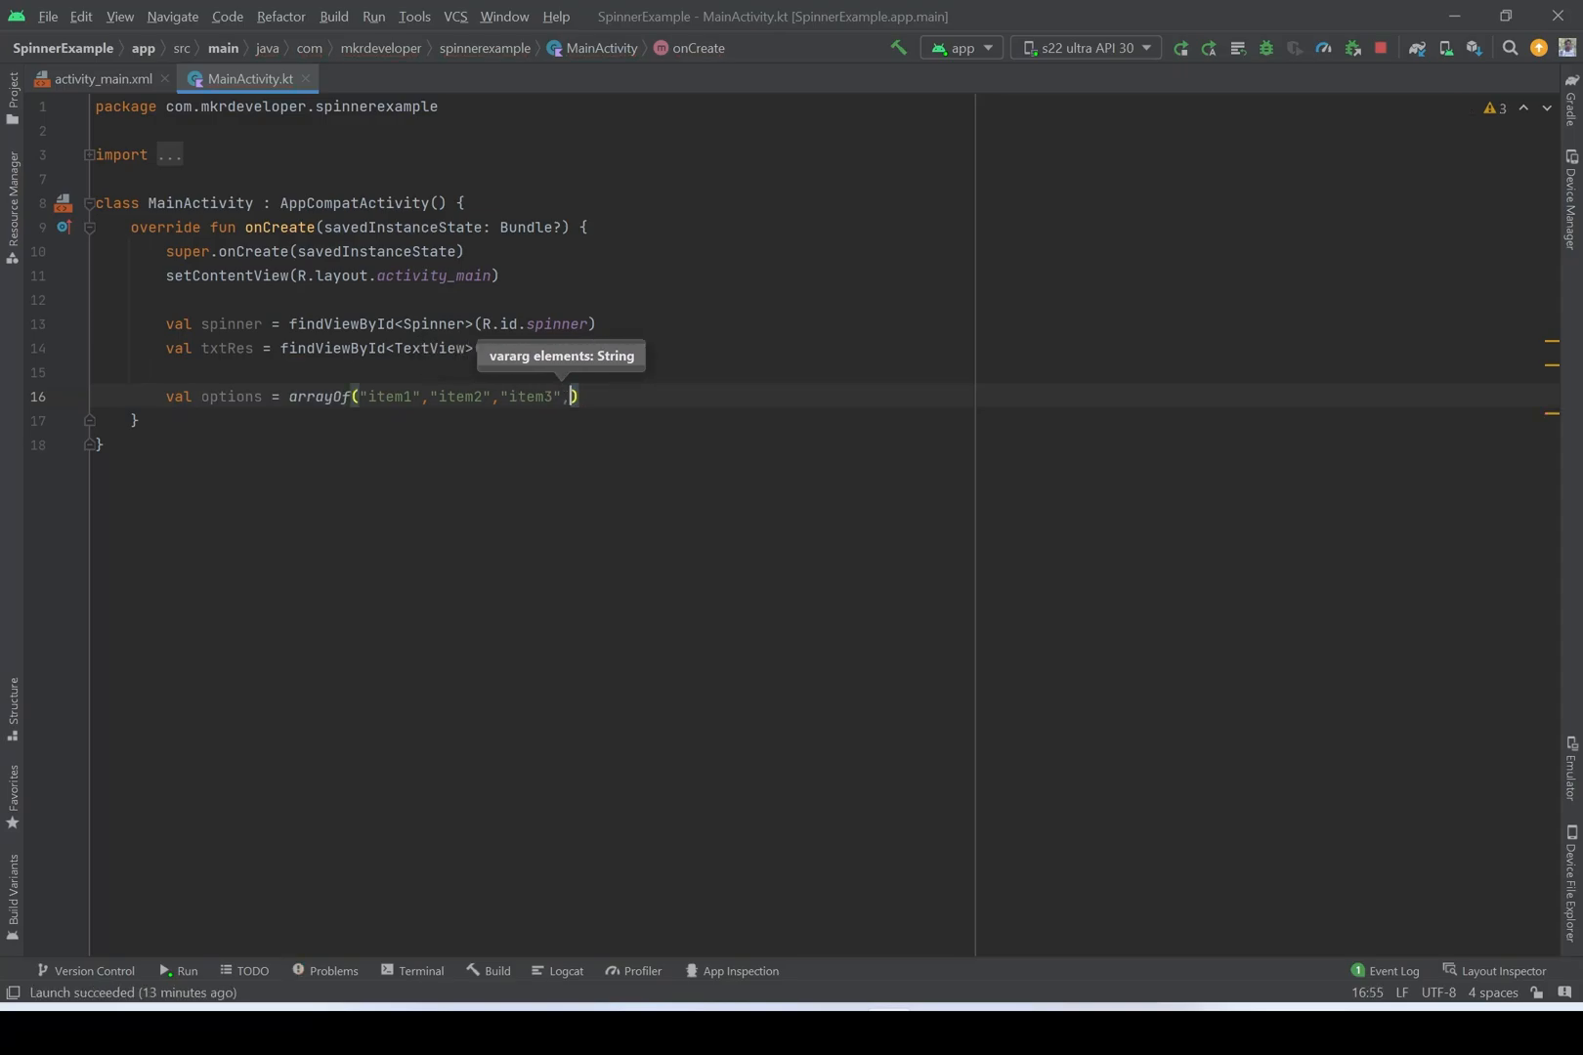
type("\"item4\"")
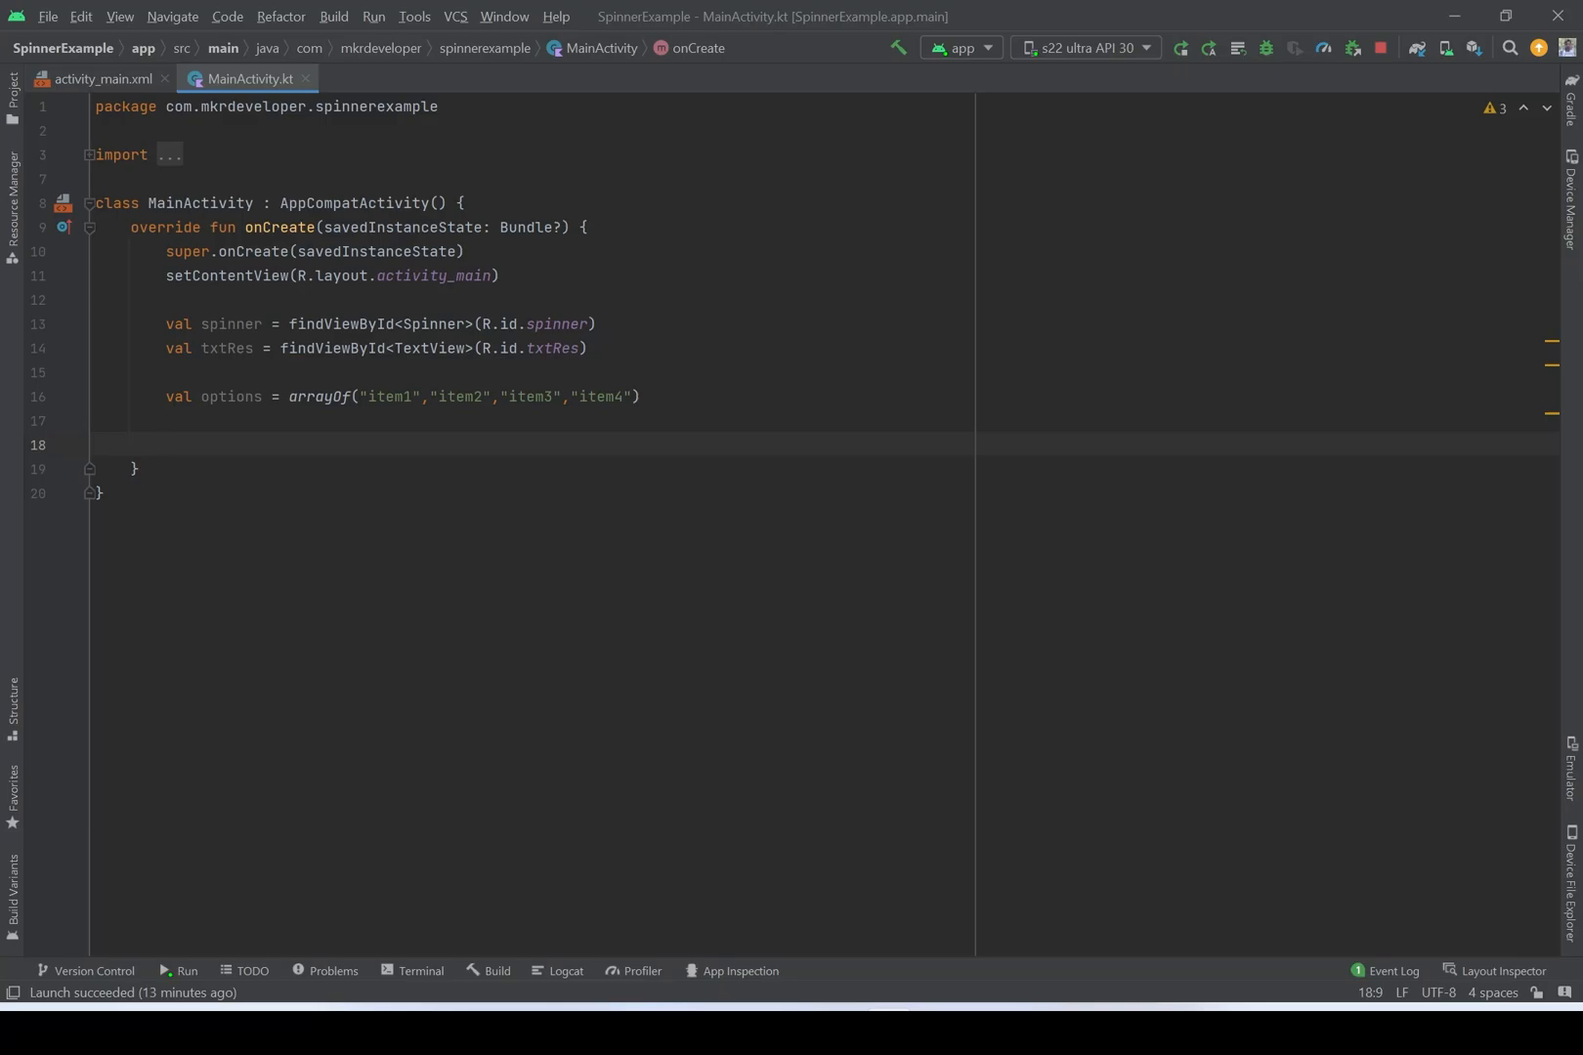
- Begin declaring val arrayAdapter = ArrayAdapter(this, ...) using autocomplete for ArrayAdapter
type("val")
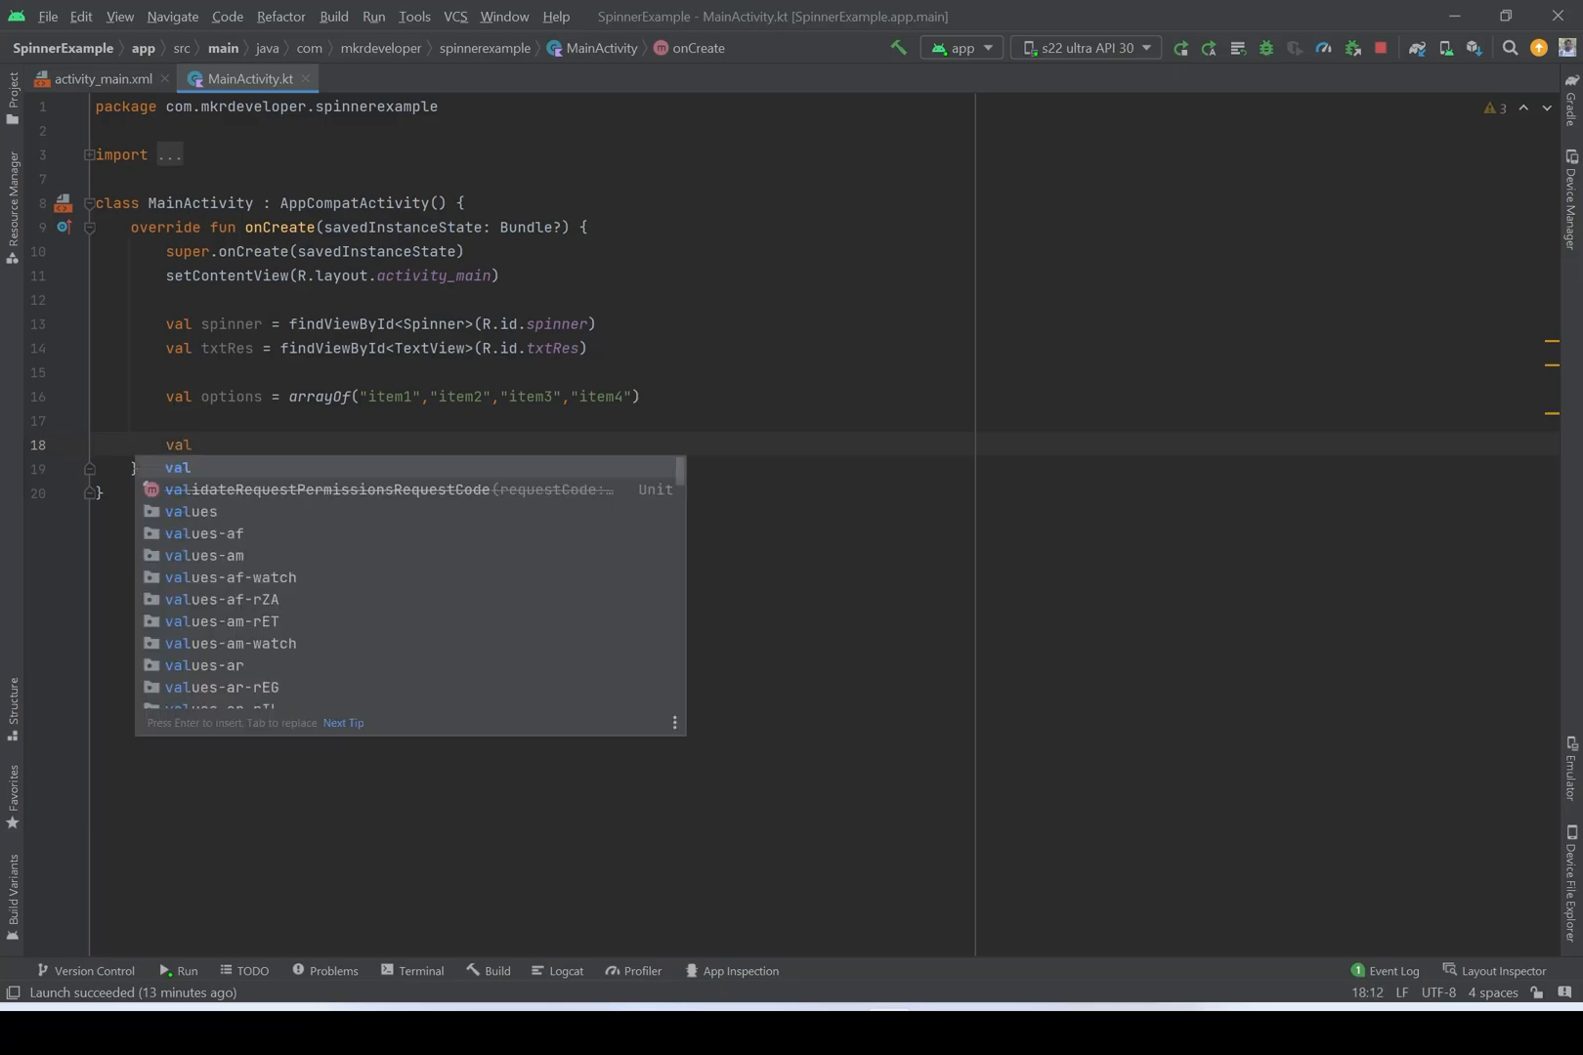
type("arr")
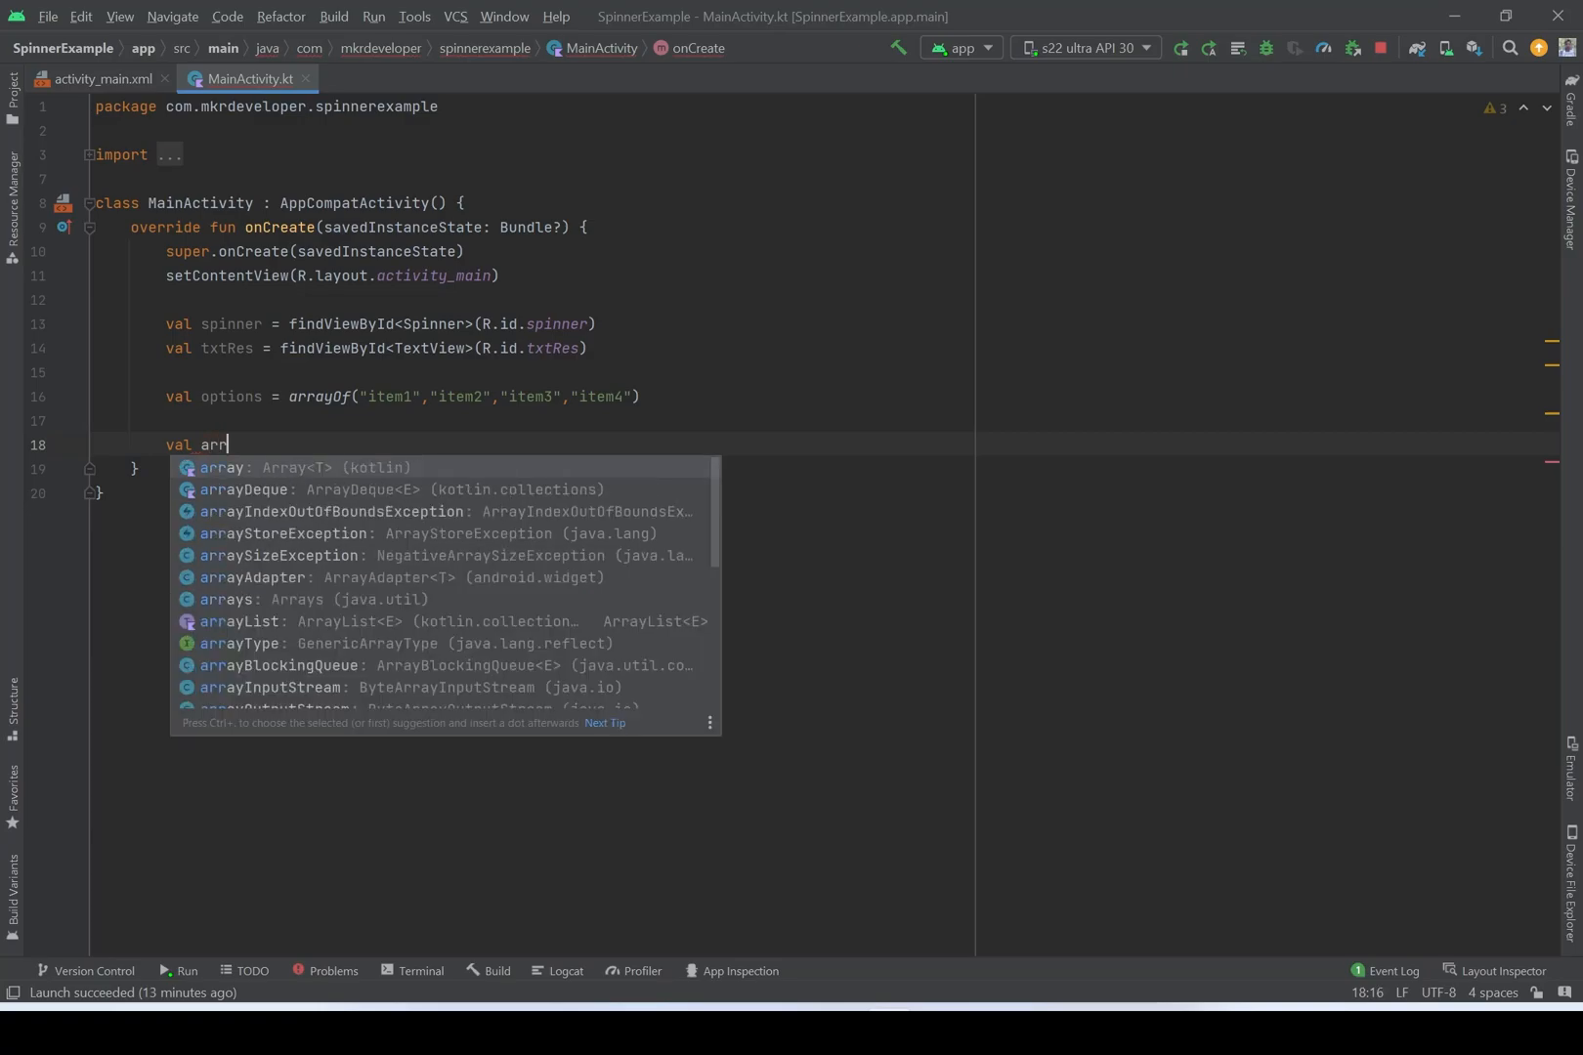
type("ayAdapter")
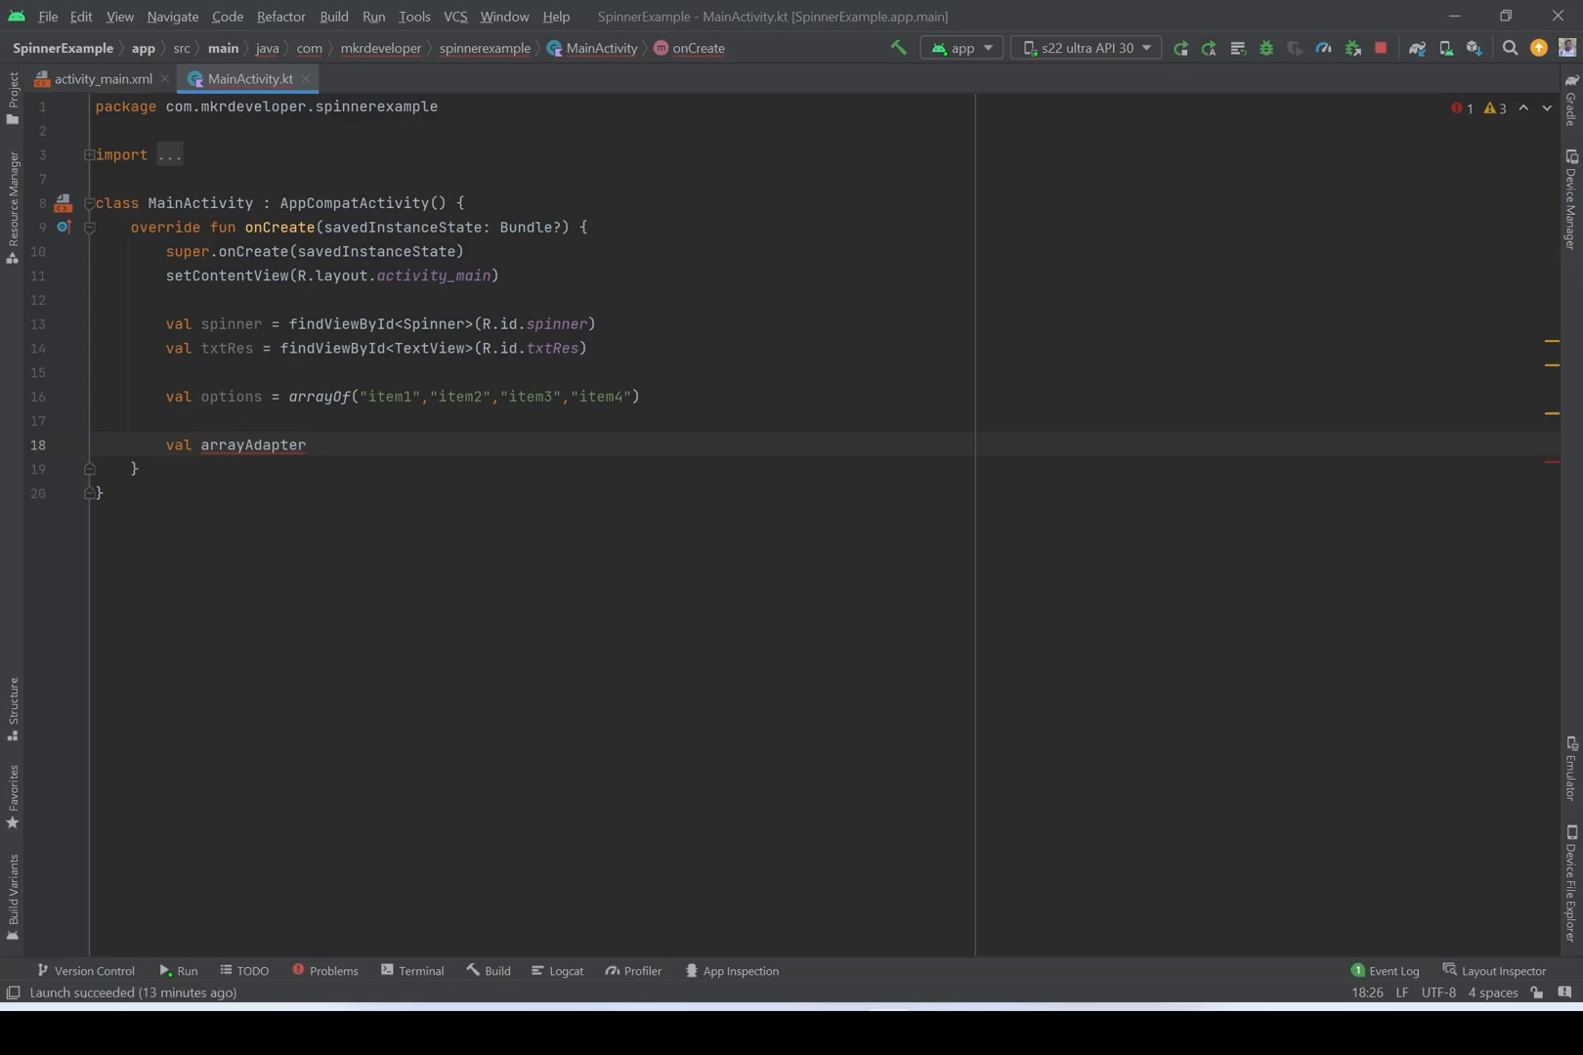
type("= A")
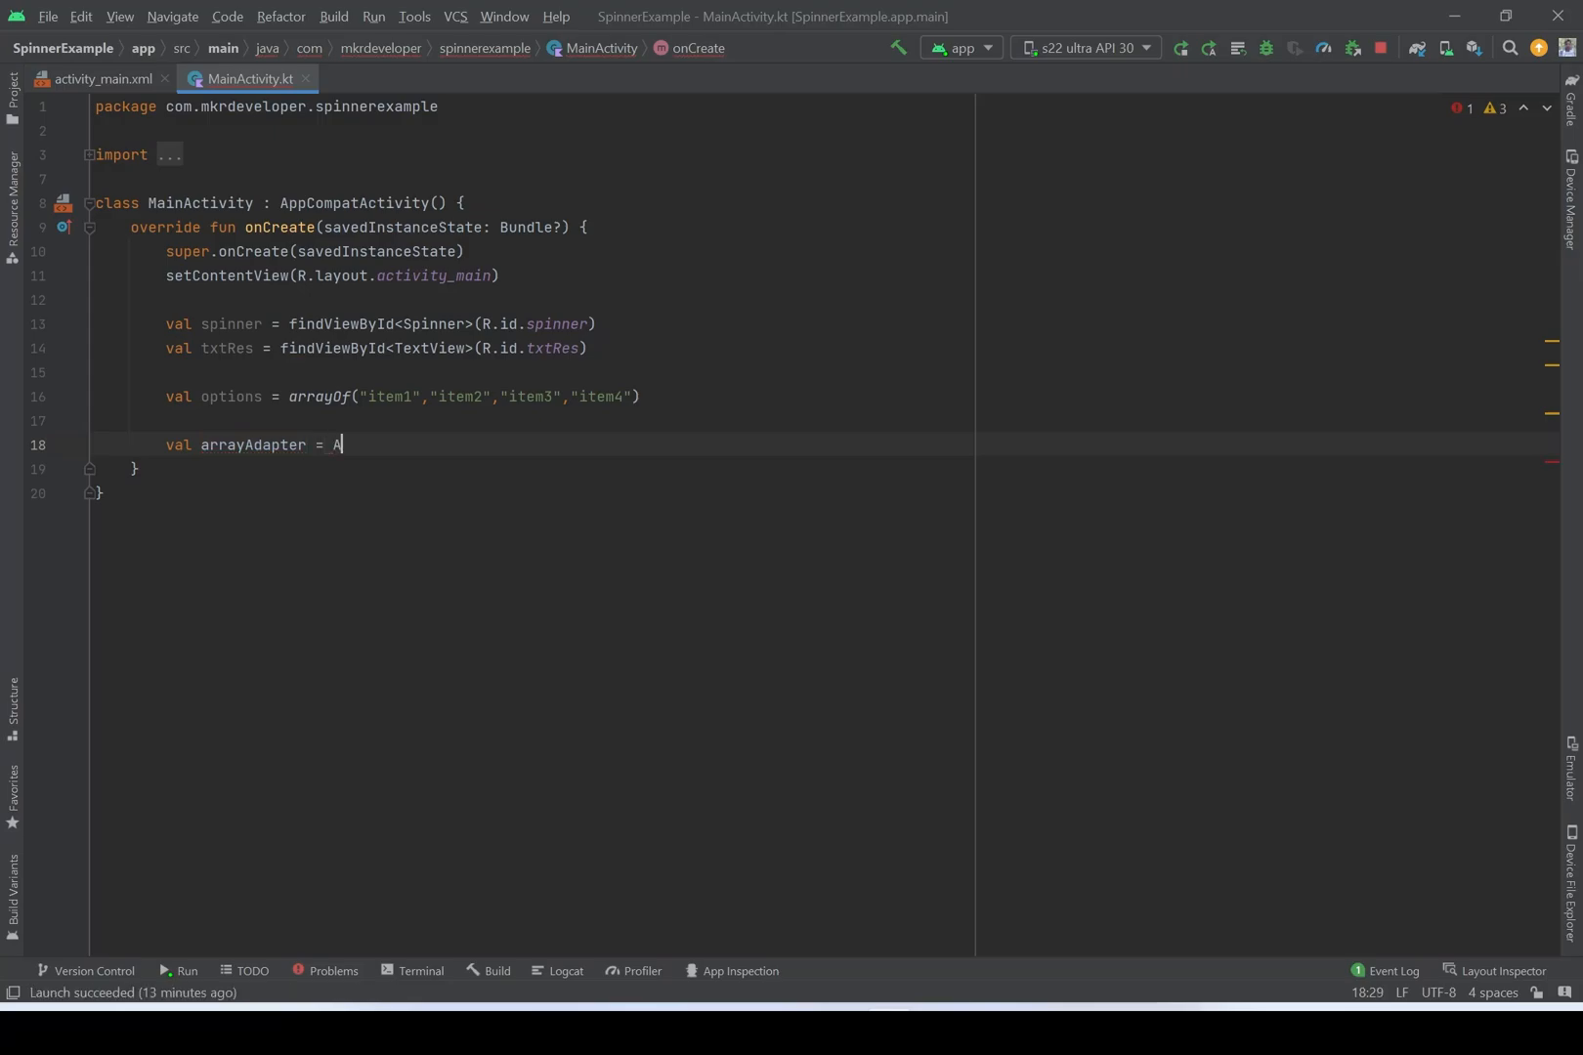
type("rray")
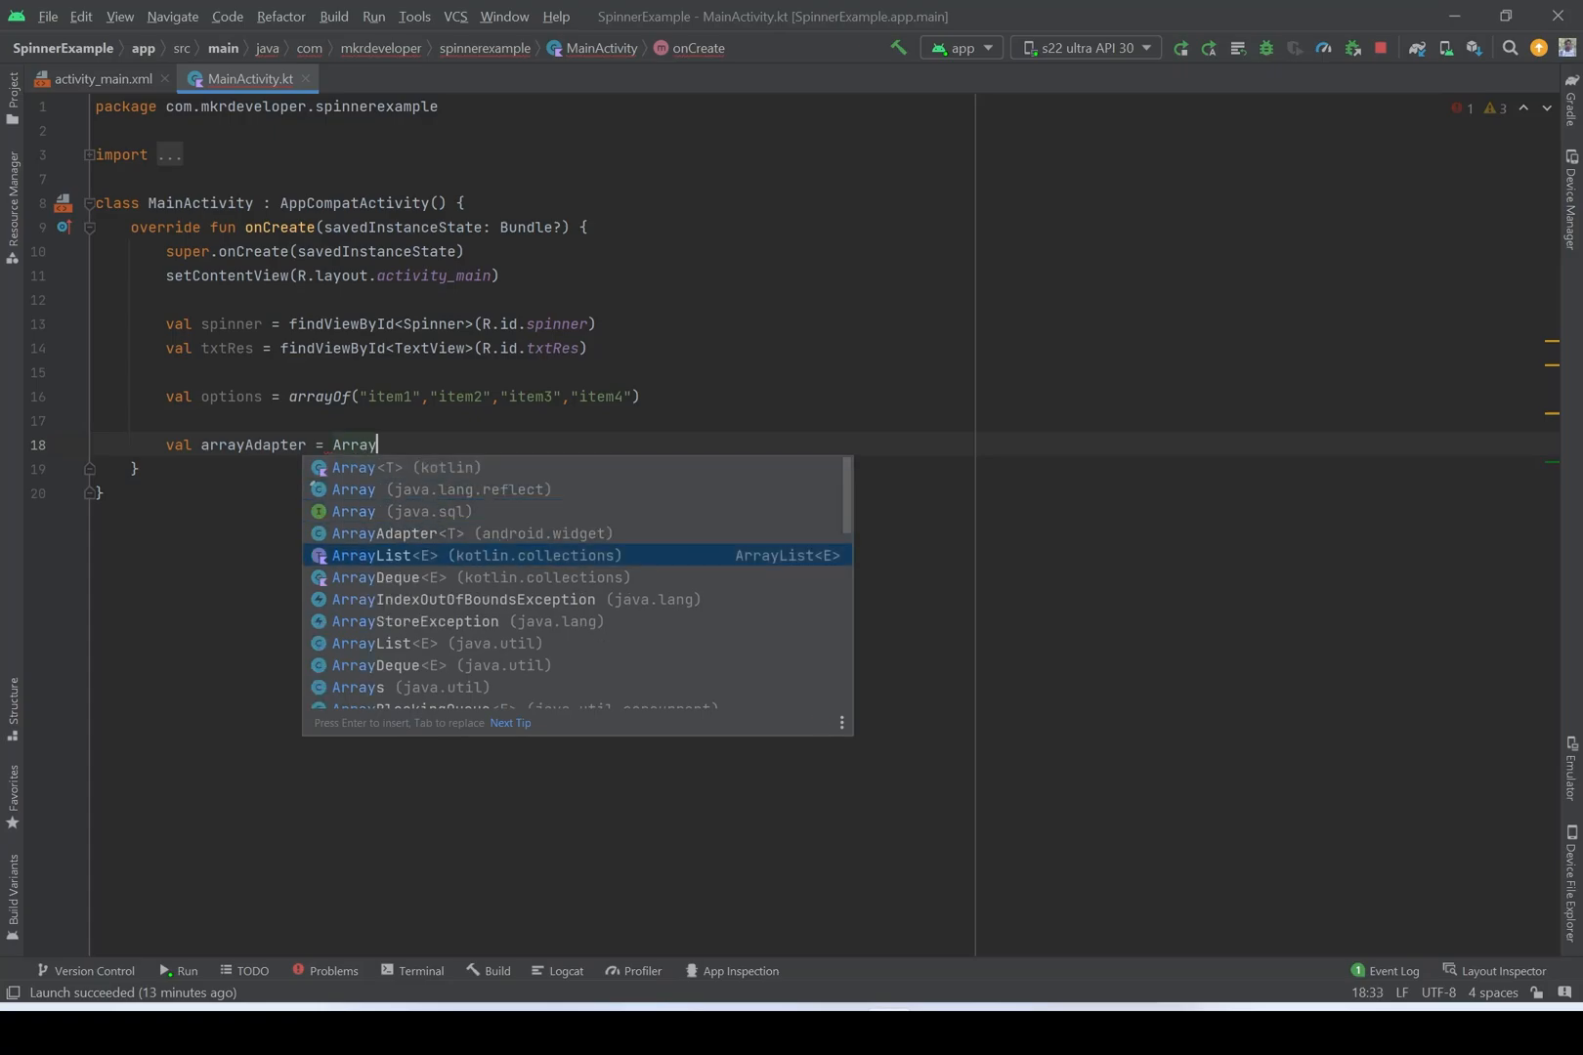
left_click(471, 534)
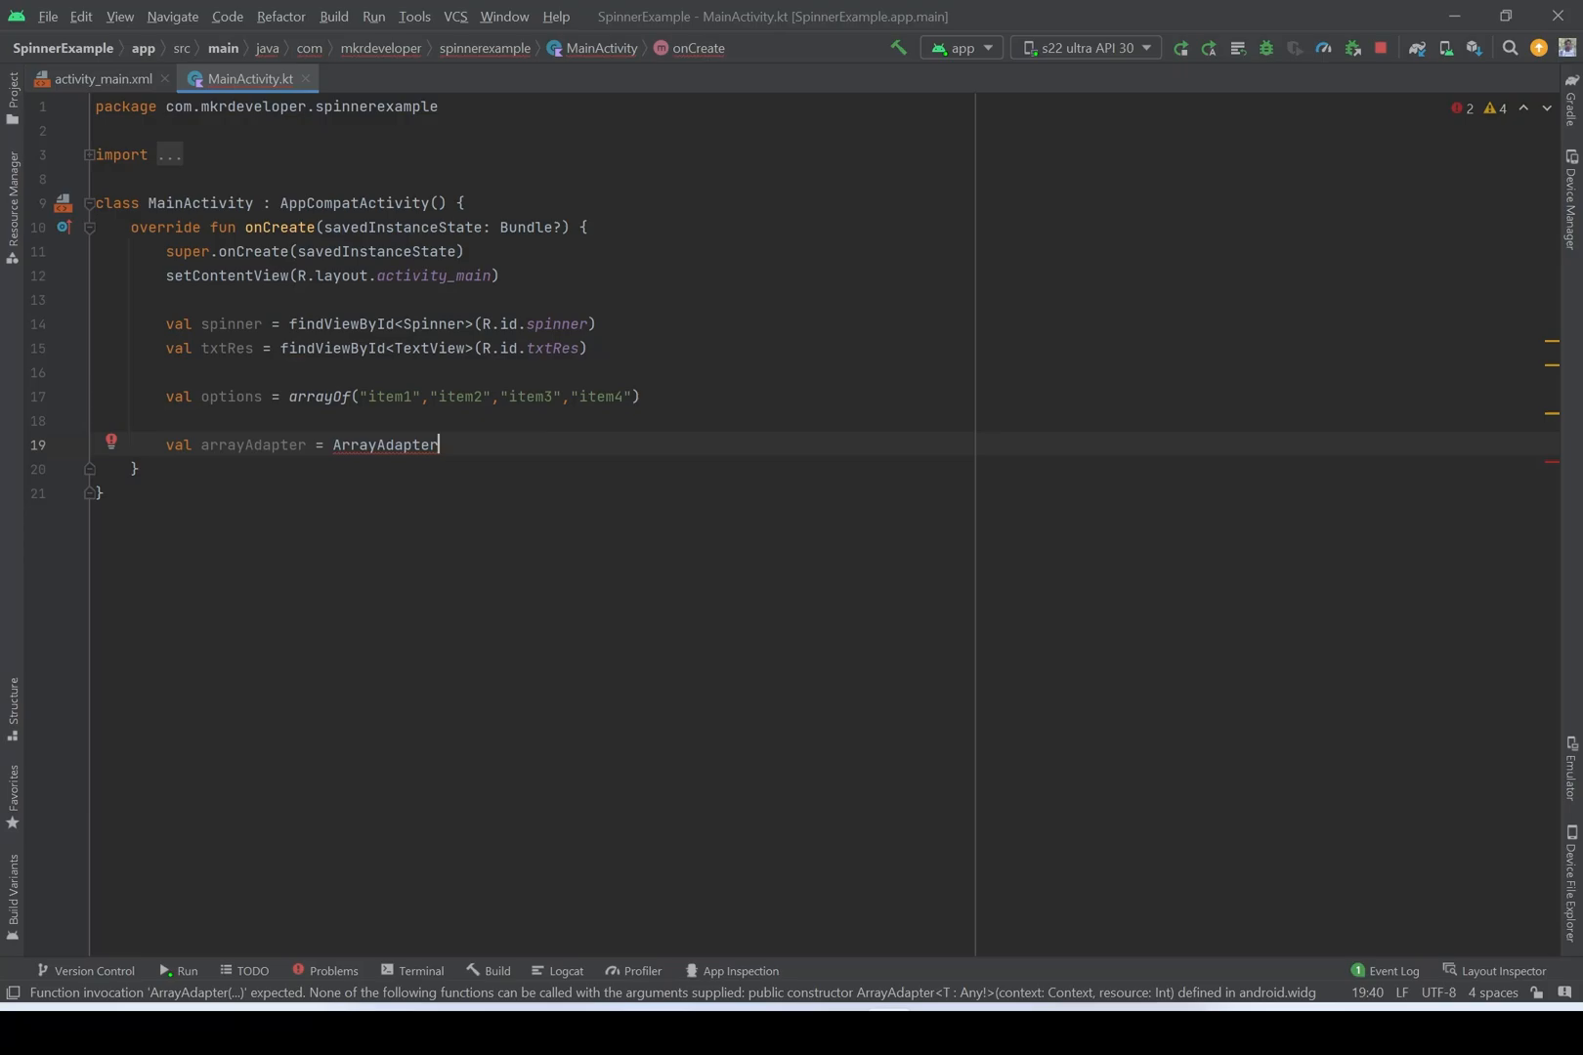
type("()")
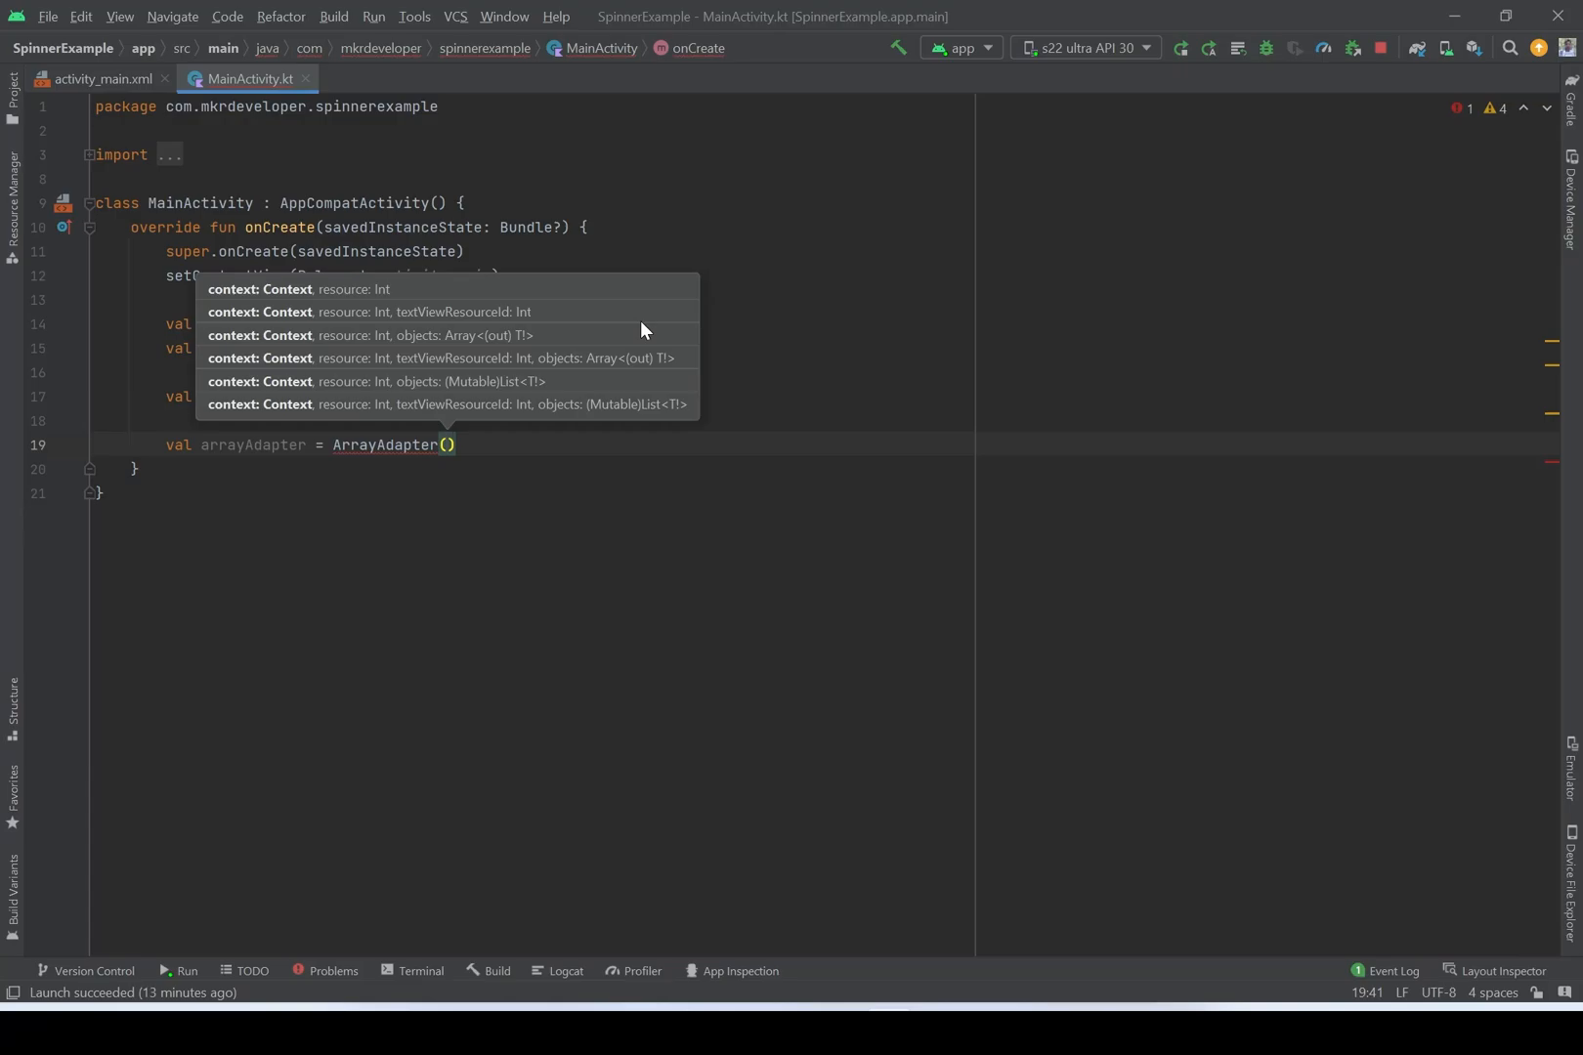
type("this")
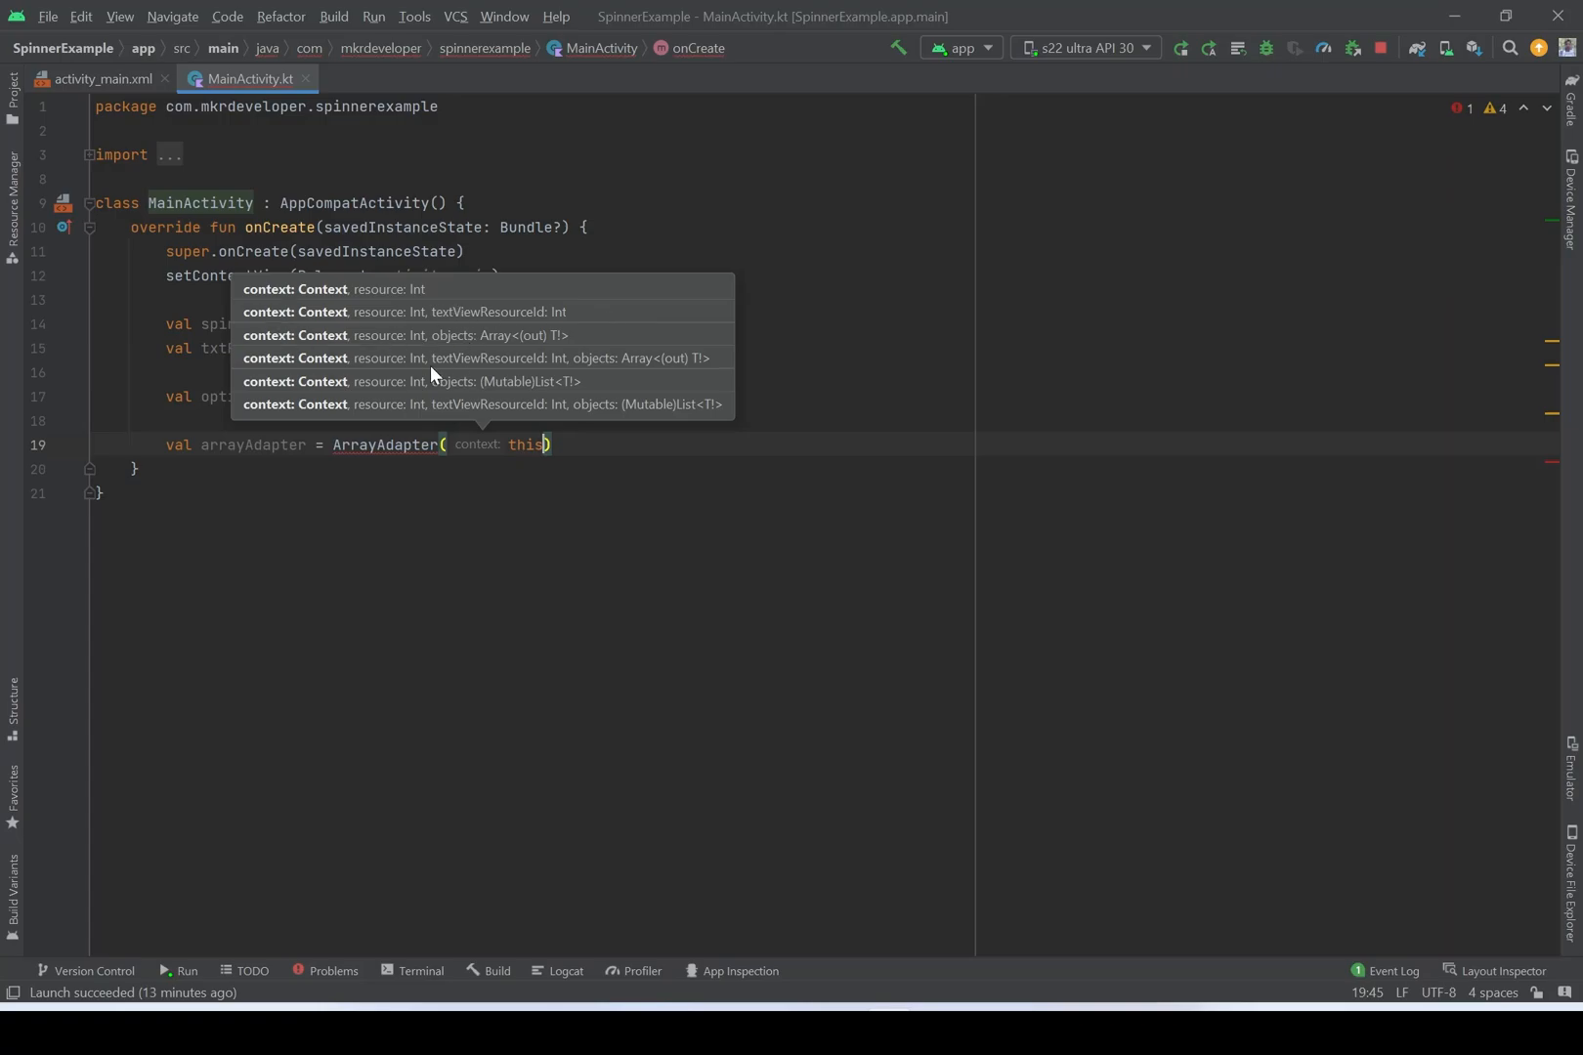
mouse_move(580, 325)
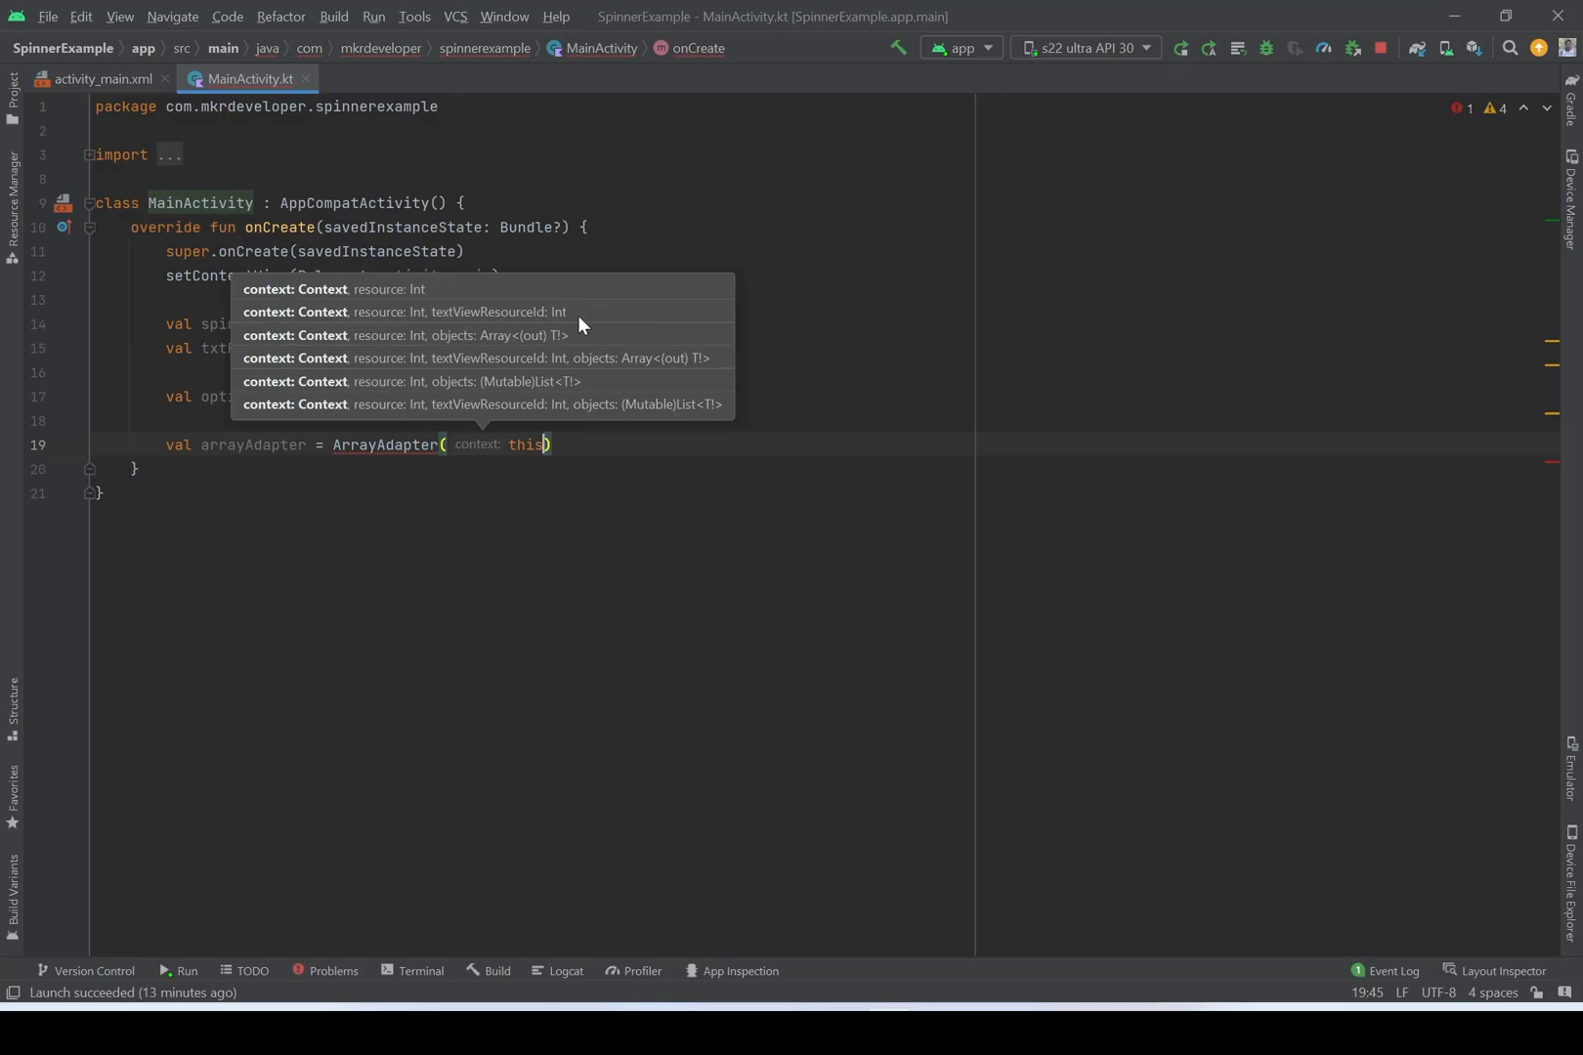
- Pass android.R.layout.simple_spinner_dropdown_item and options as the adapter's remaining arguments
type(",")
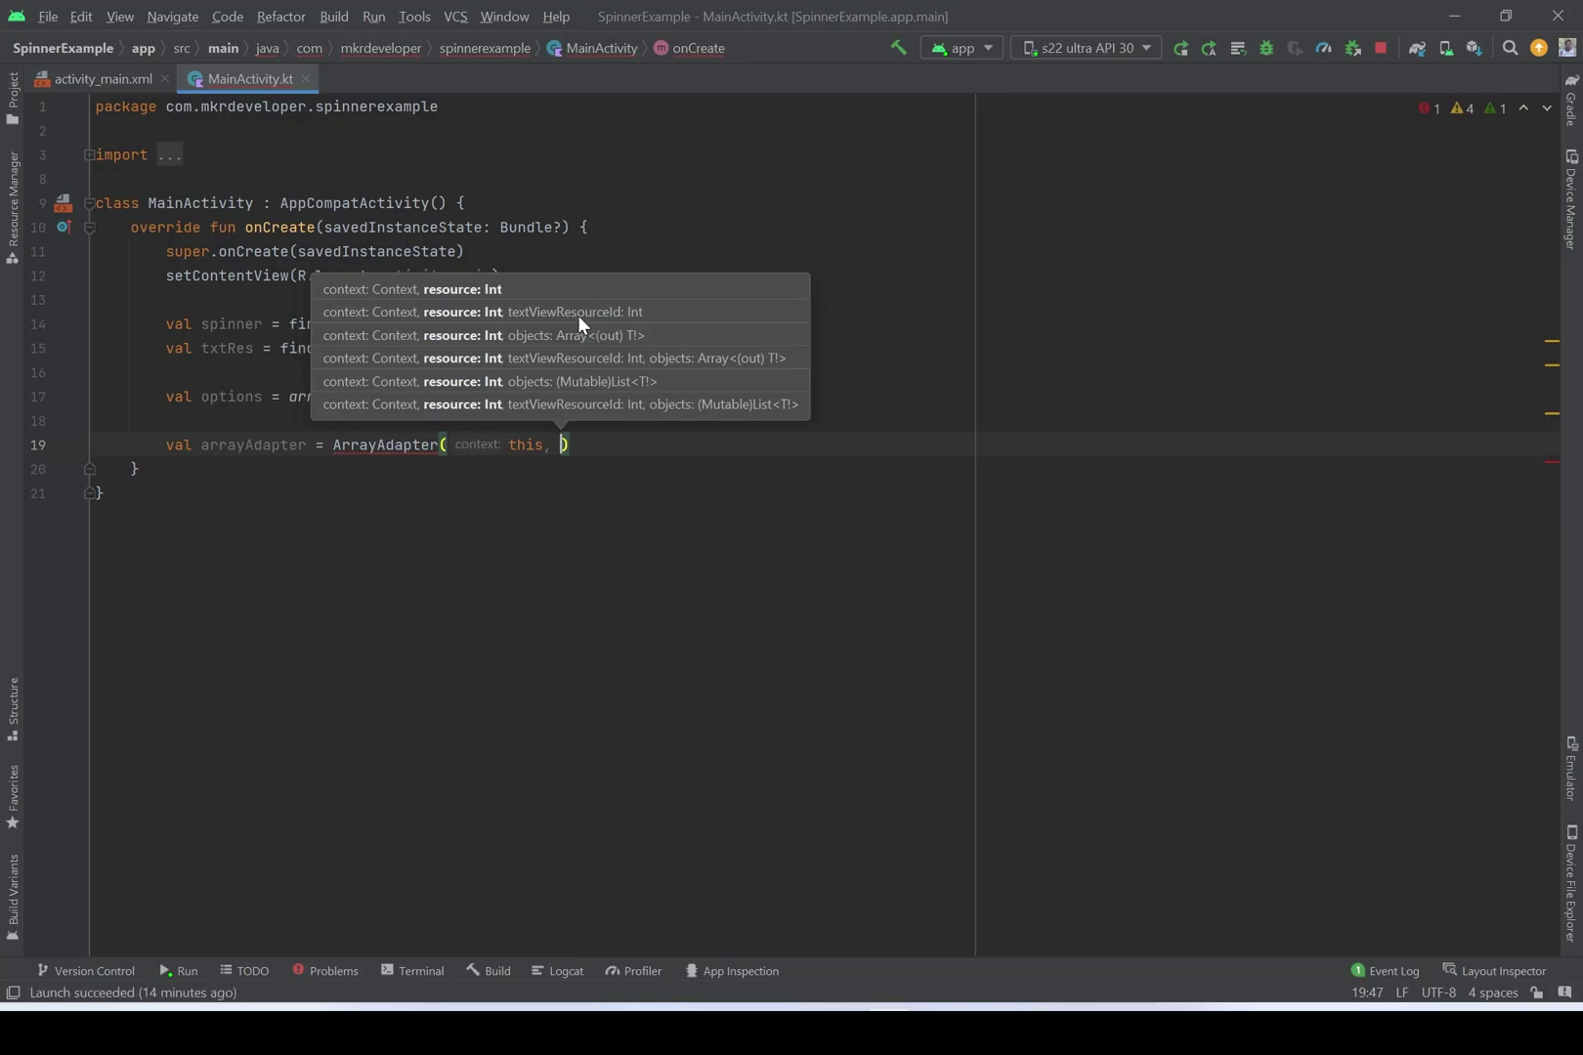
type("android")
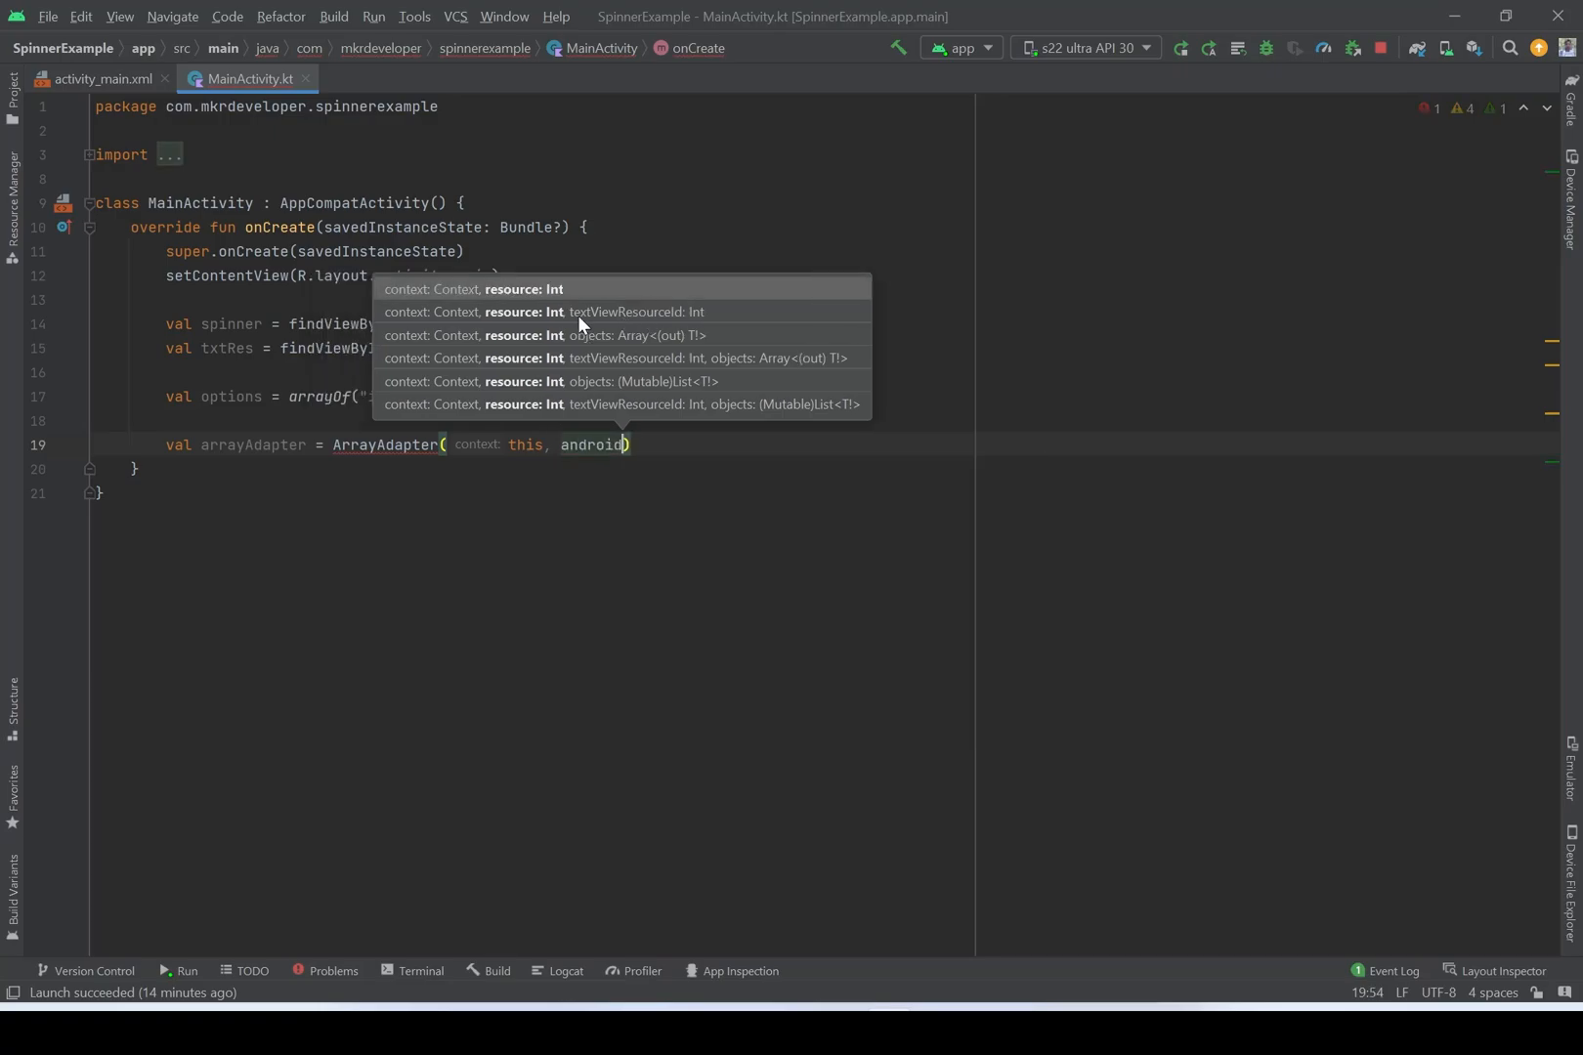
type(".")
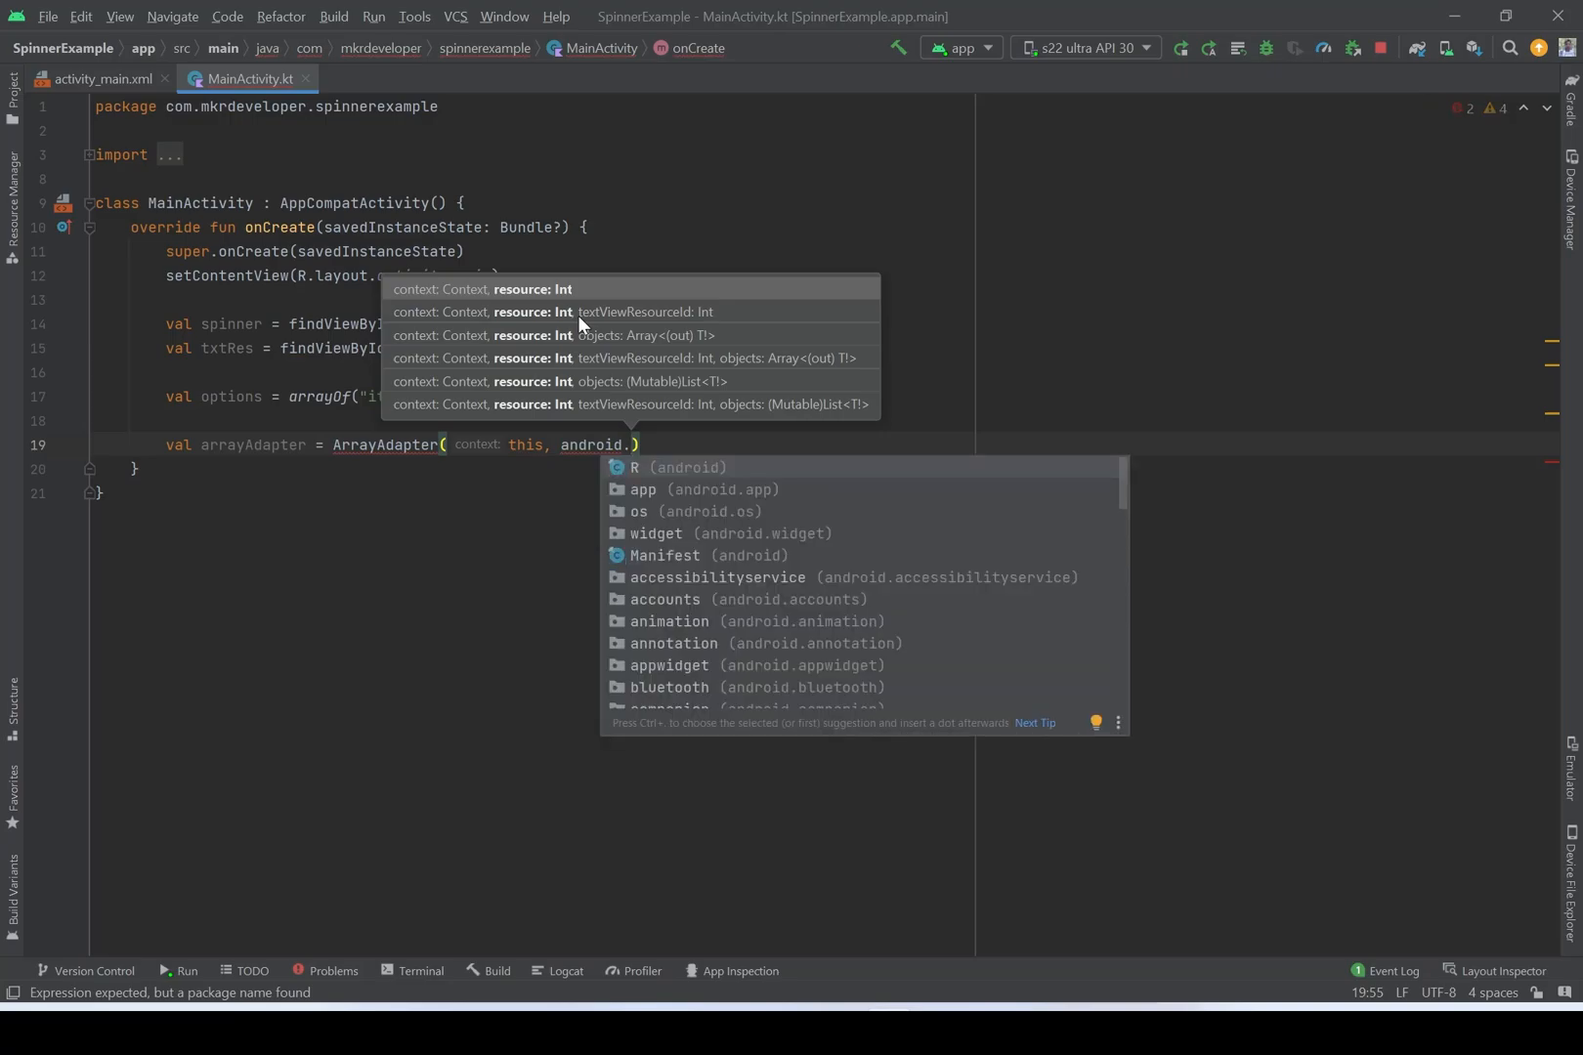
key("Escape")
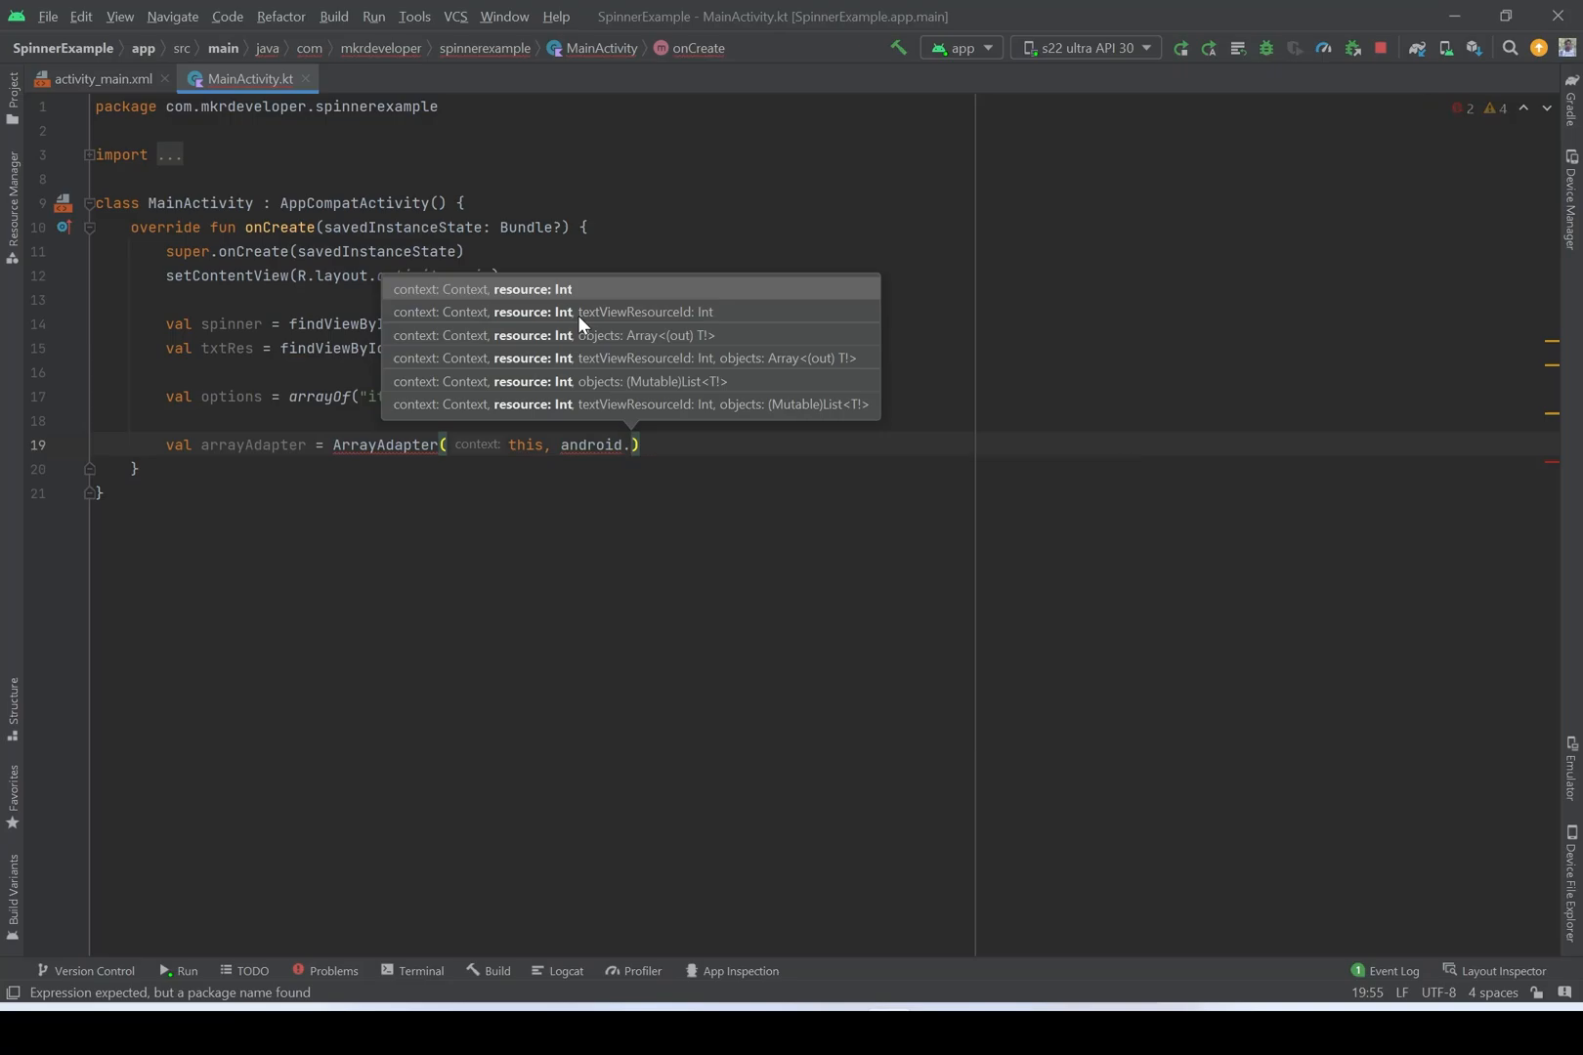
type("R.layout")
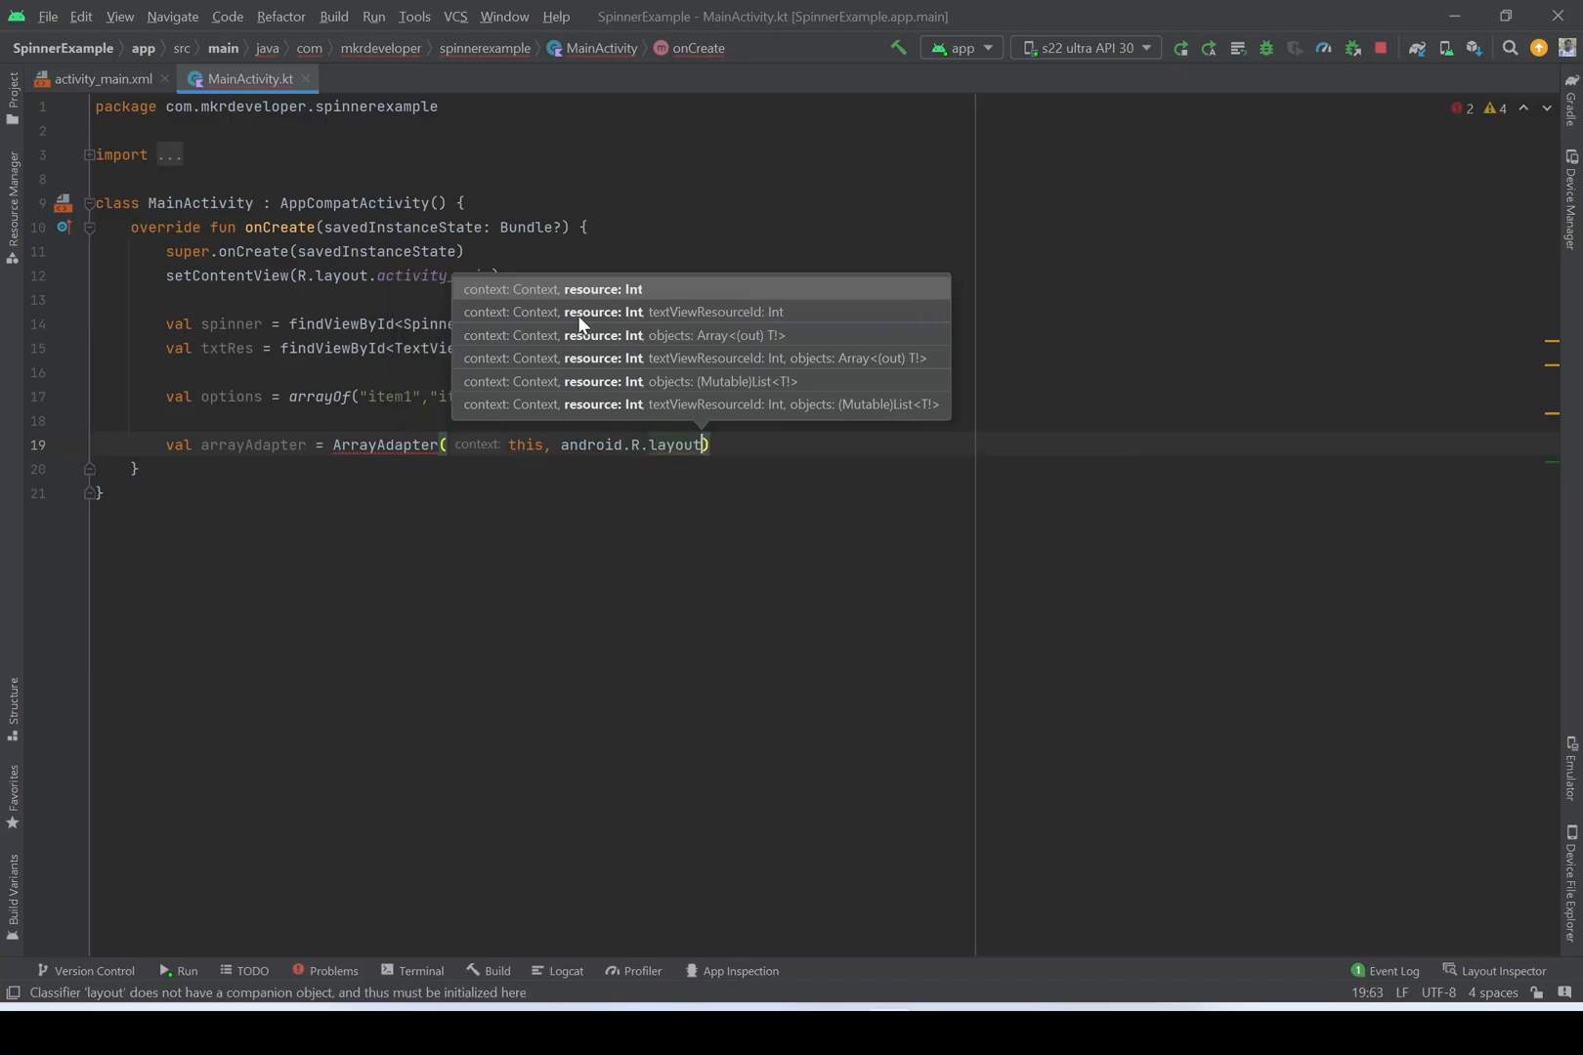
type(".s")
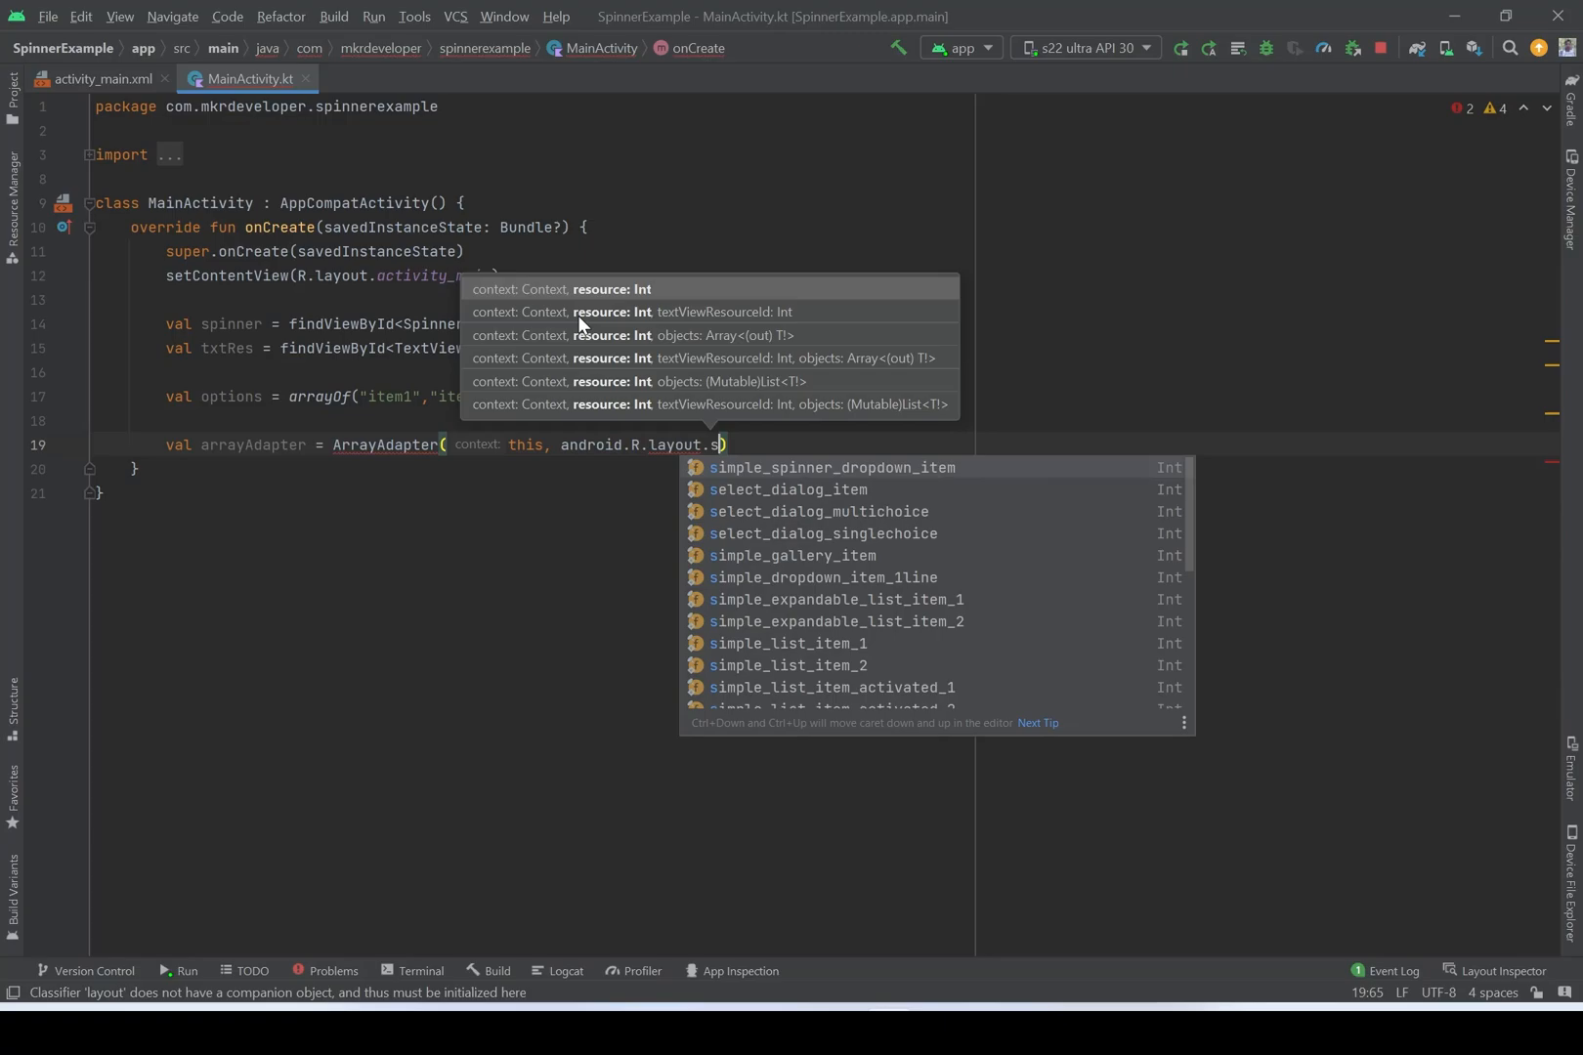
type("i")
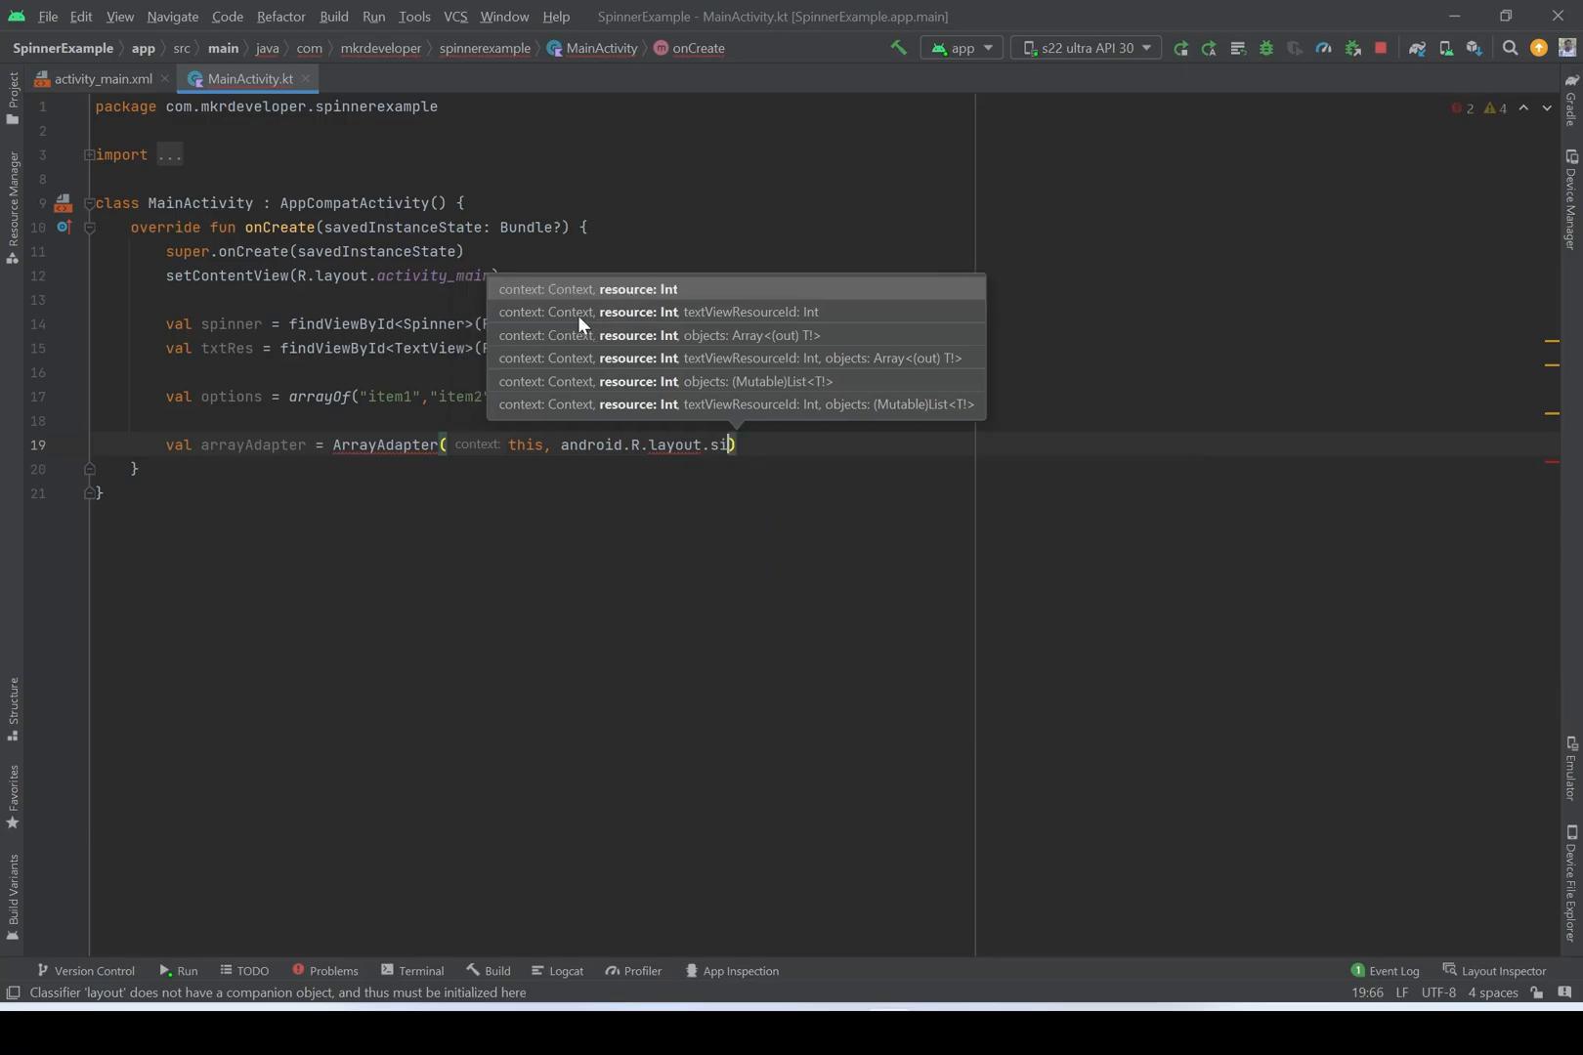
key("BackSpace")
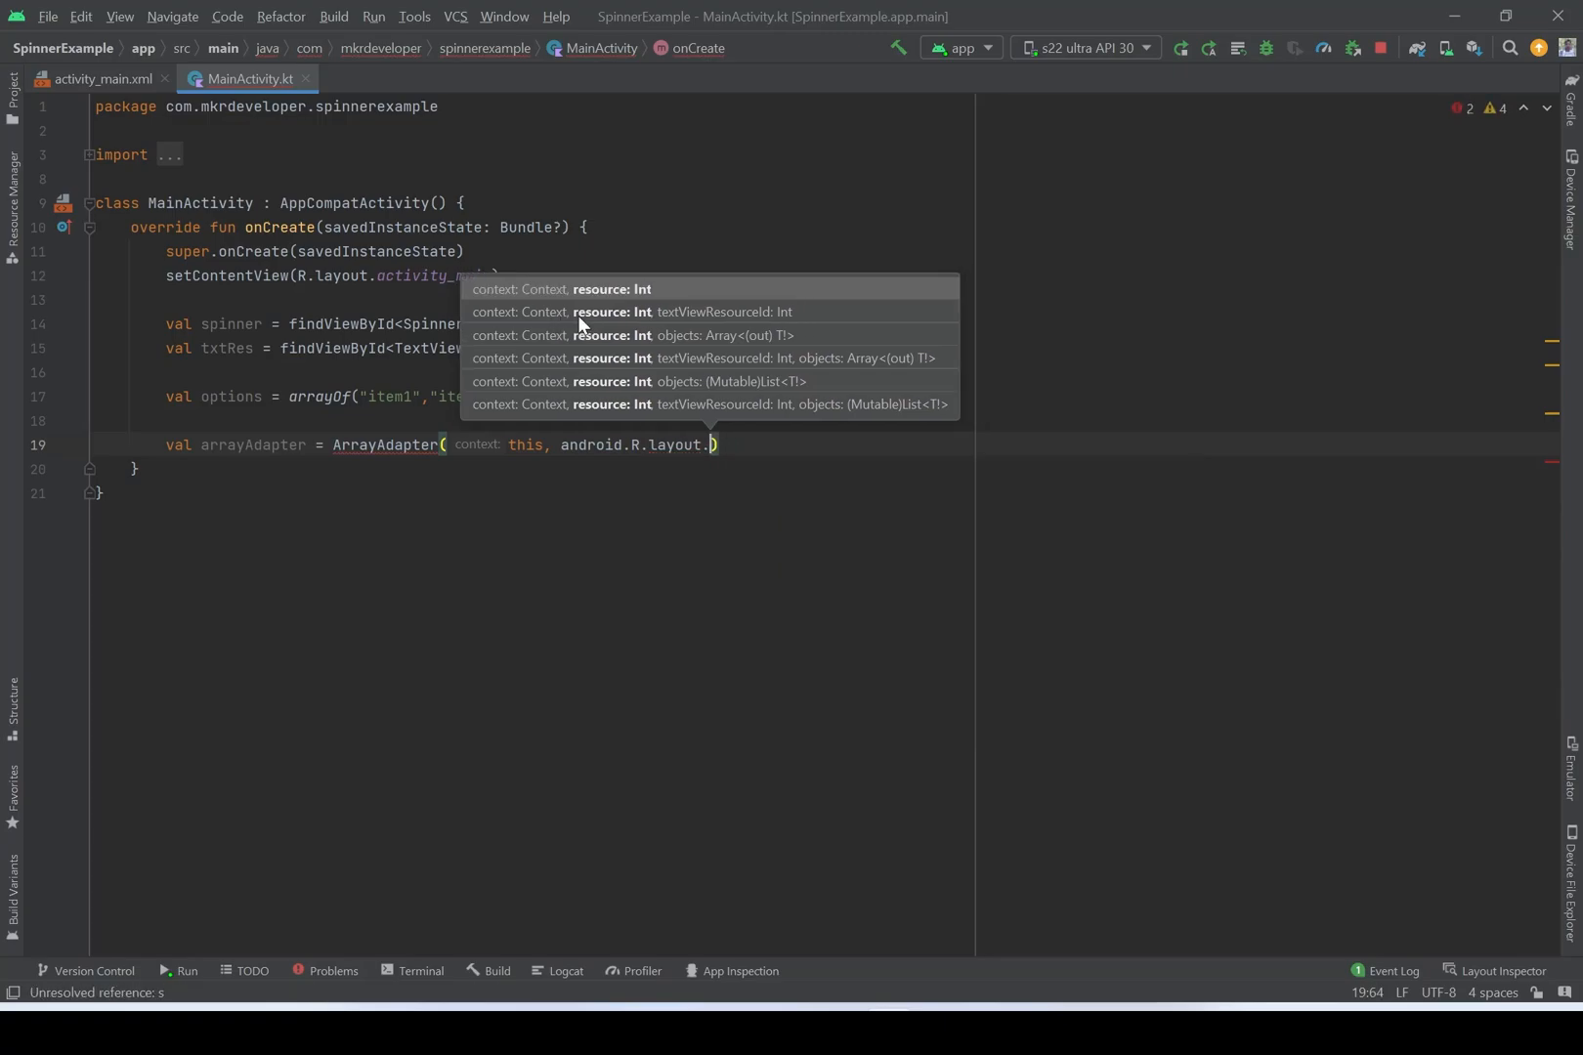
type("s")
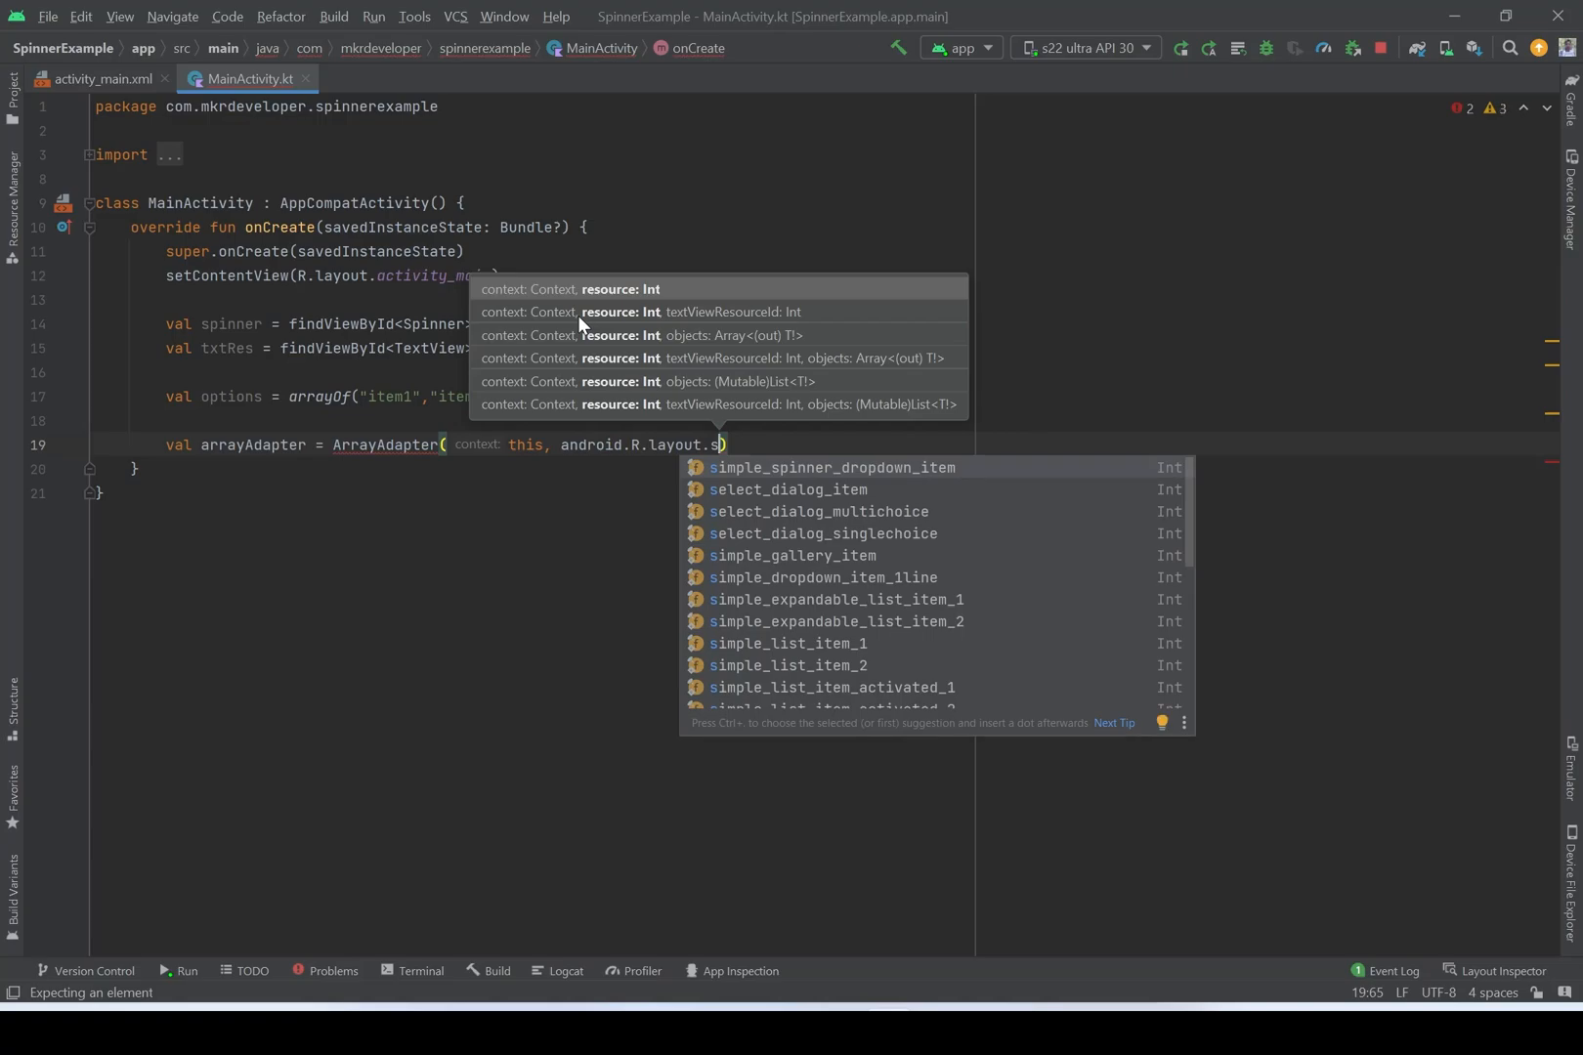
mouse_move(886, 477)
type("imple_spinner_dropdown_item,")
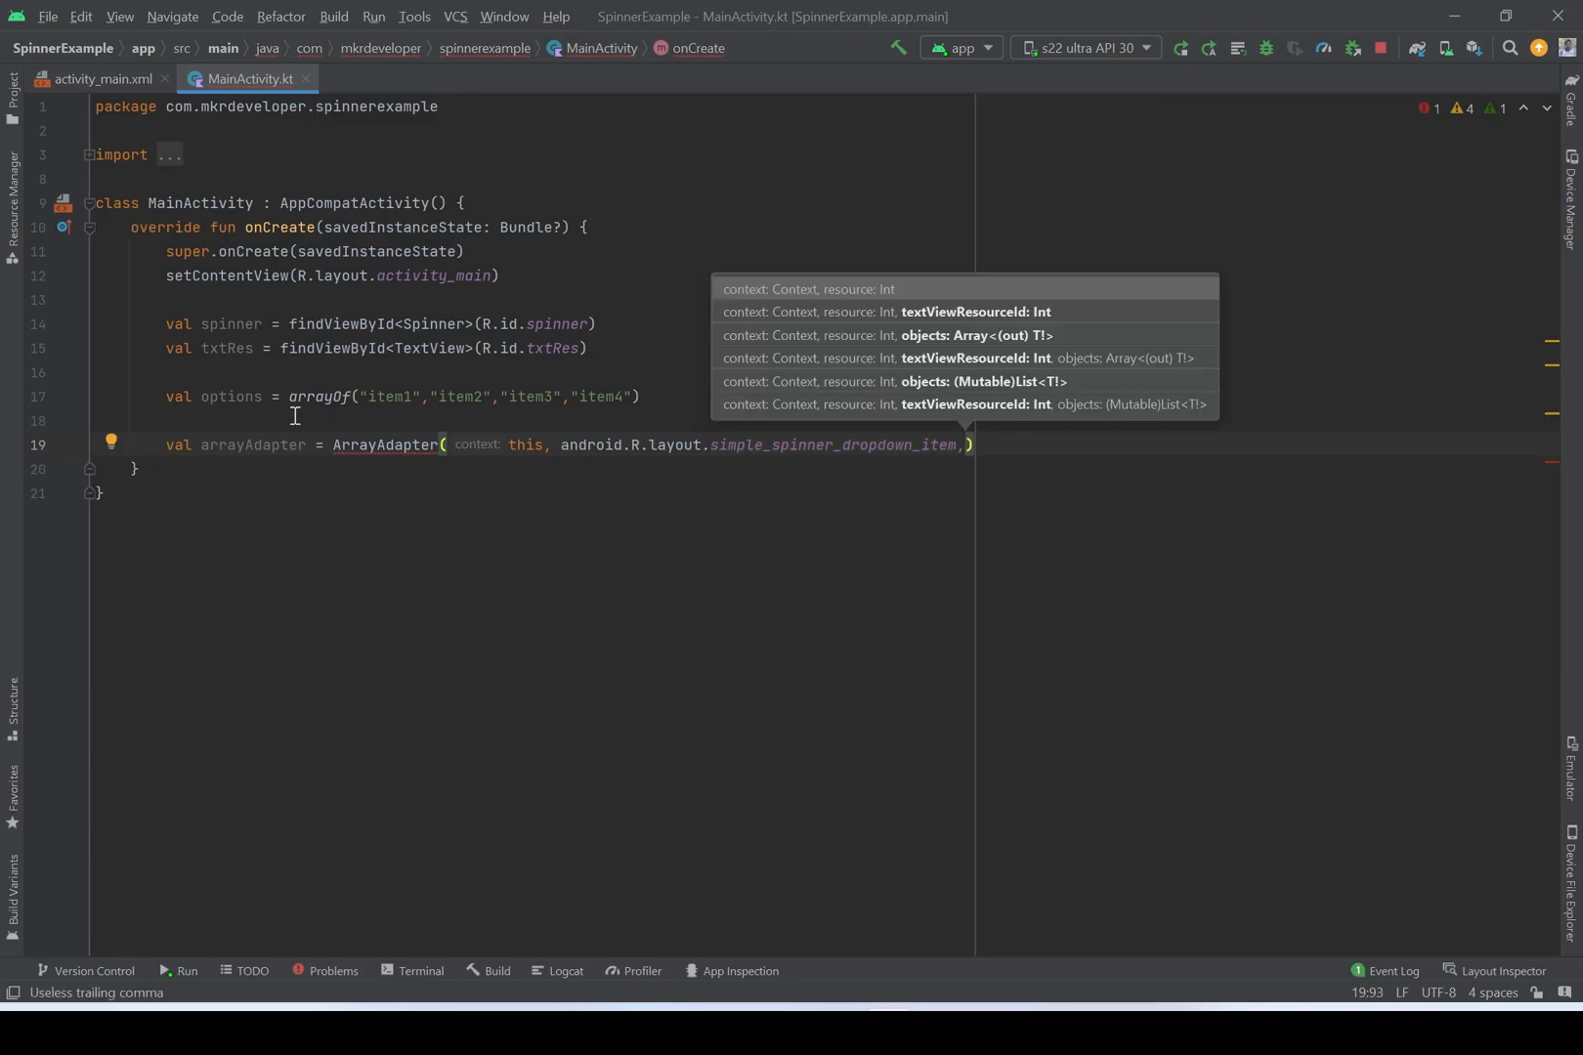
mouse_move(578, 610)
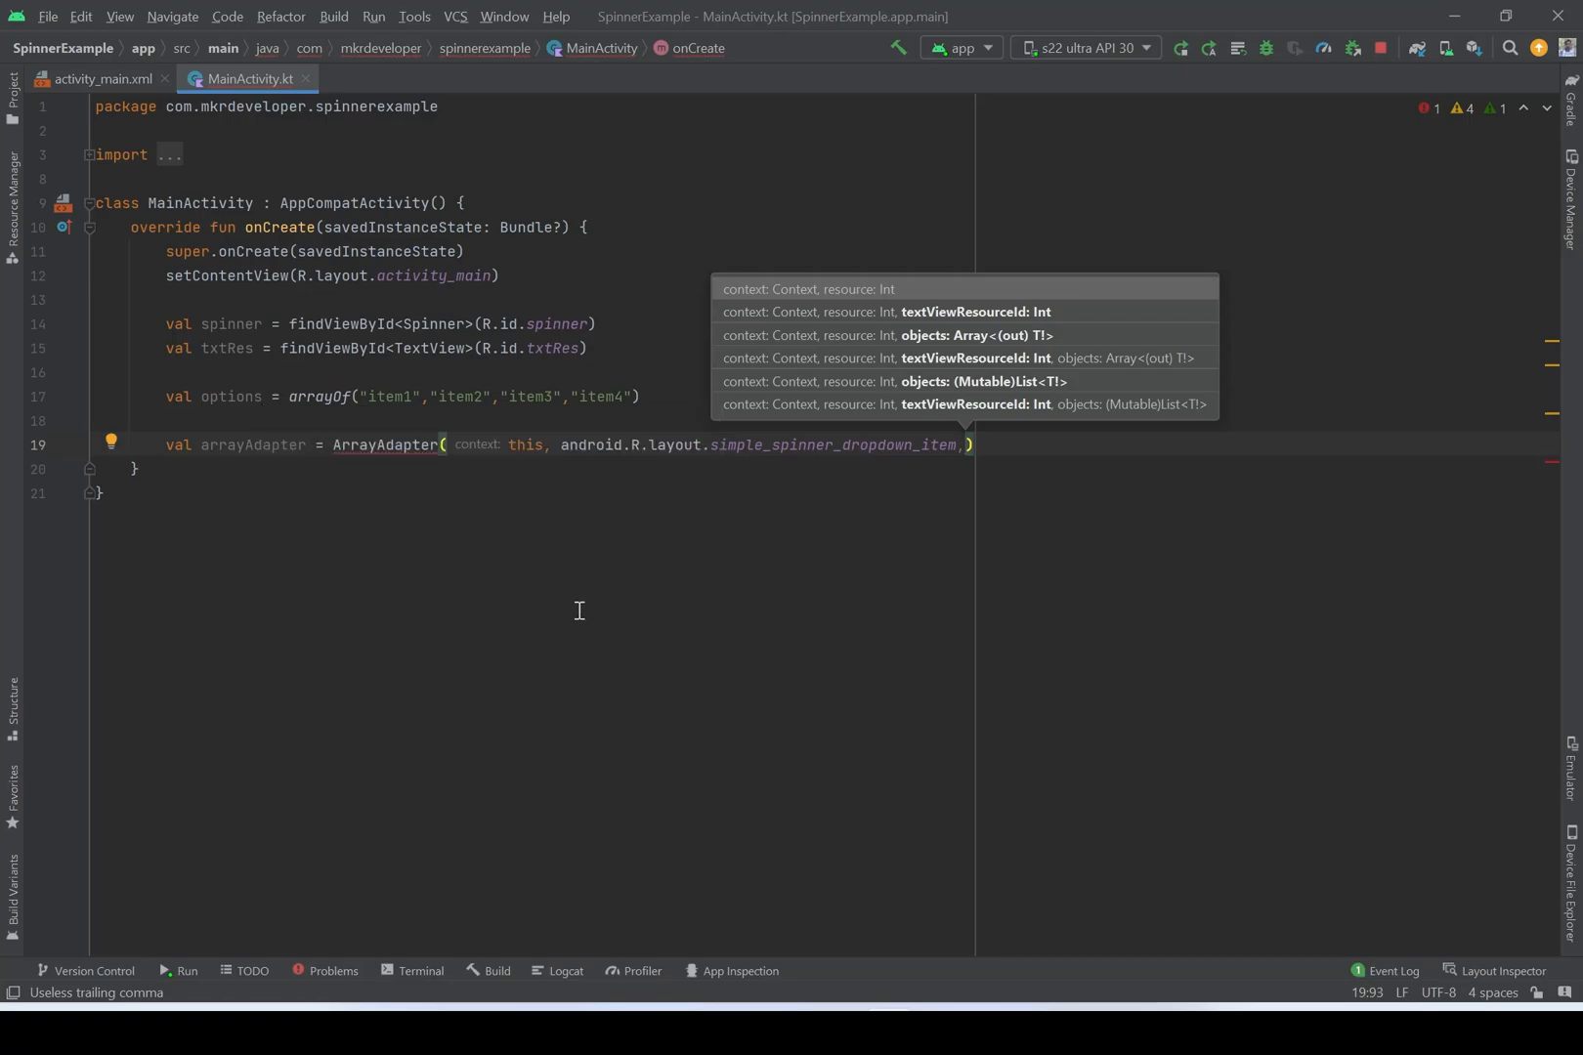
type("o")
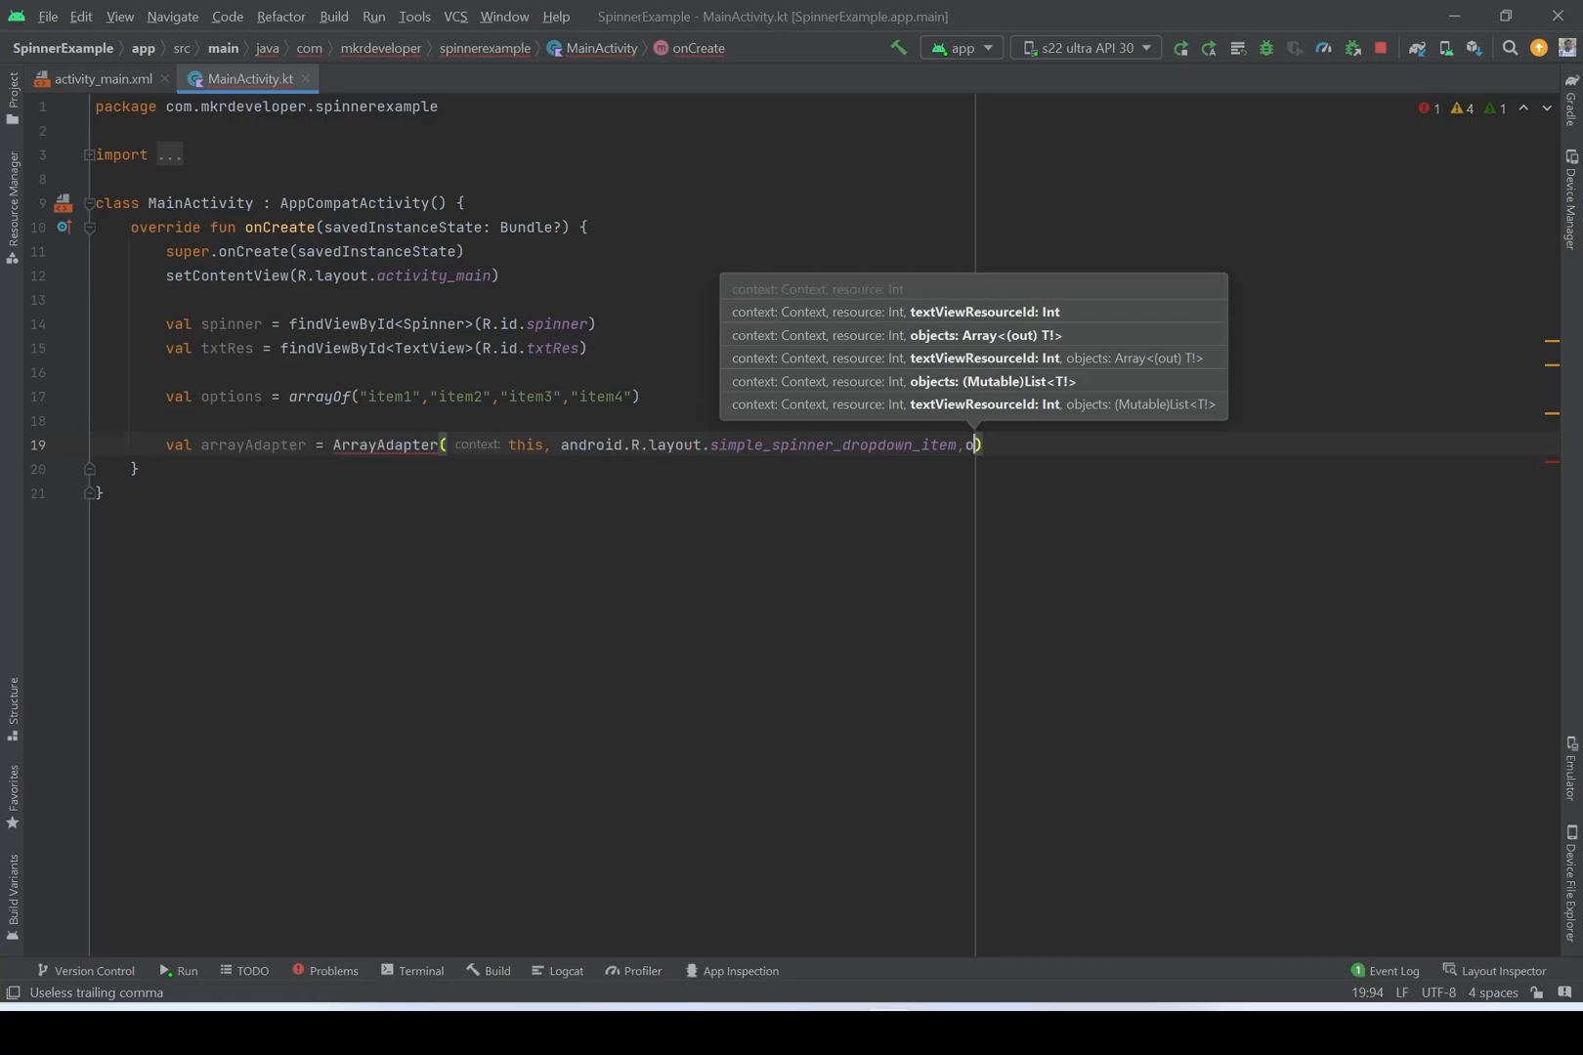
type("ptions")
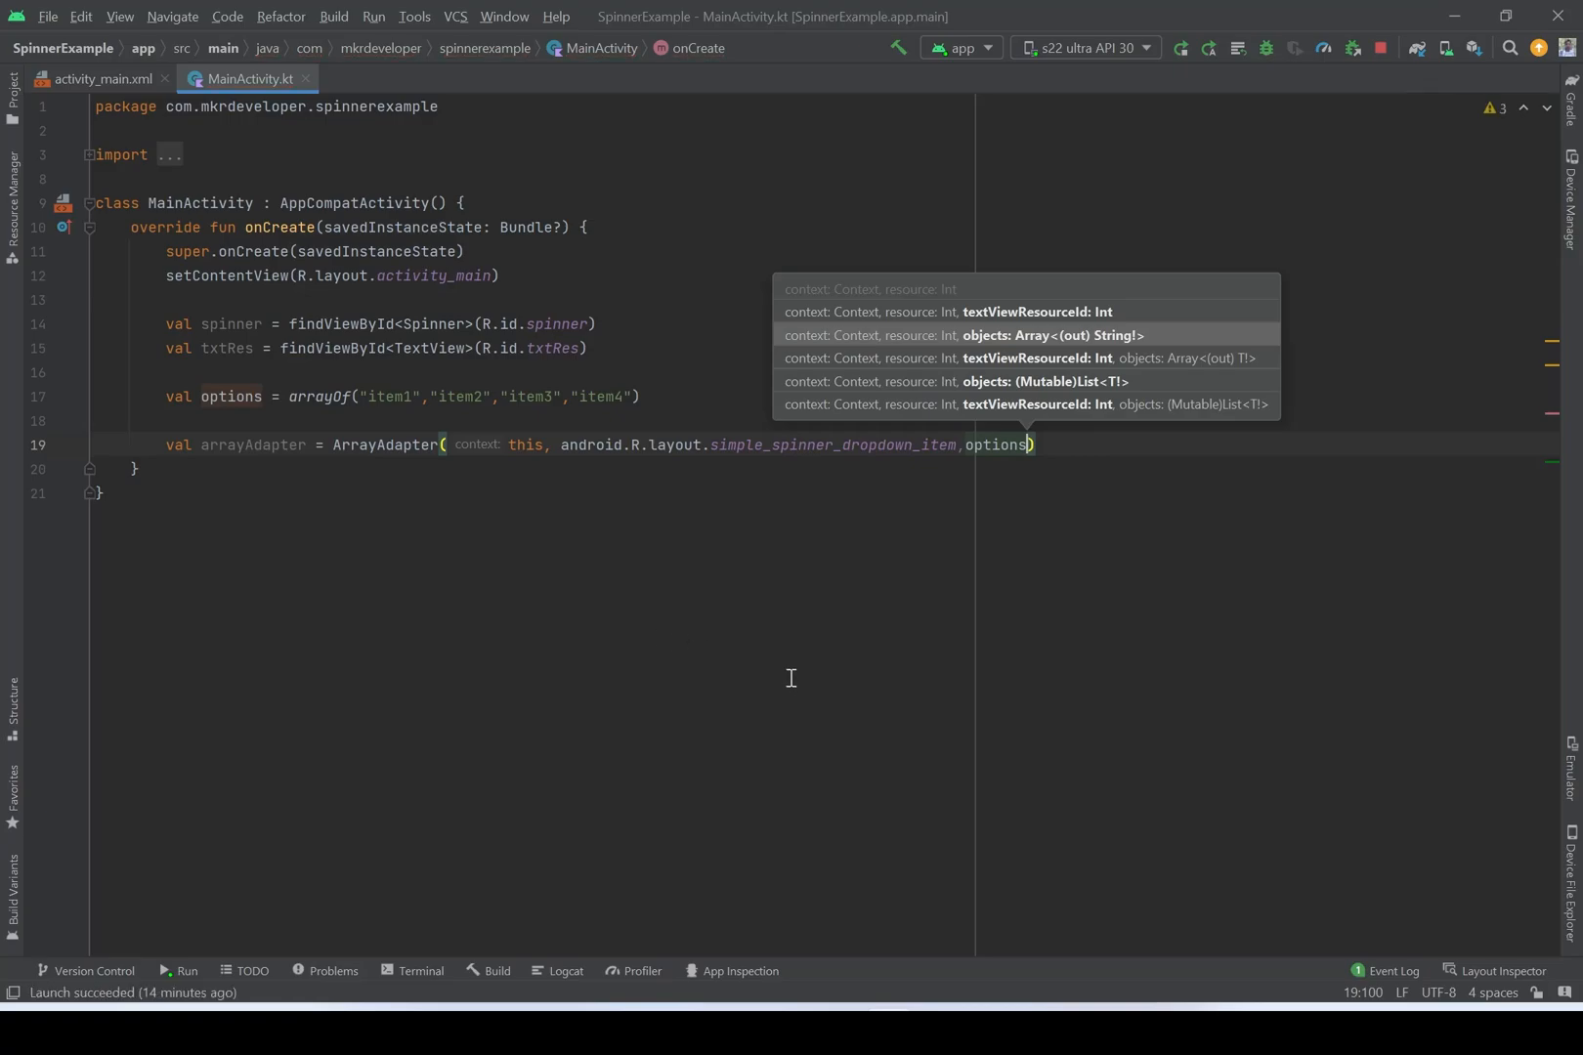
left_click(1107, 491)
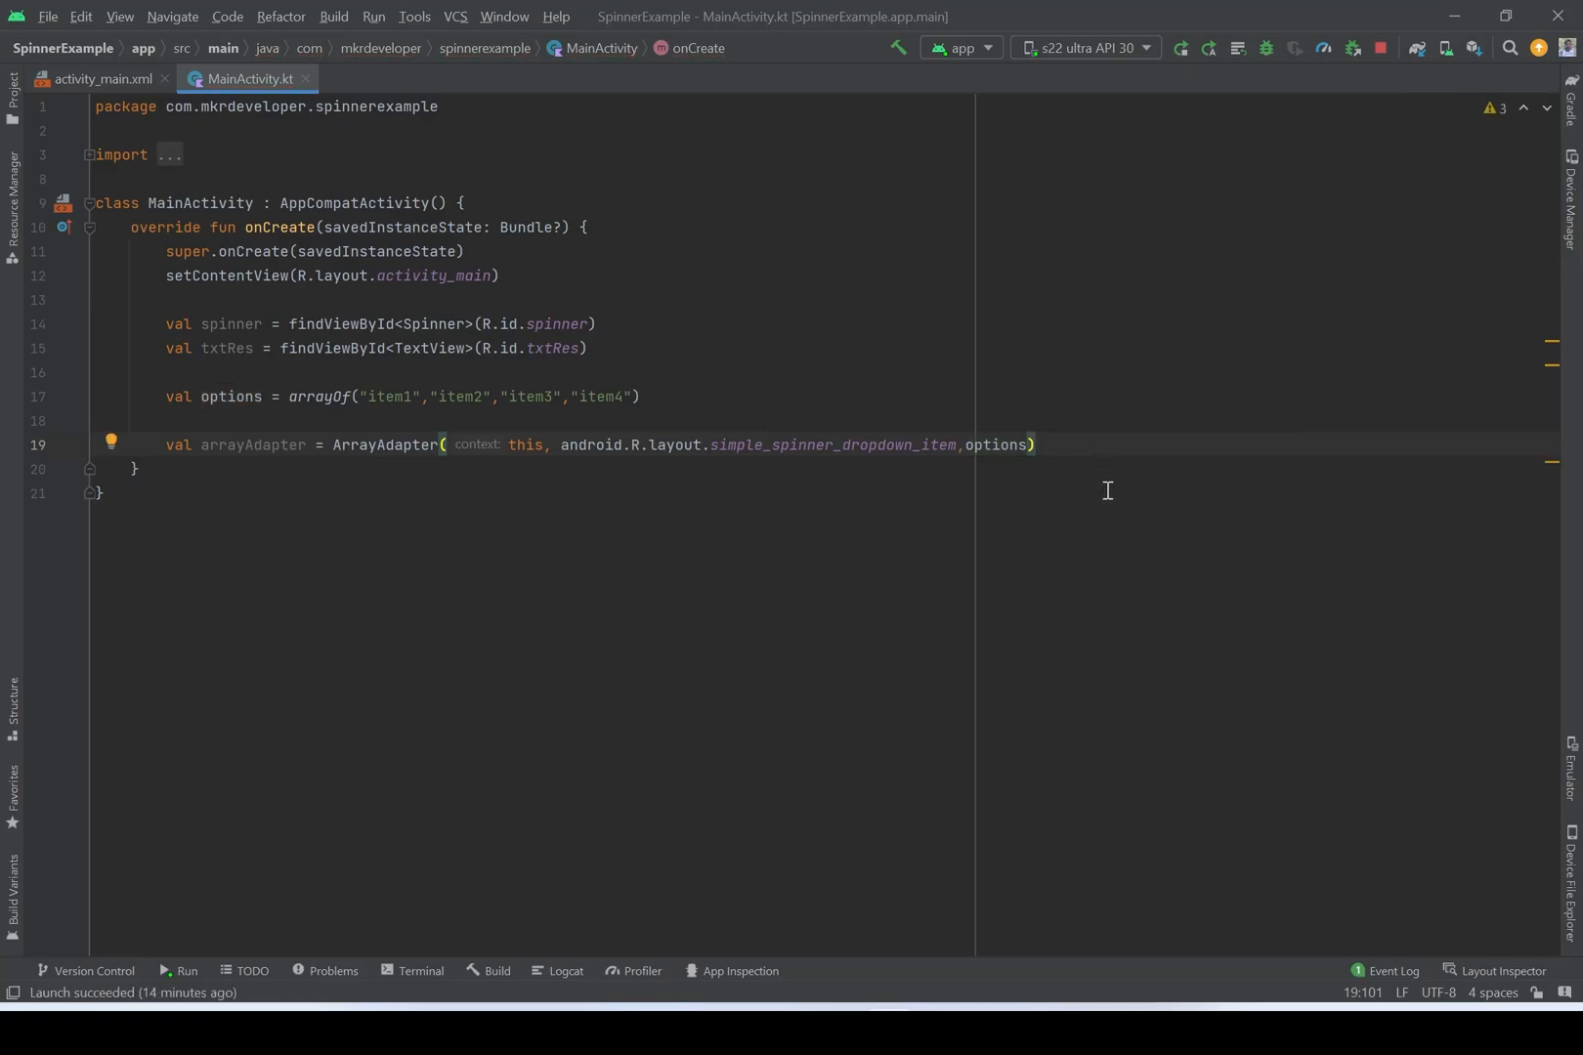
key("Return")
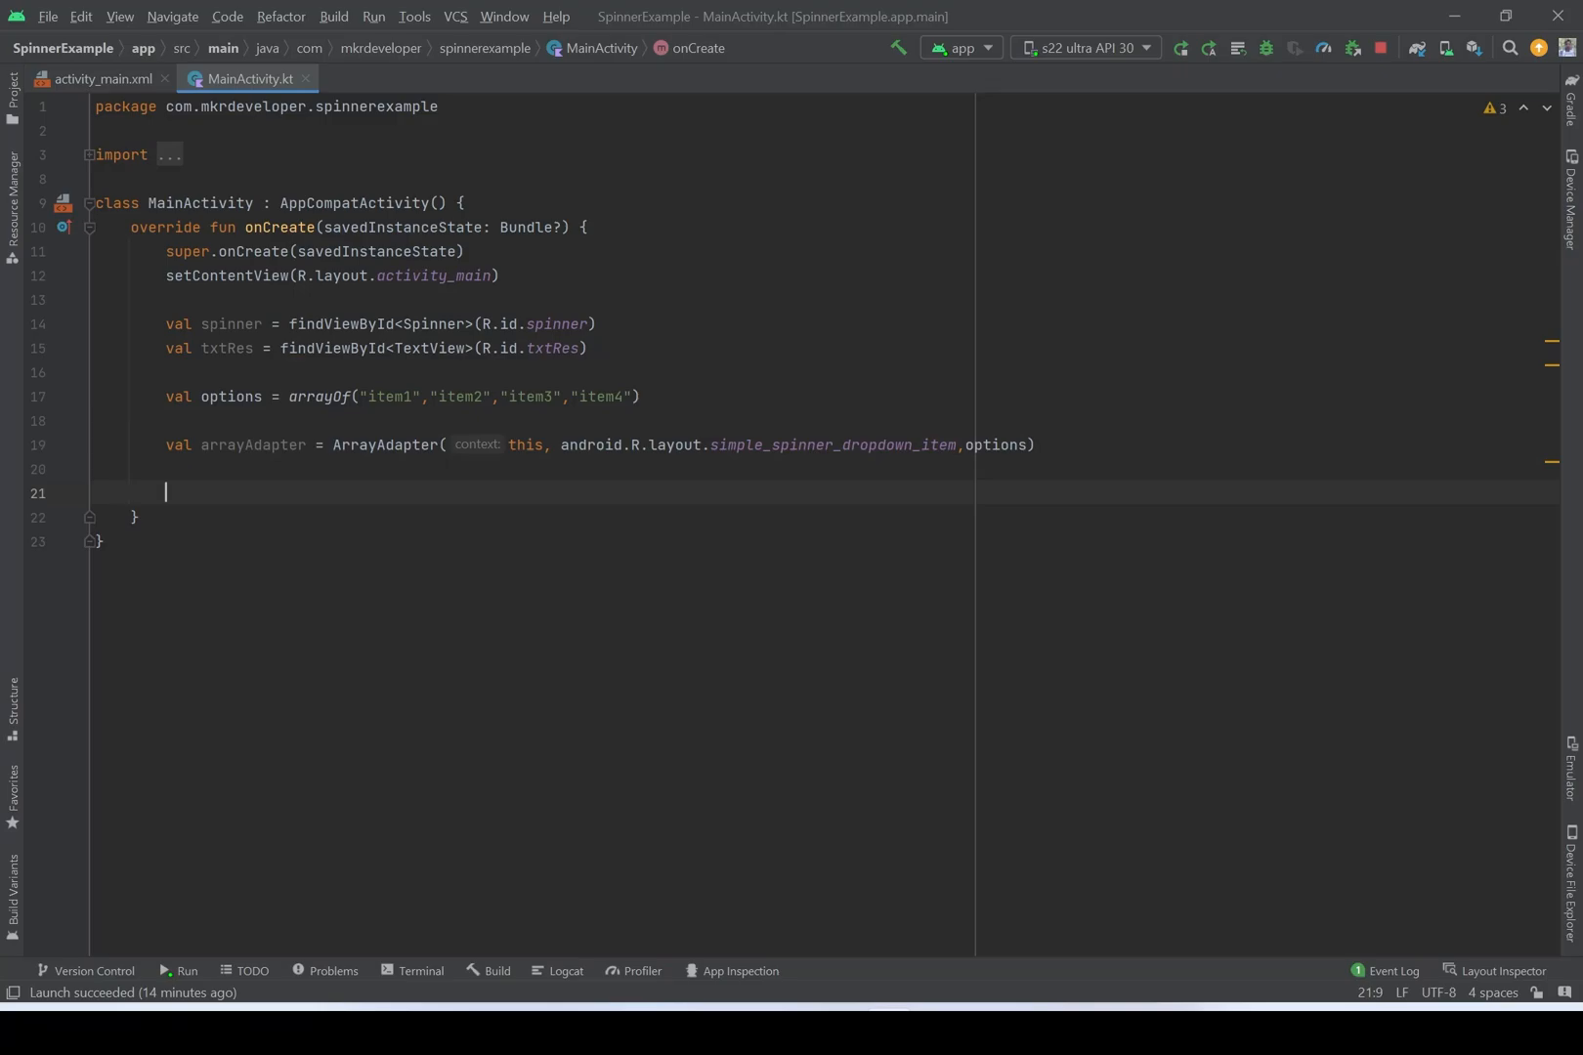
- Set spinner.adapter = arrayAdapter in onCreate
type("s")
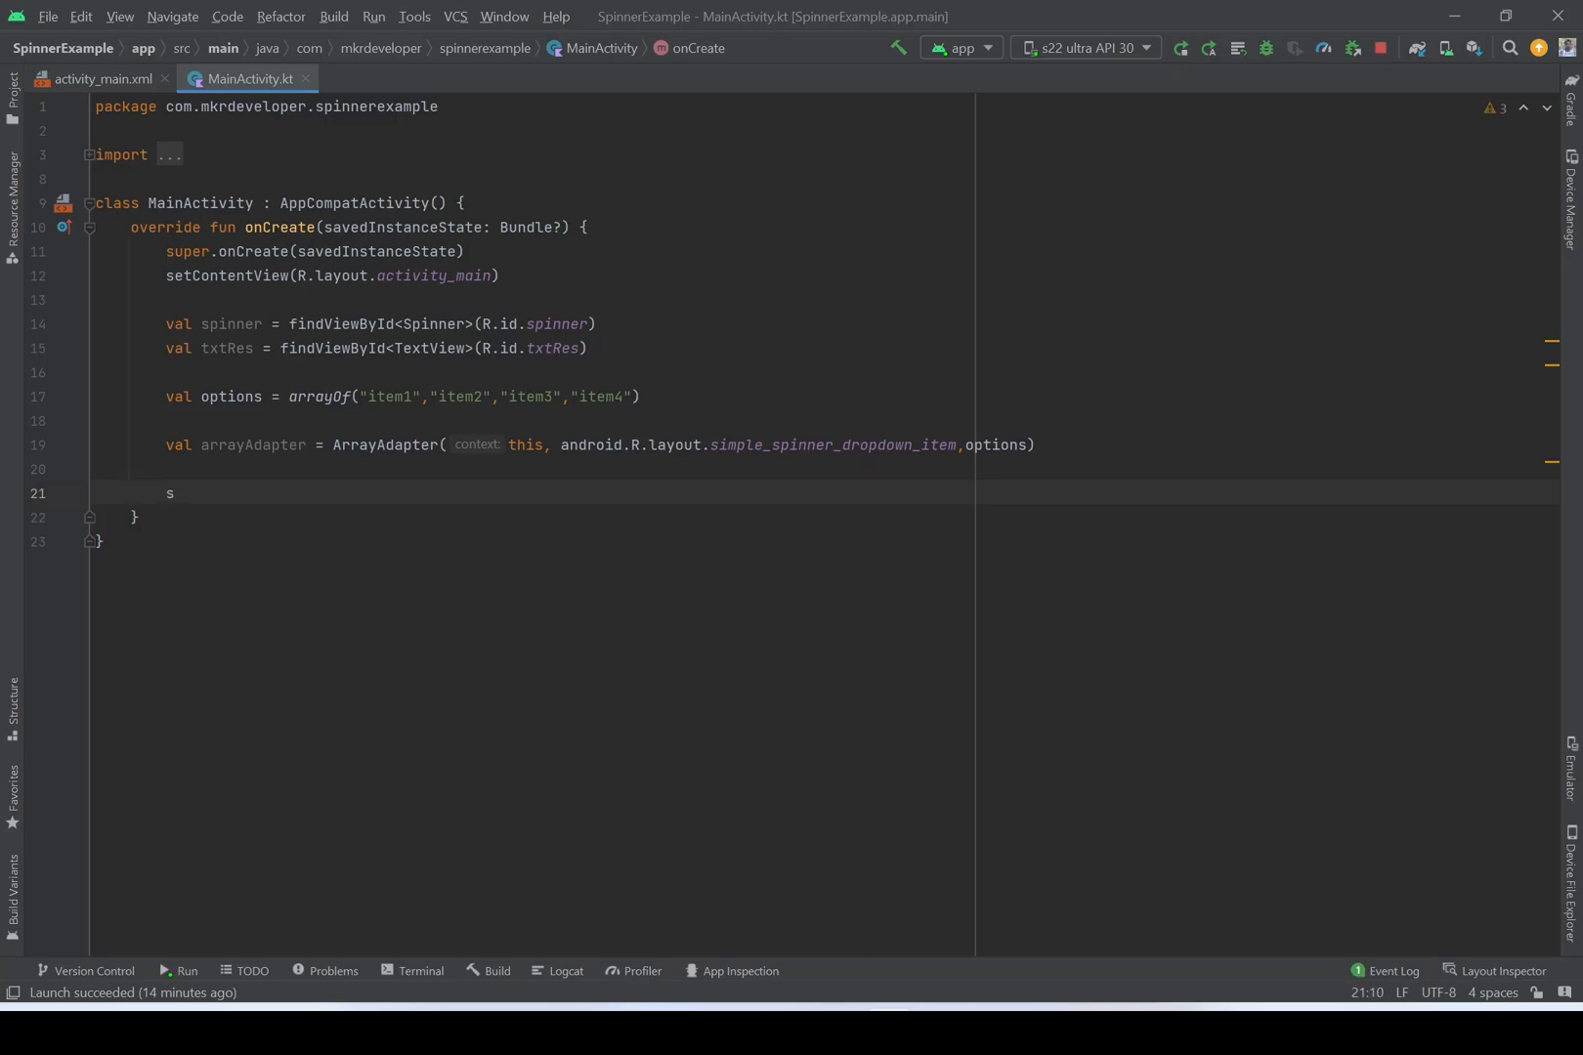
type("pinn")
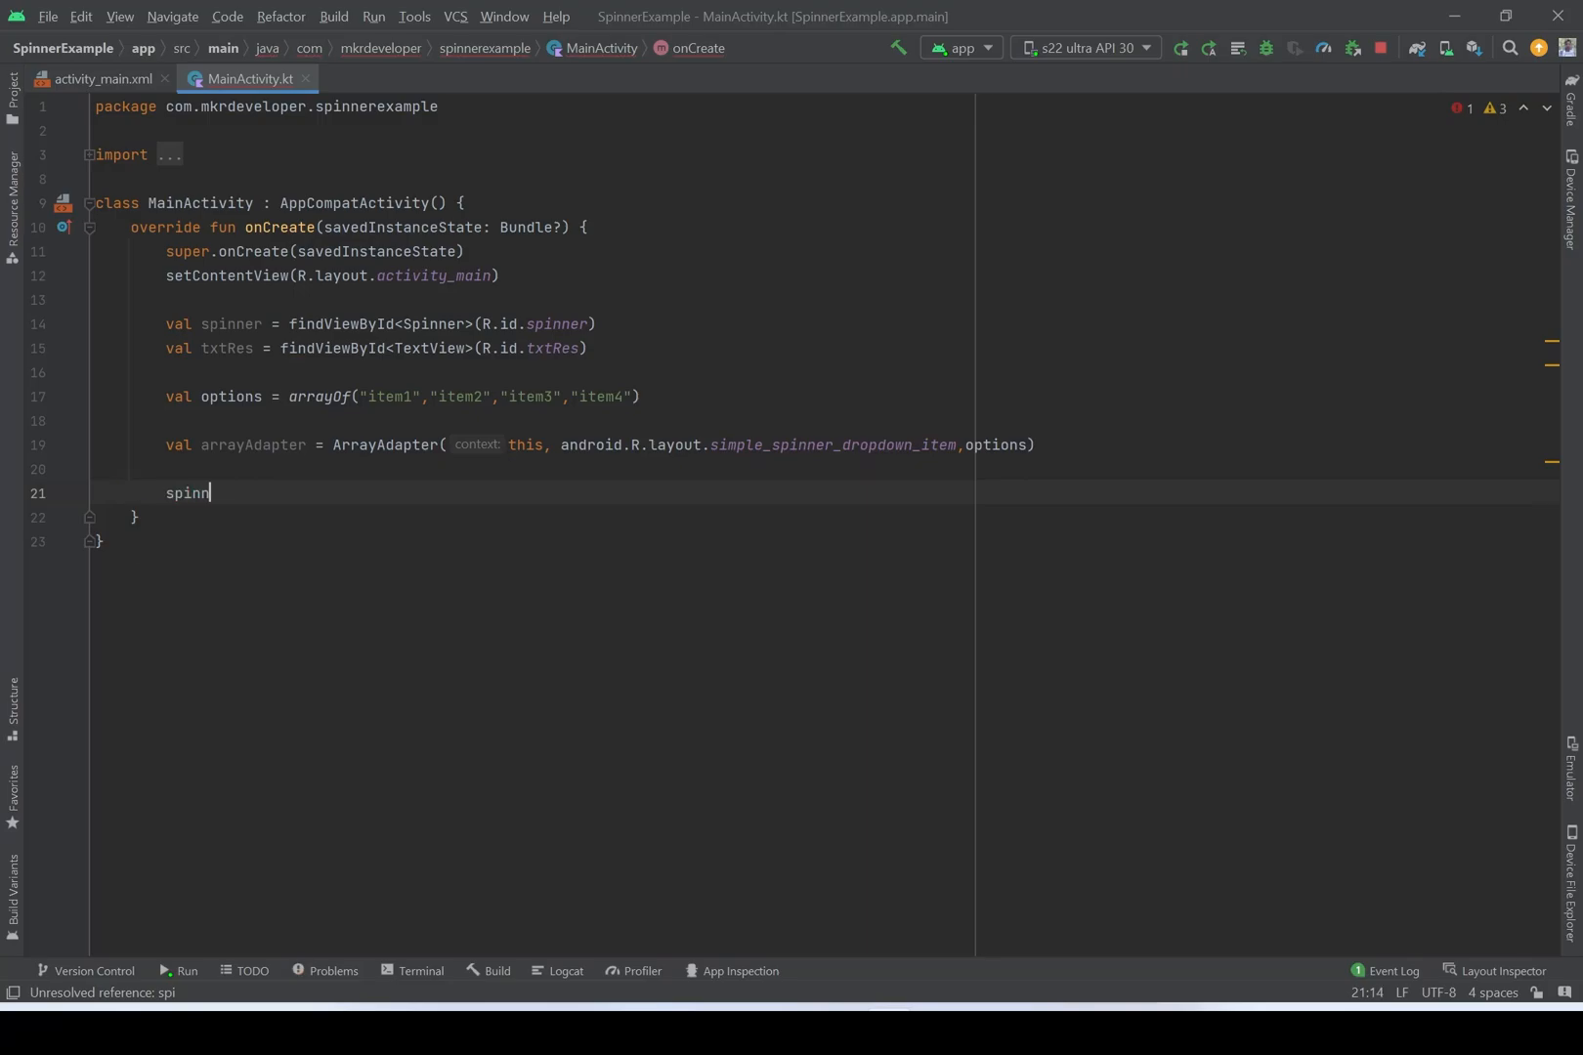
type("er.")
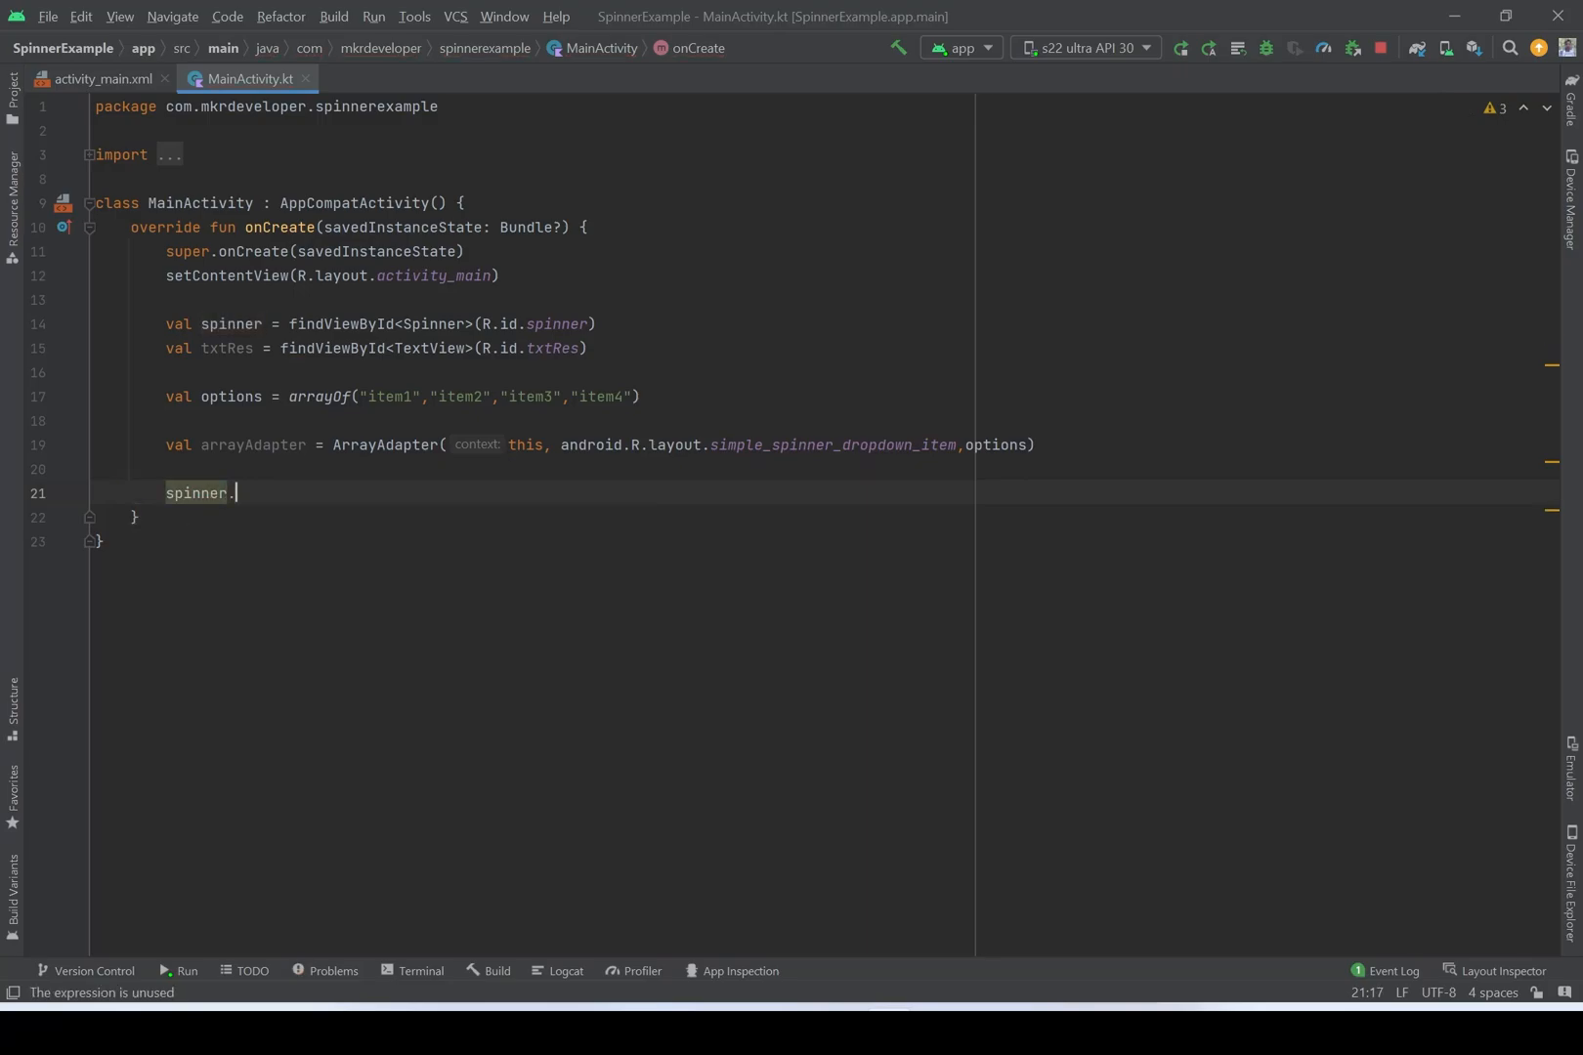
type("set")
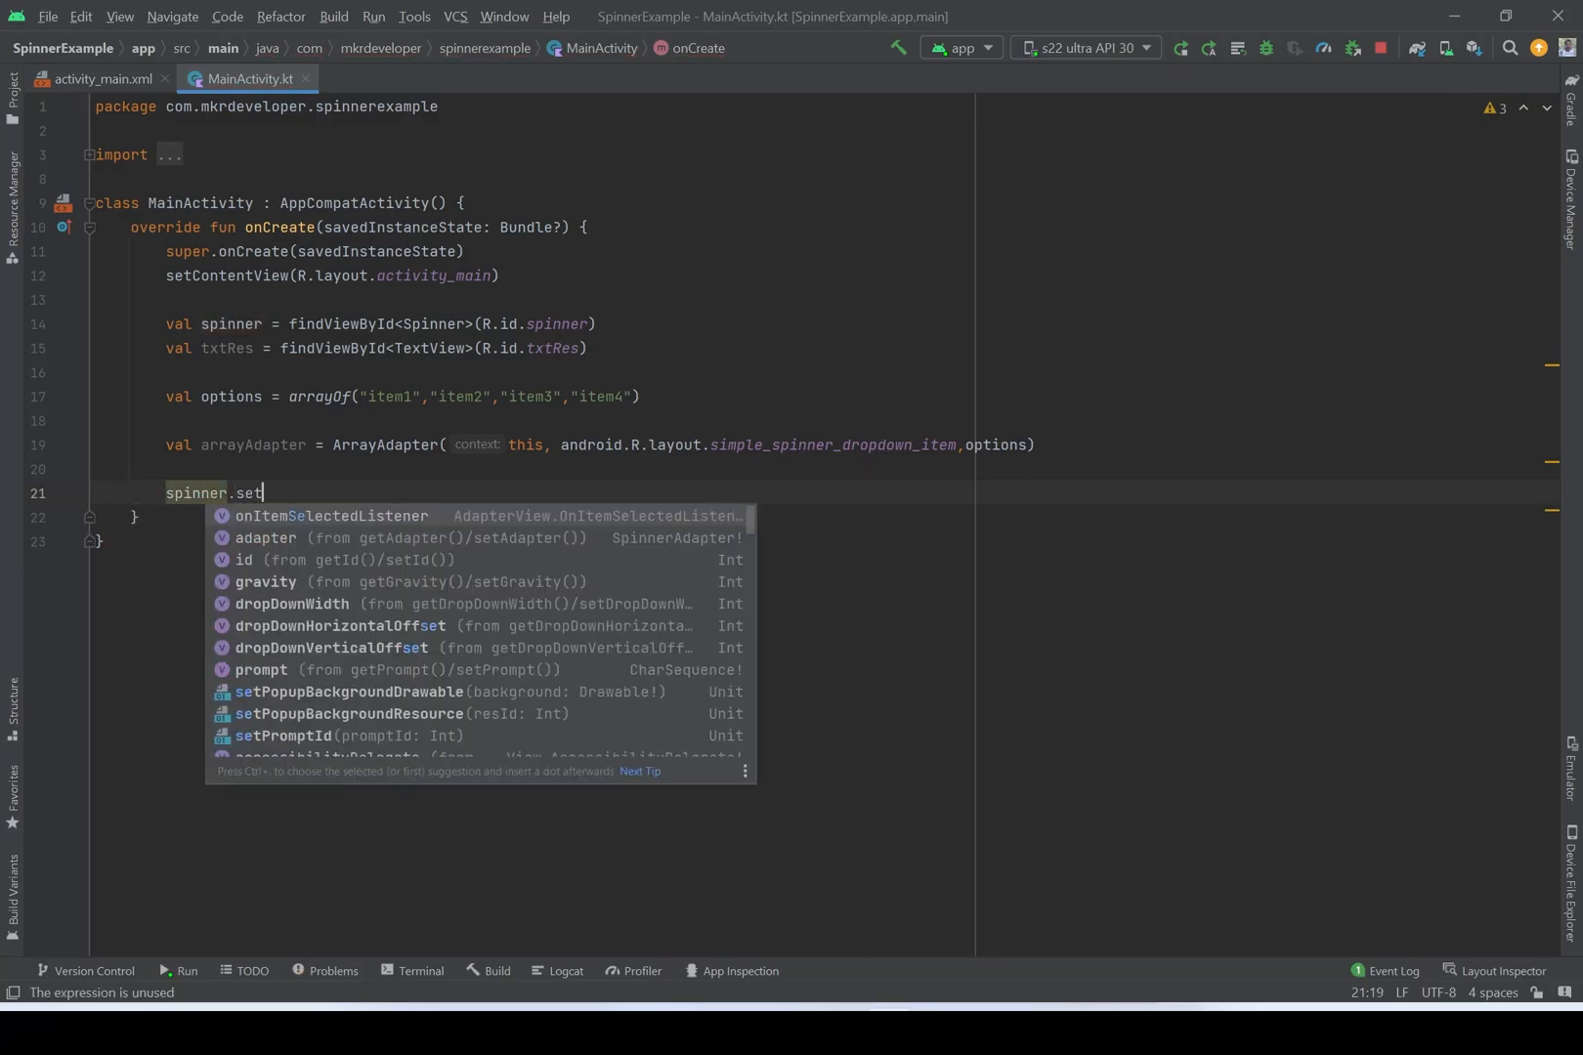
key("BackSpace")
type("adapter =")
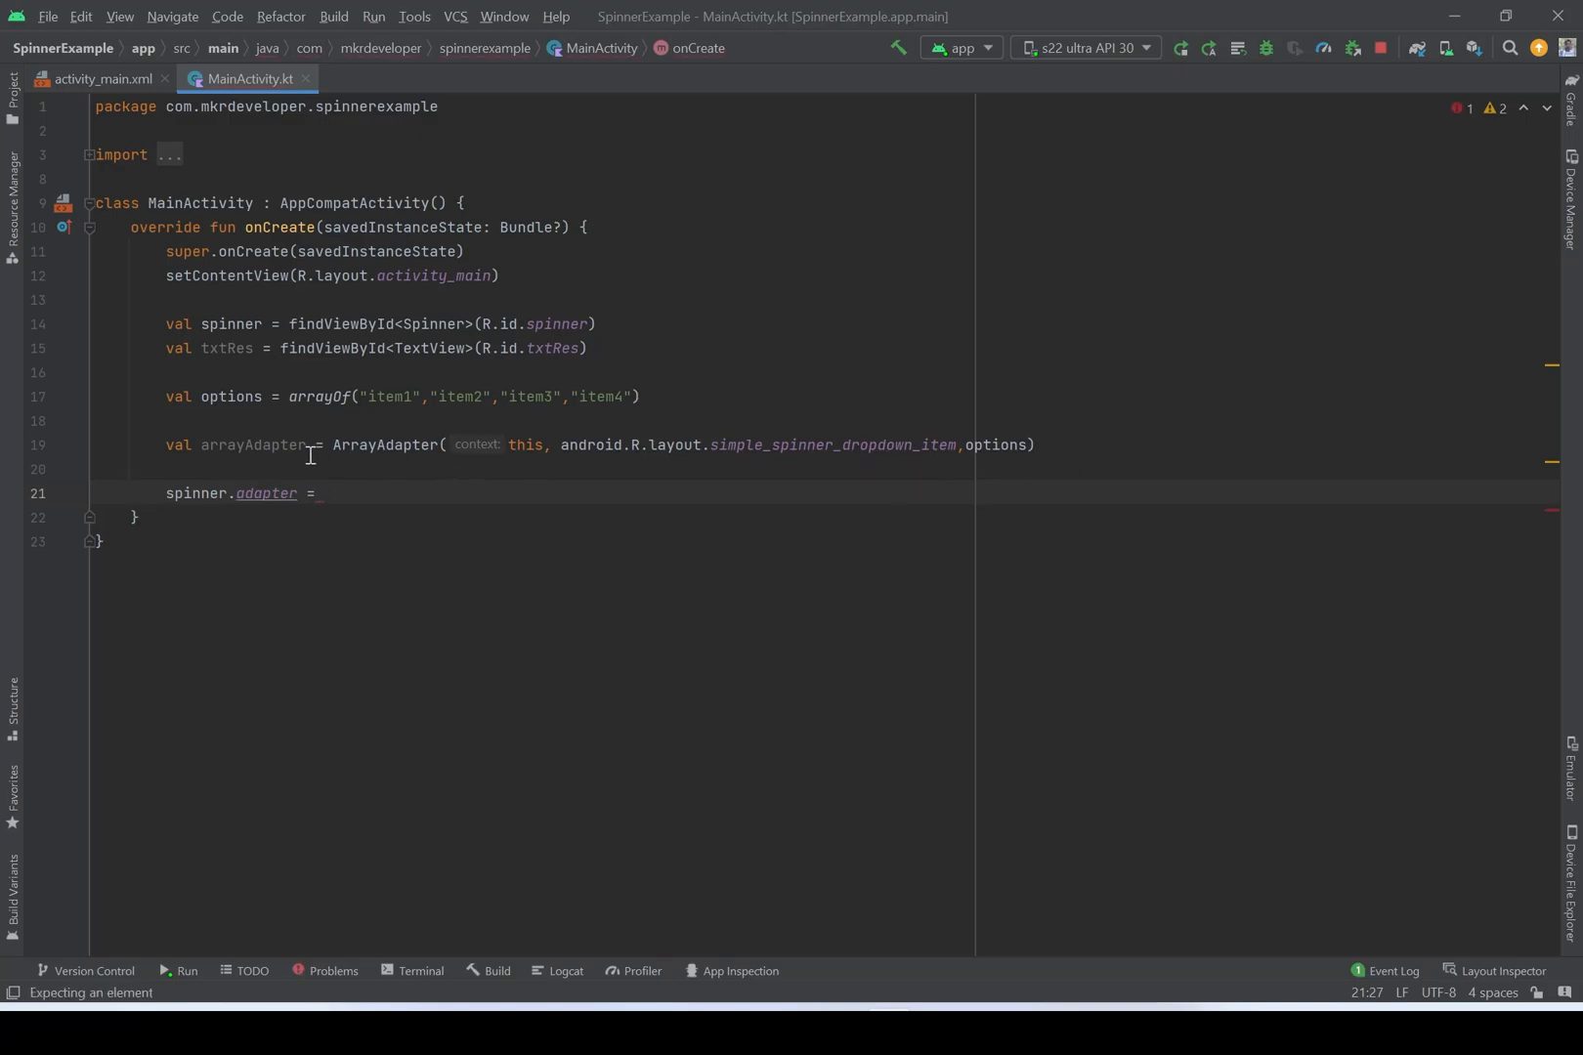
mouse_move(219, 444)
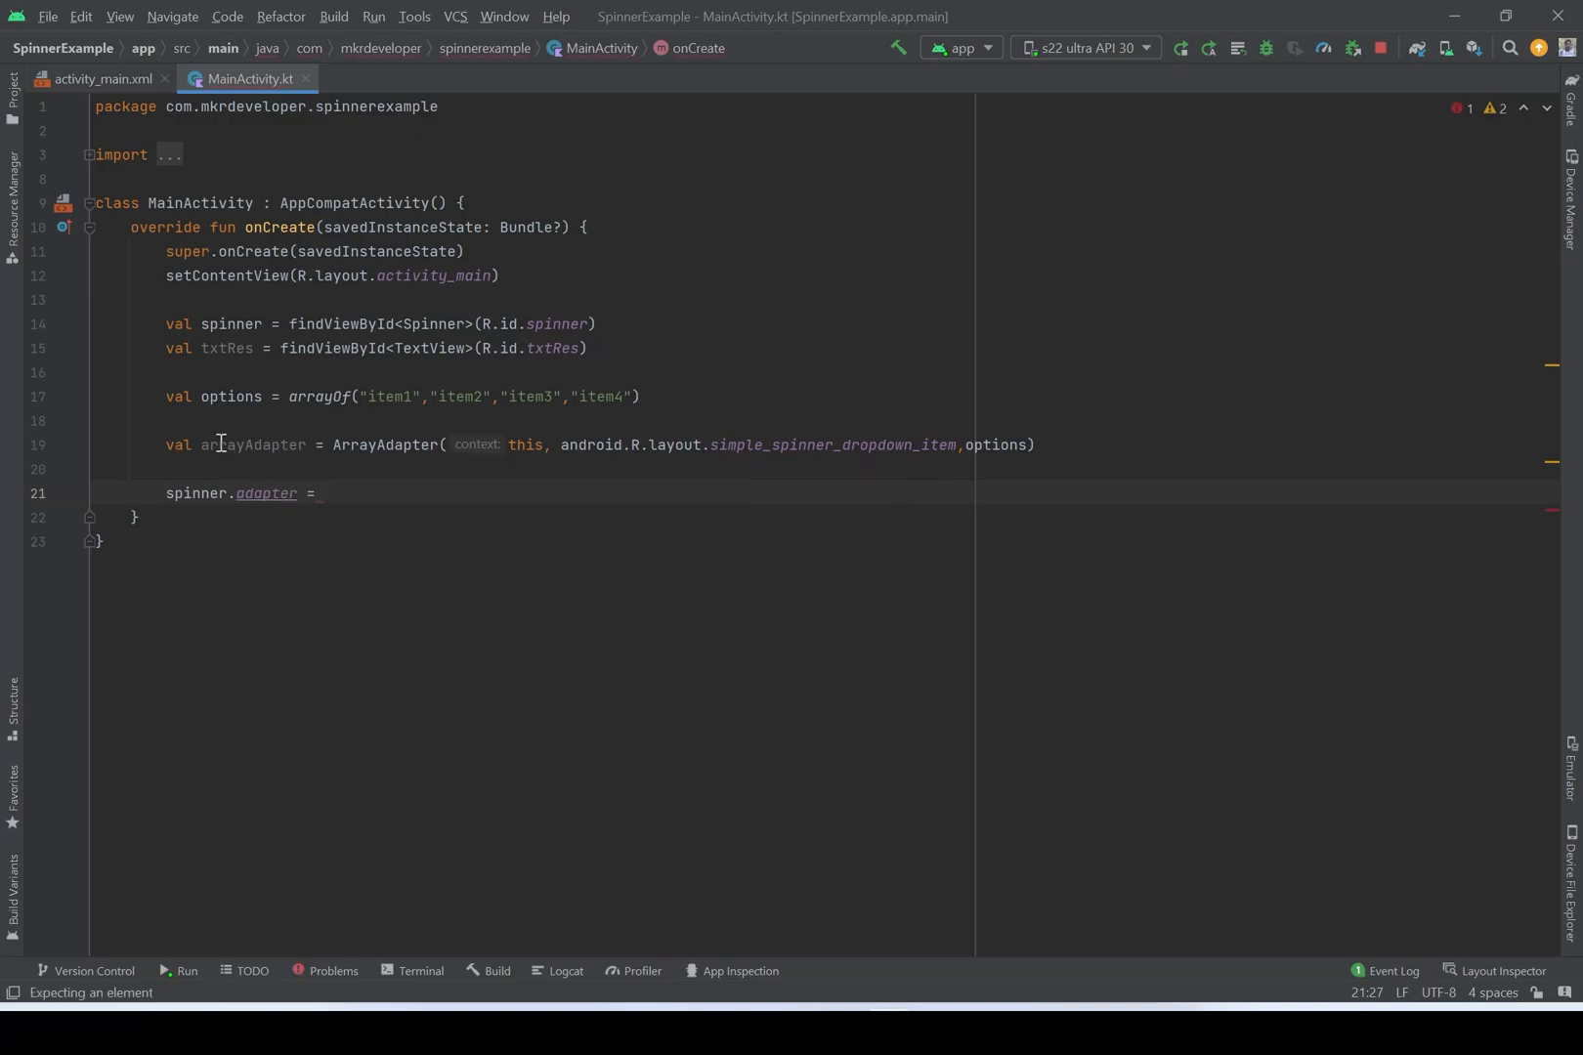
type("arrayAdapter")
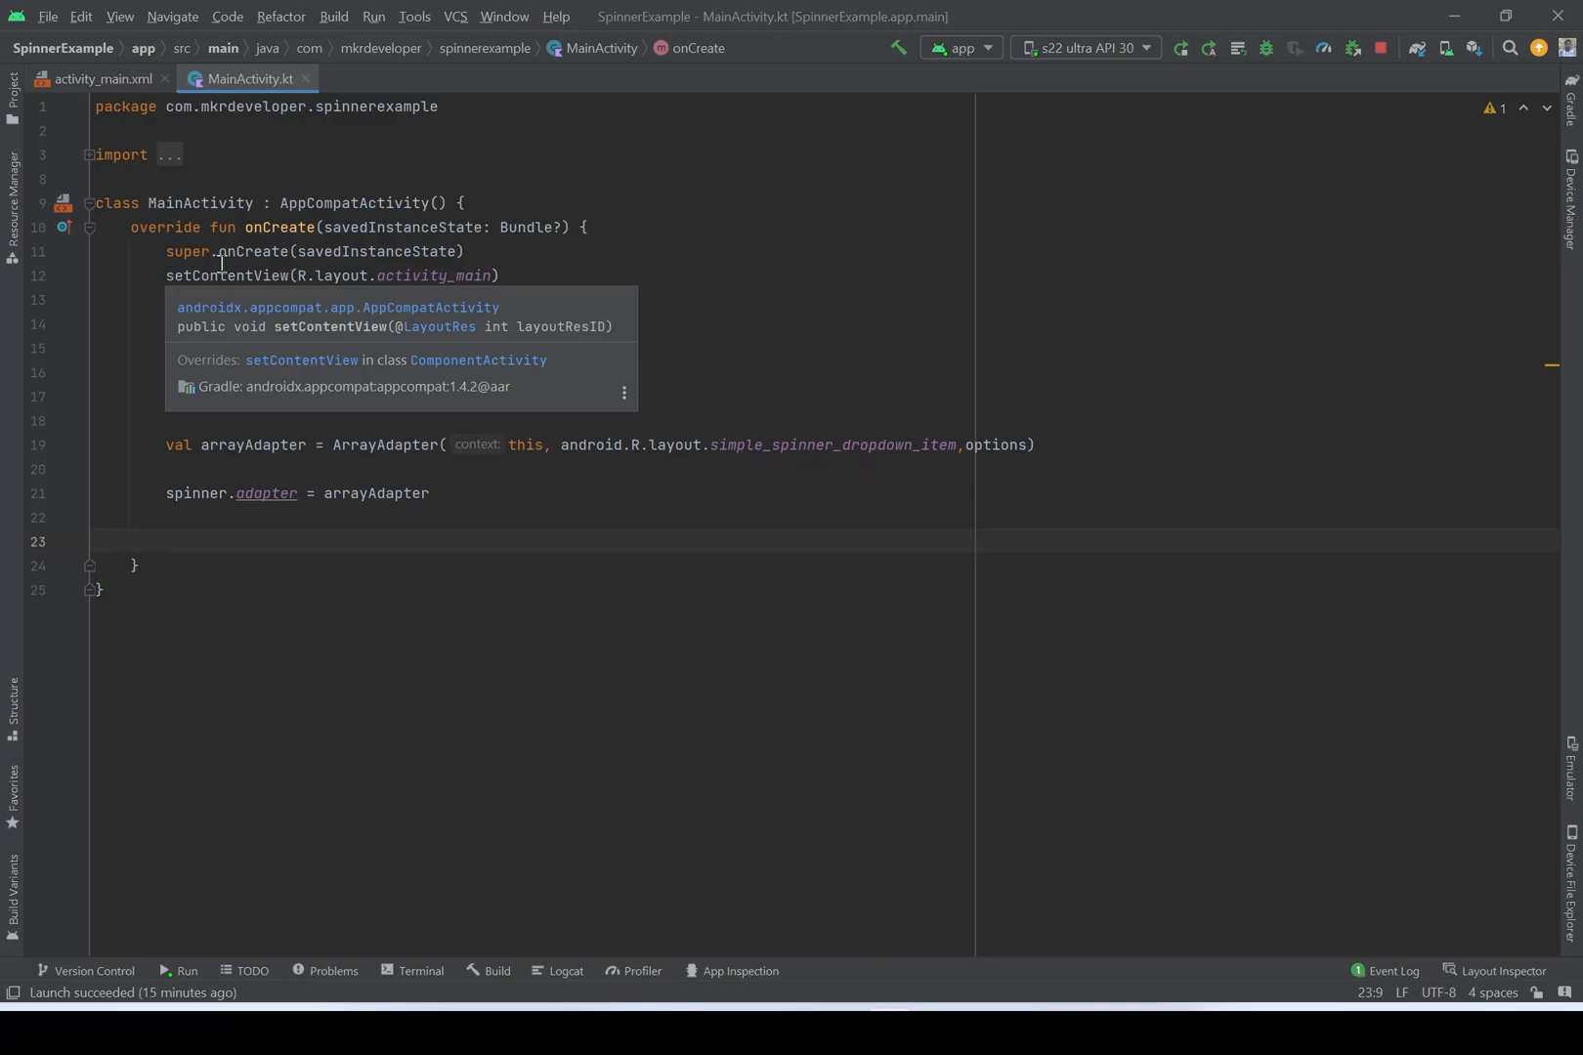
- Assign spinner.onItemSelectedListener an empty object : AdapterView.OnItemSelectedListener
type("sp")
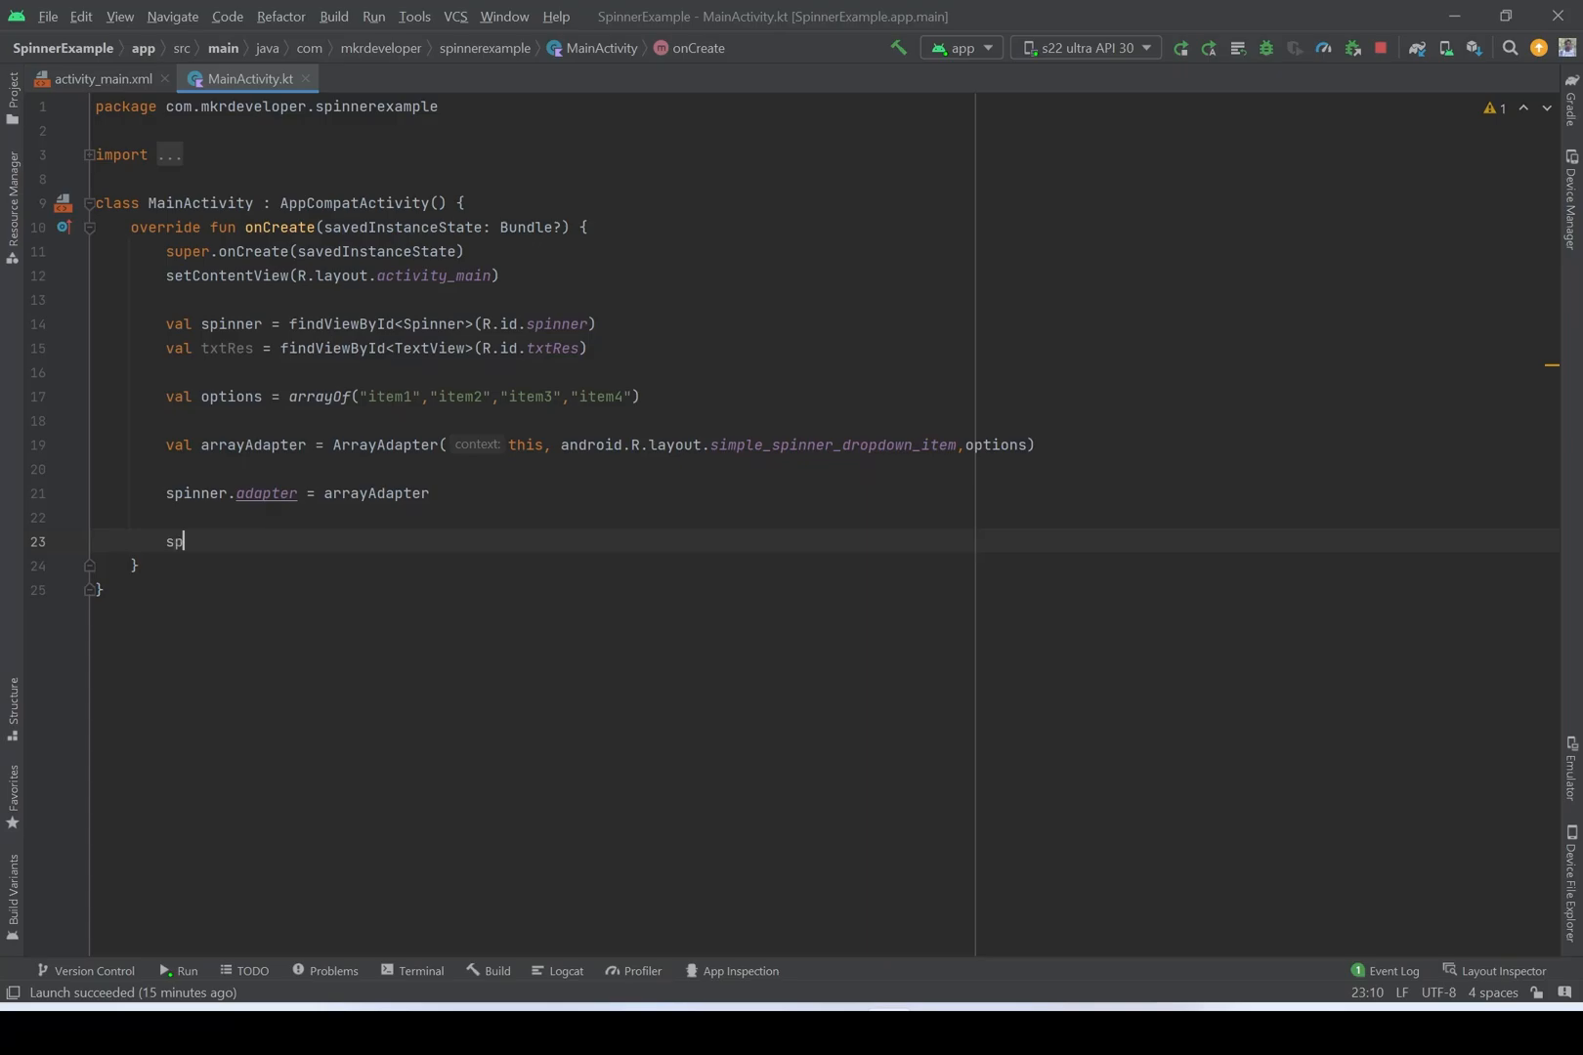
type("inner")
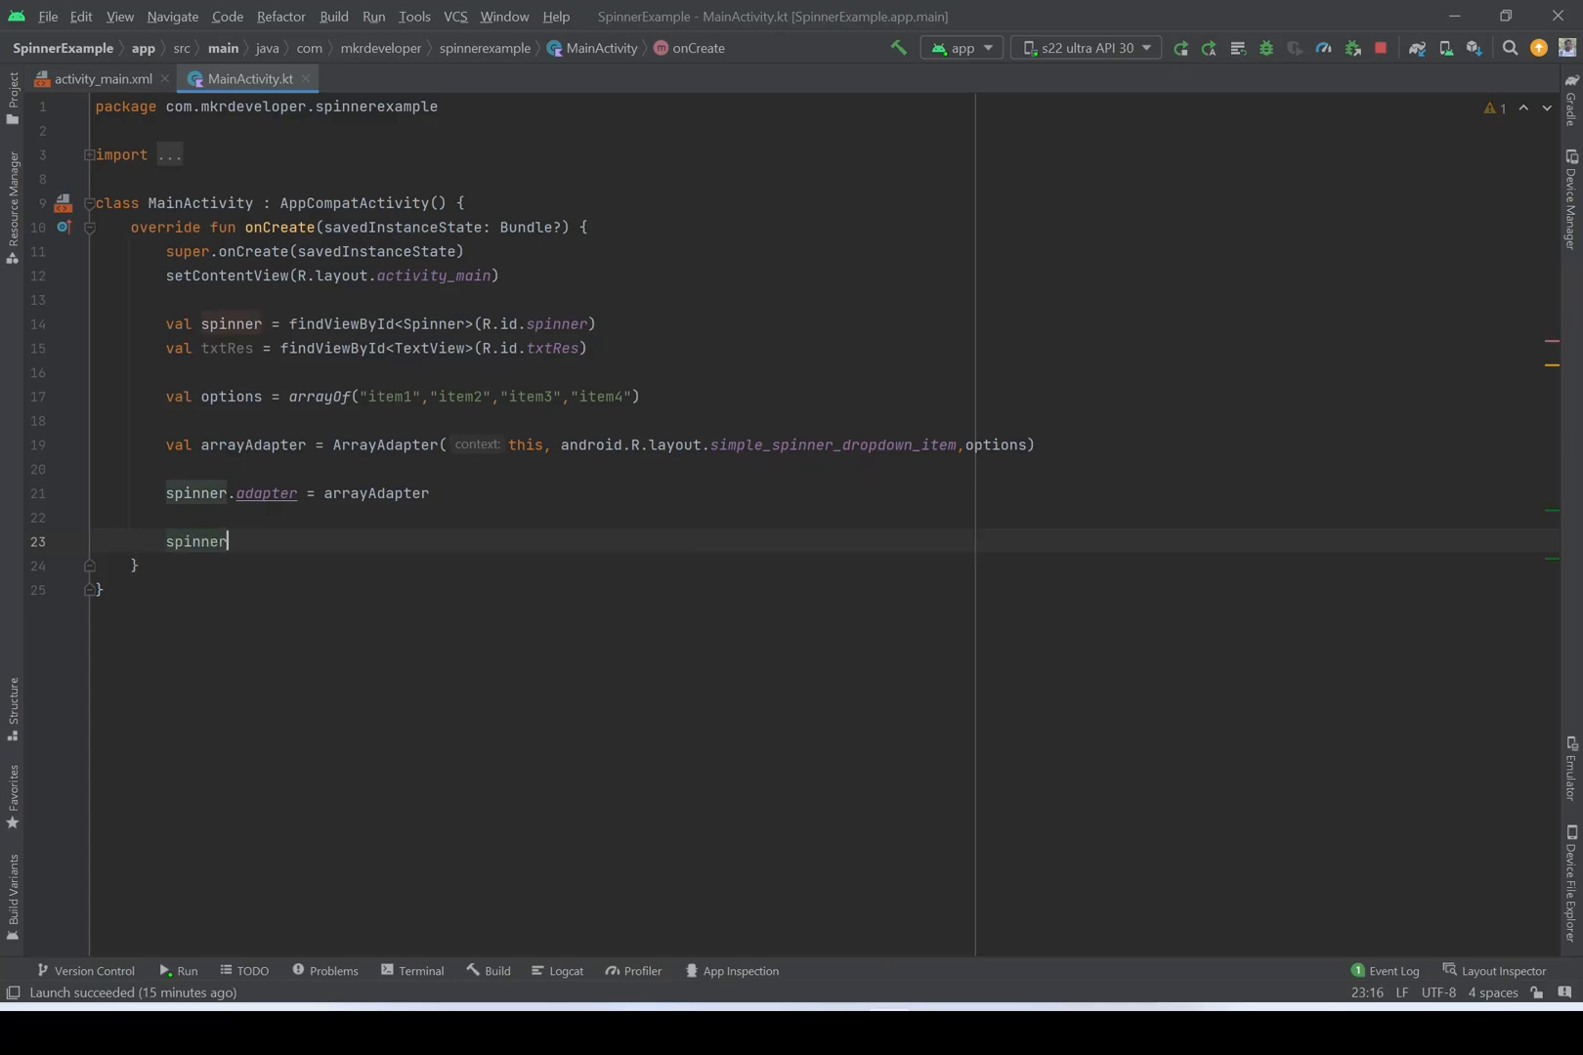
type(".onItemSelectedListener")
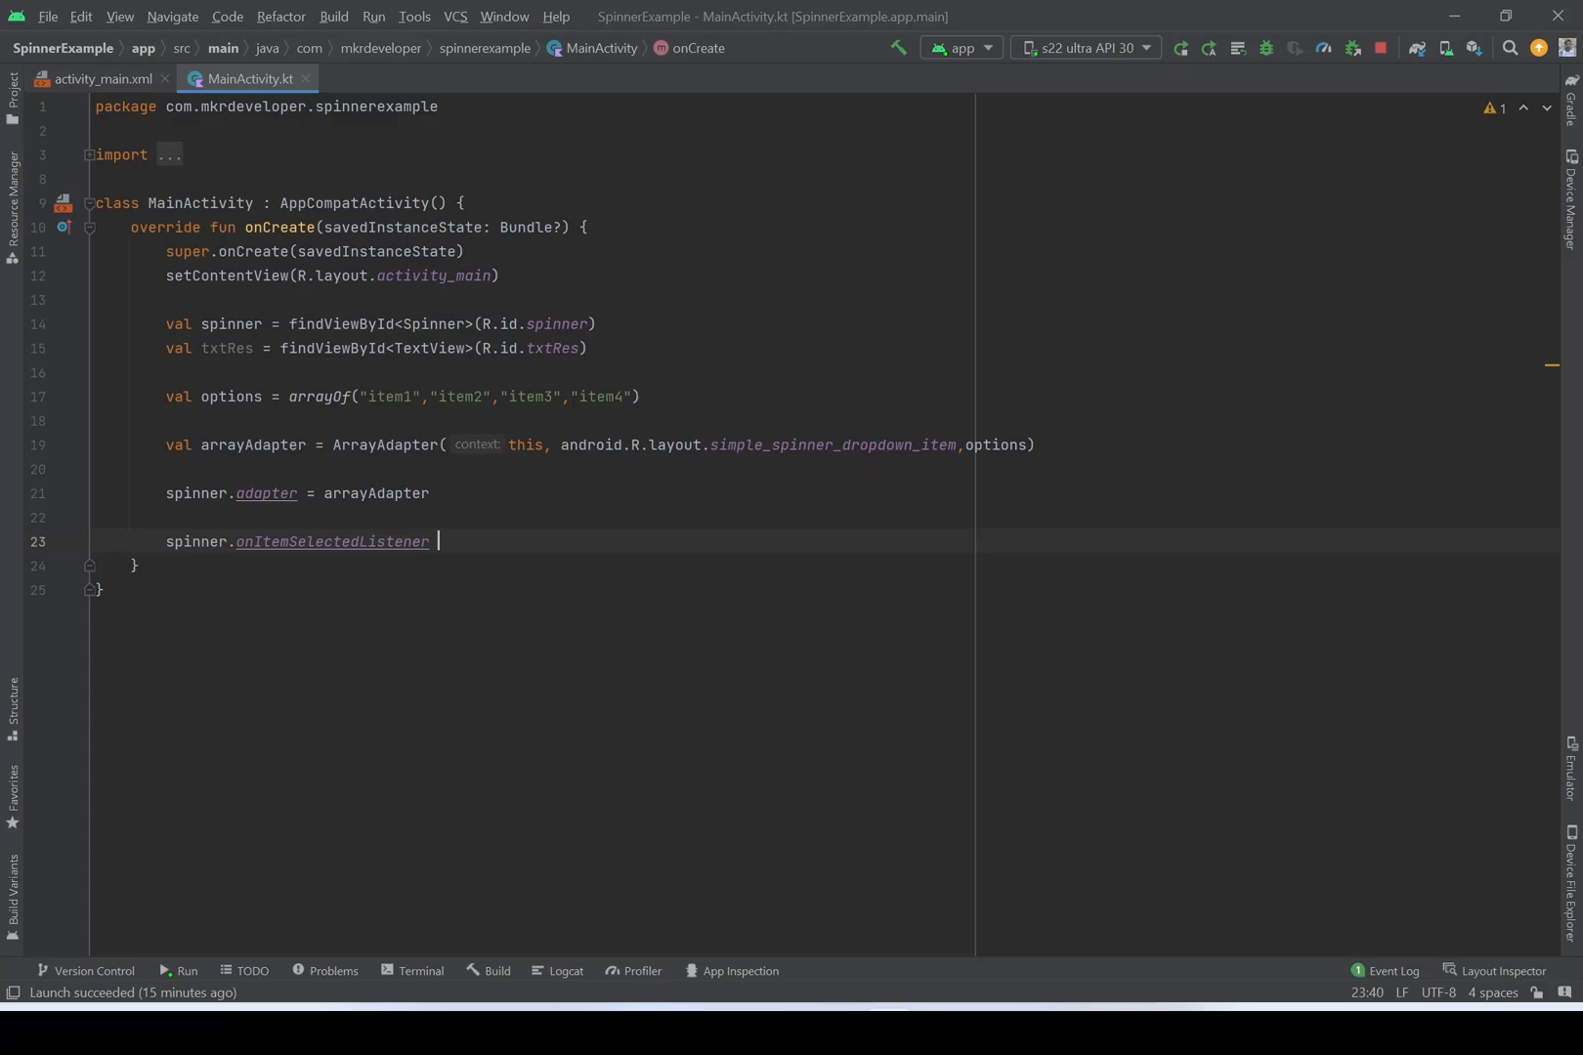
type("= object :")
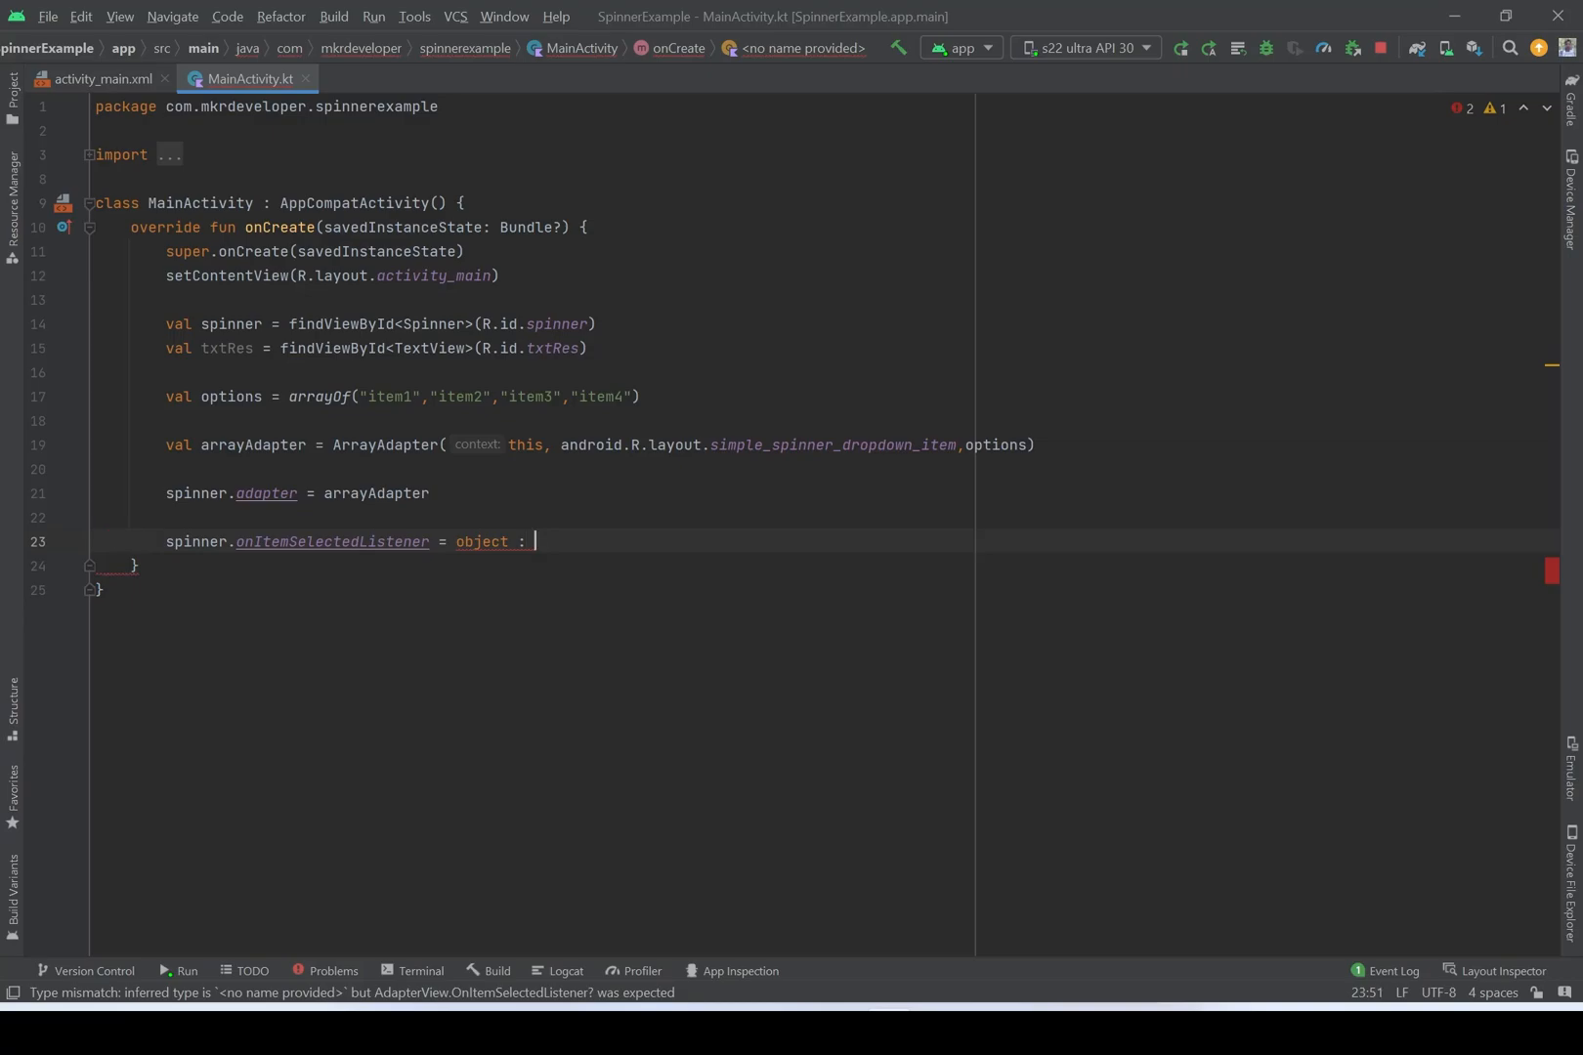
type("A")
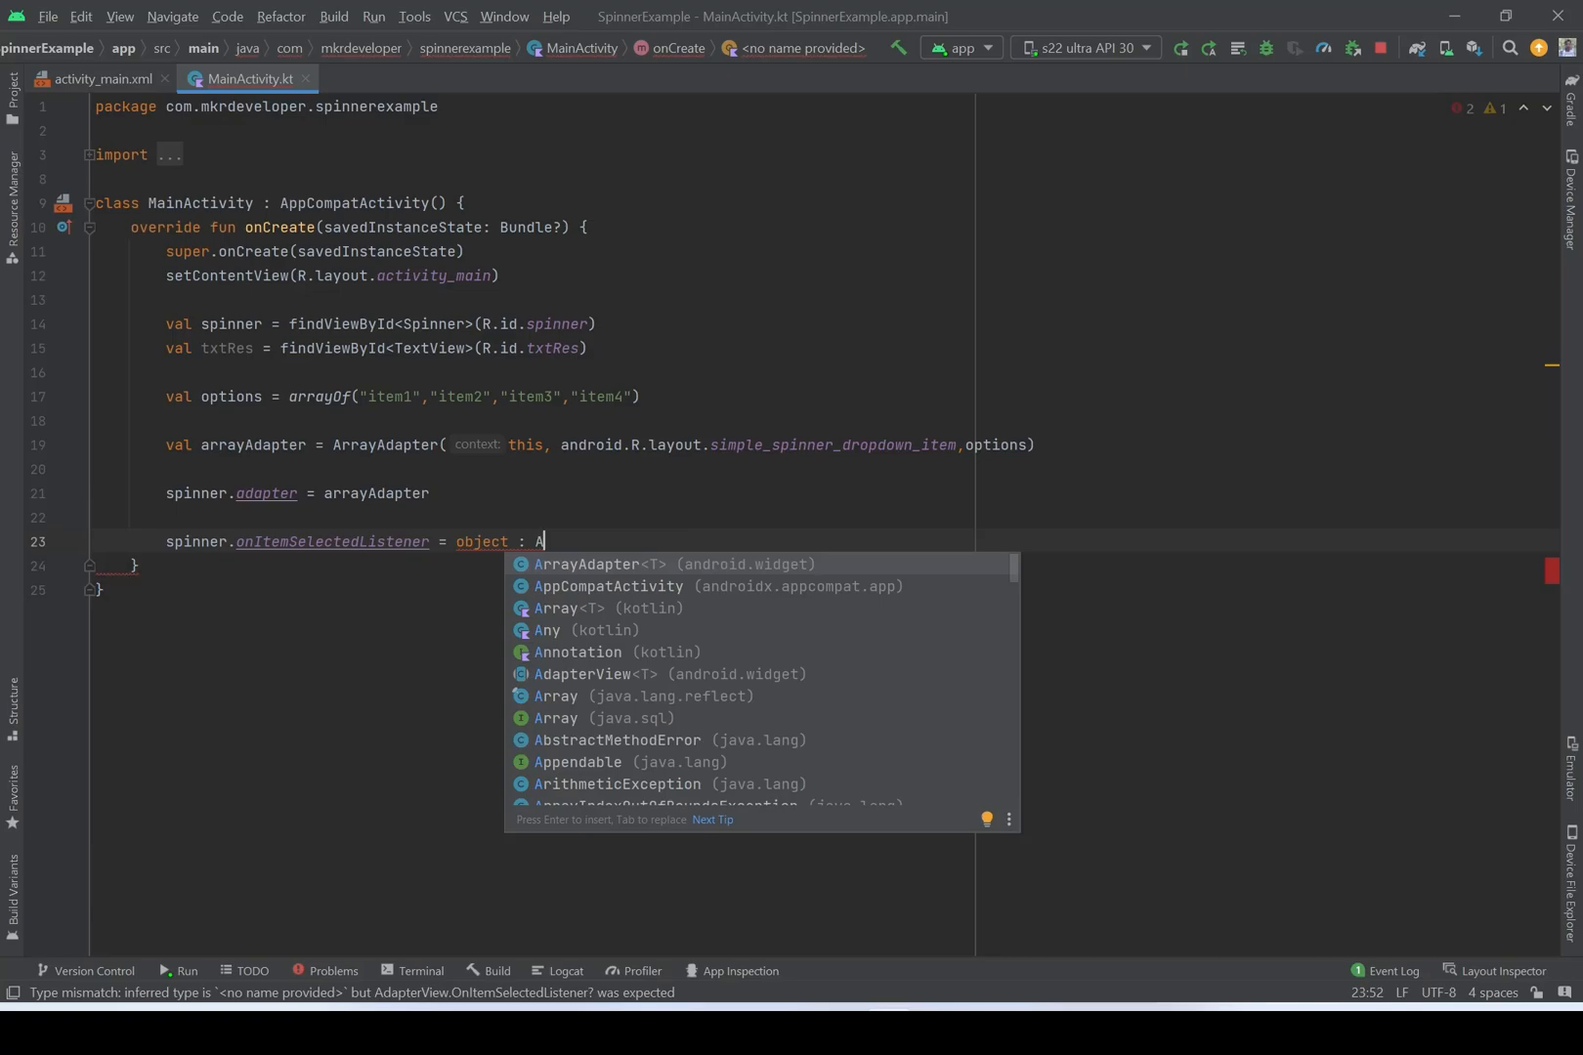
type("dapterView")
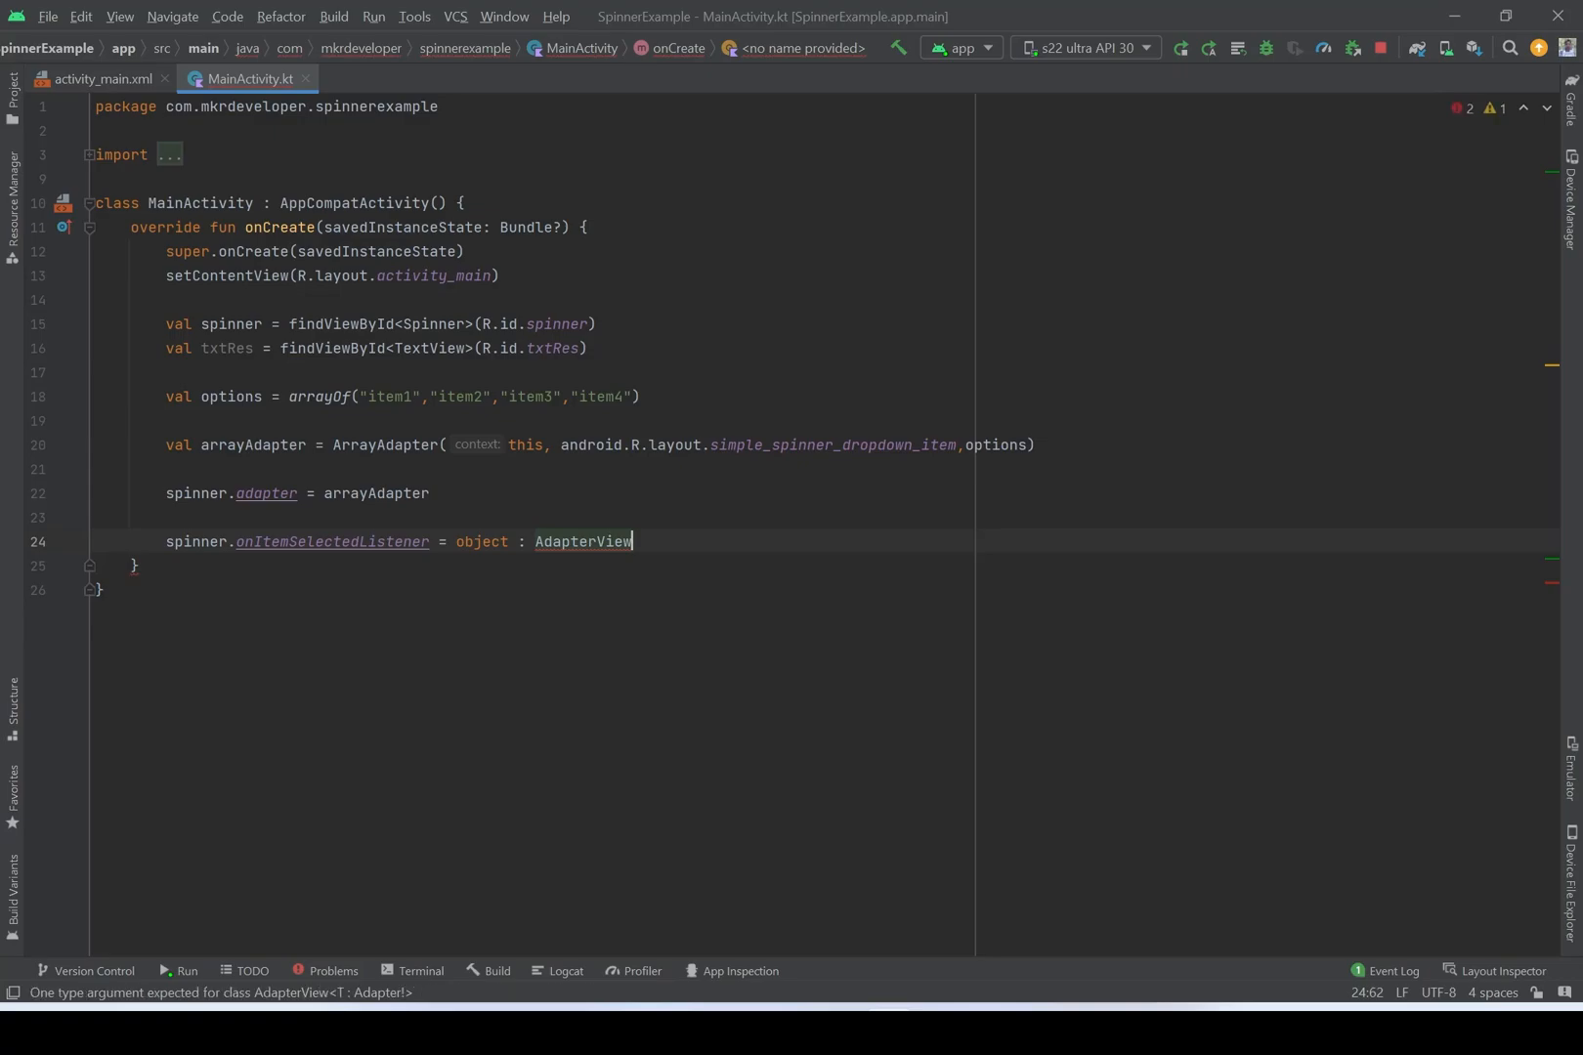
type(".OnItemSelectedListener{")
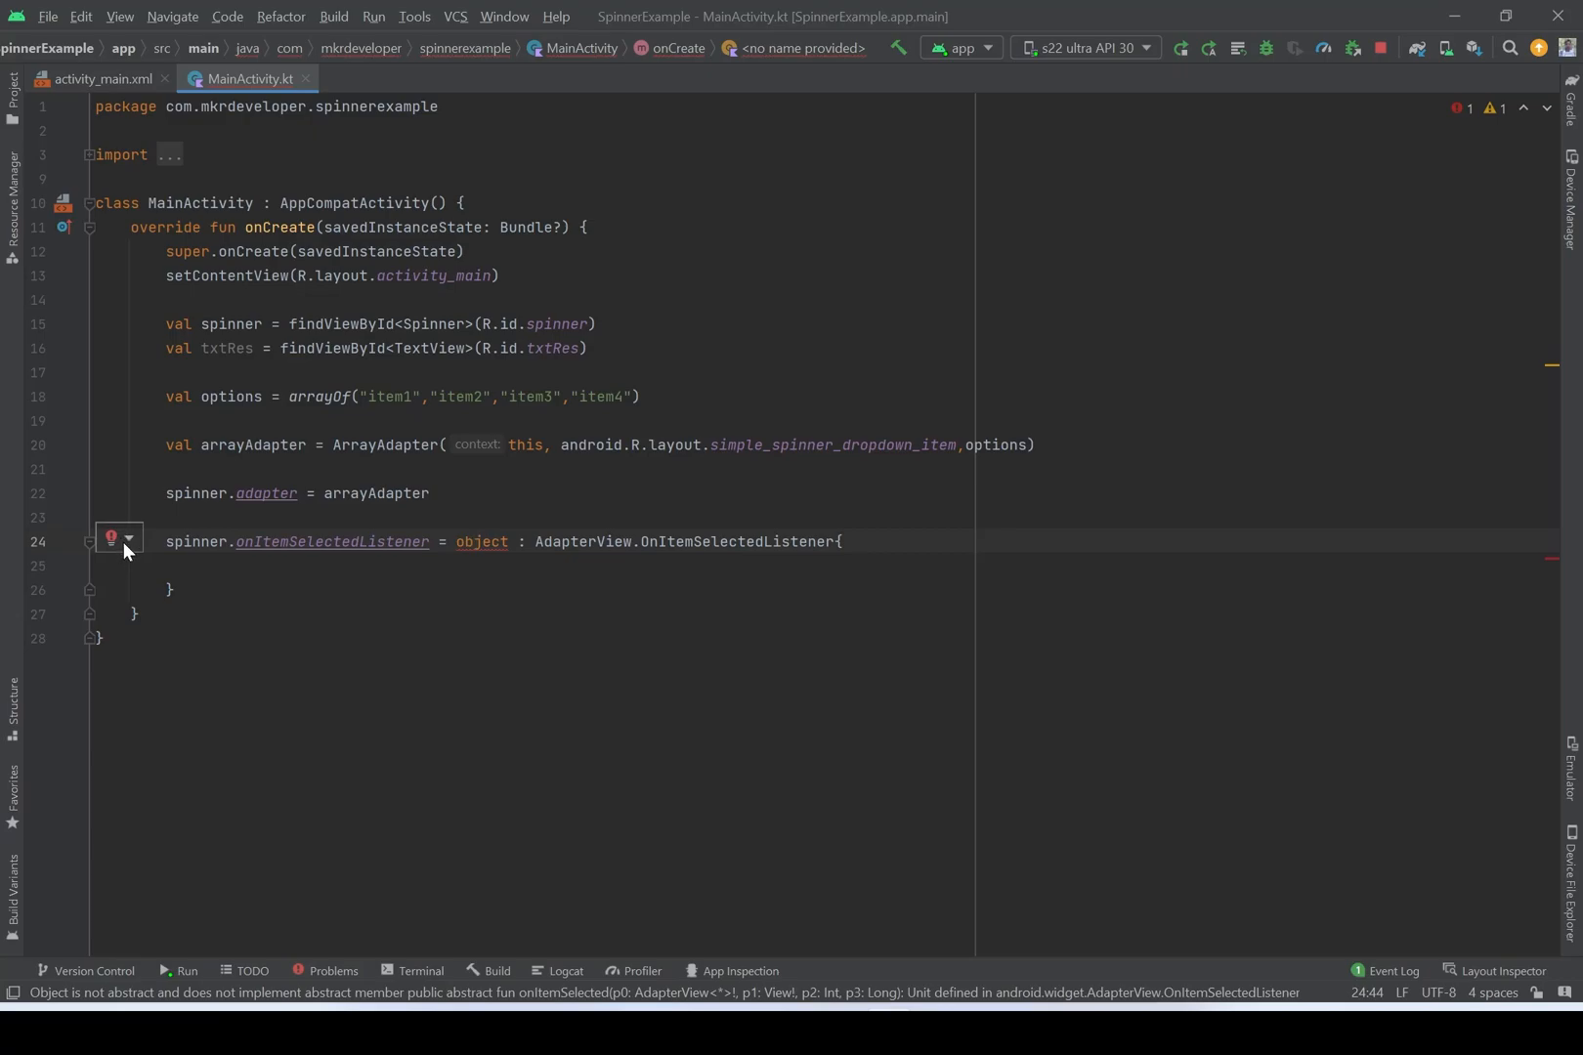
- Use Implement members to generate onItemSelected and onNothingSelected stubs in the listener
left_click(128, 540)
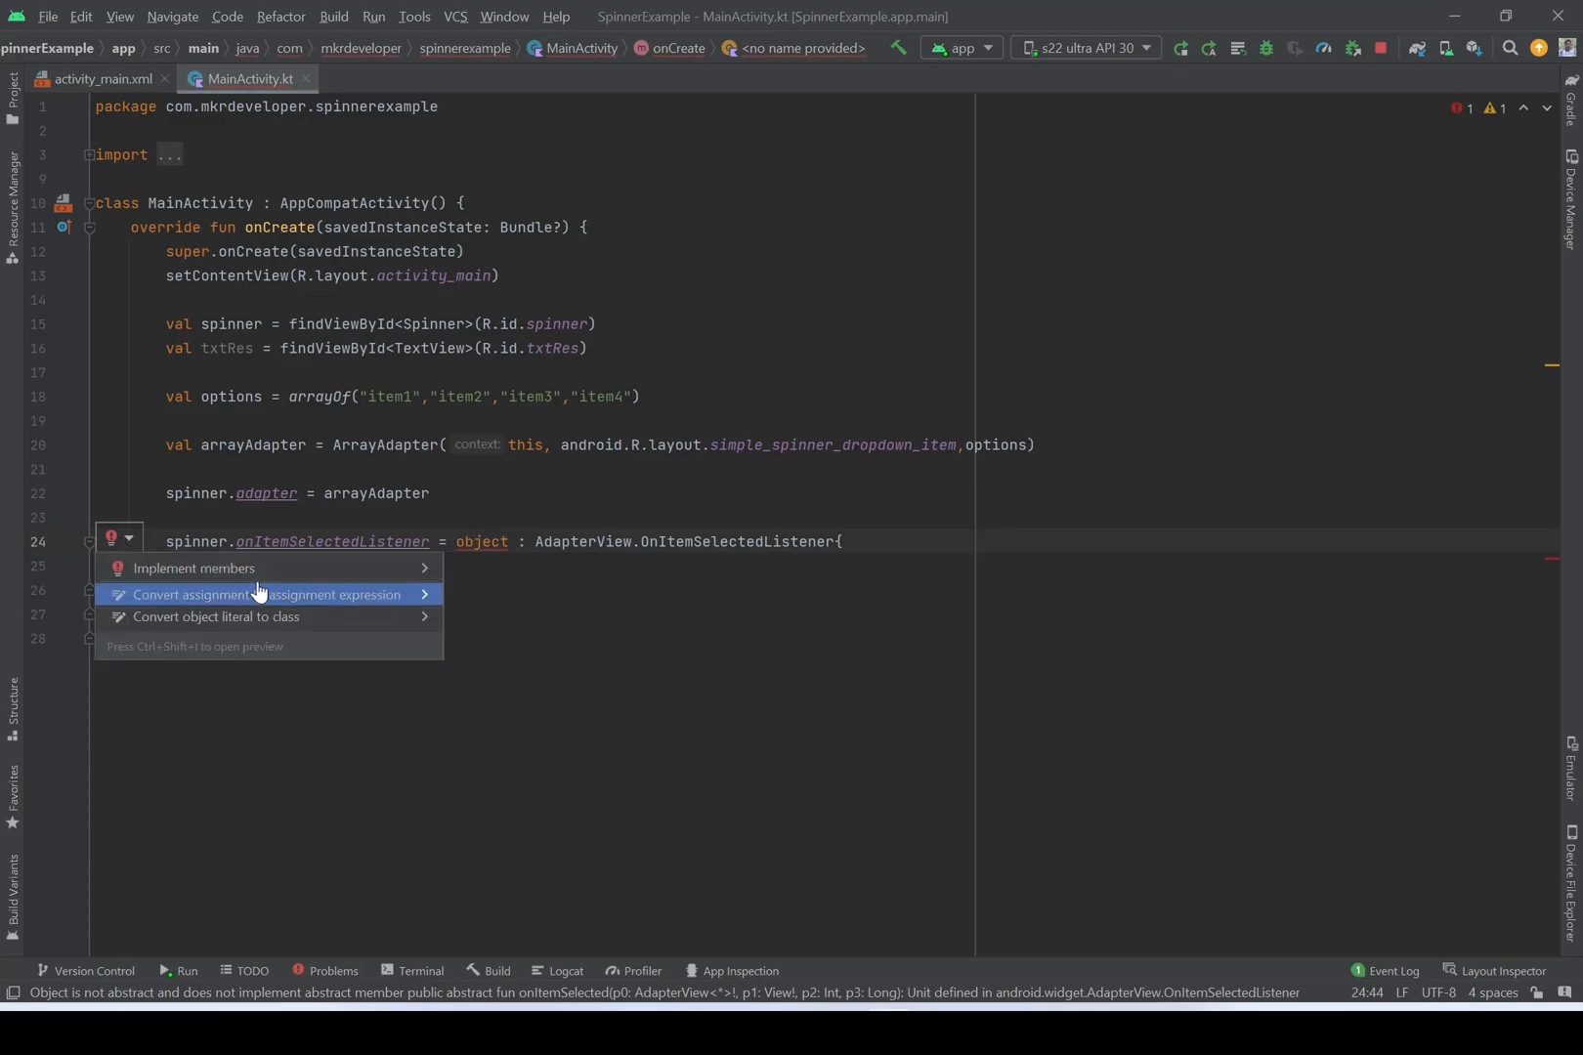
left_click(196, 568)
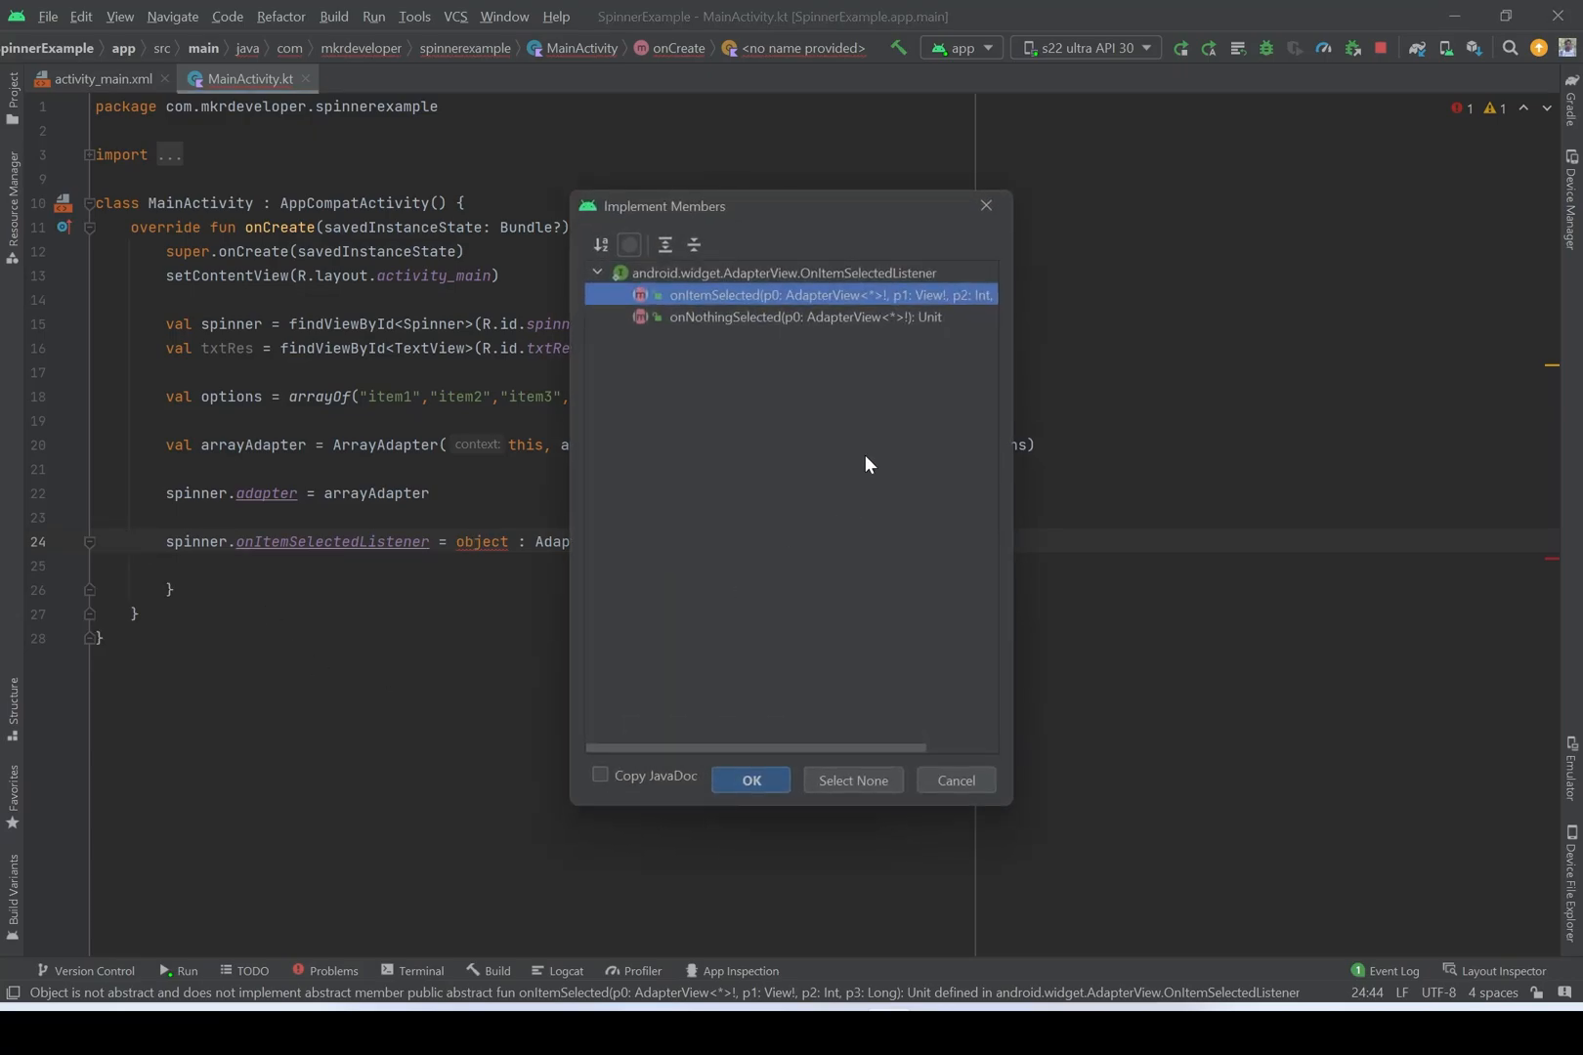
left_click(802, 318)
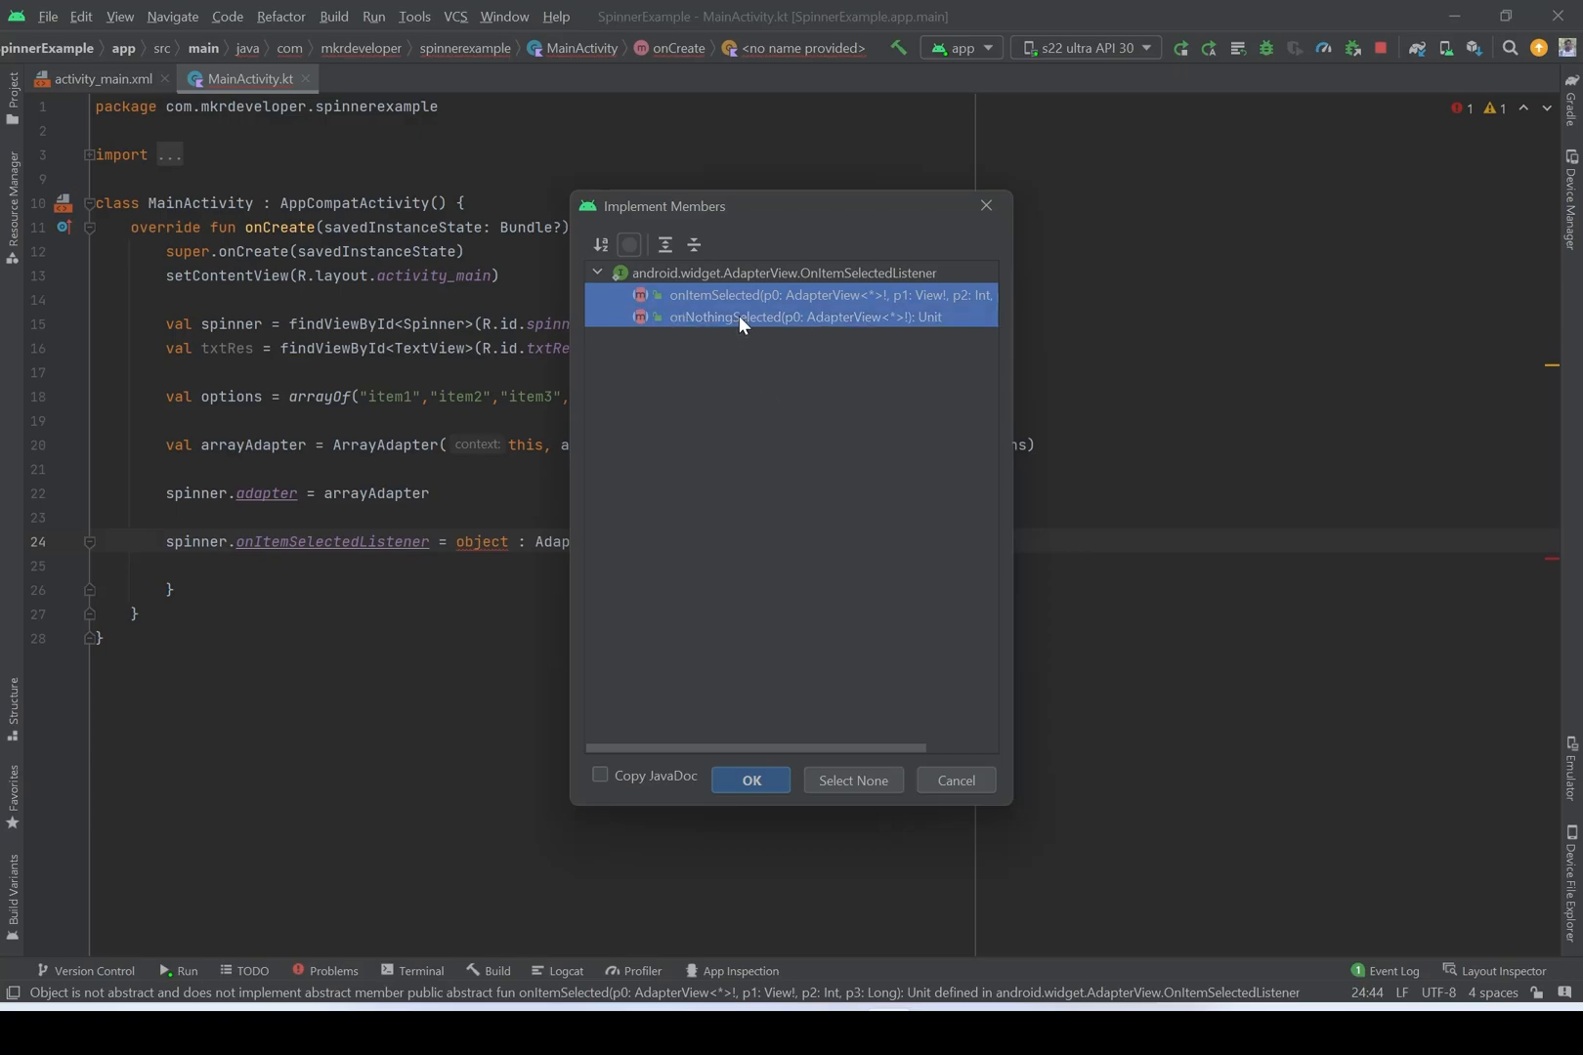
mouse_move(714, 743)
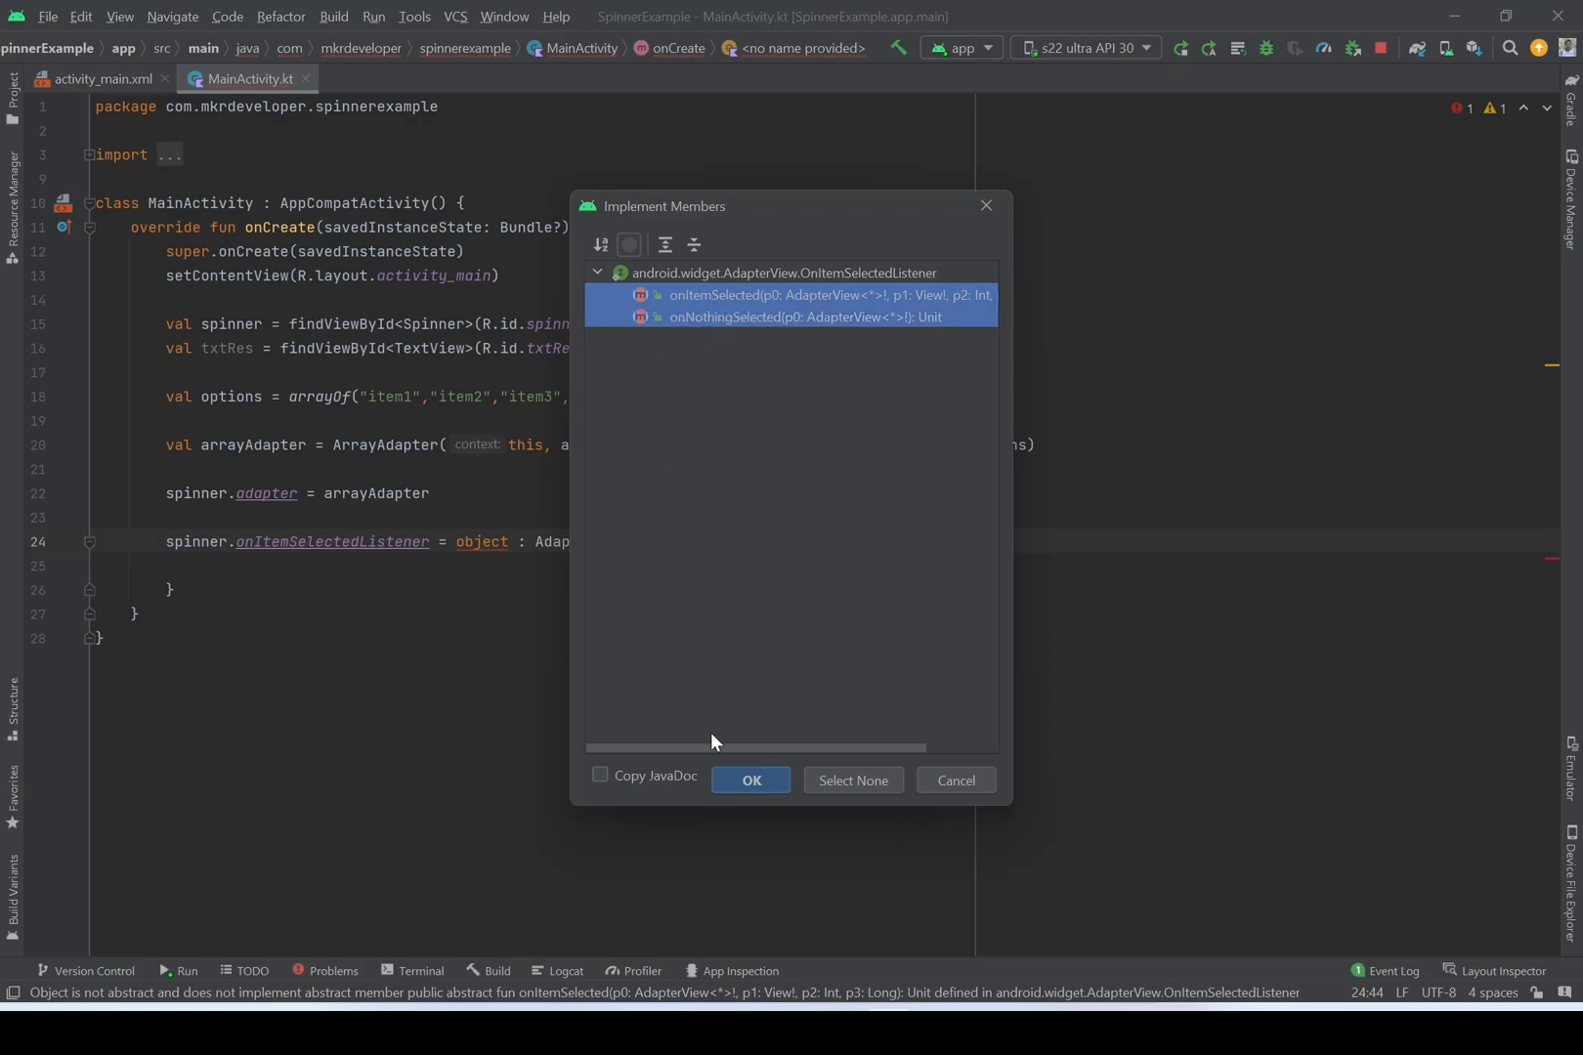
left_click(750, 779)
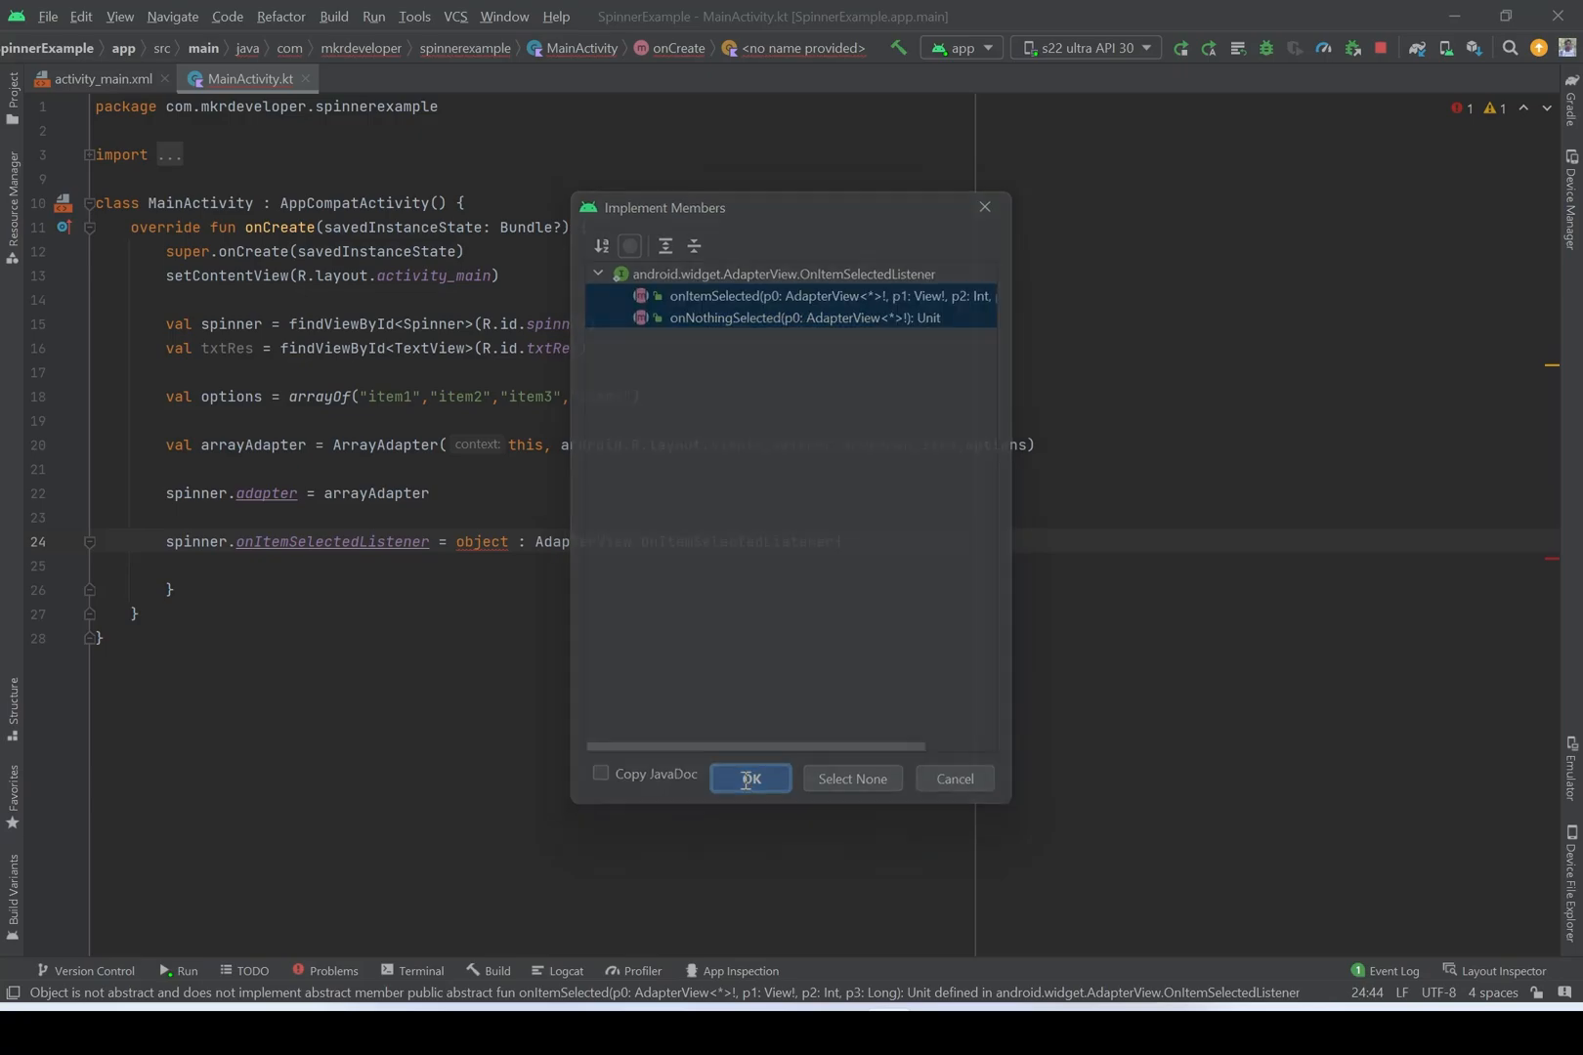
left_click(750, 779)
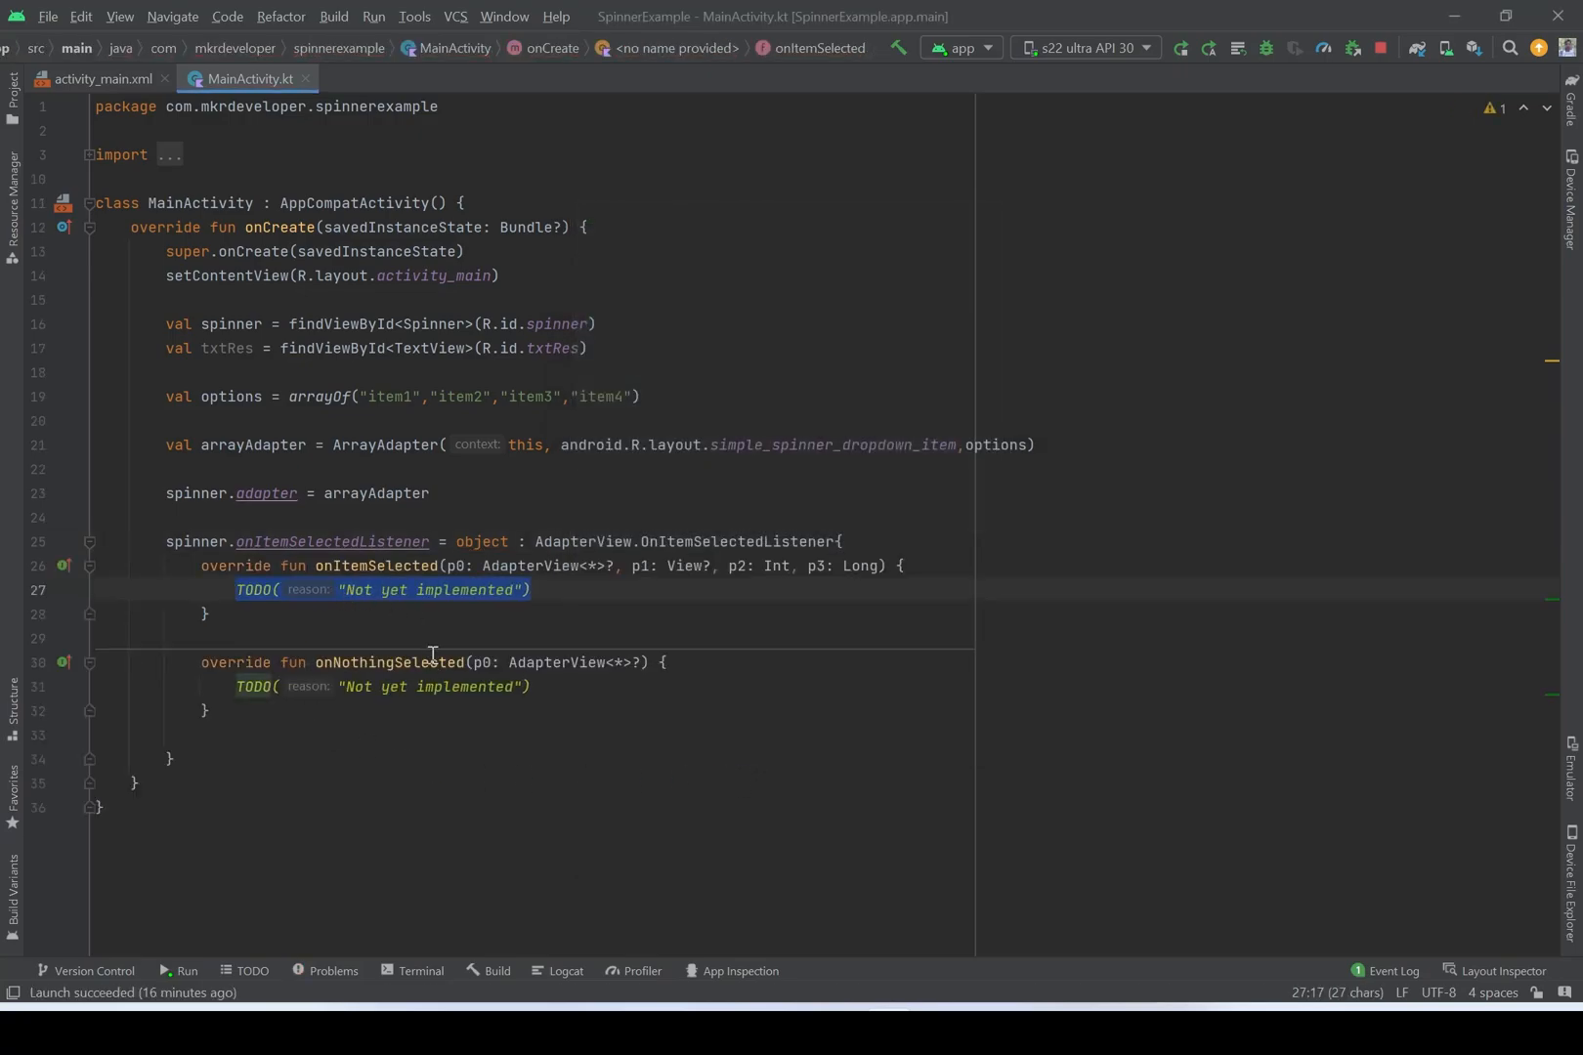
mouse_move(392, 616)
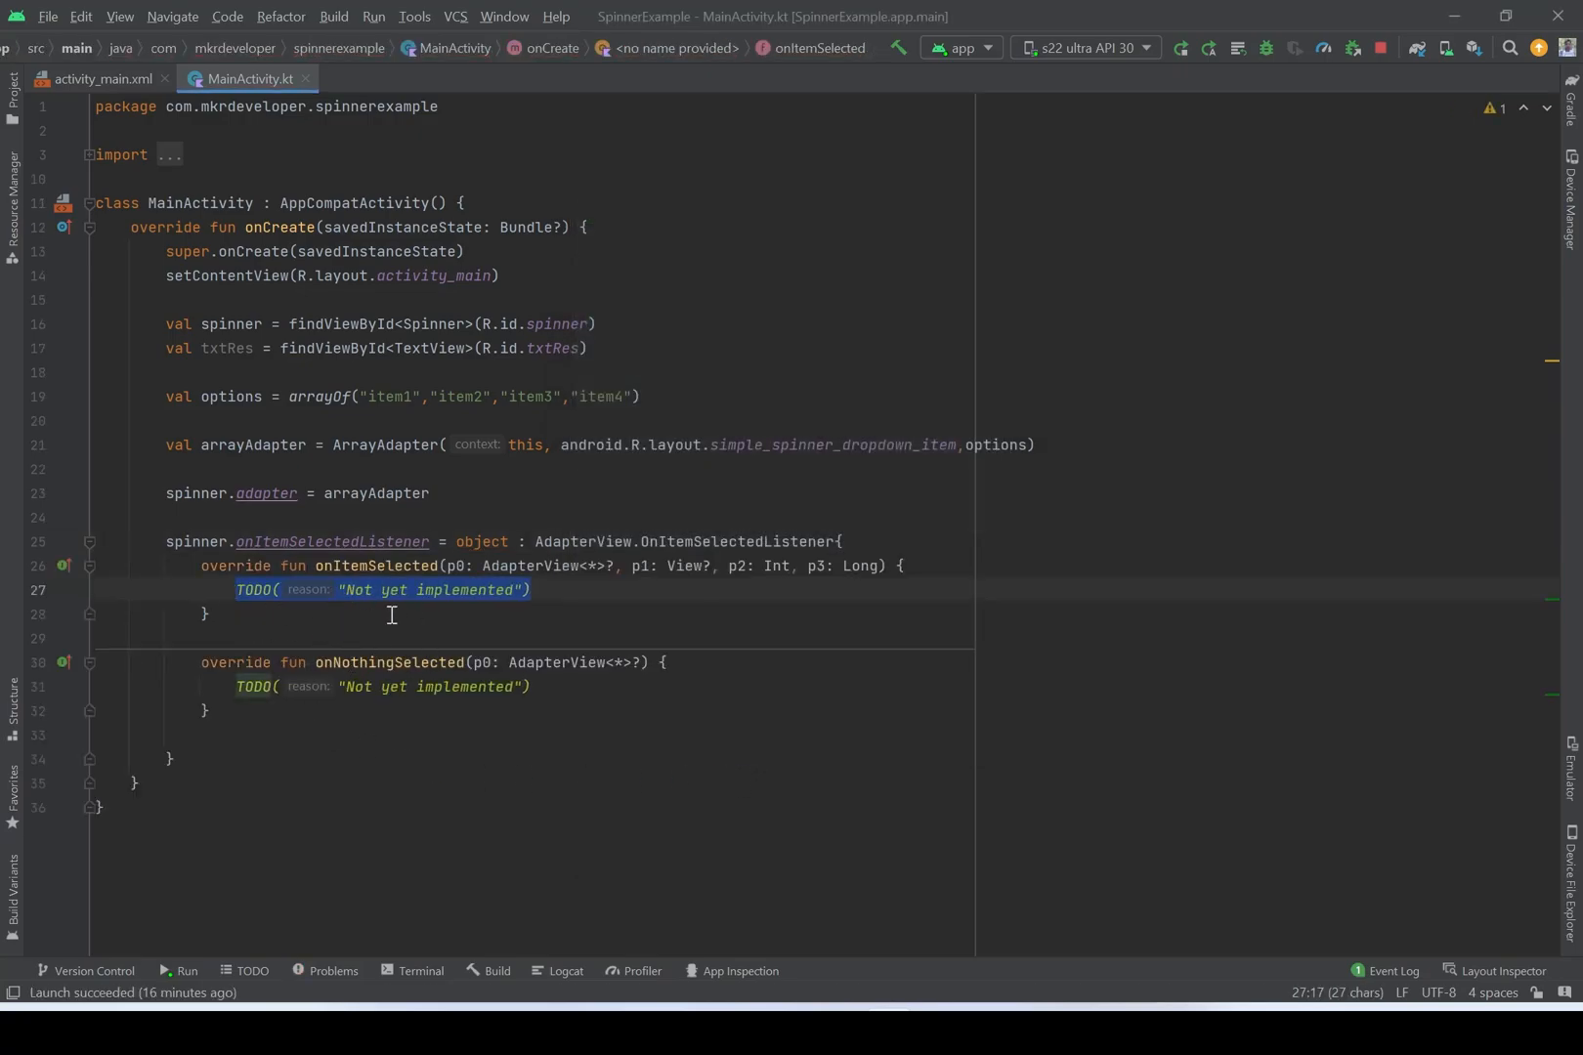
mouse_move(302, 703)
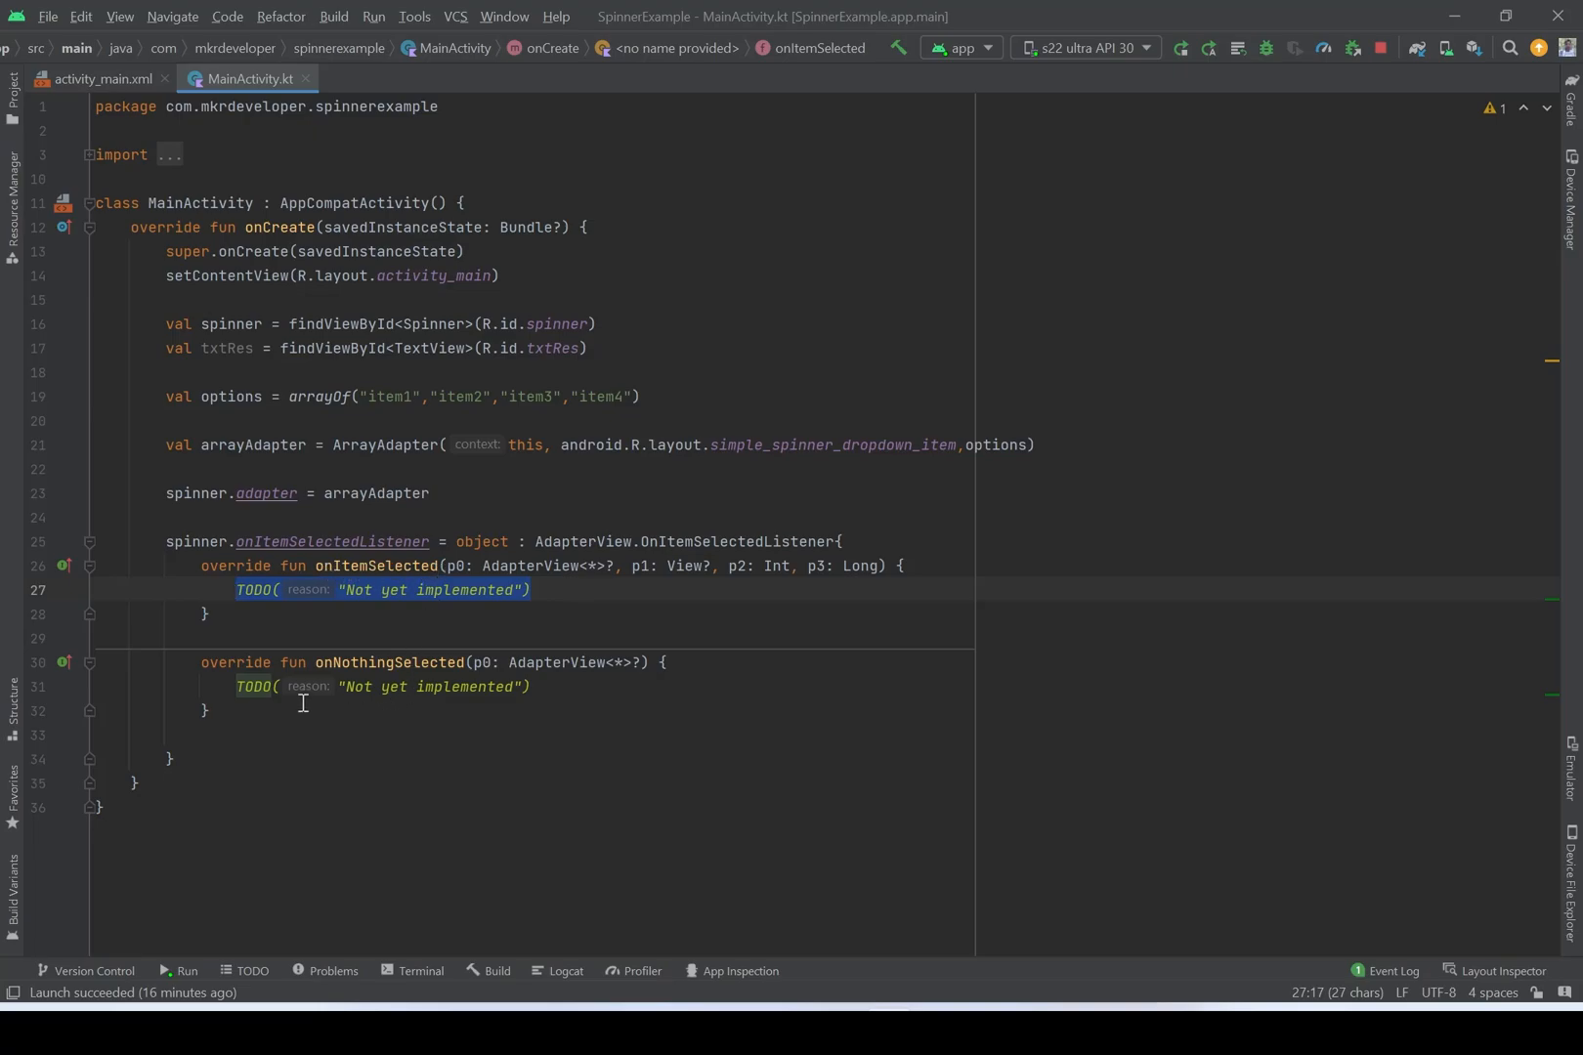
mouse_move(454, 677)
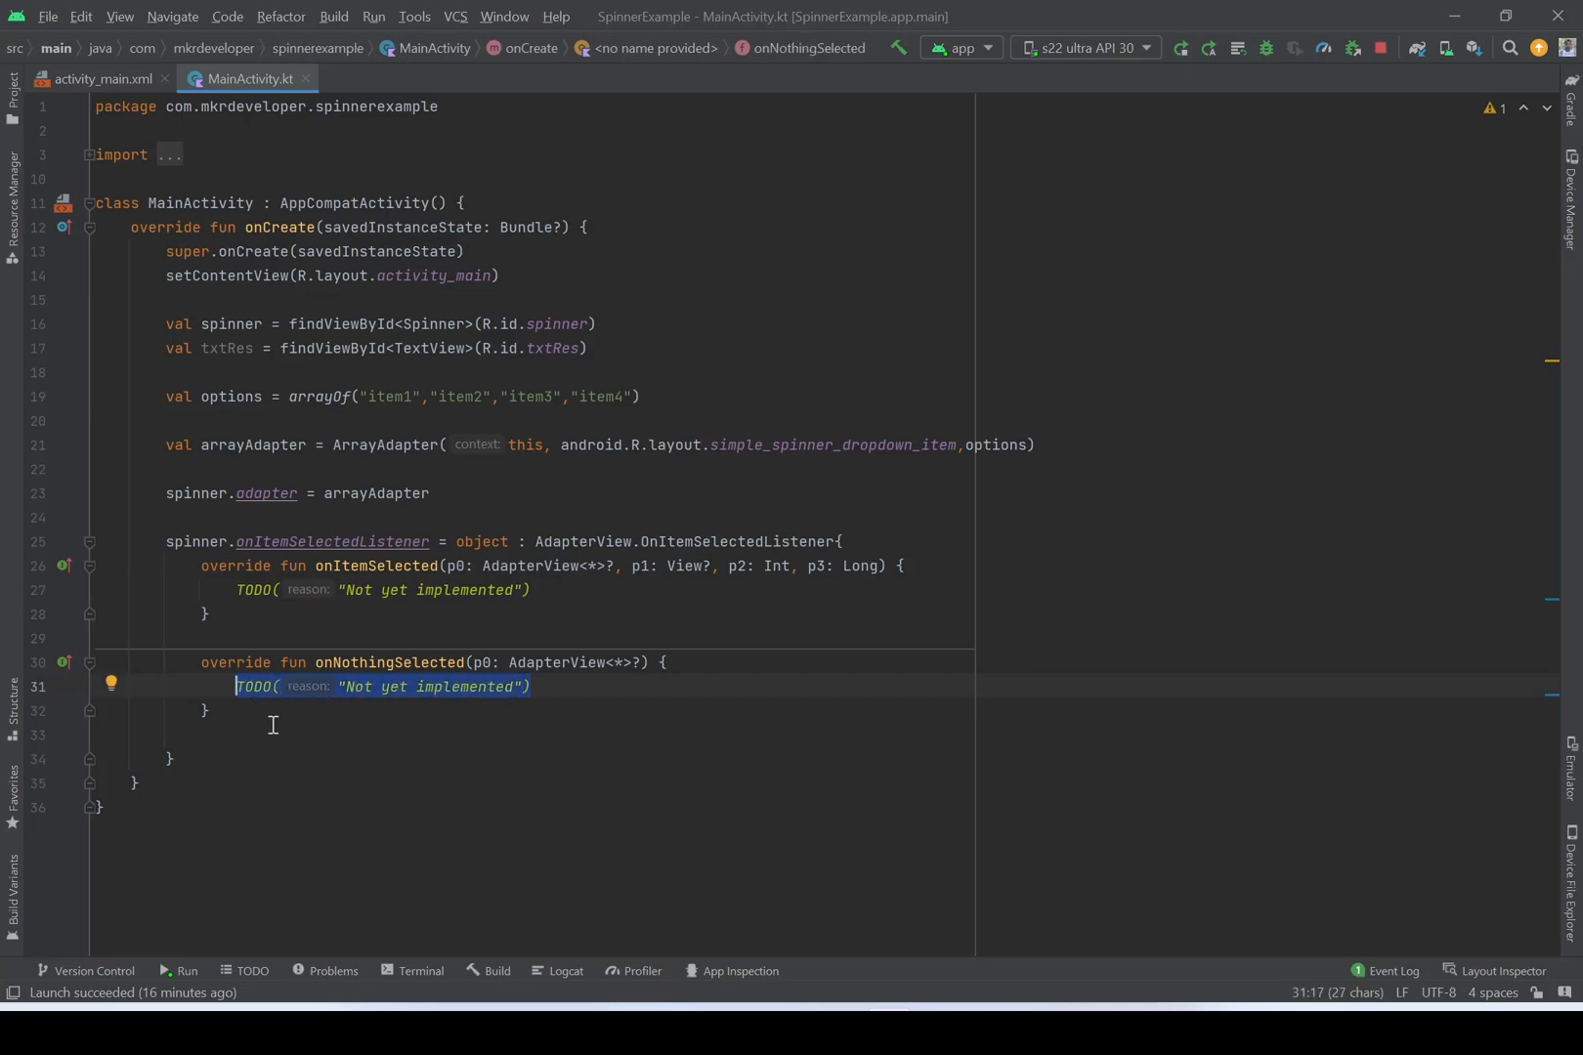
- Replace onNothingSelected's TODO with txtRes.text = " please select an item"
key("Delete")
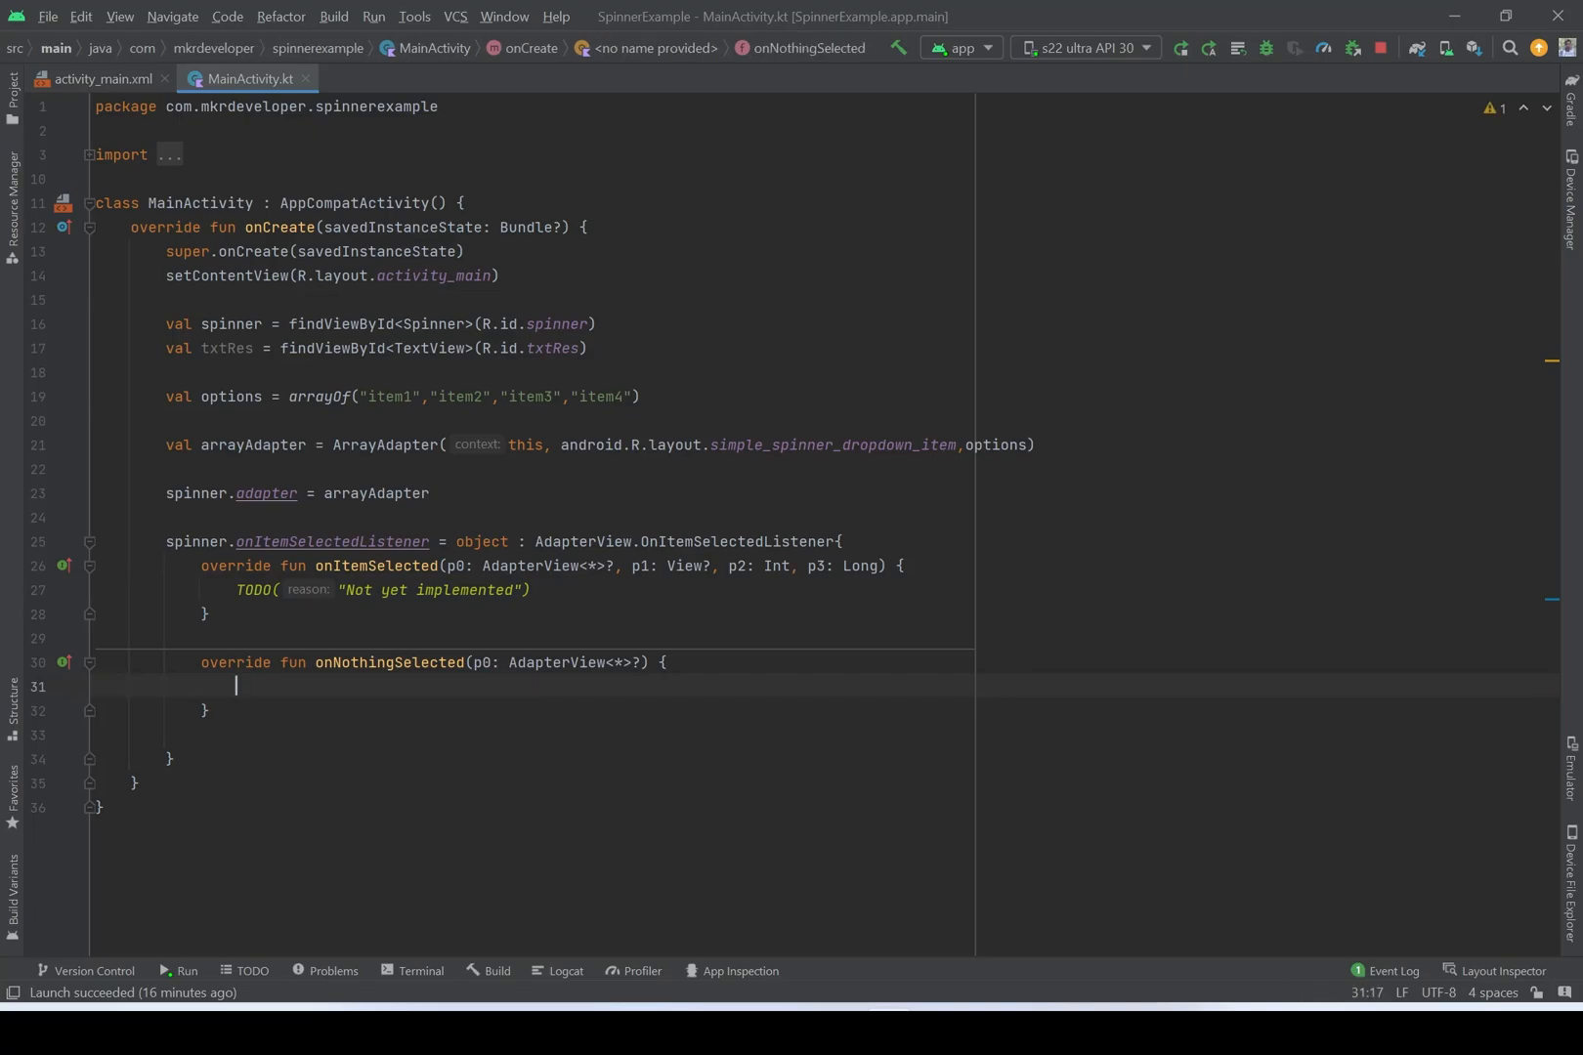
mouse_move(286, 760)
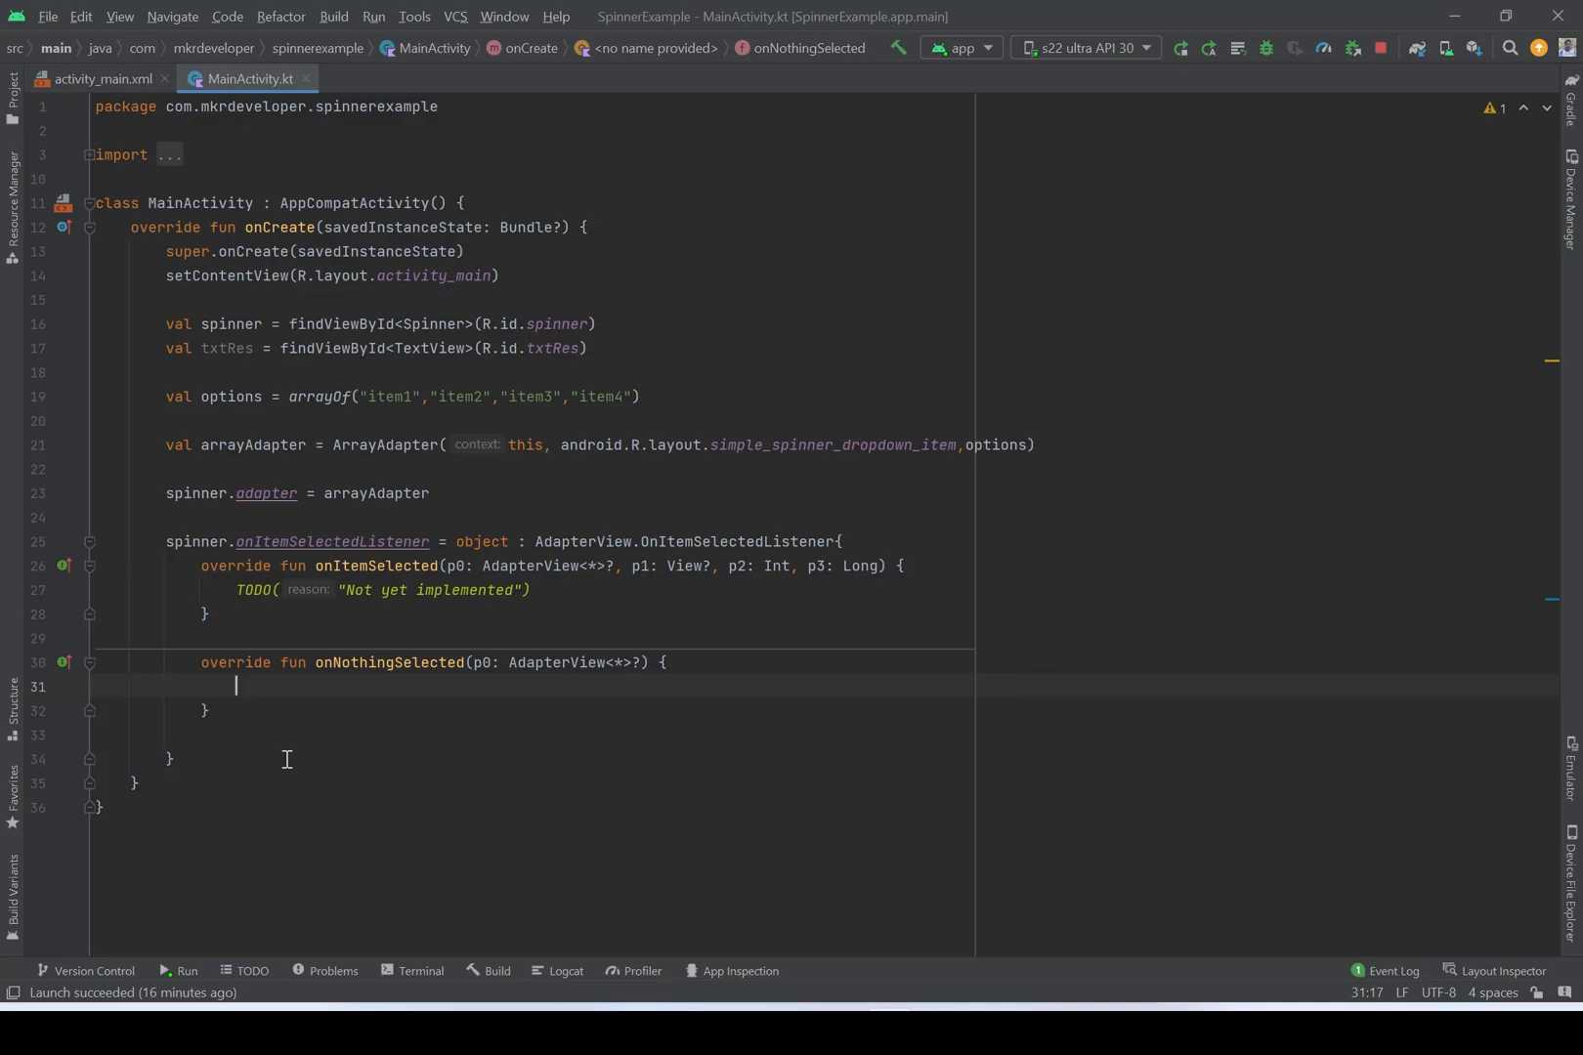
type("t")
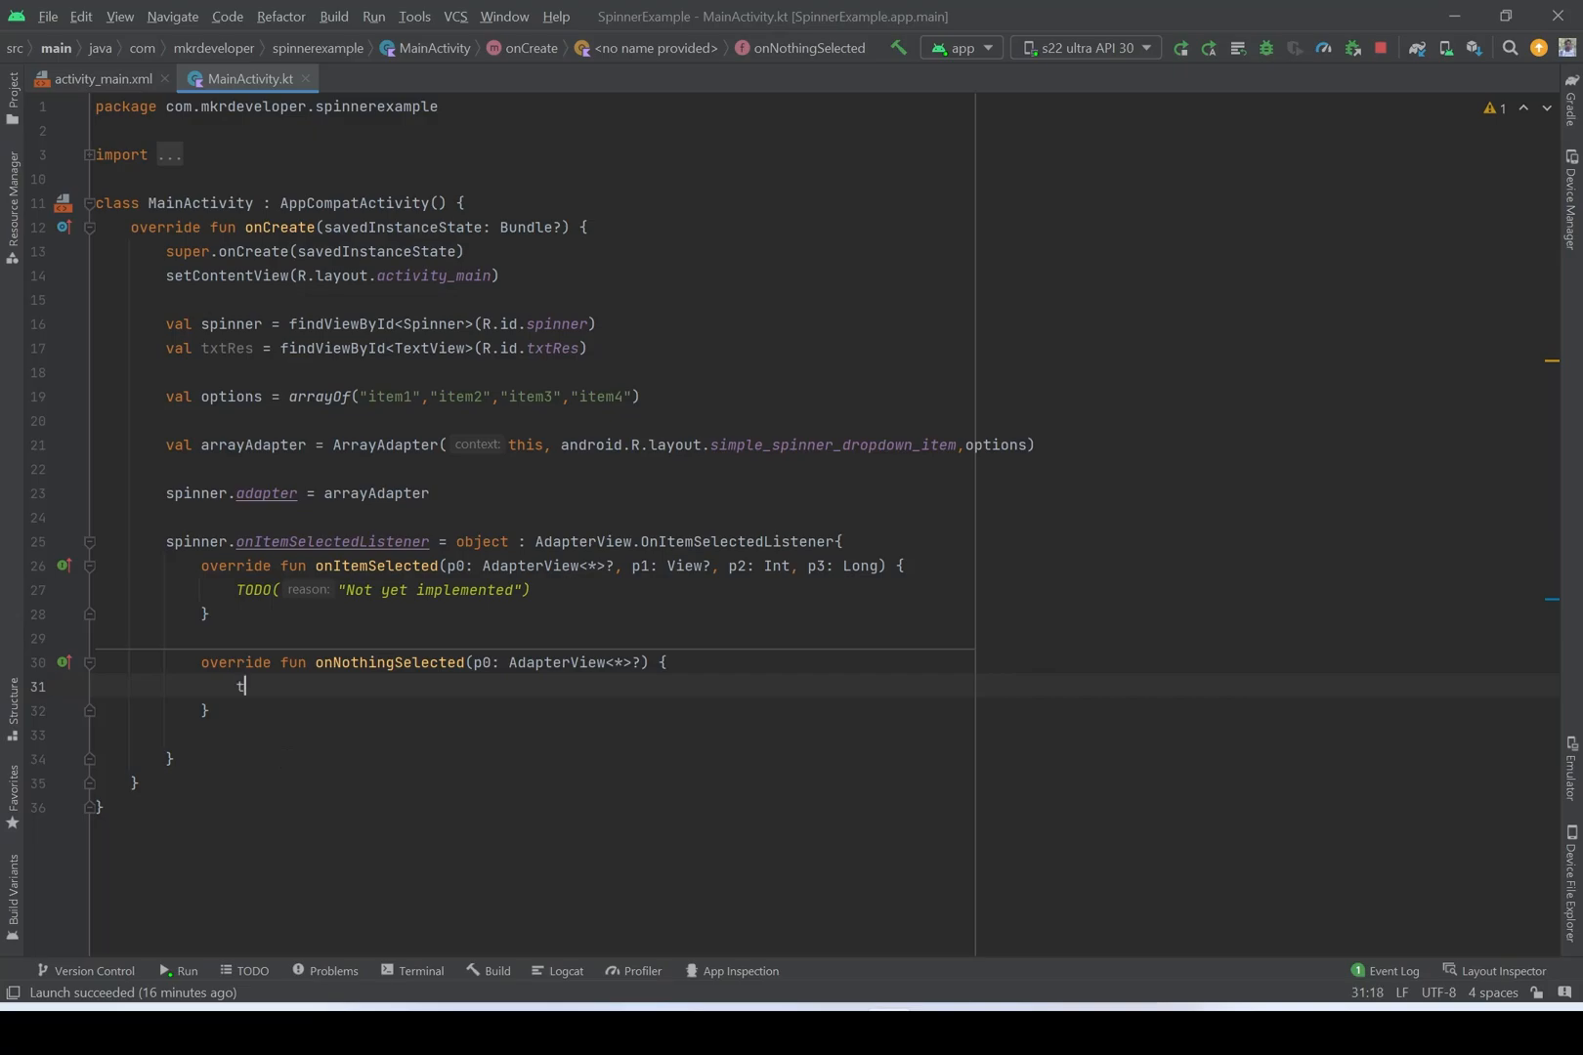
type("tRes")
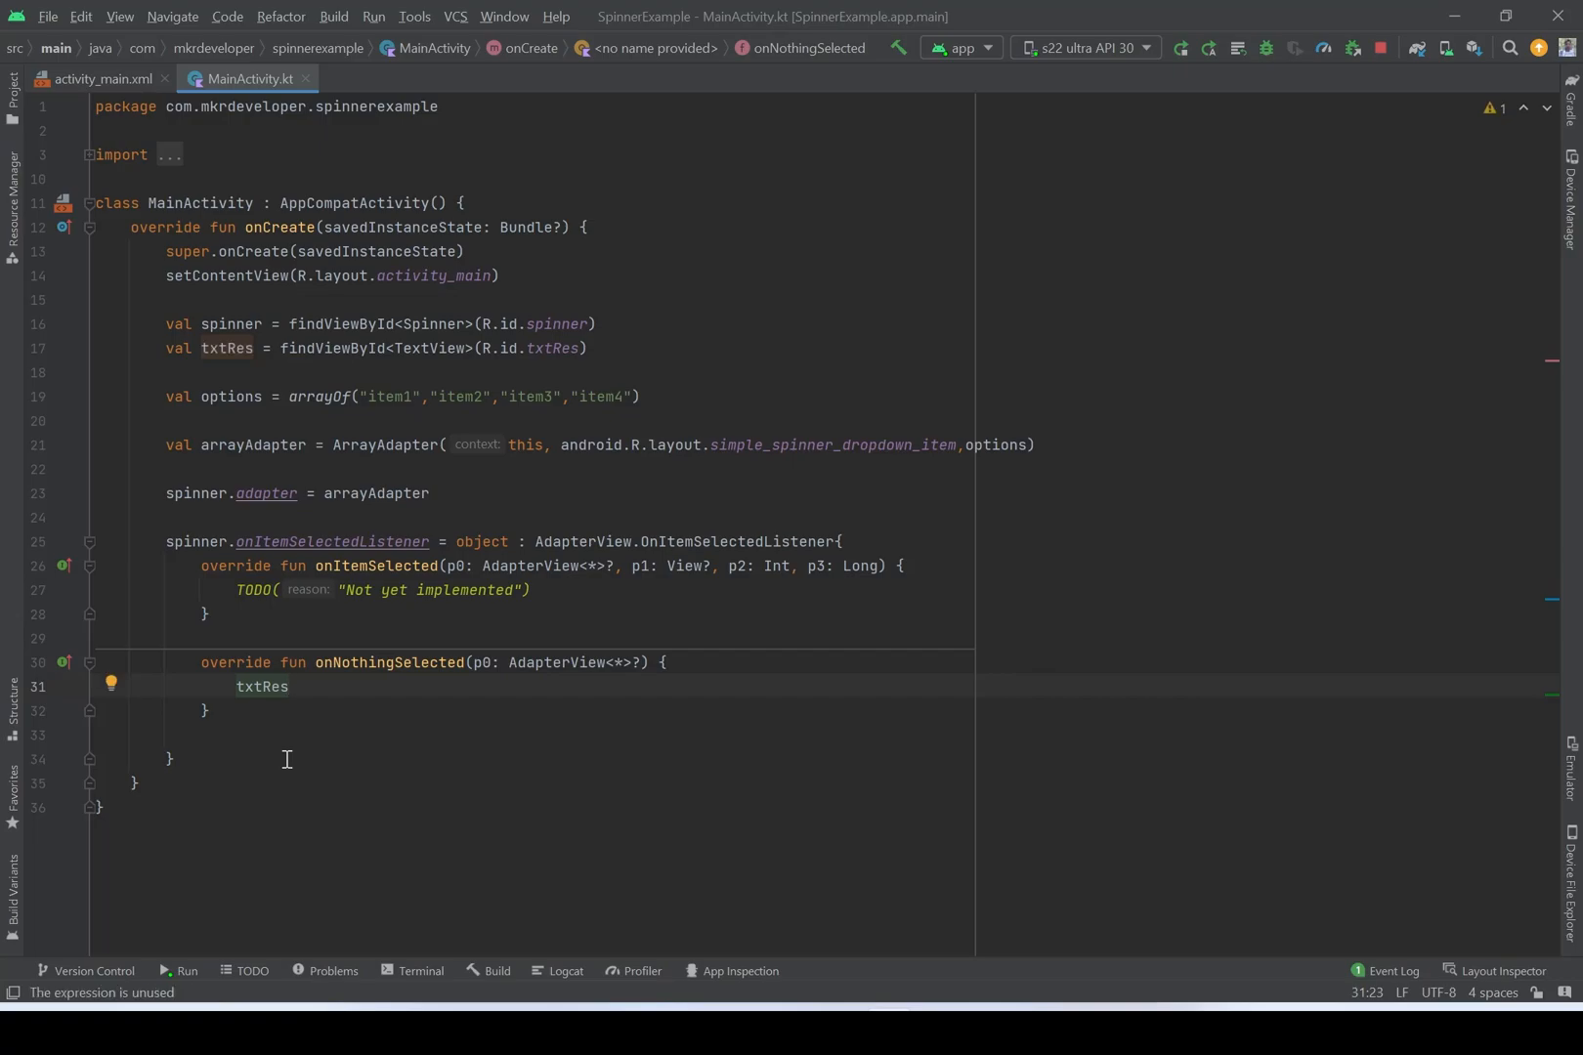
type(".t")
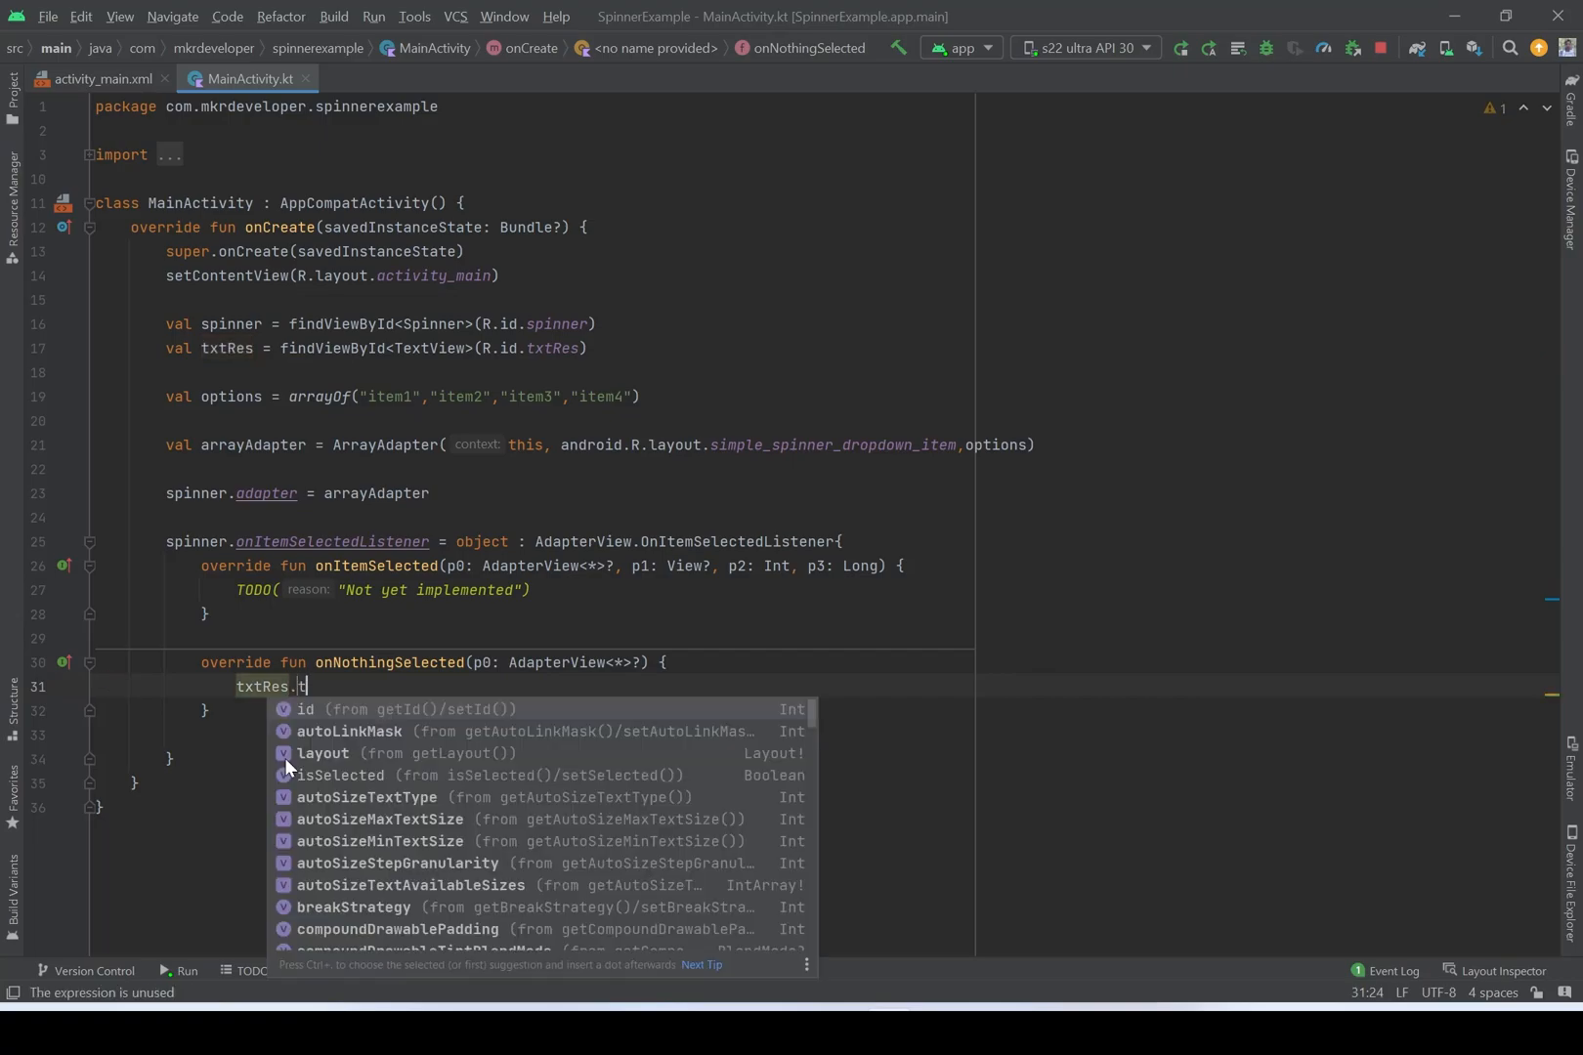
type("text = \"")
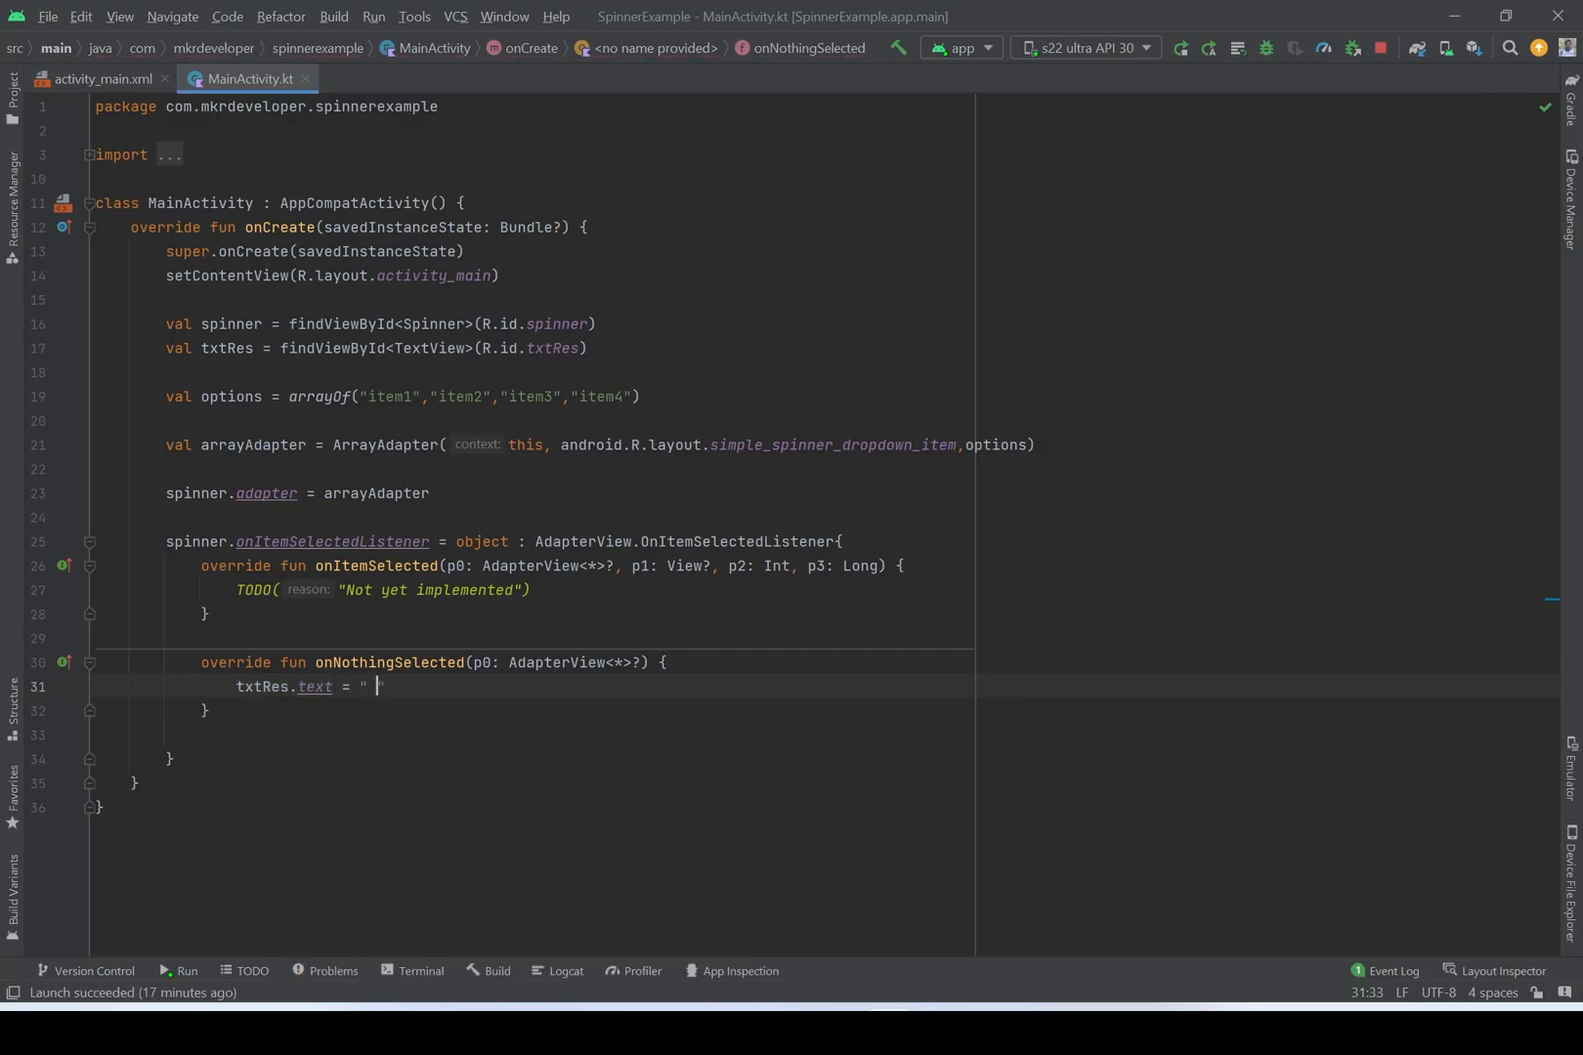
type("please")
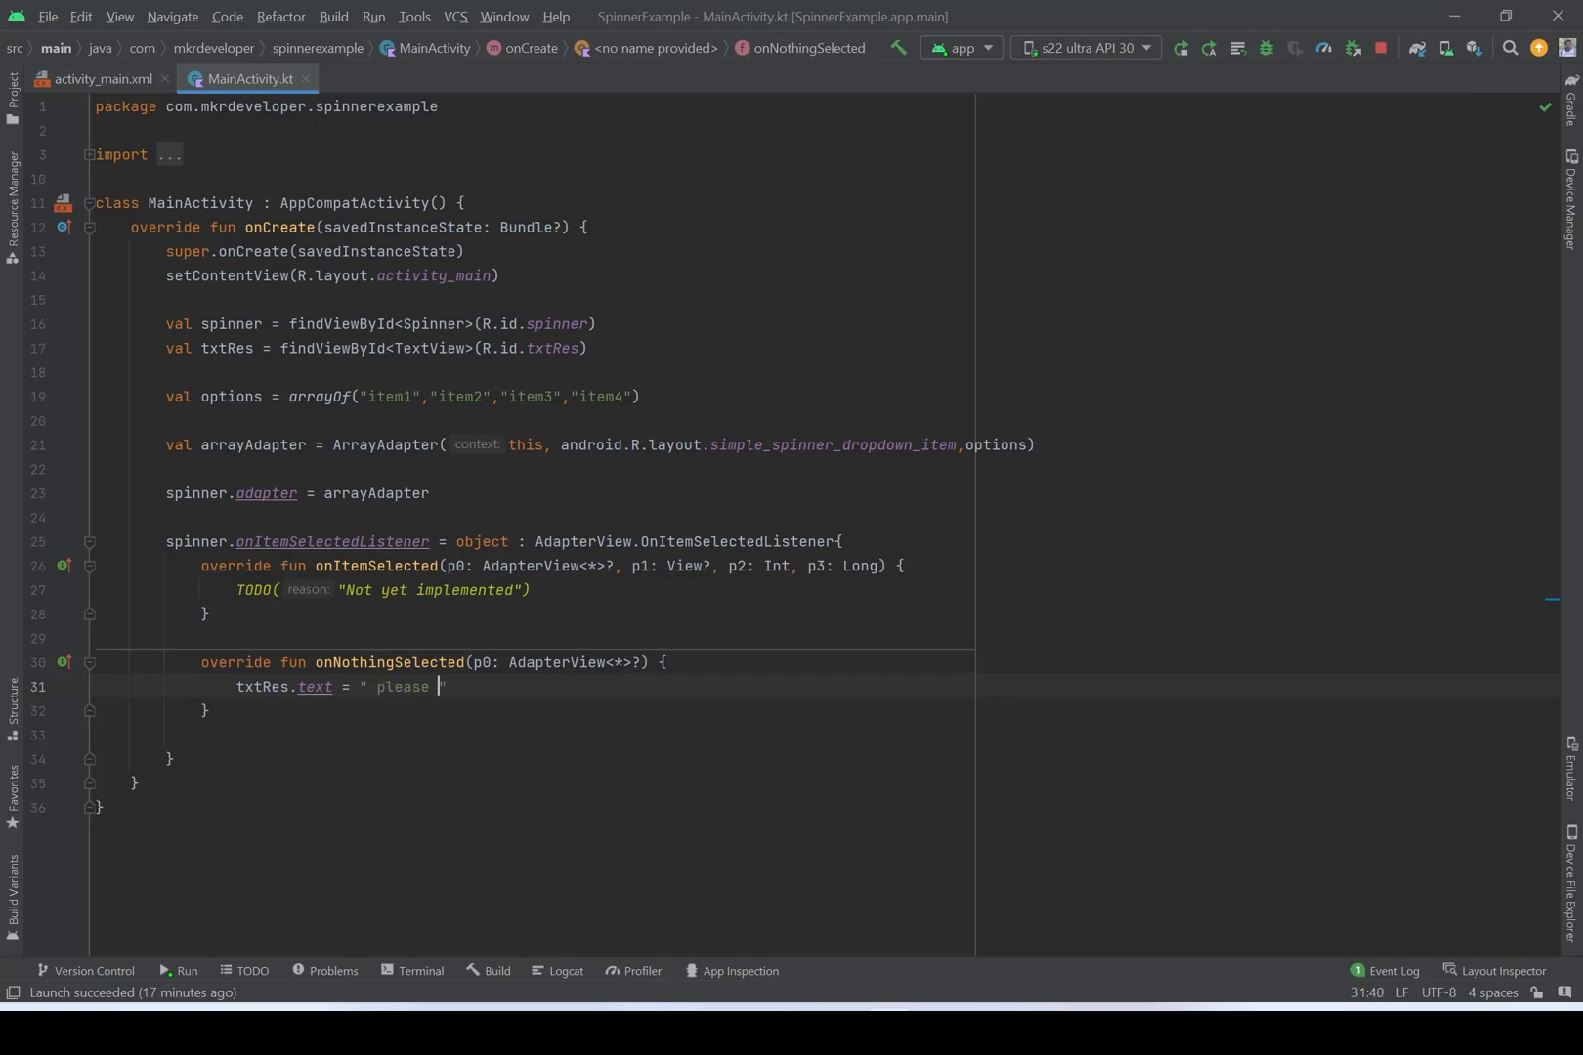
type("select a")
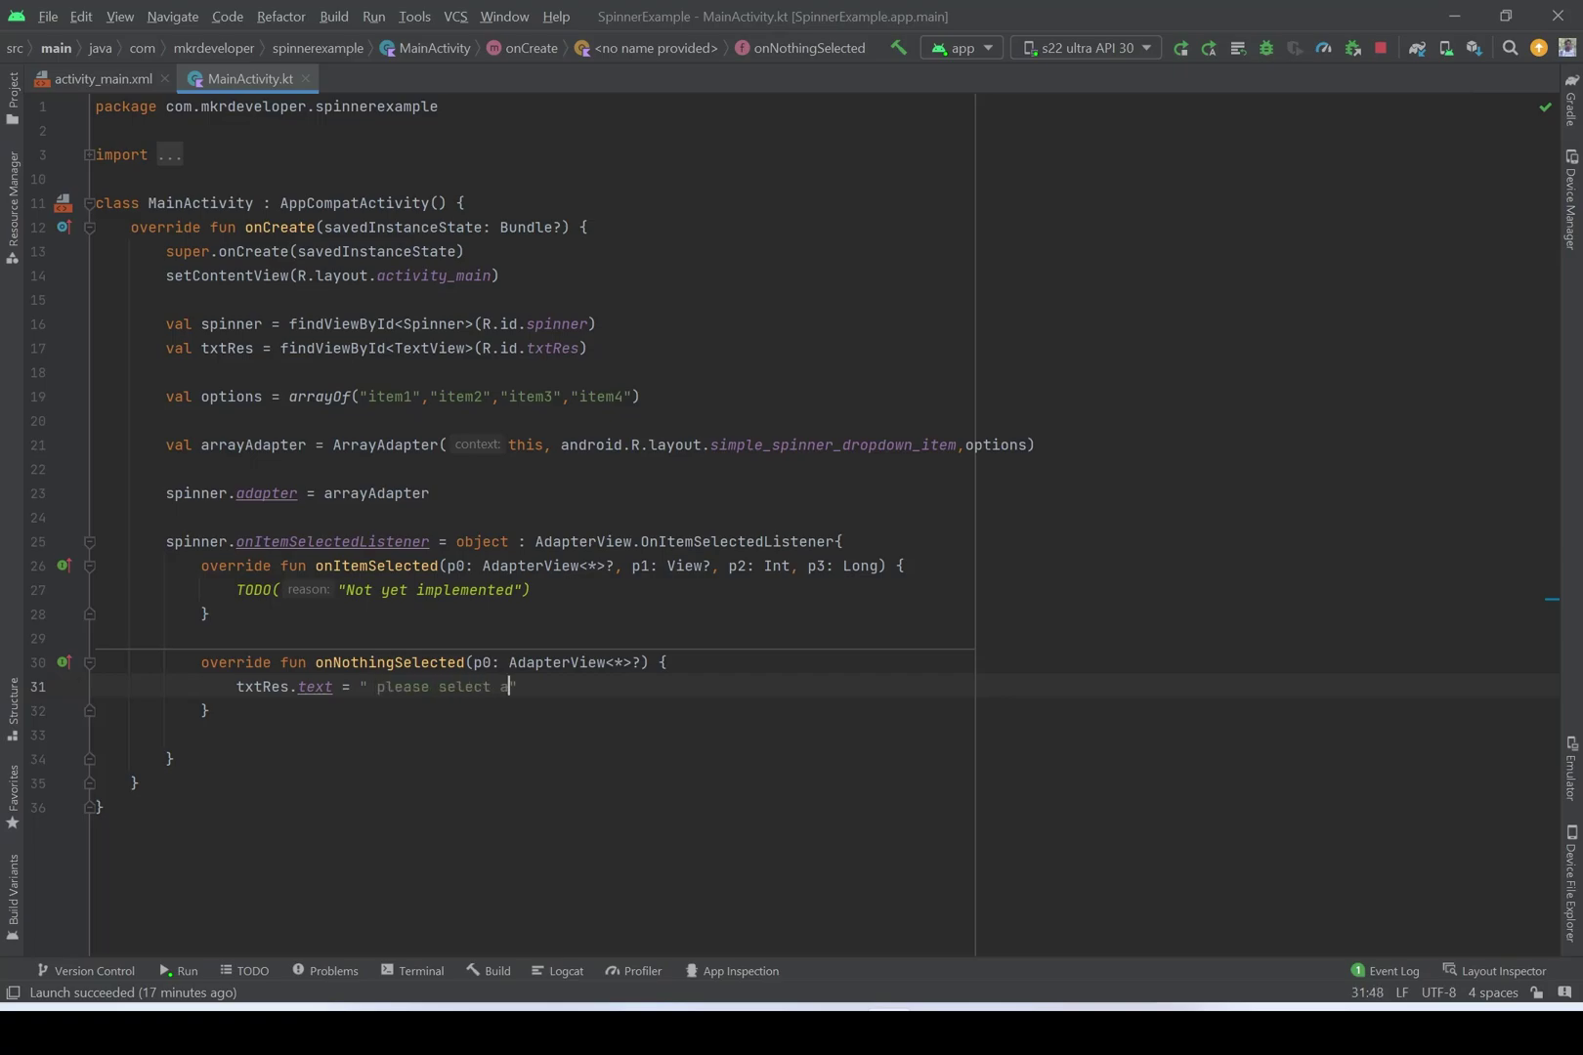
type("n item")
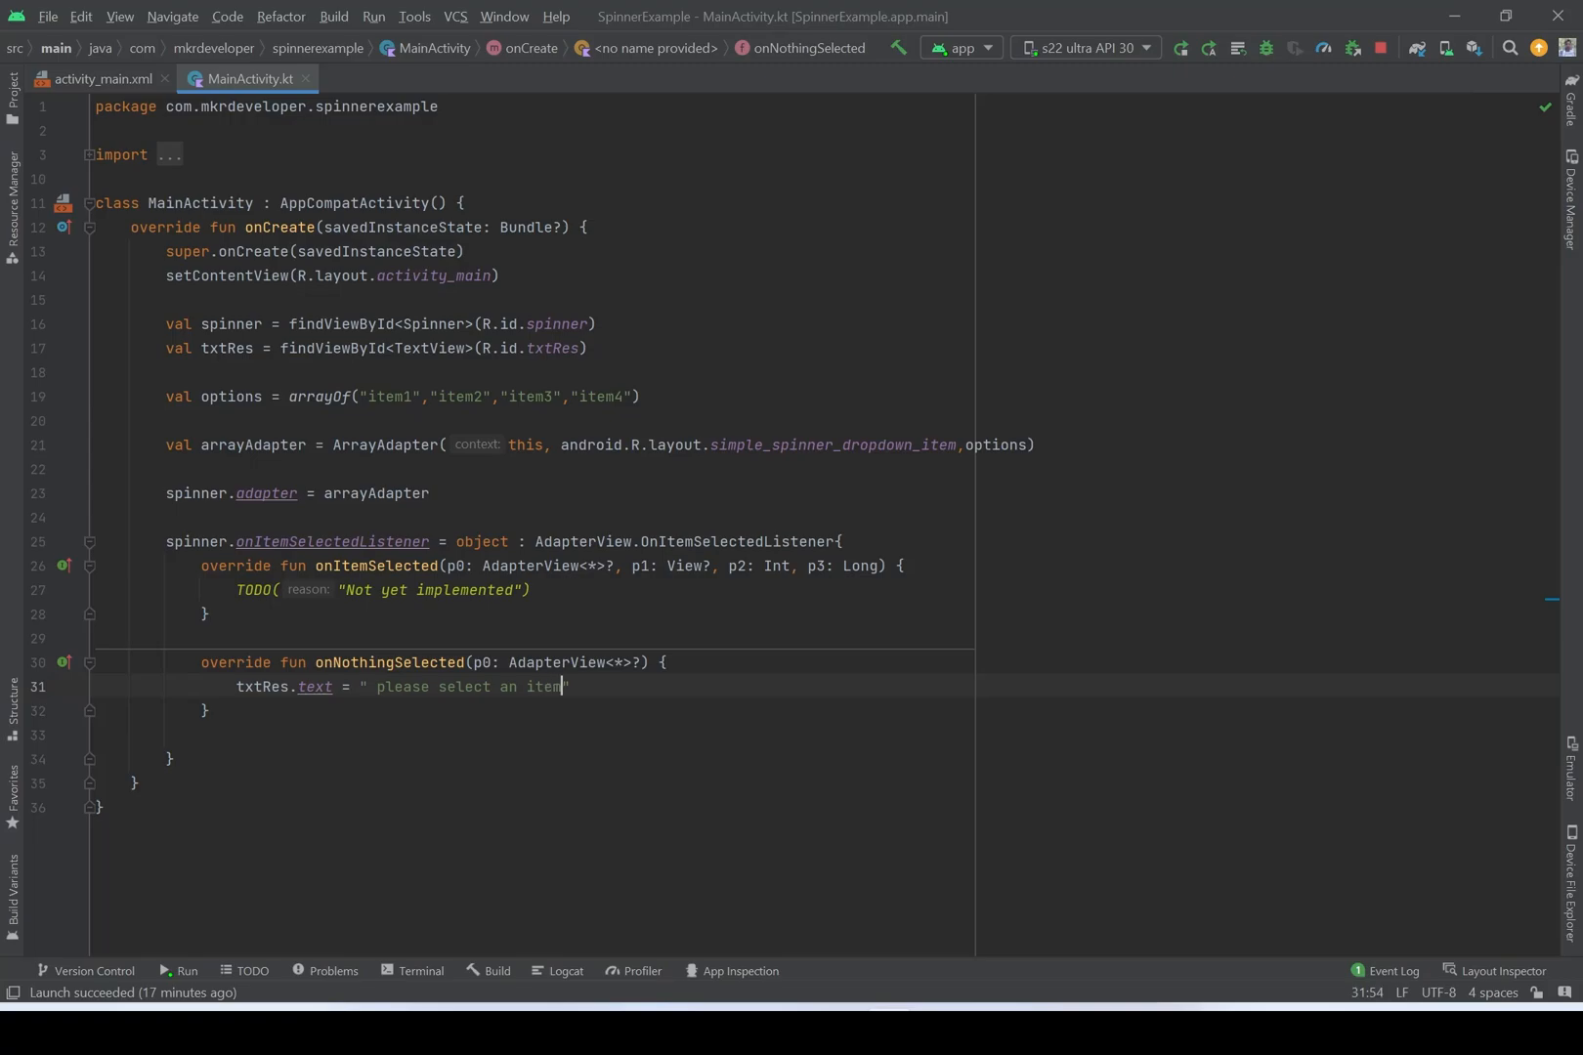
double_click(467, 687)
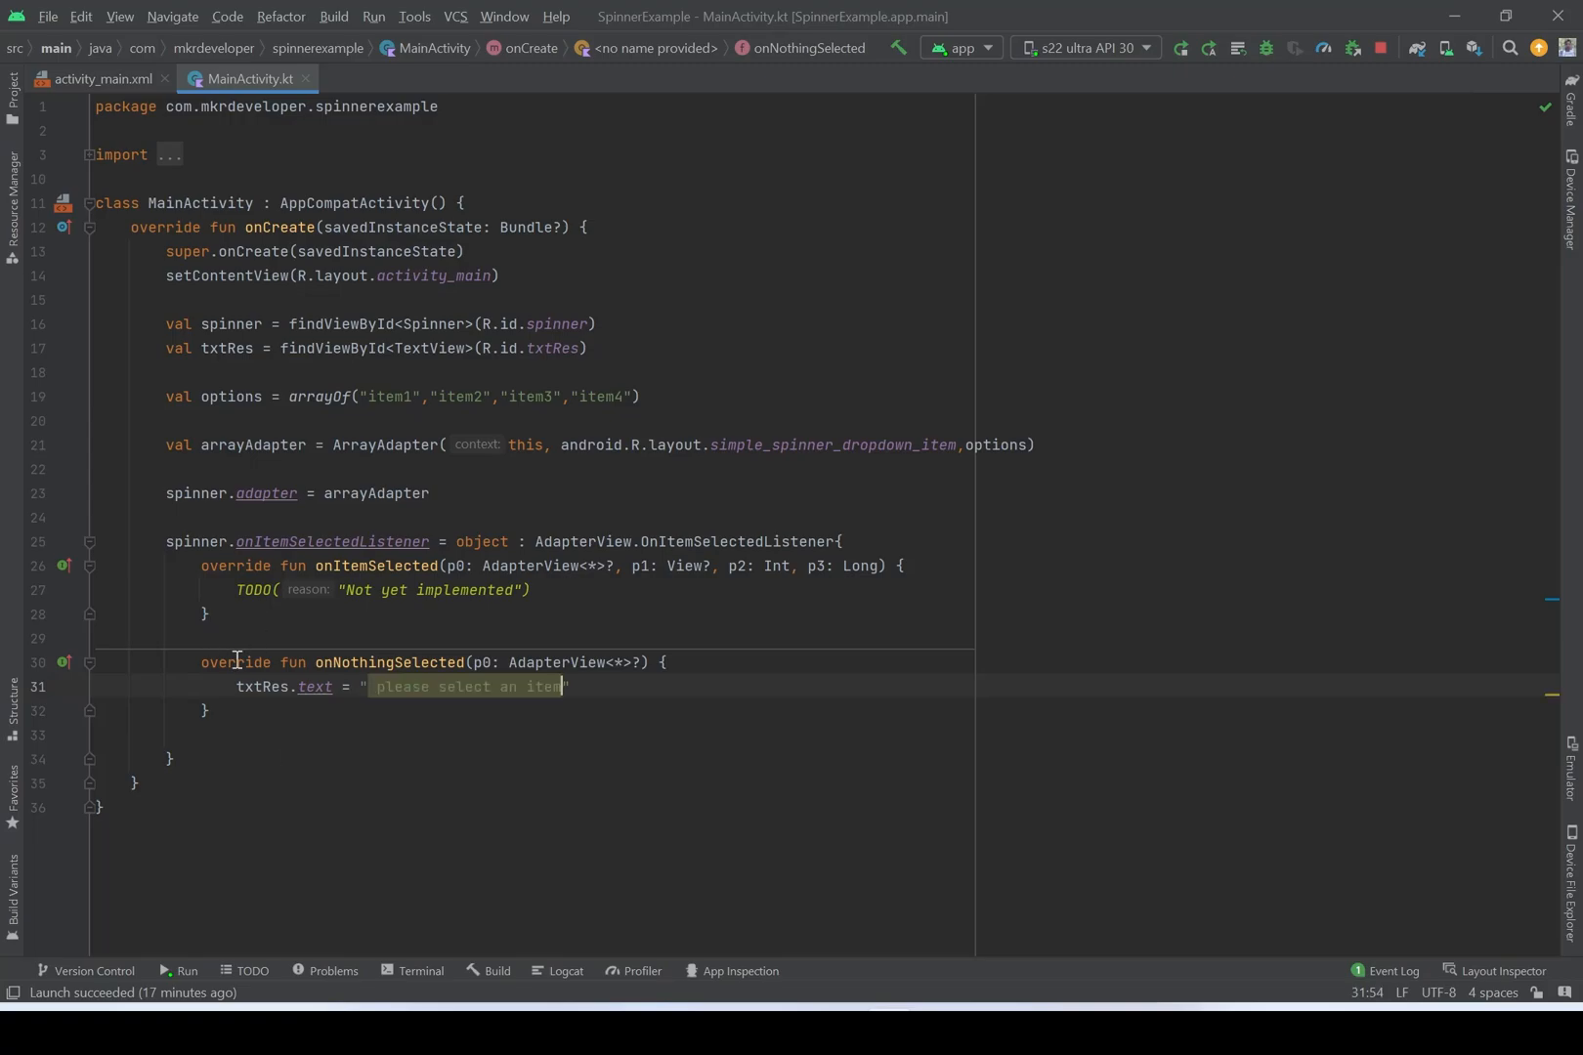
- Delete the TODO("Not yet implemented") line from onItemSelected, leaving its body empty
left_click(235, 590)
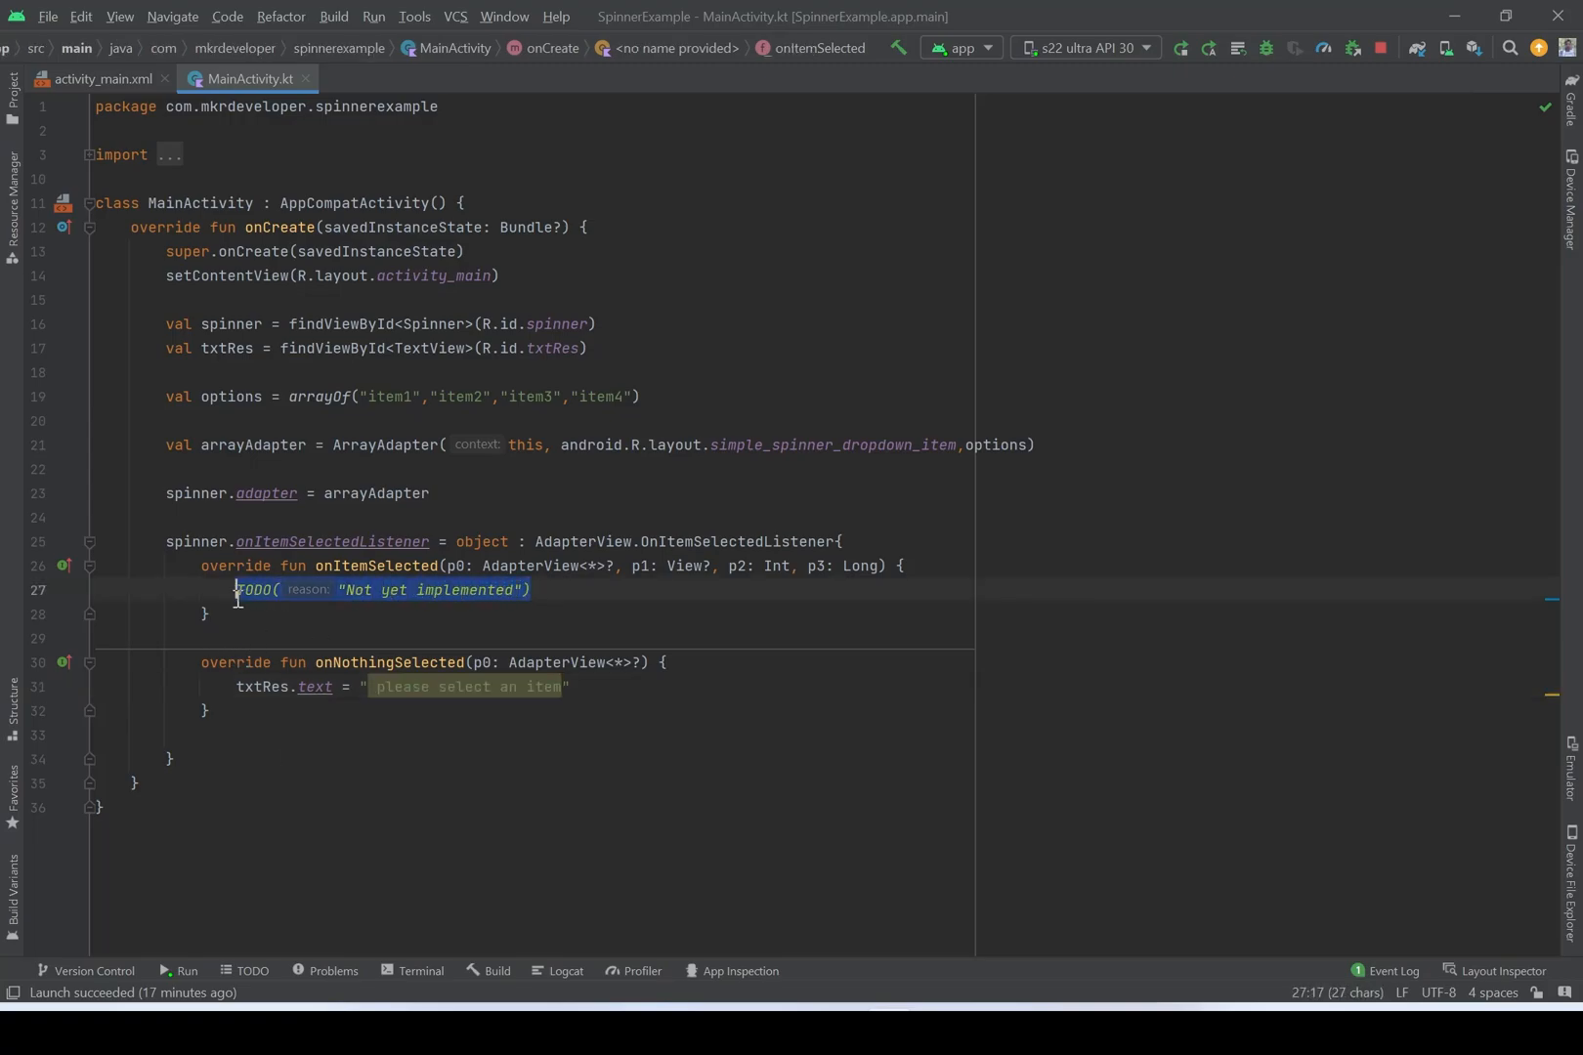
key("Delete")
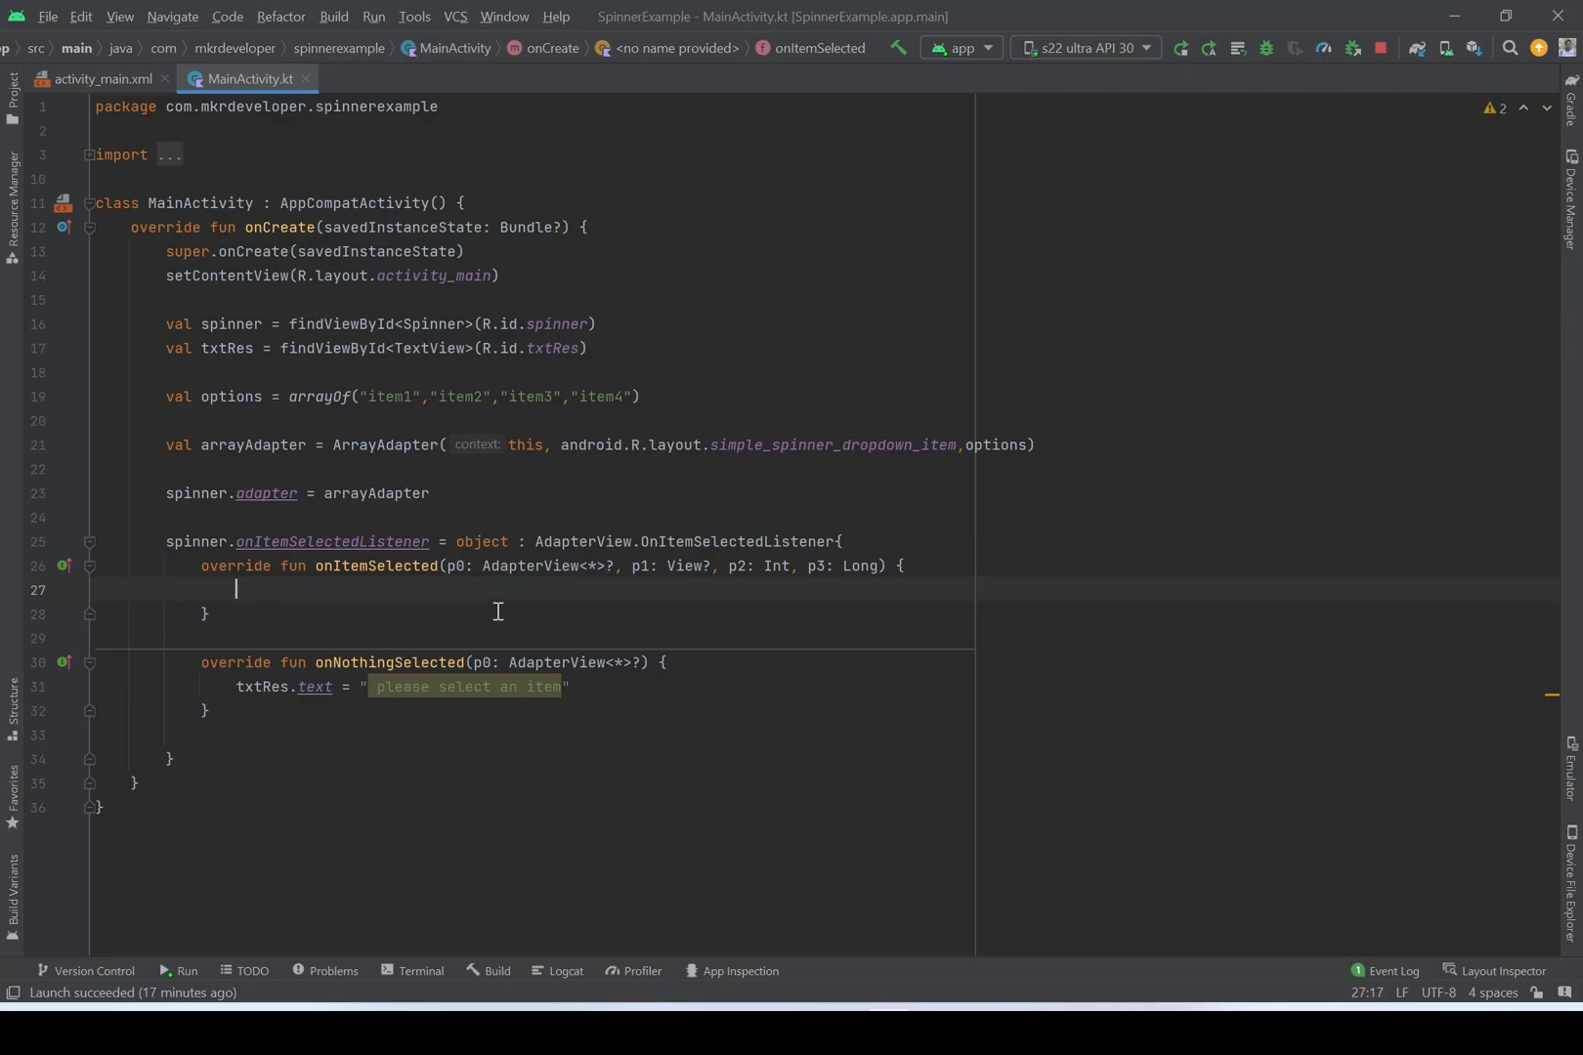
mouse_move(729, 574)
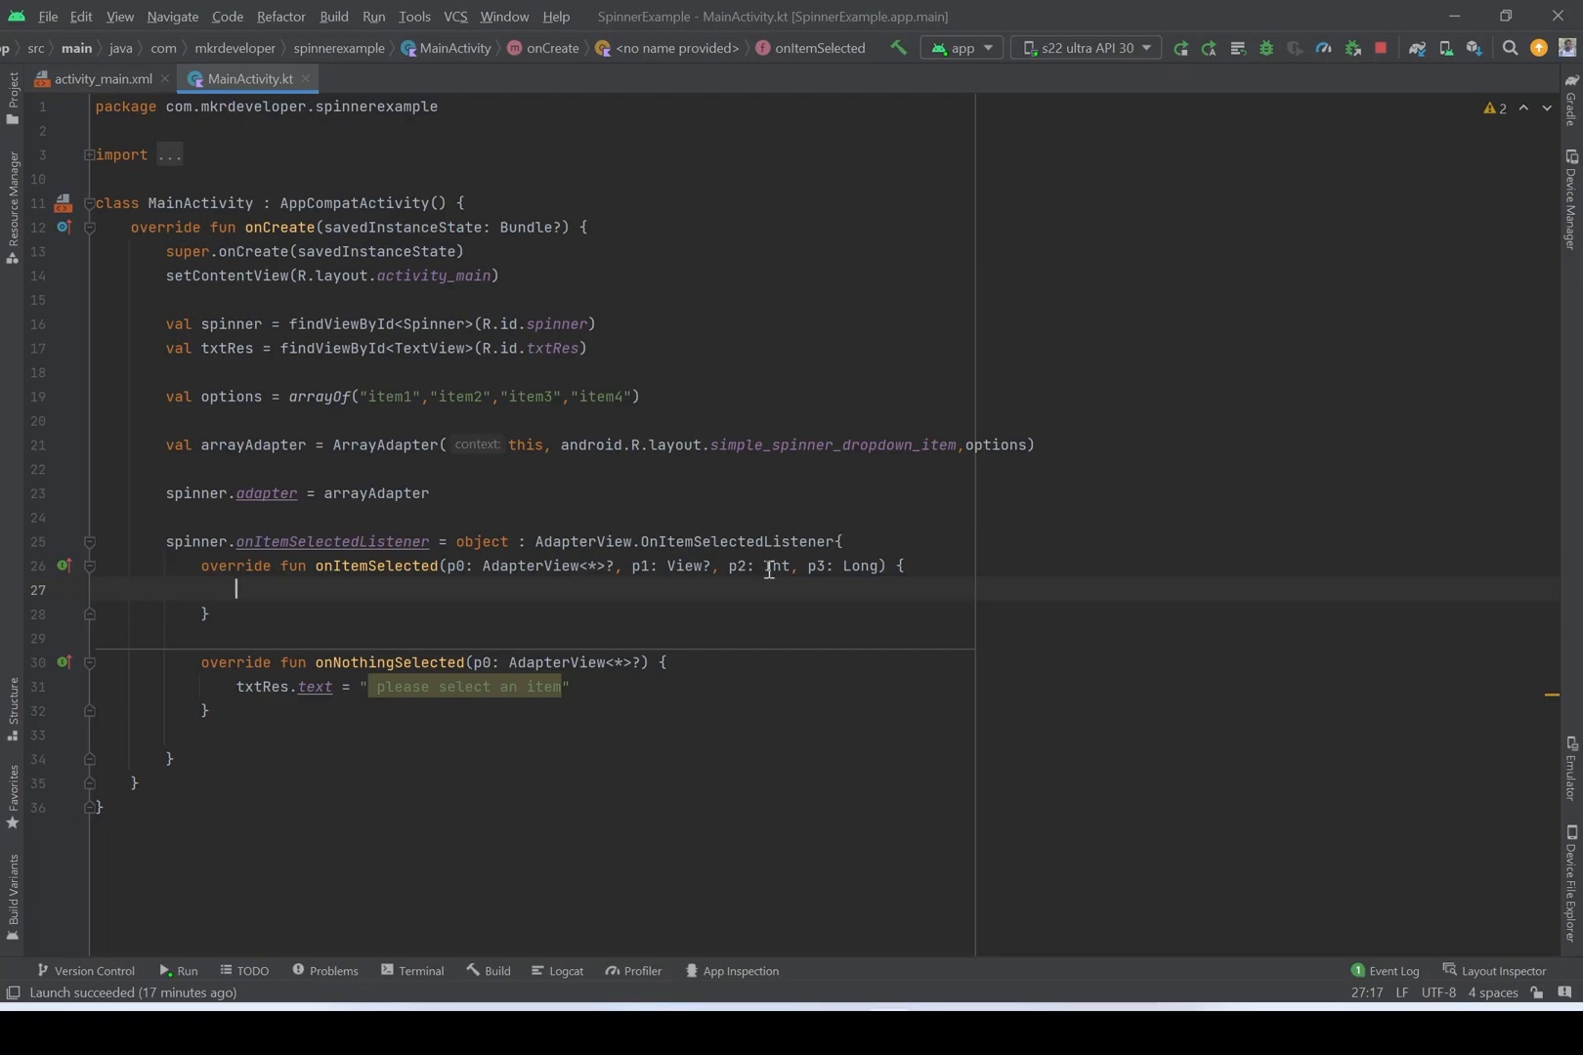
mouse_move(766, 590)
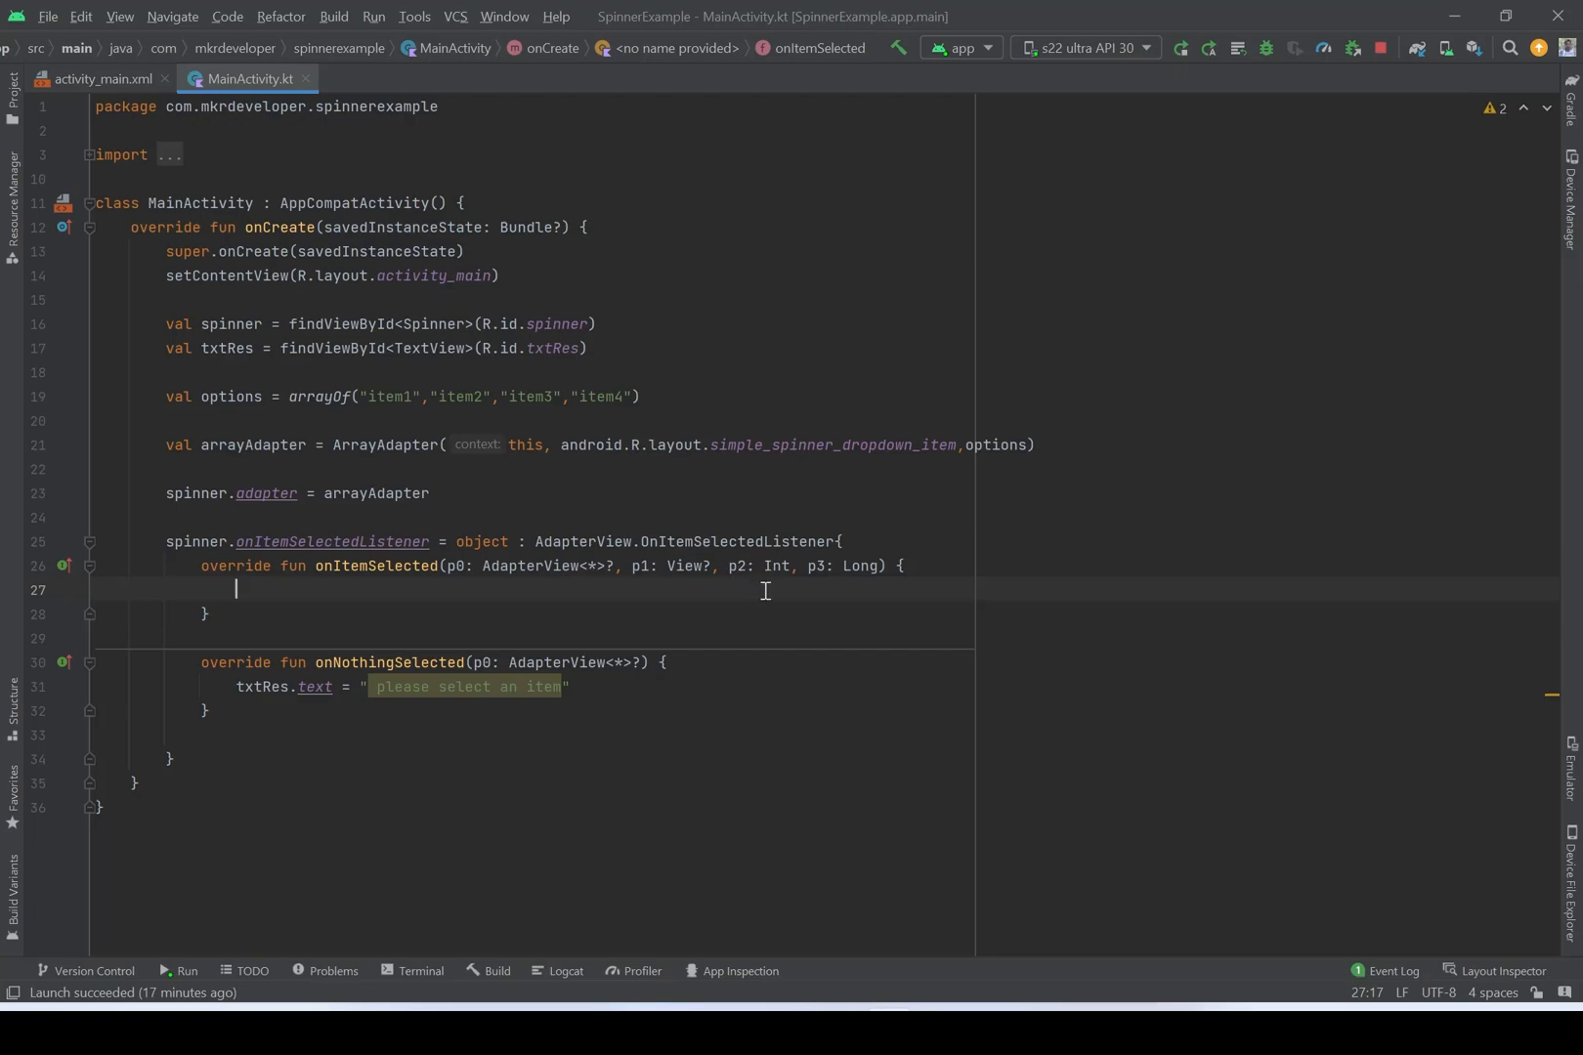
mouse_move(742, 598)
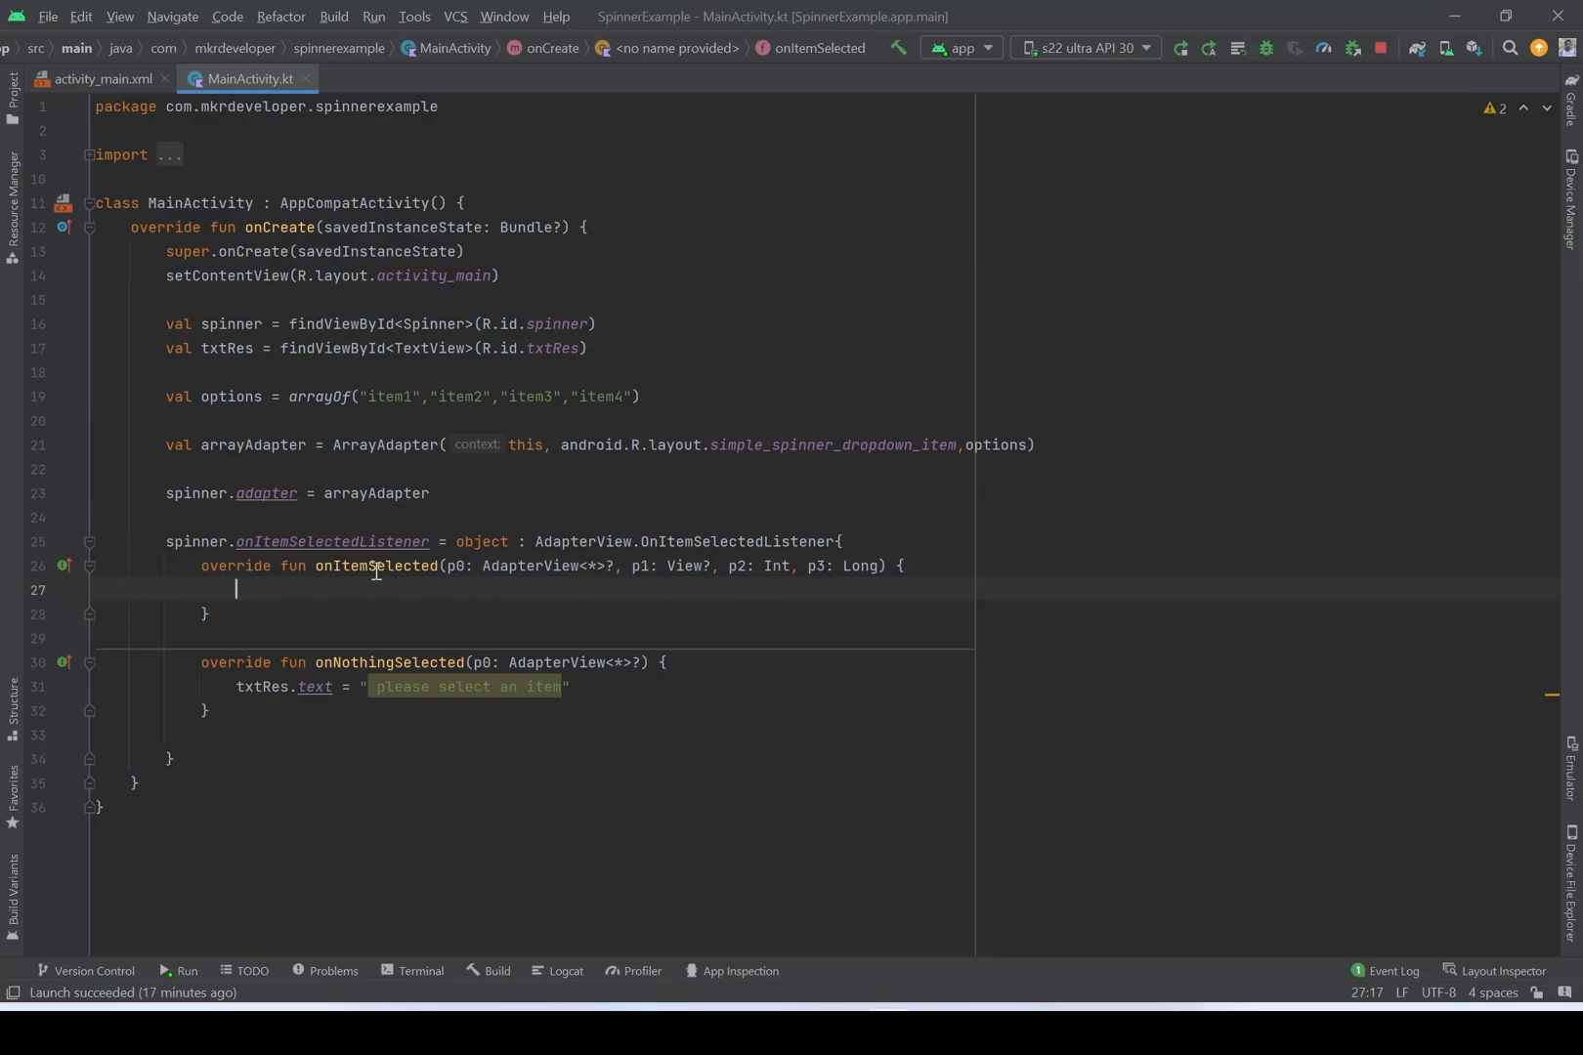
mouse_move(518, 595)
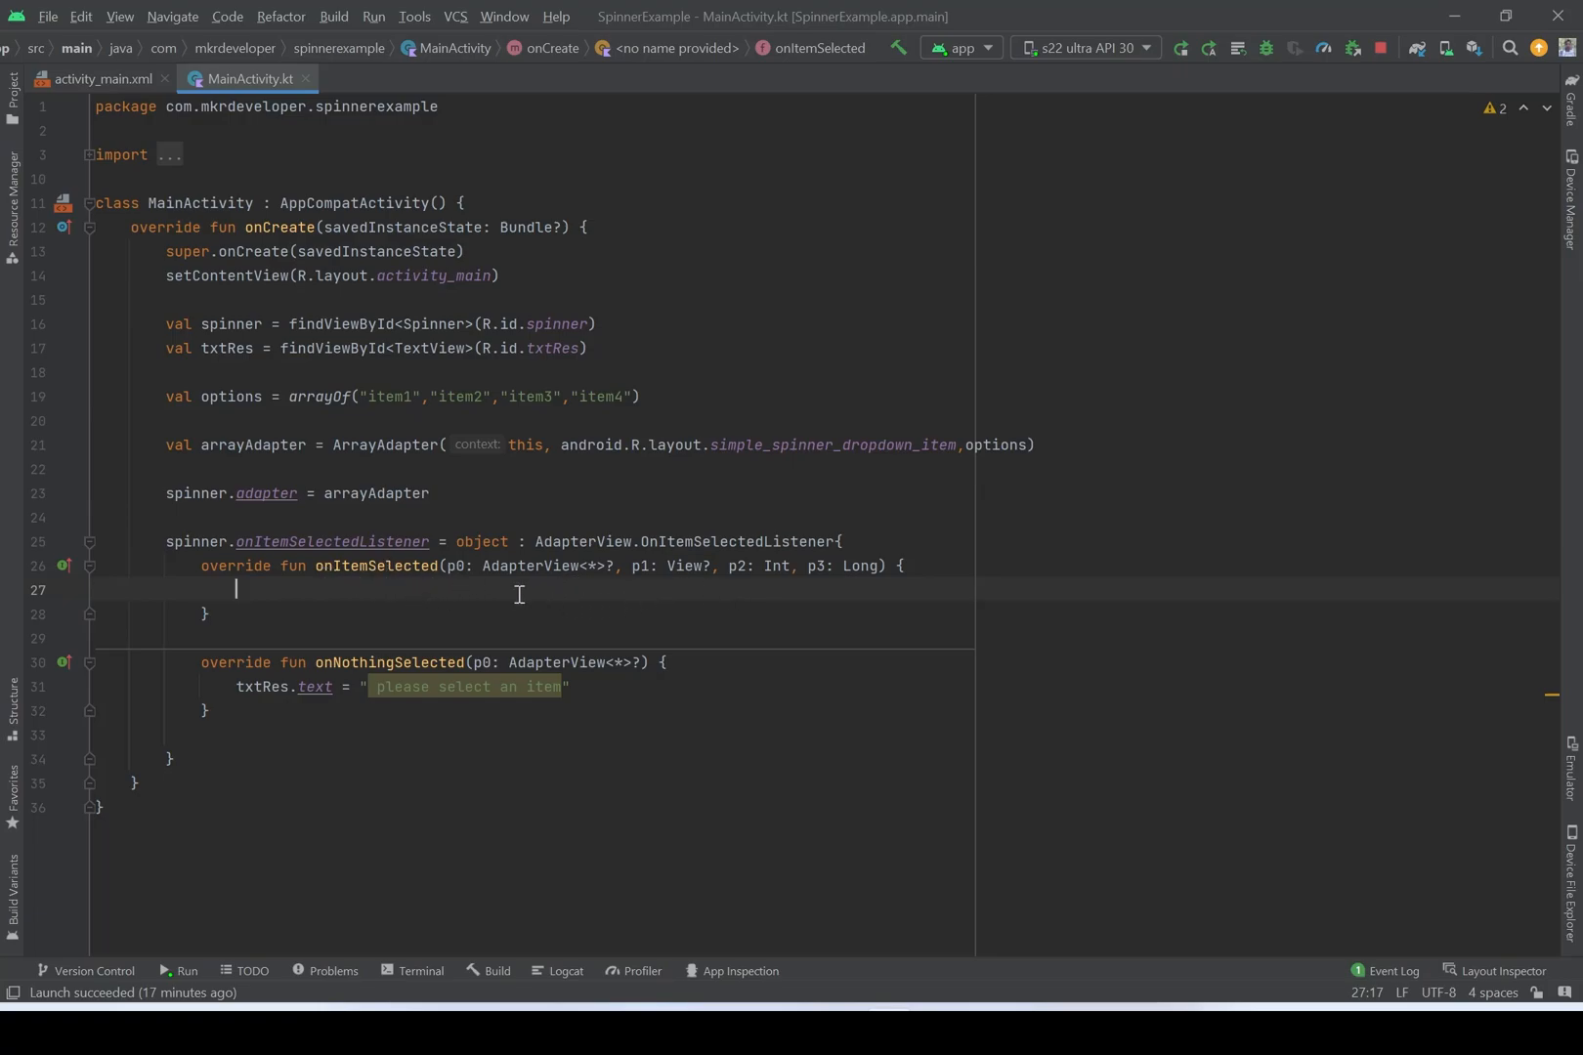
mouse_move(370, 566)
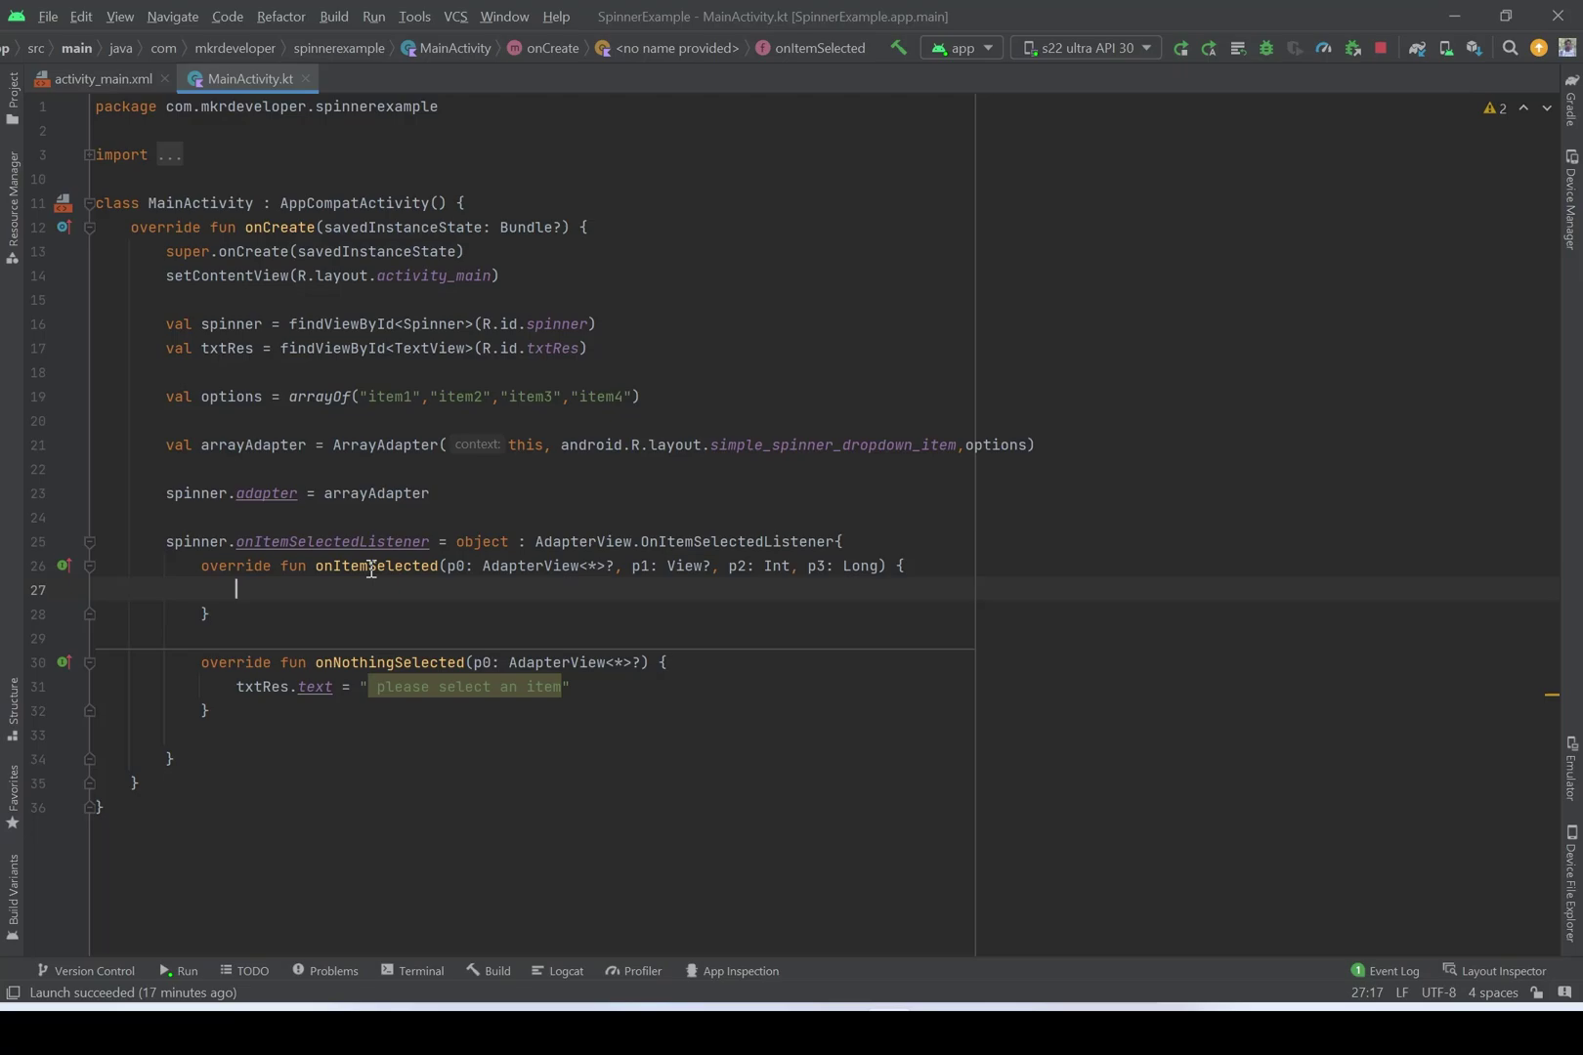
mouse_move(750, 585)
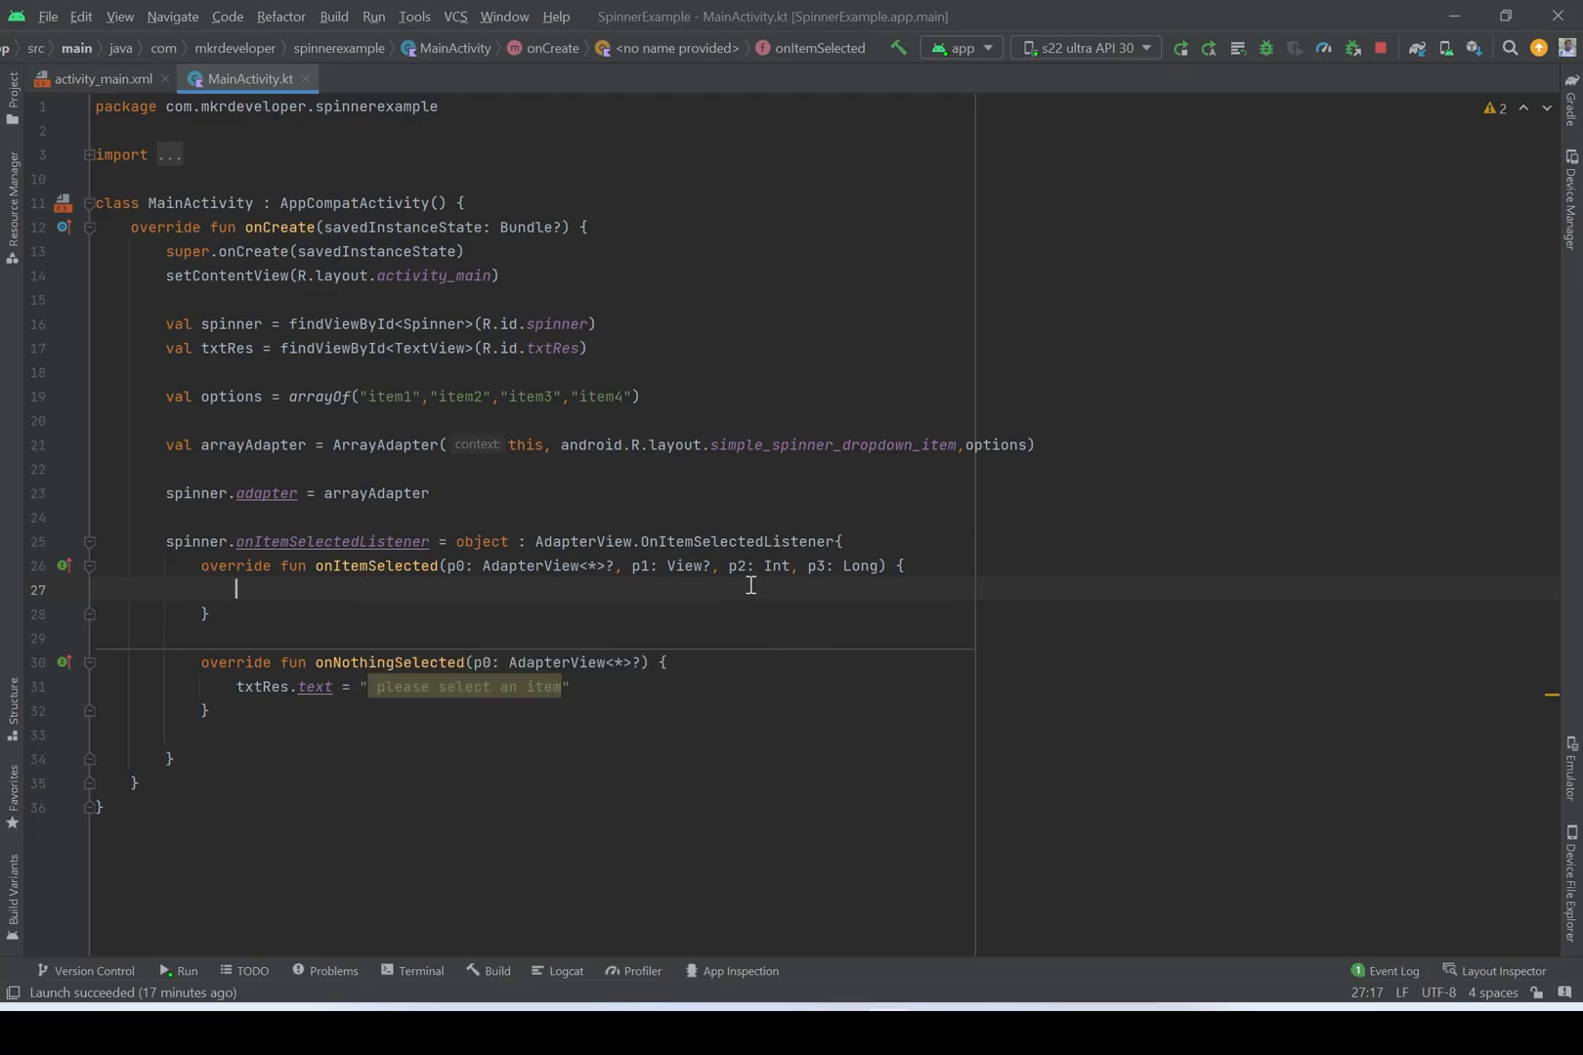
mouse_move(775, 566)
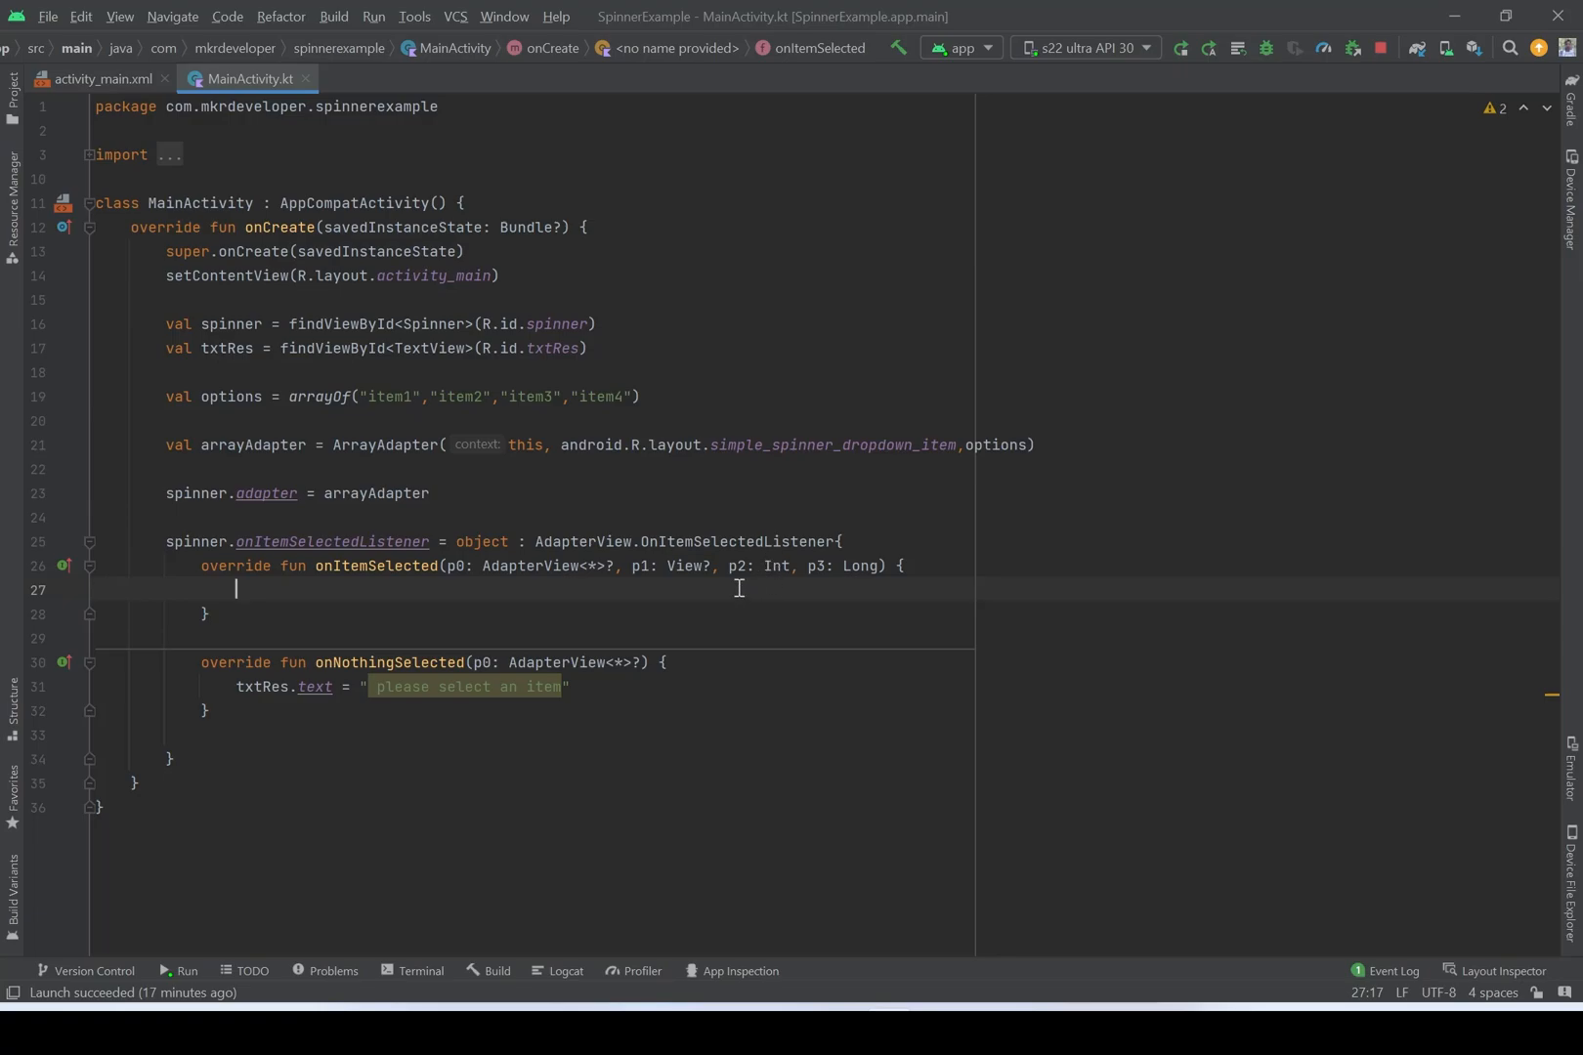
mouse_move(747, 596)
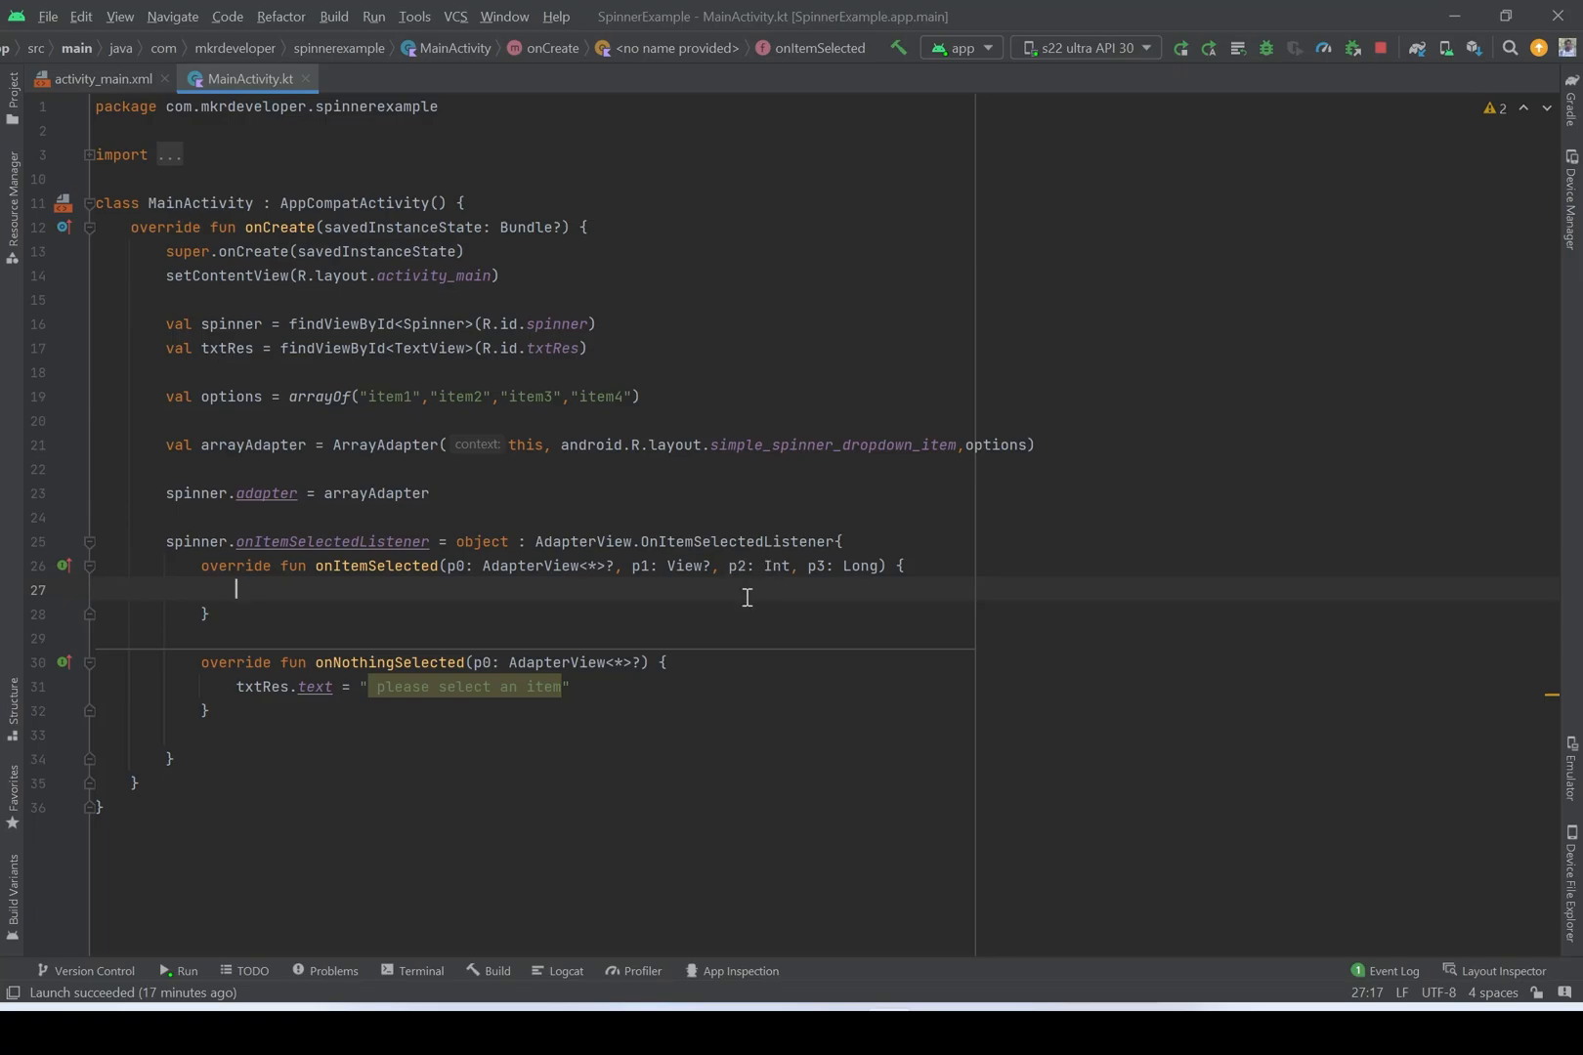
mouse_move(646, 601)
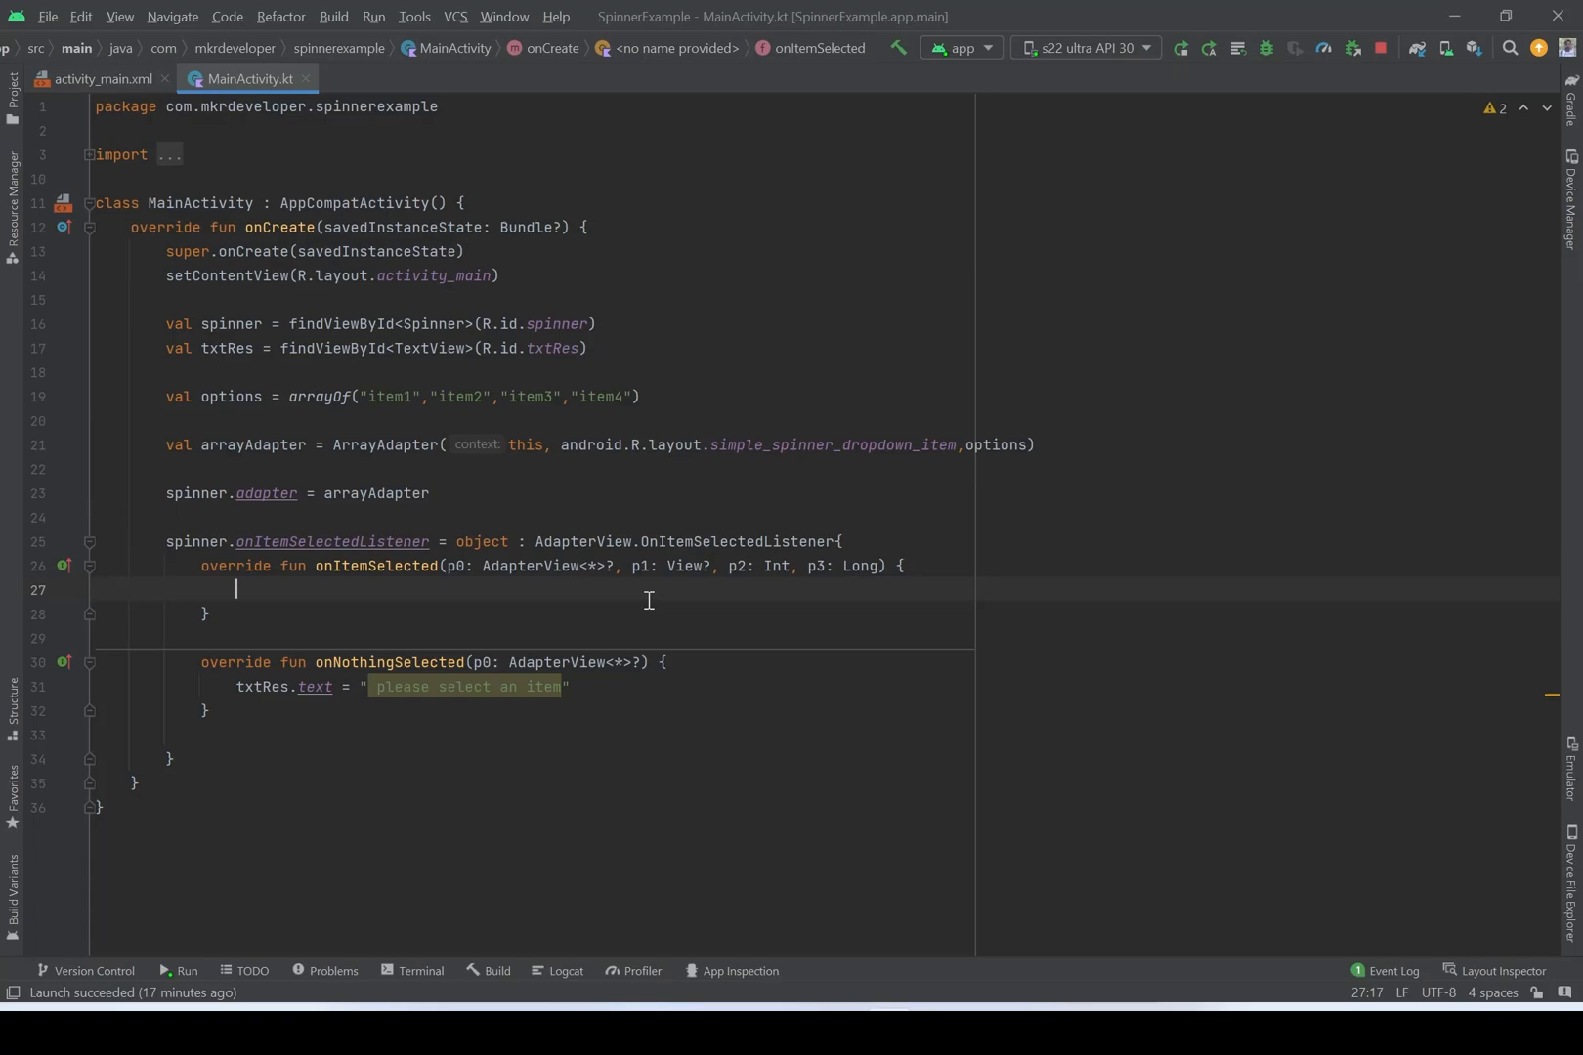
mouse_move(672, 609)
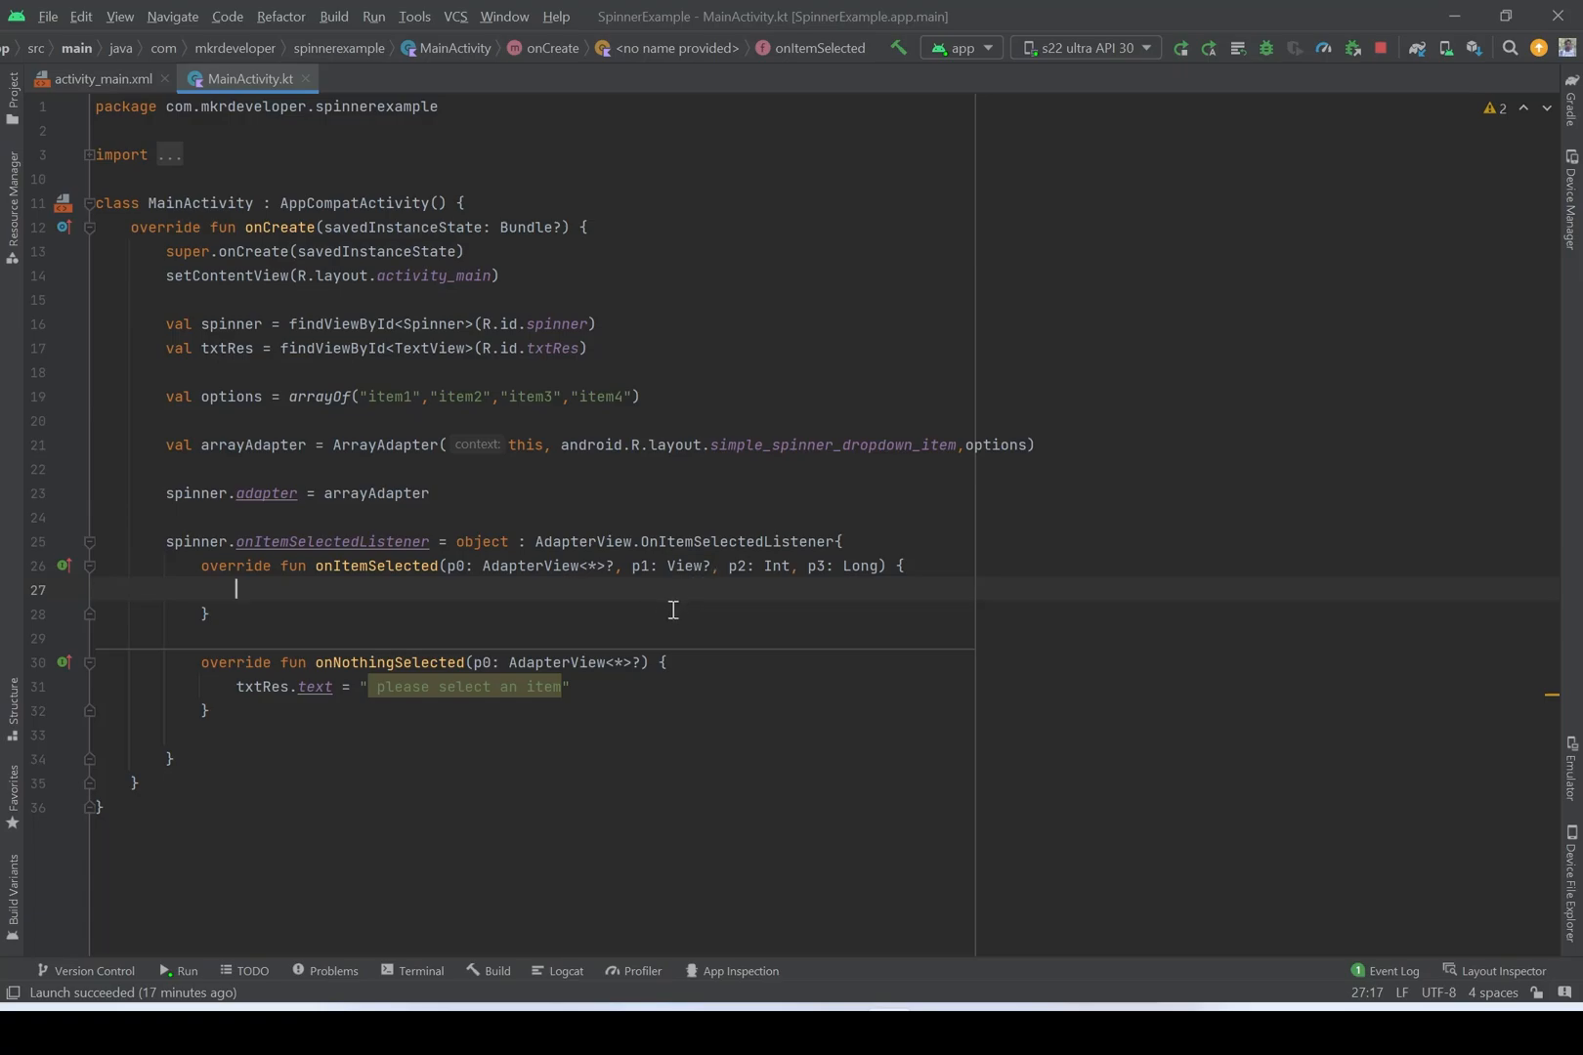
mouse_move(595, 425)
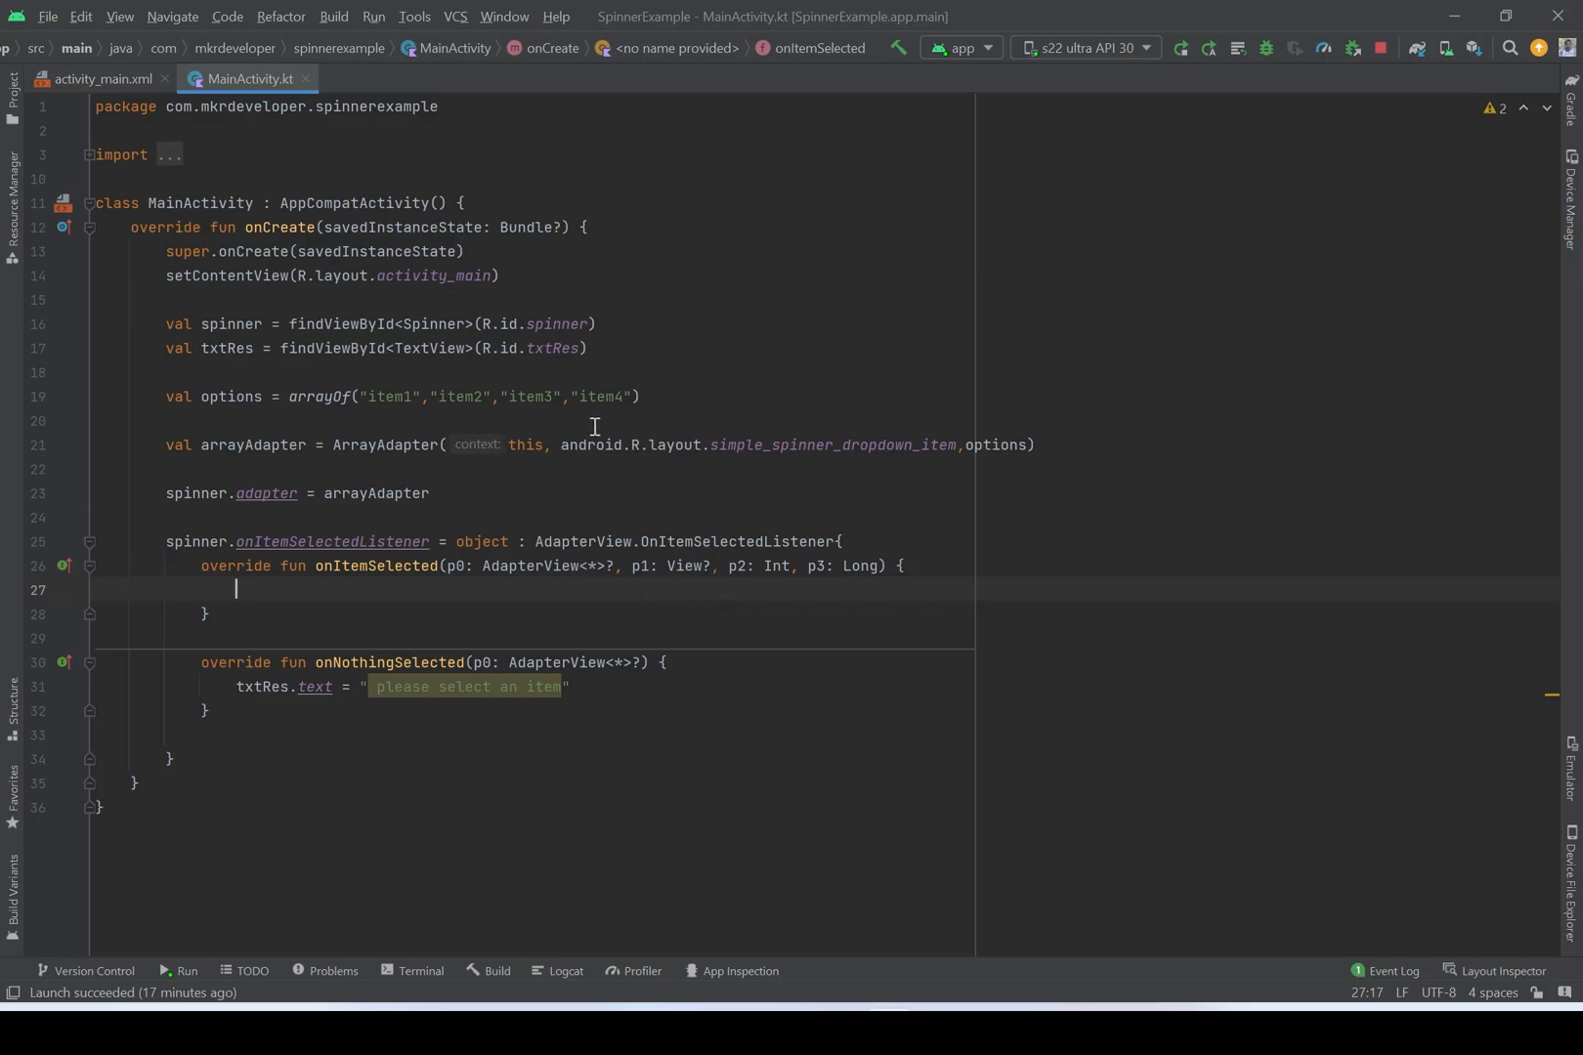
mouse_move(742, 641)
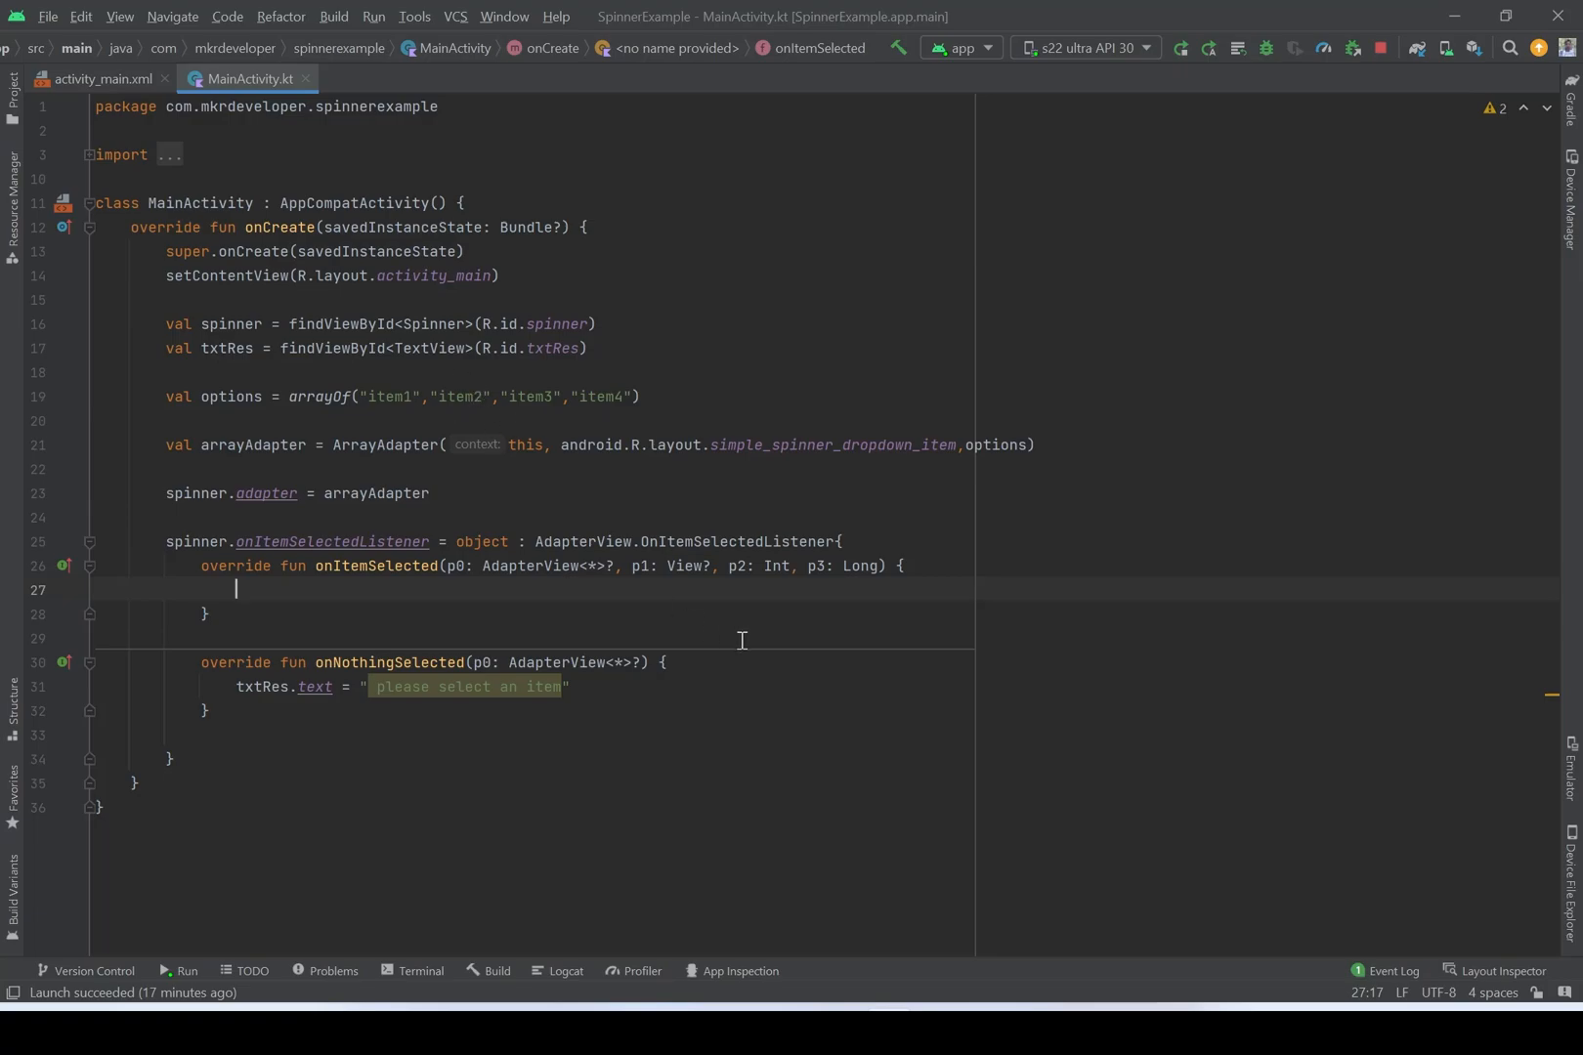
mouse_move(525, 429)
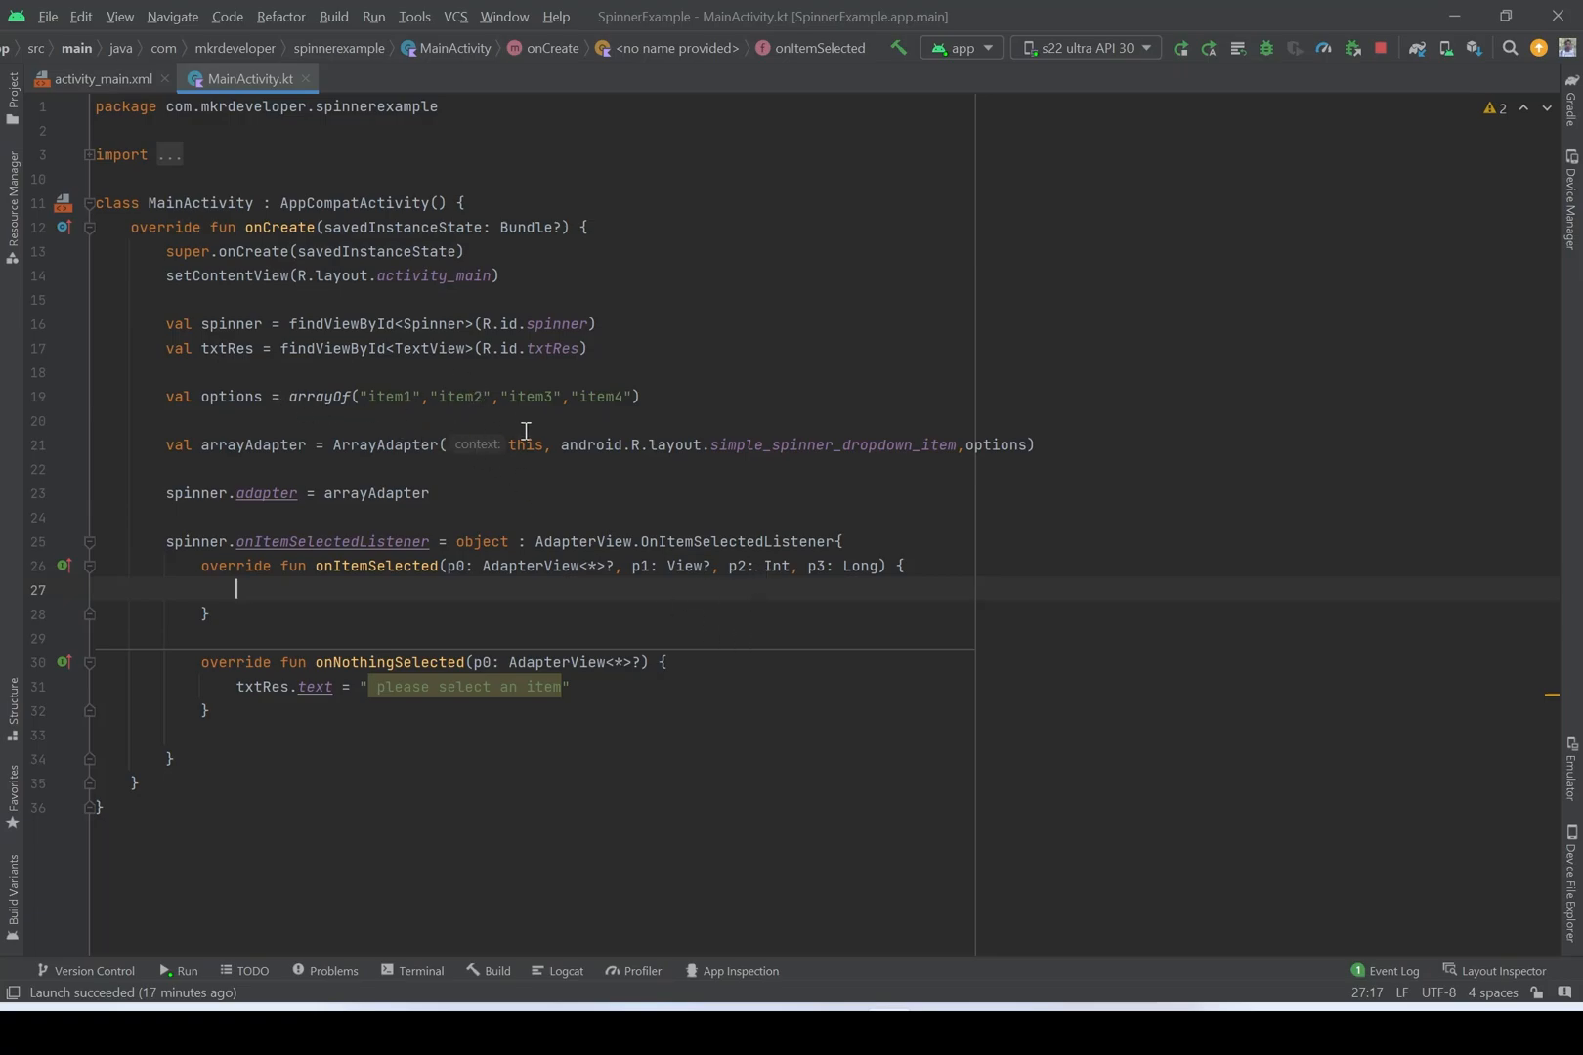
mouse_move(384, 626)
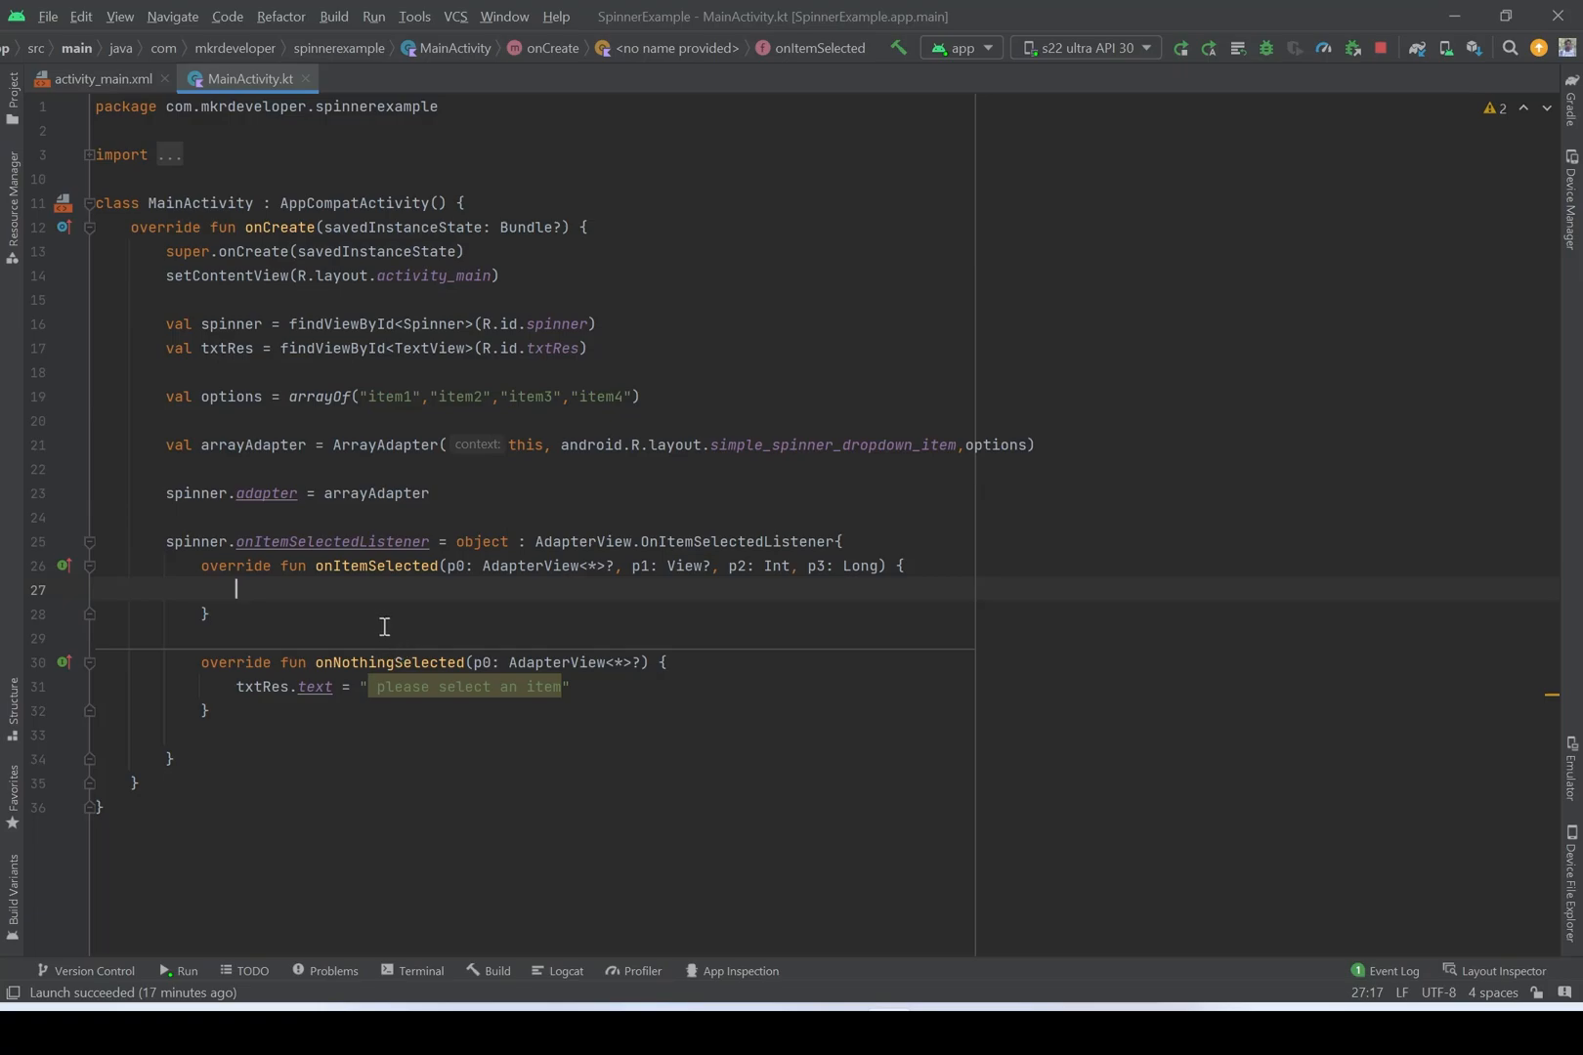
mouse_move(322, 715)
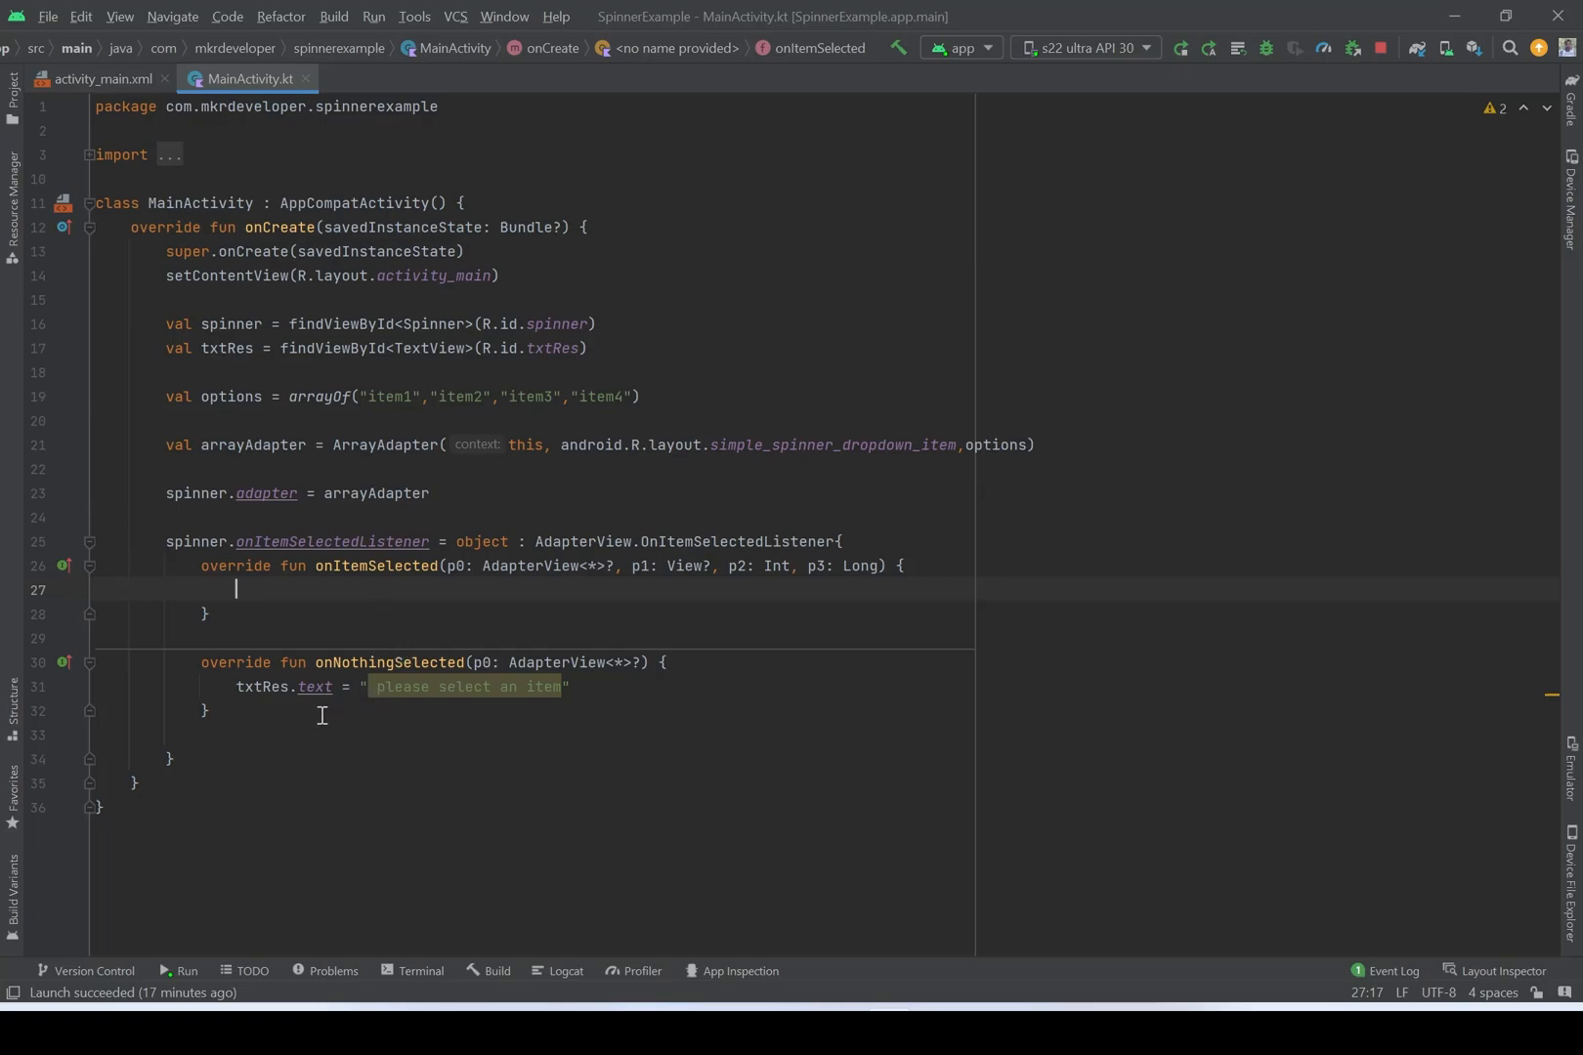
mouse_move(341, 748)
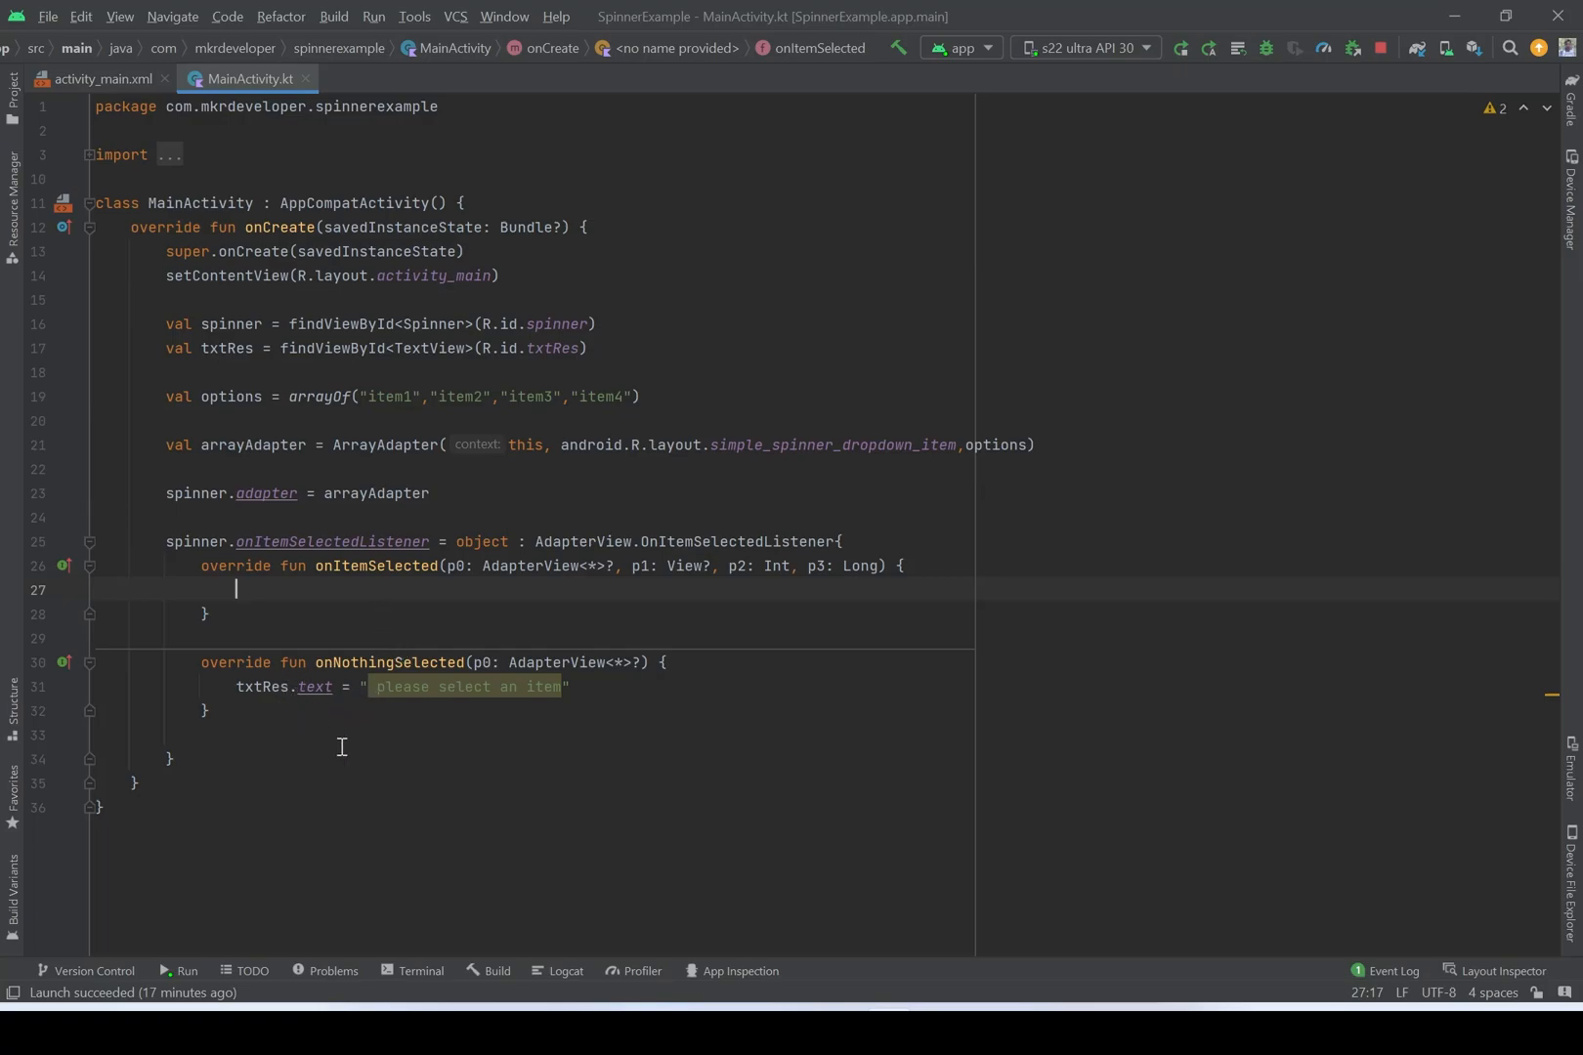
- In onItemSelected, write txtRes.text = "you selected: ${}" as a string template
type("t")
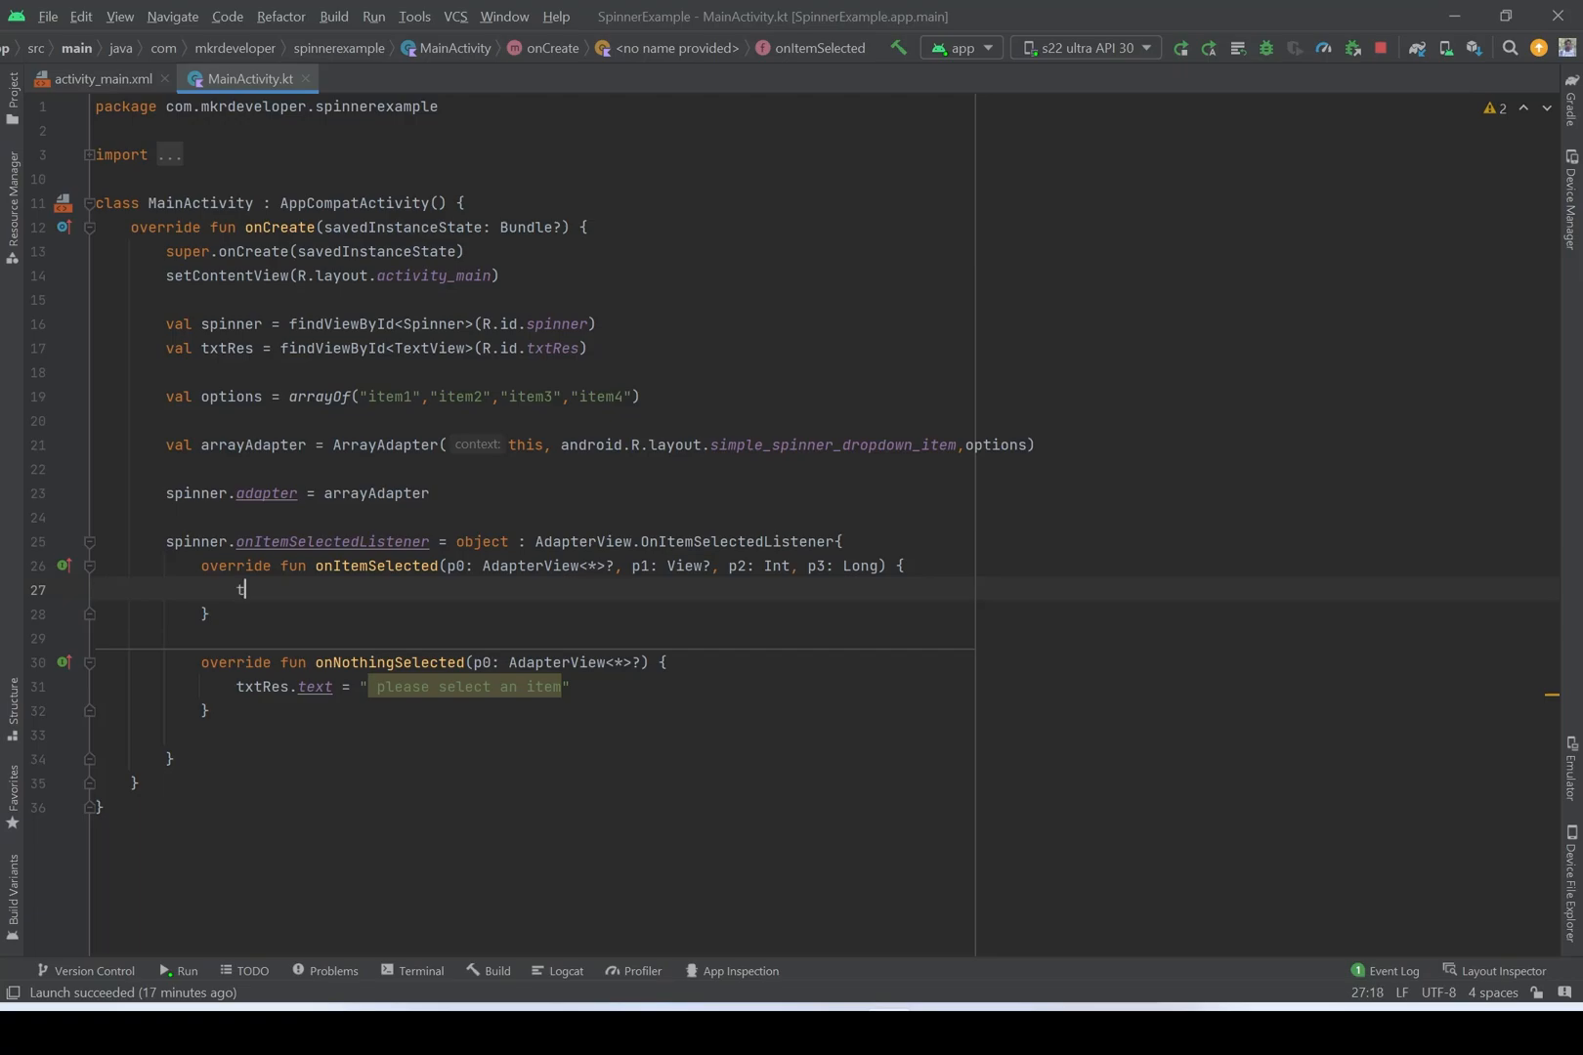
type("xtRes")
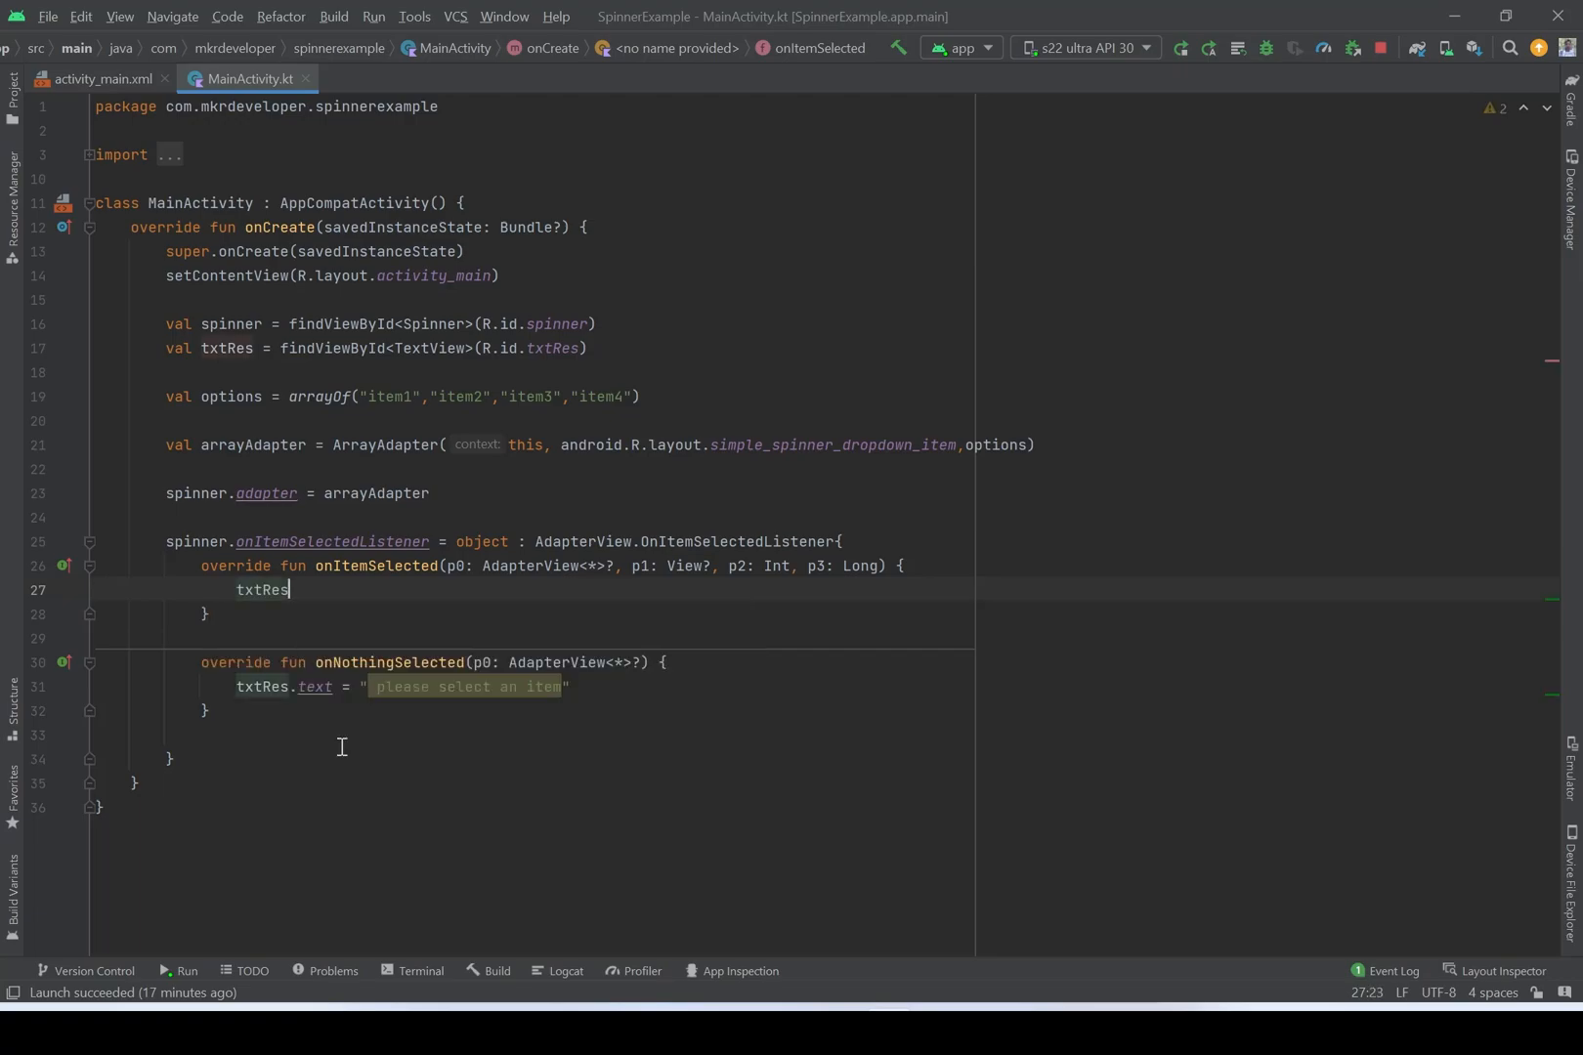
type(".")
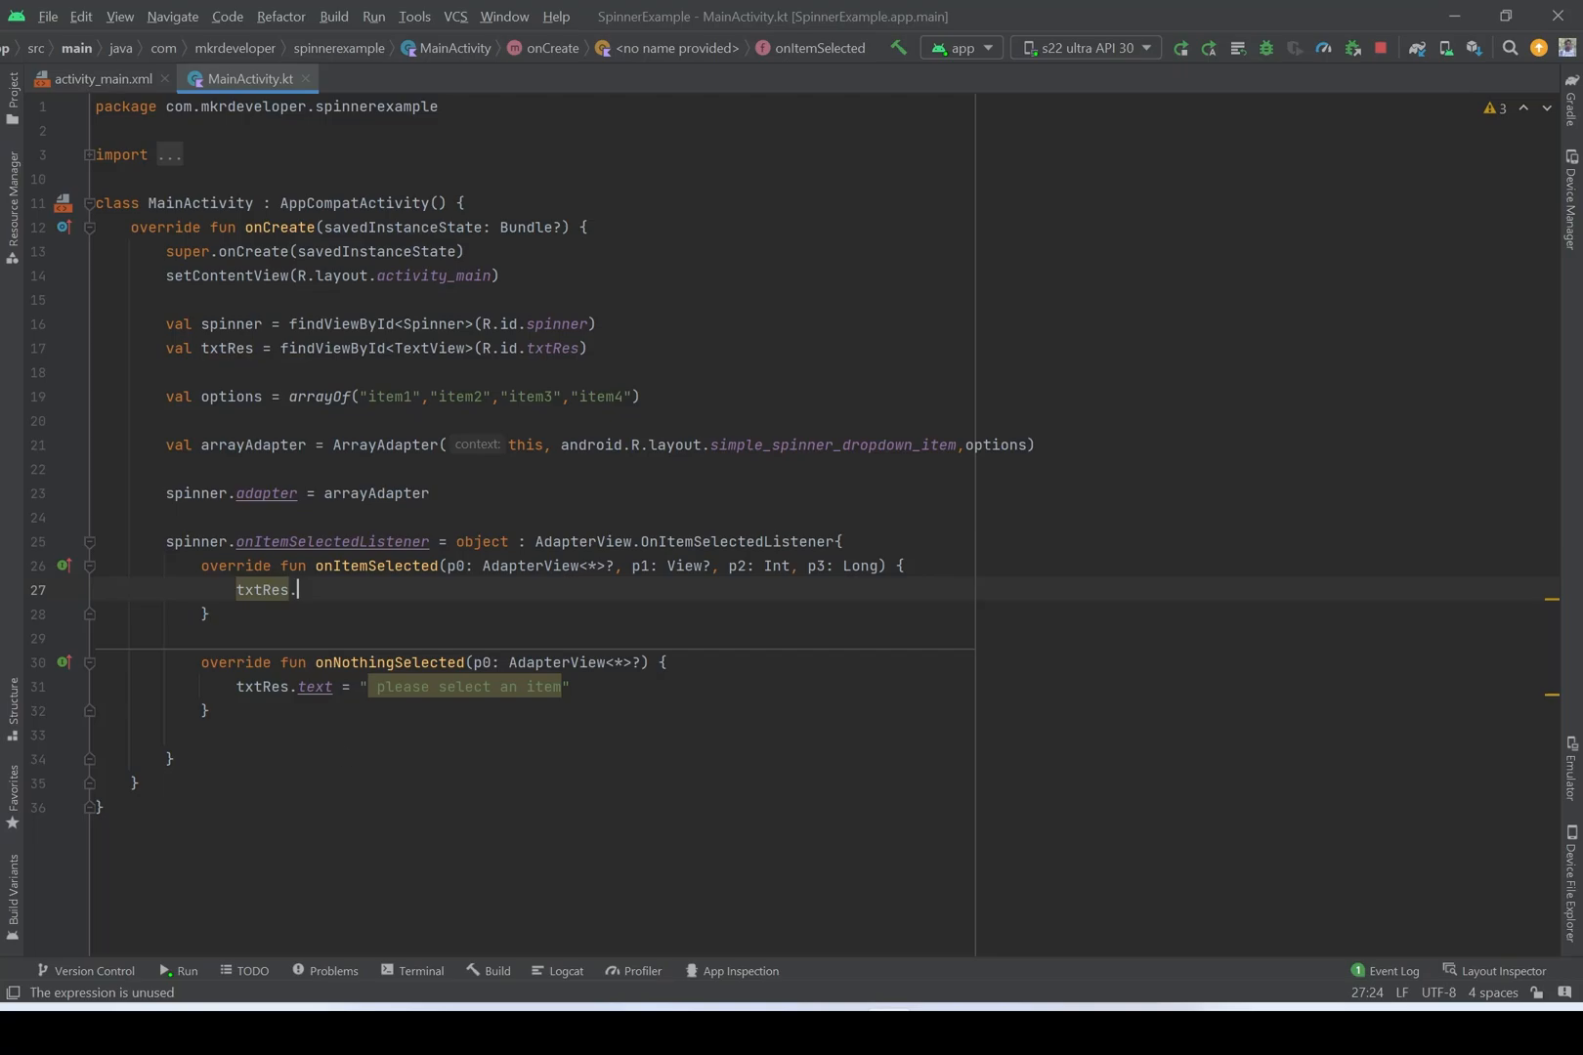
type("text = \"y")
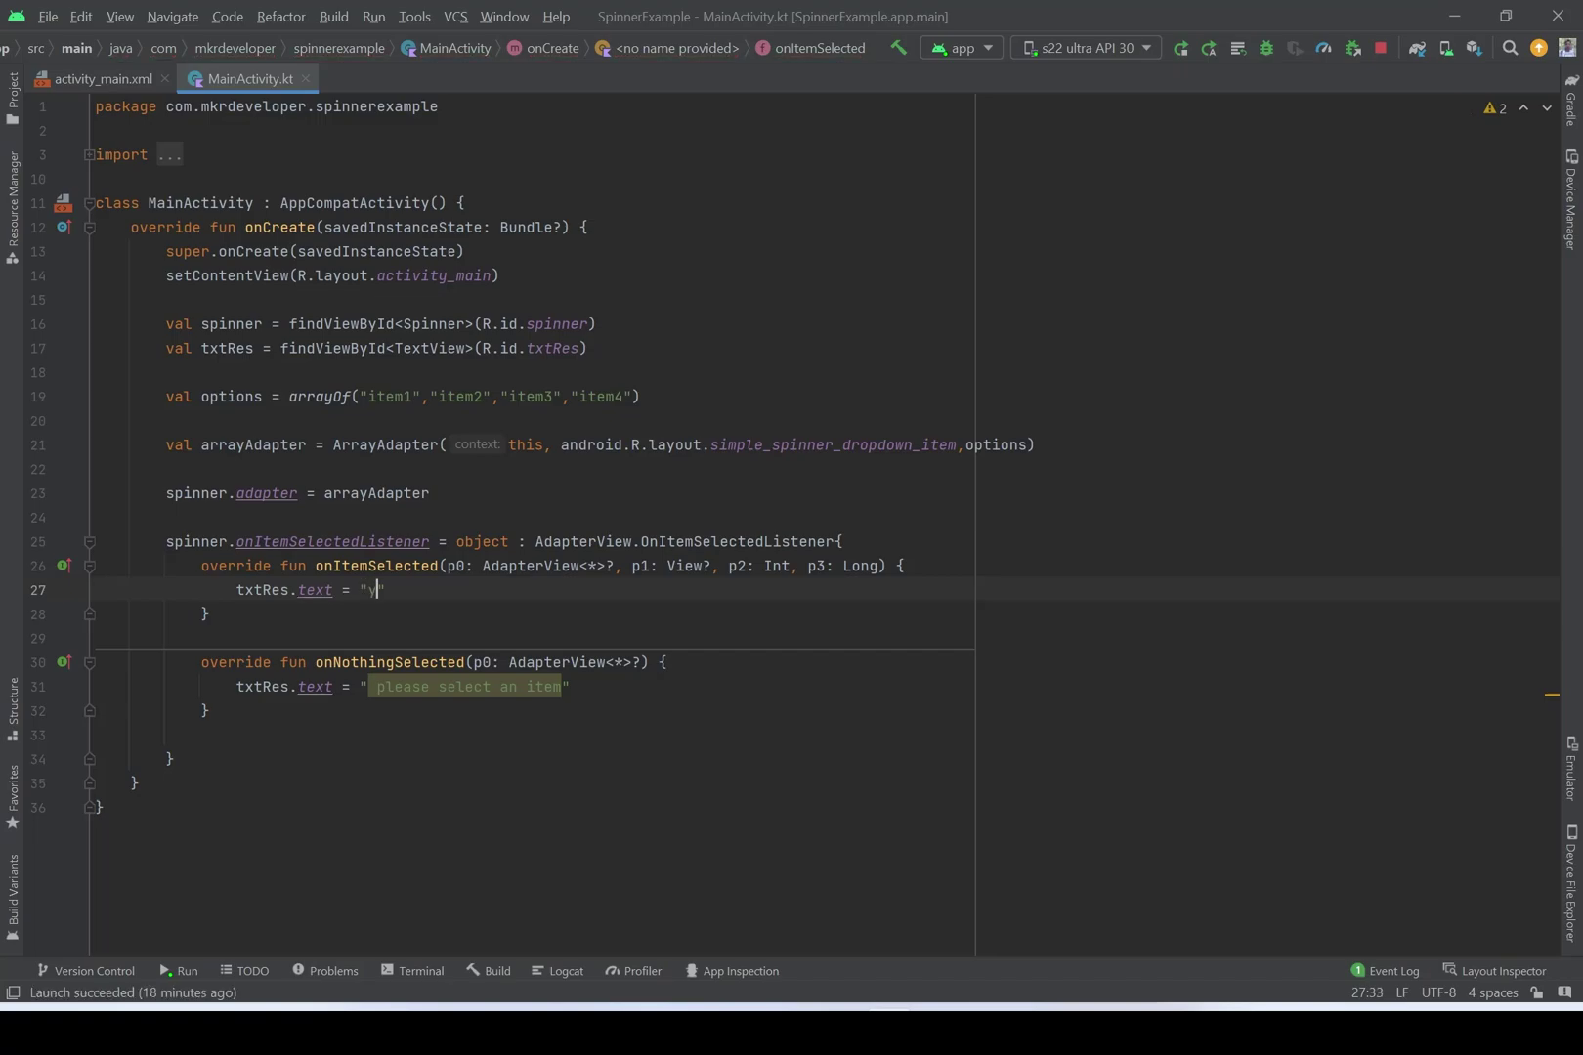
type("you selecte")
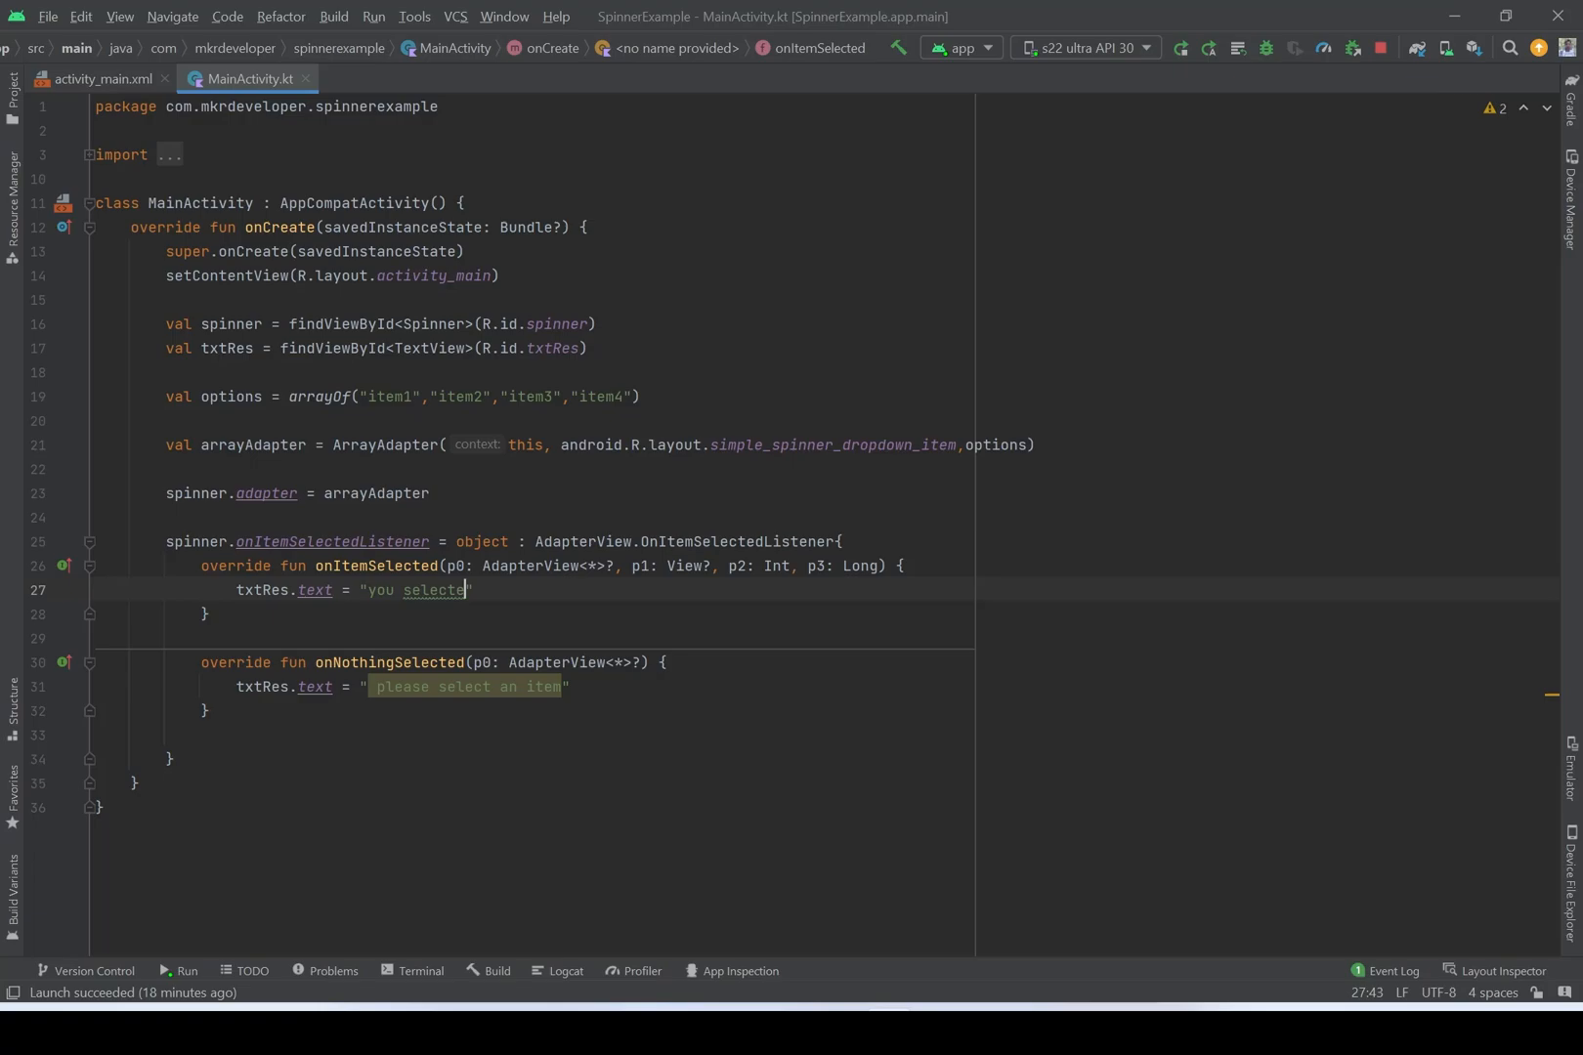
type("d:")
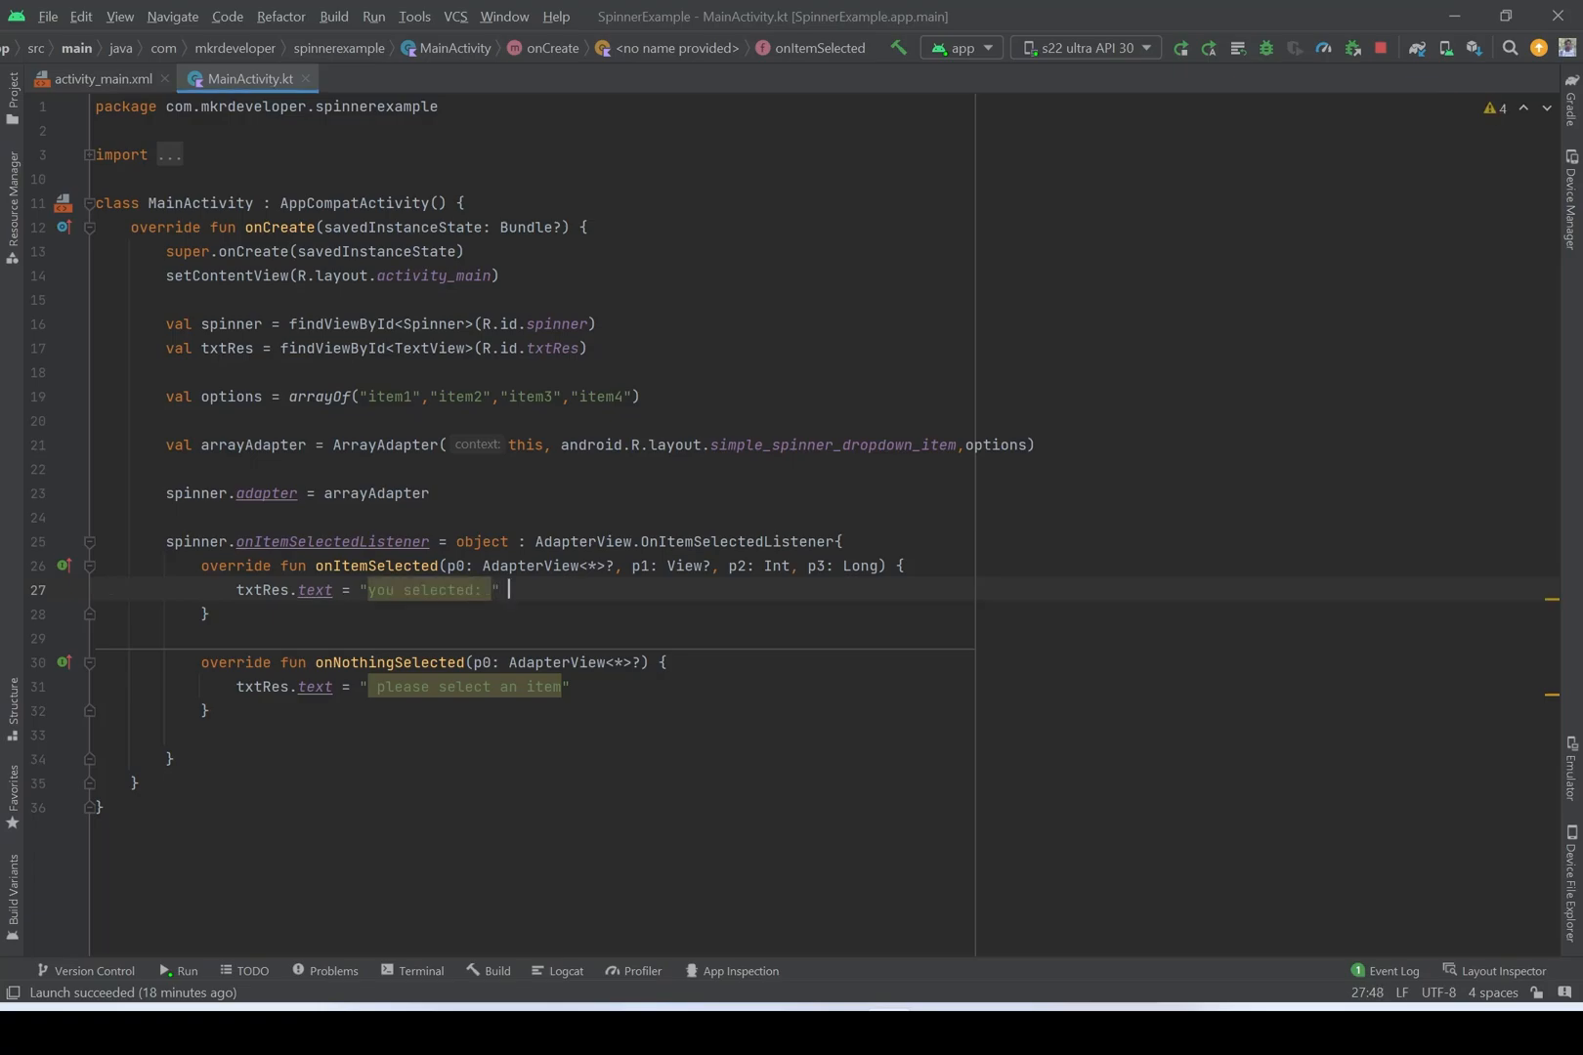
type("$")
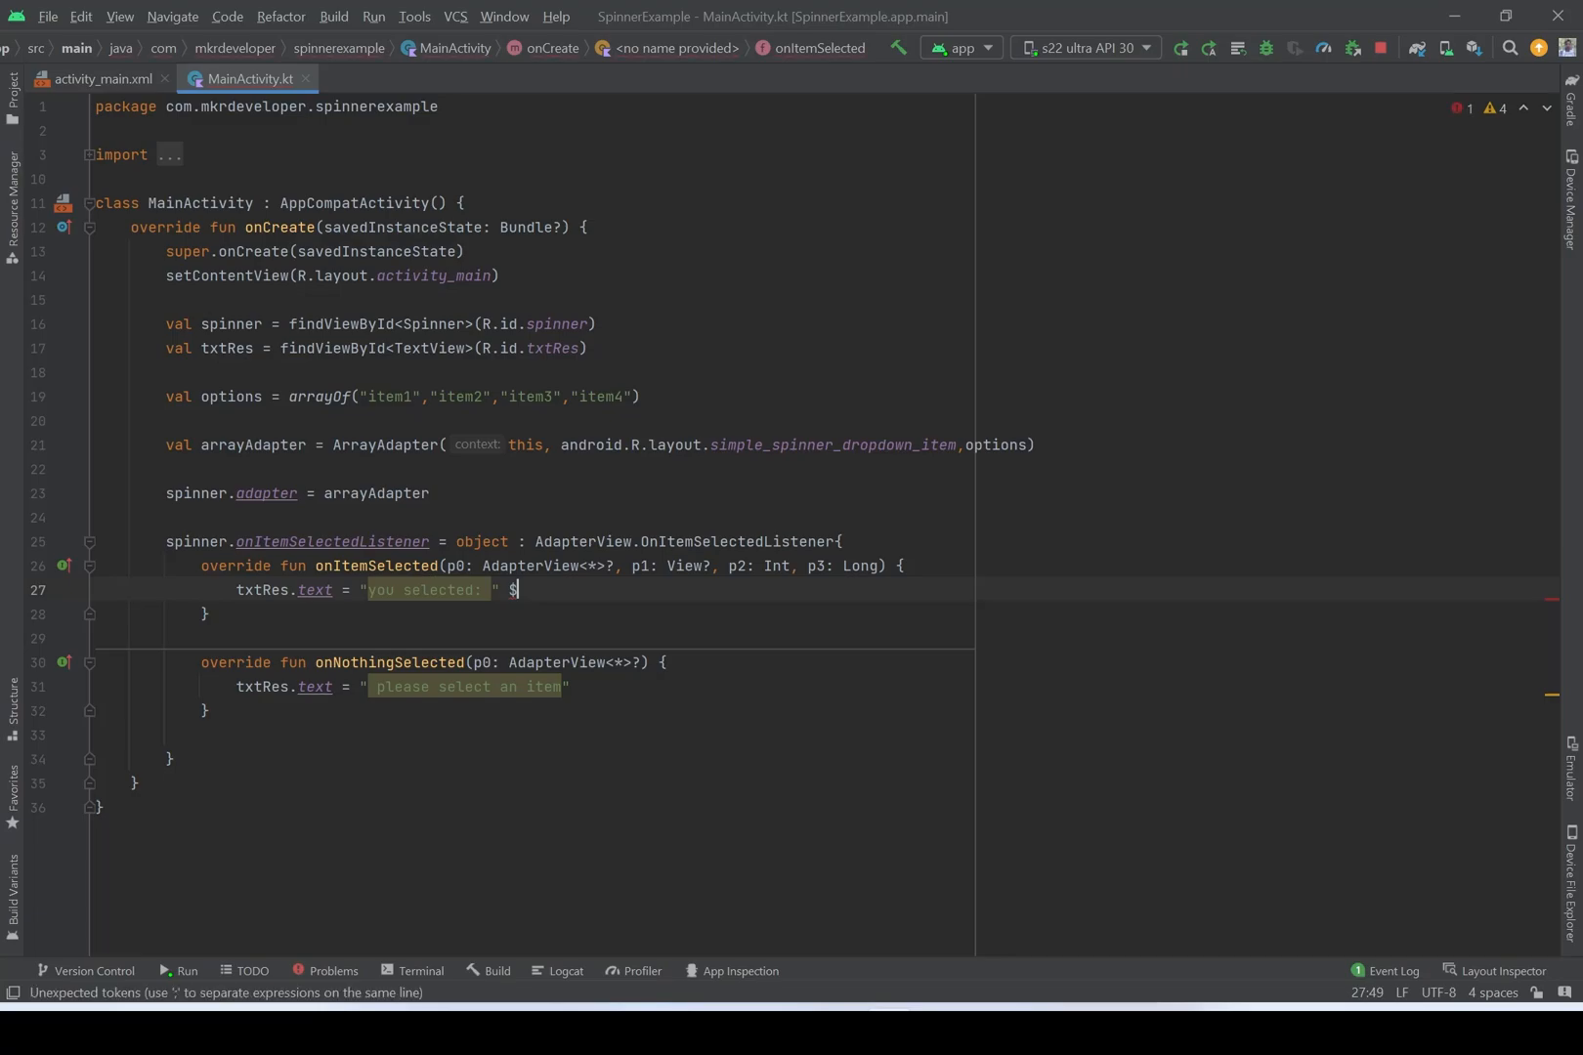
type("{}")
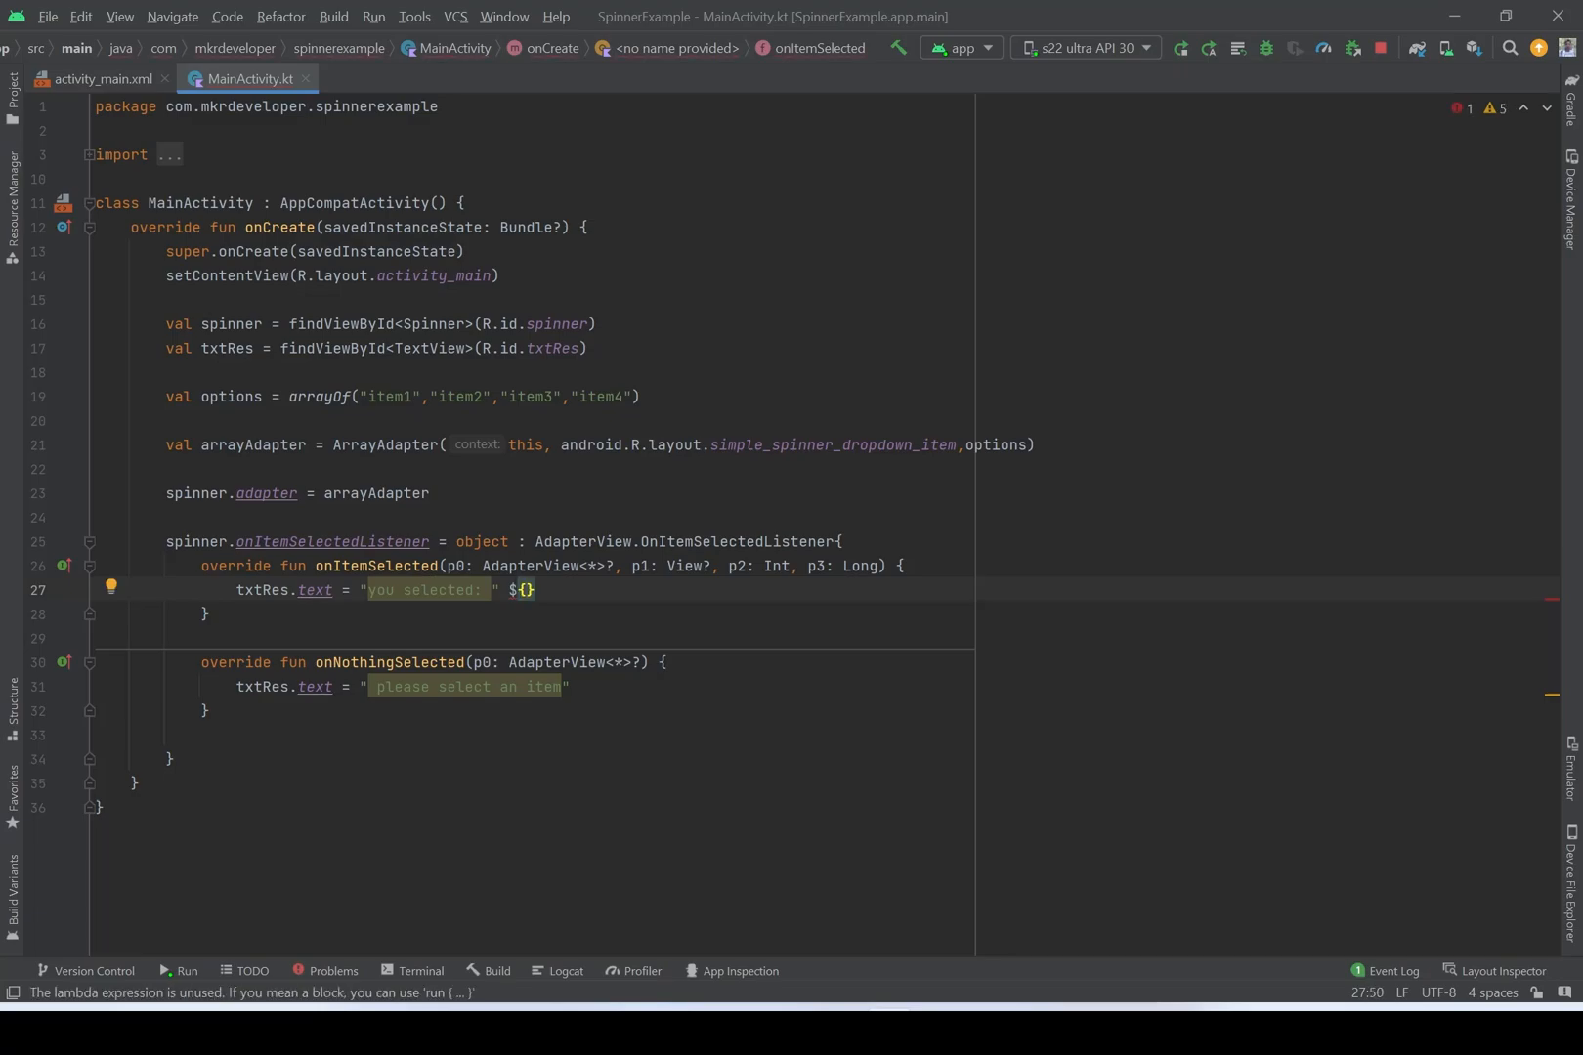
- Fill the template with options.get(p2).toString(), using autocomplete for get and toString
type("options")
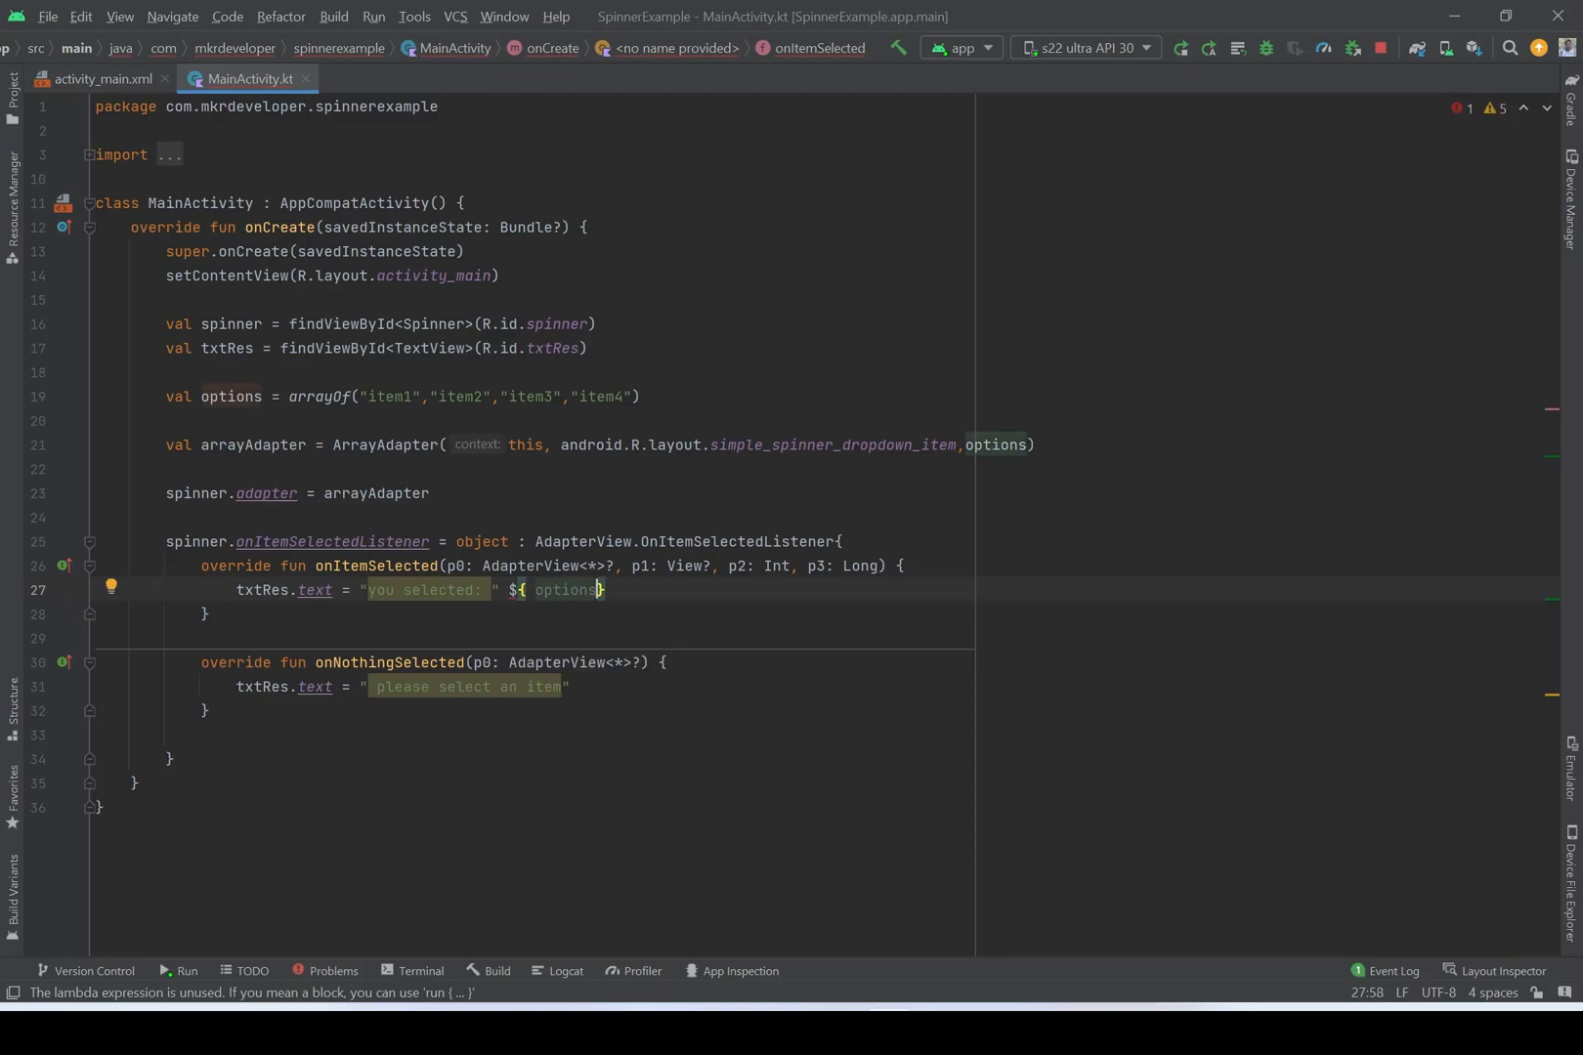
type(".ge")
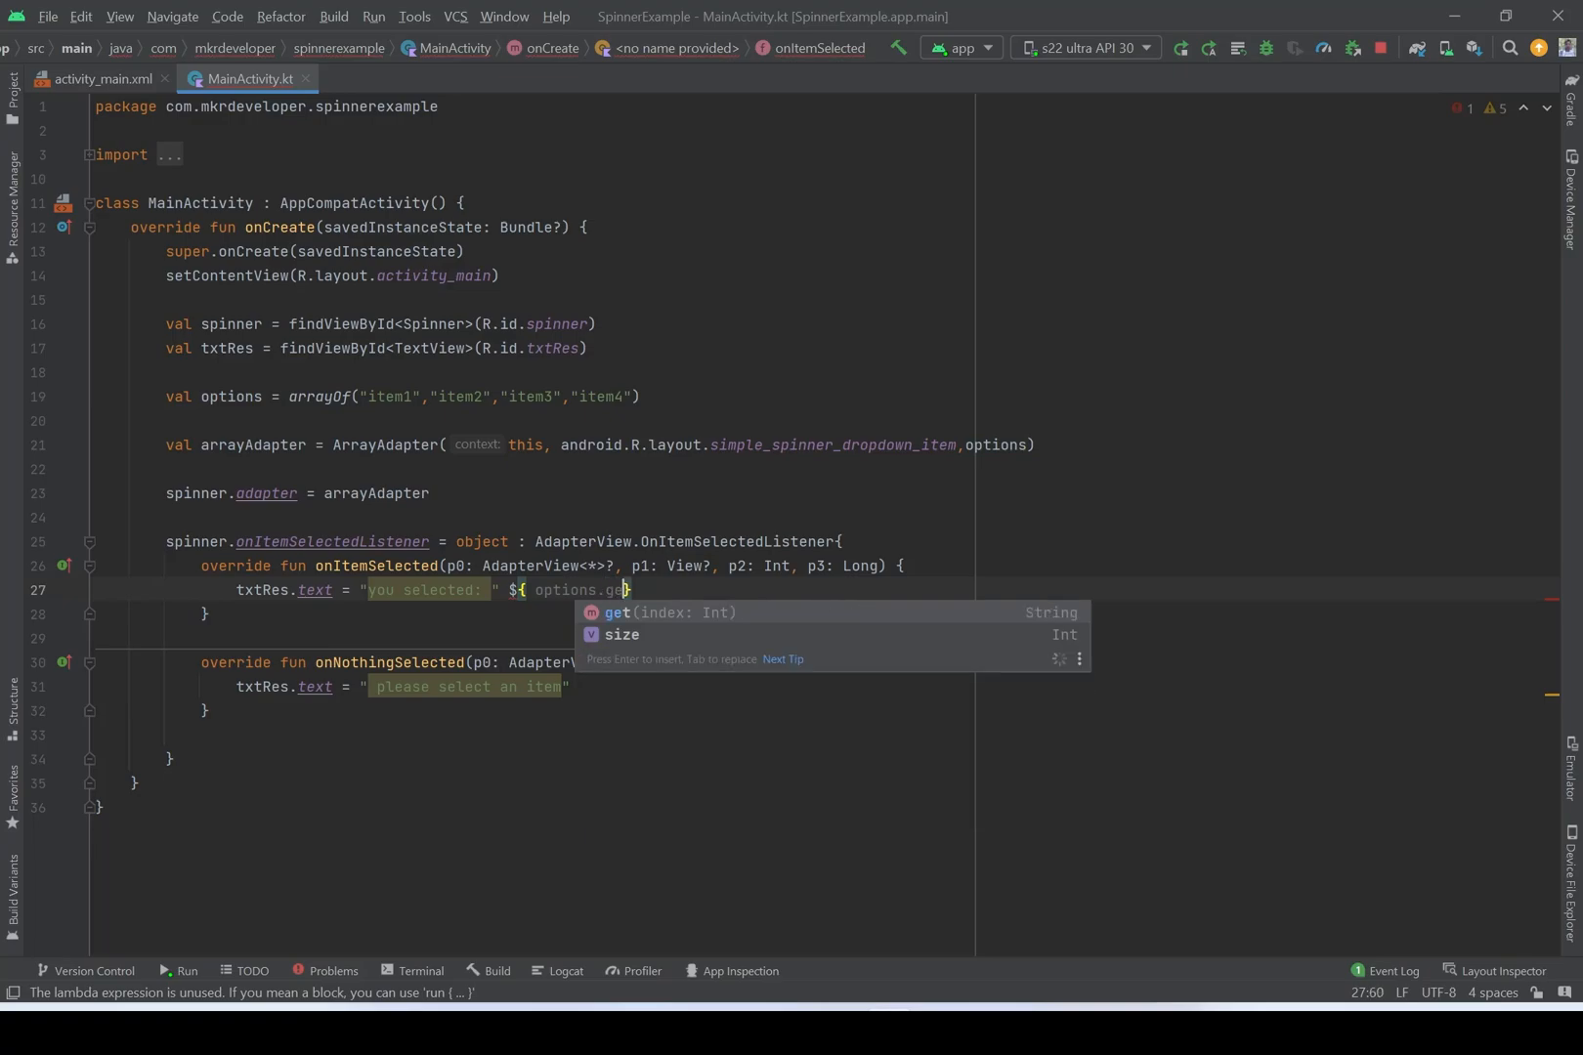
type("t(")
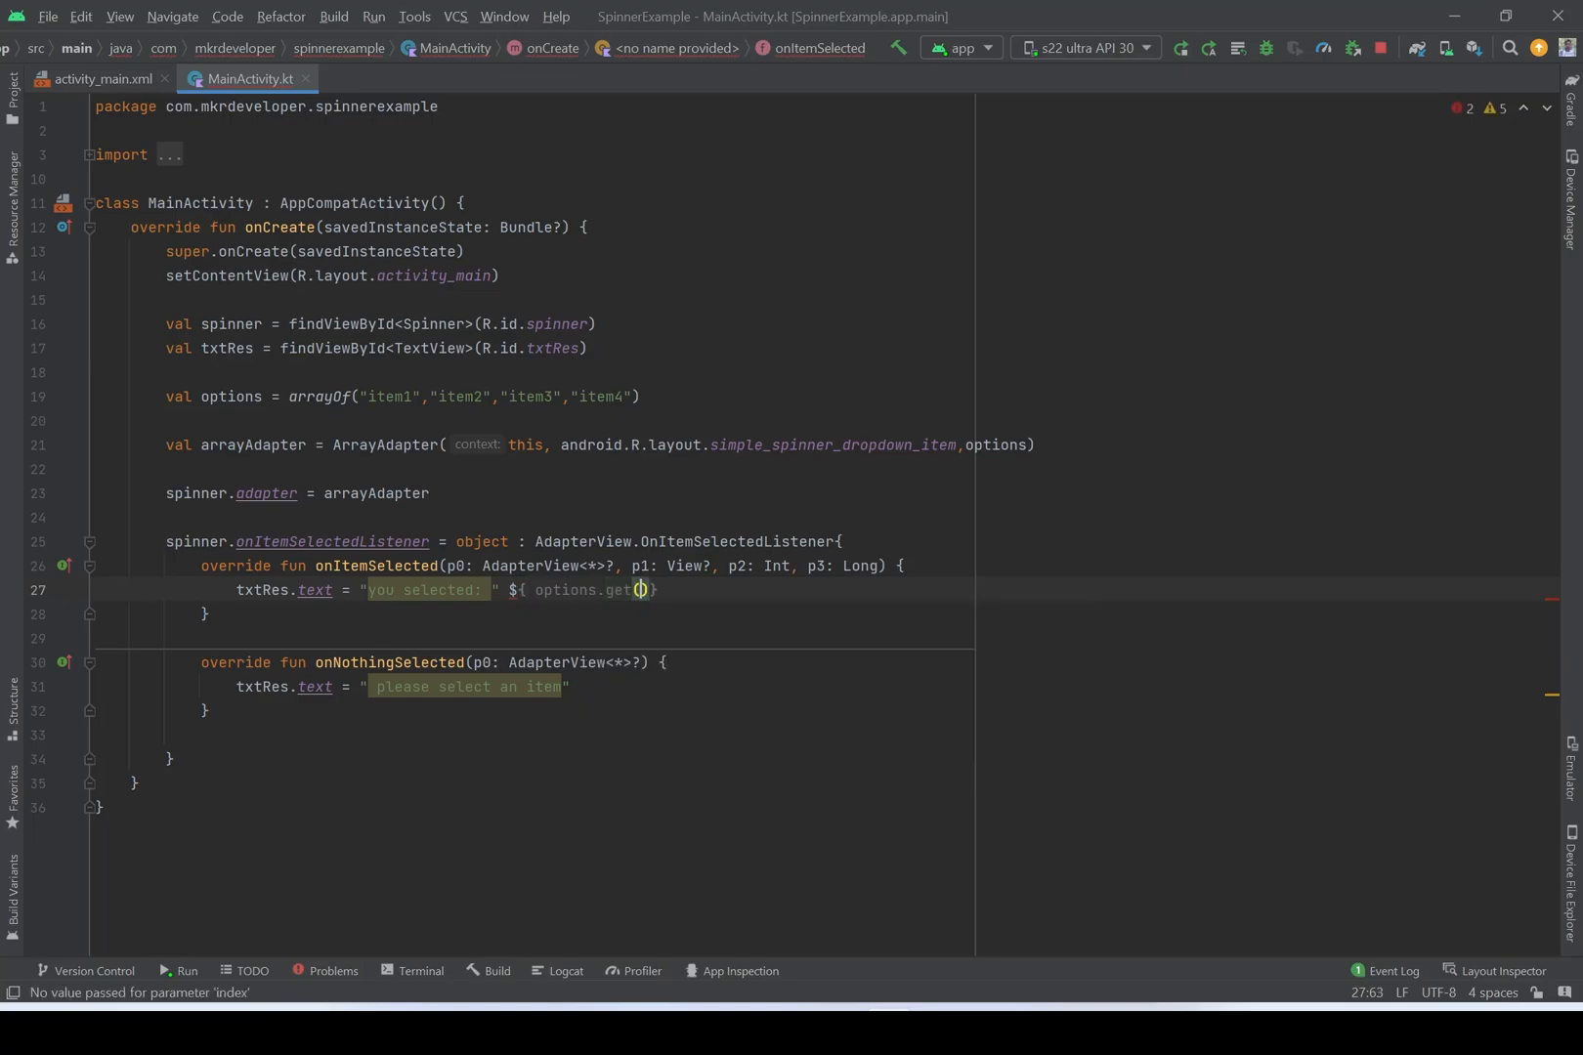
mouse_move(638, 590)
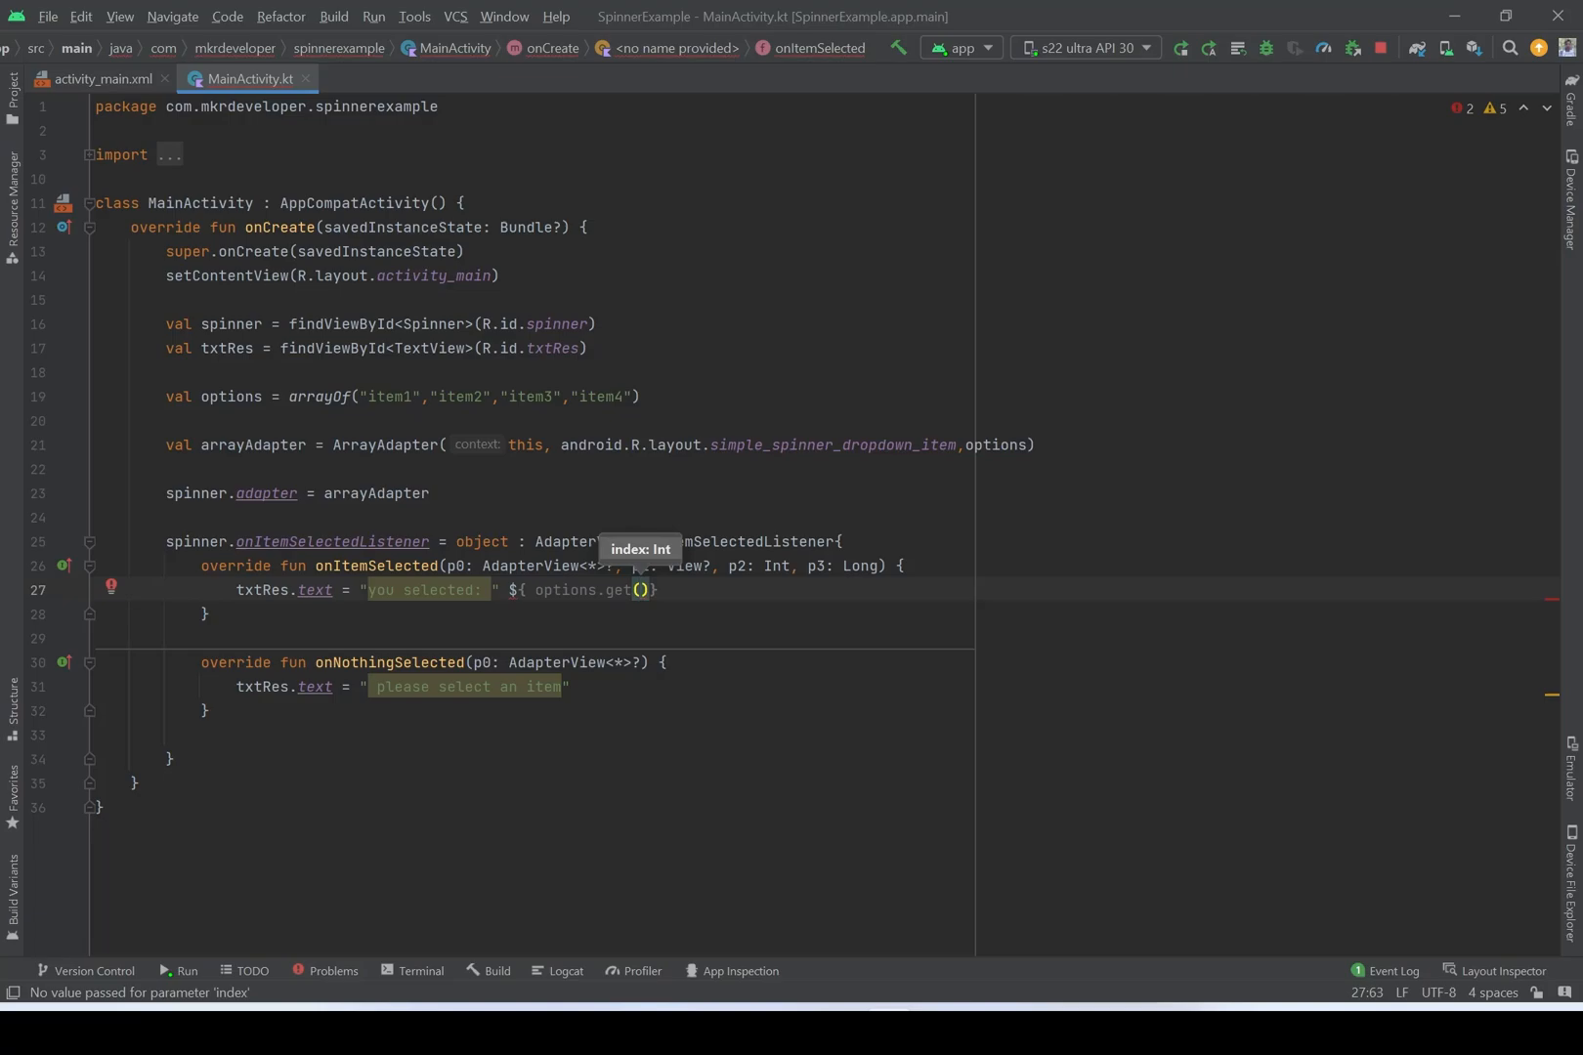
type("p2")
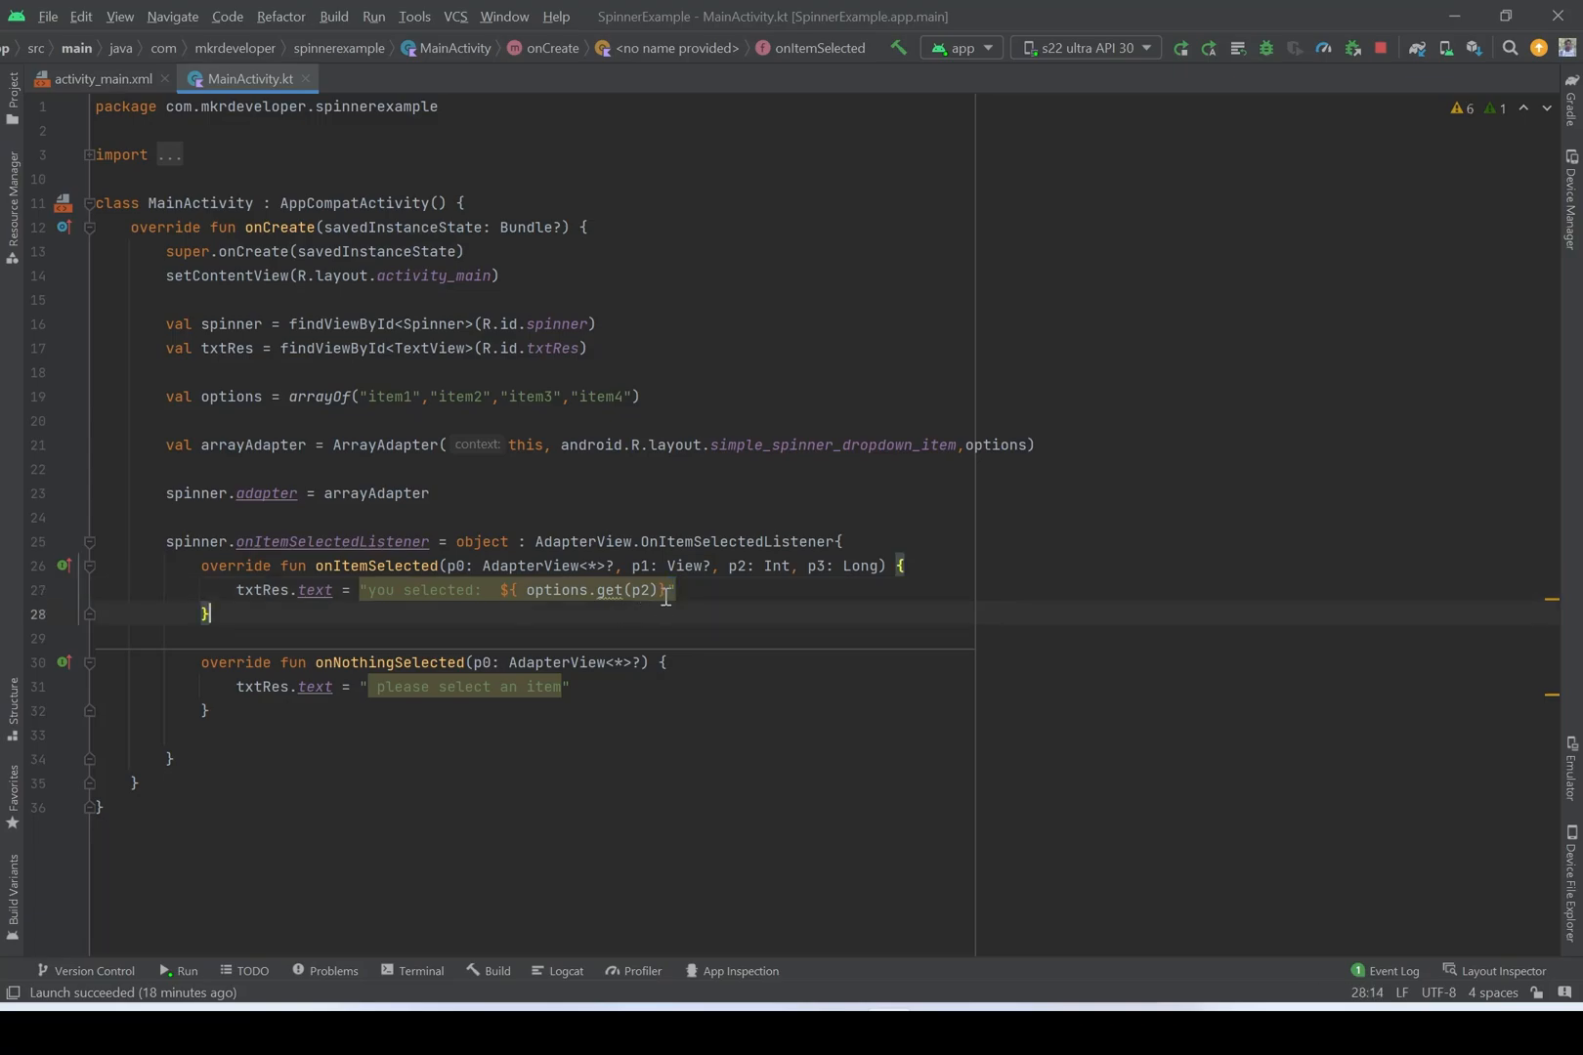
mouse_move(658, 624)
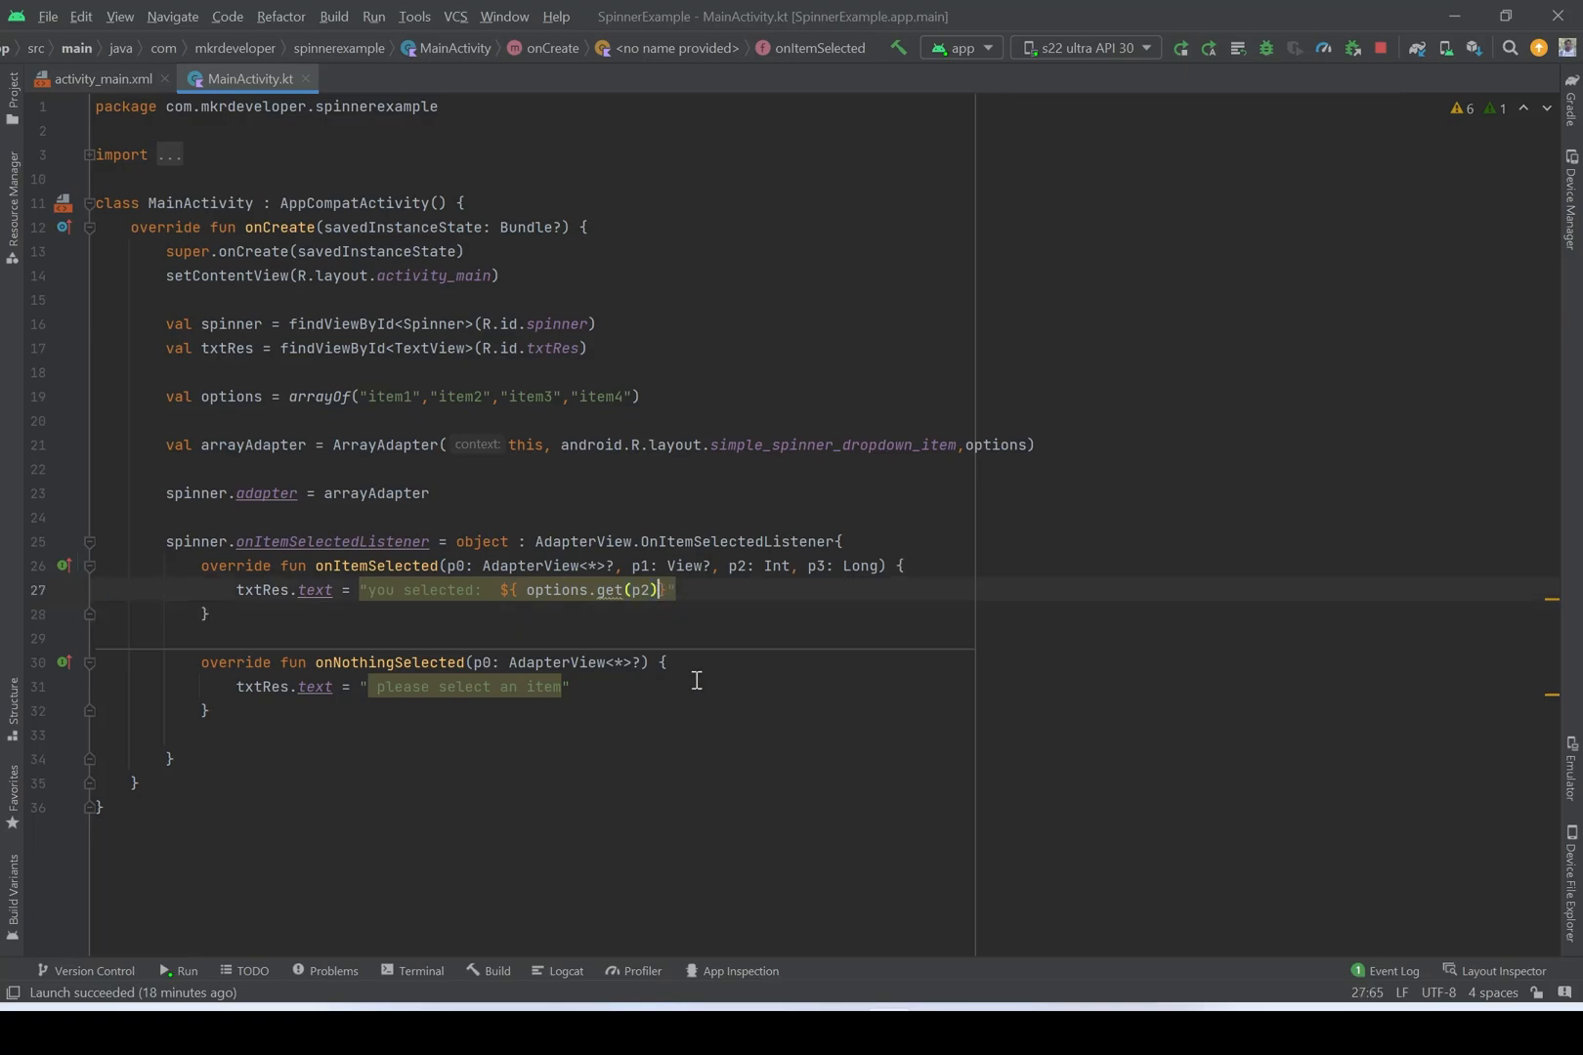
type(".")
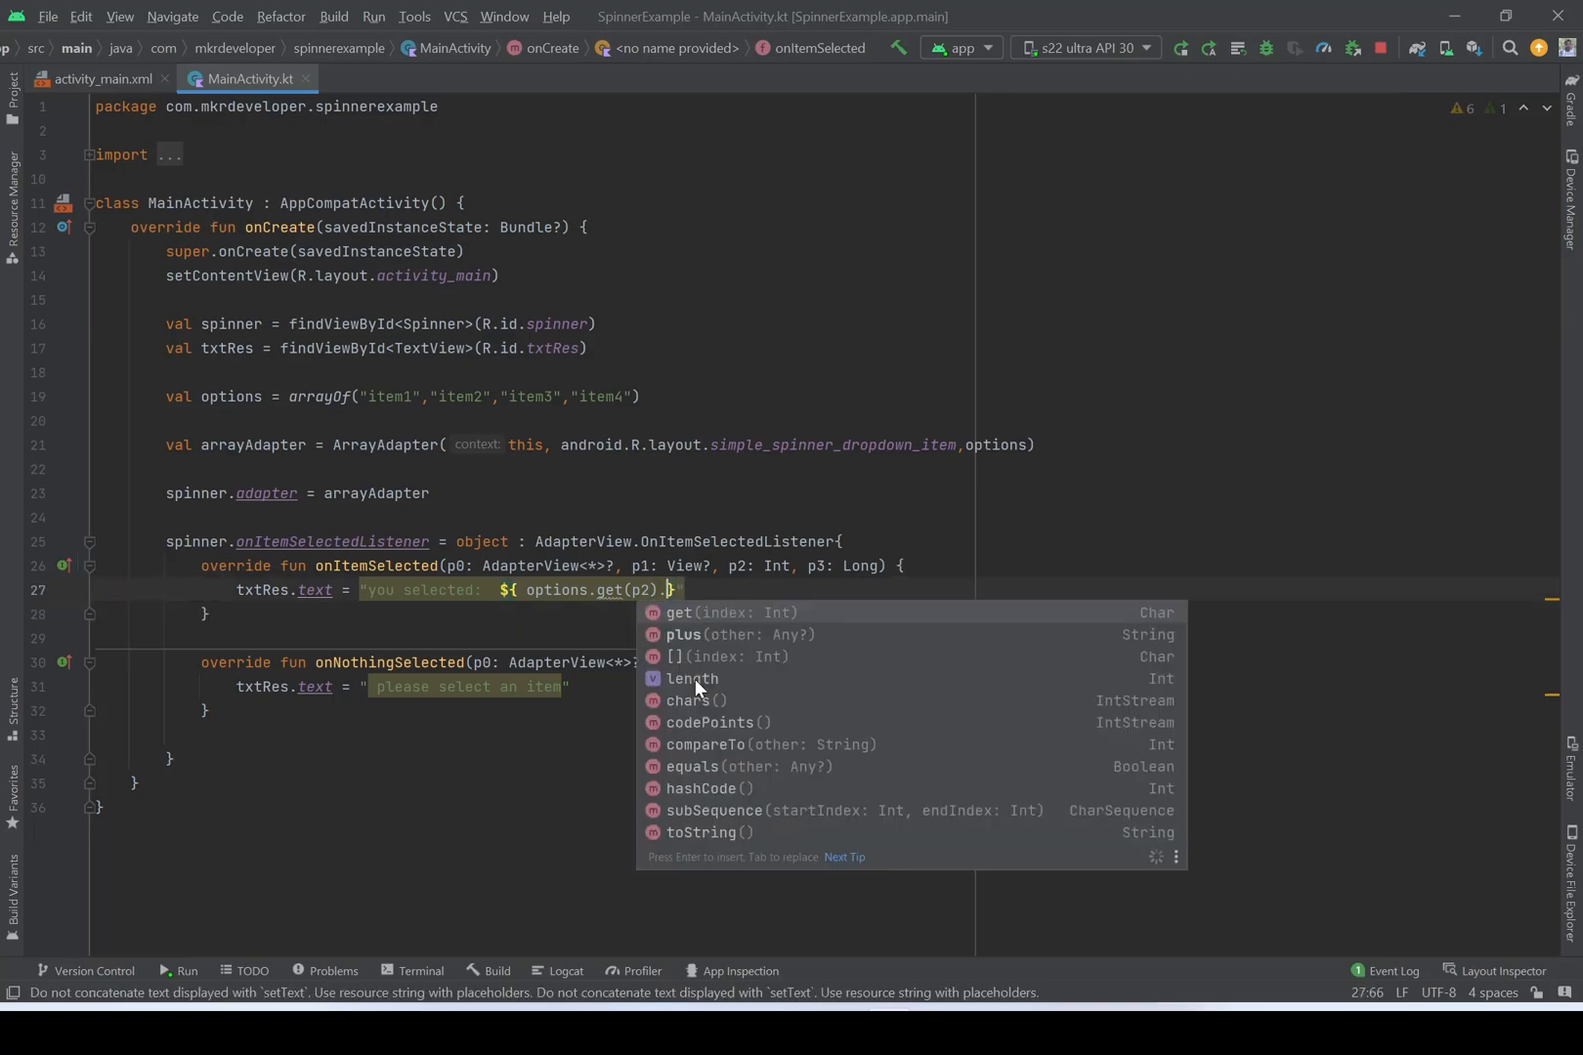
type("toString(")
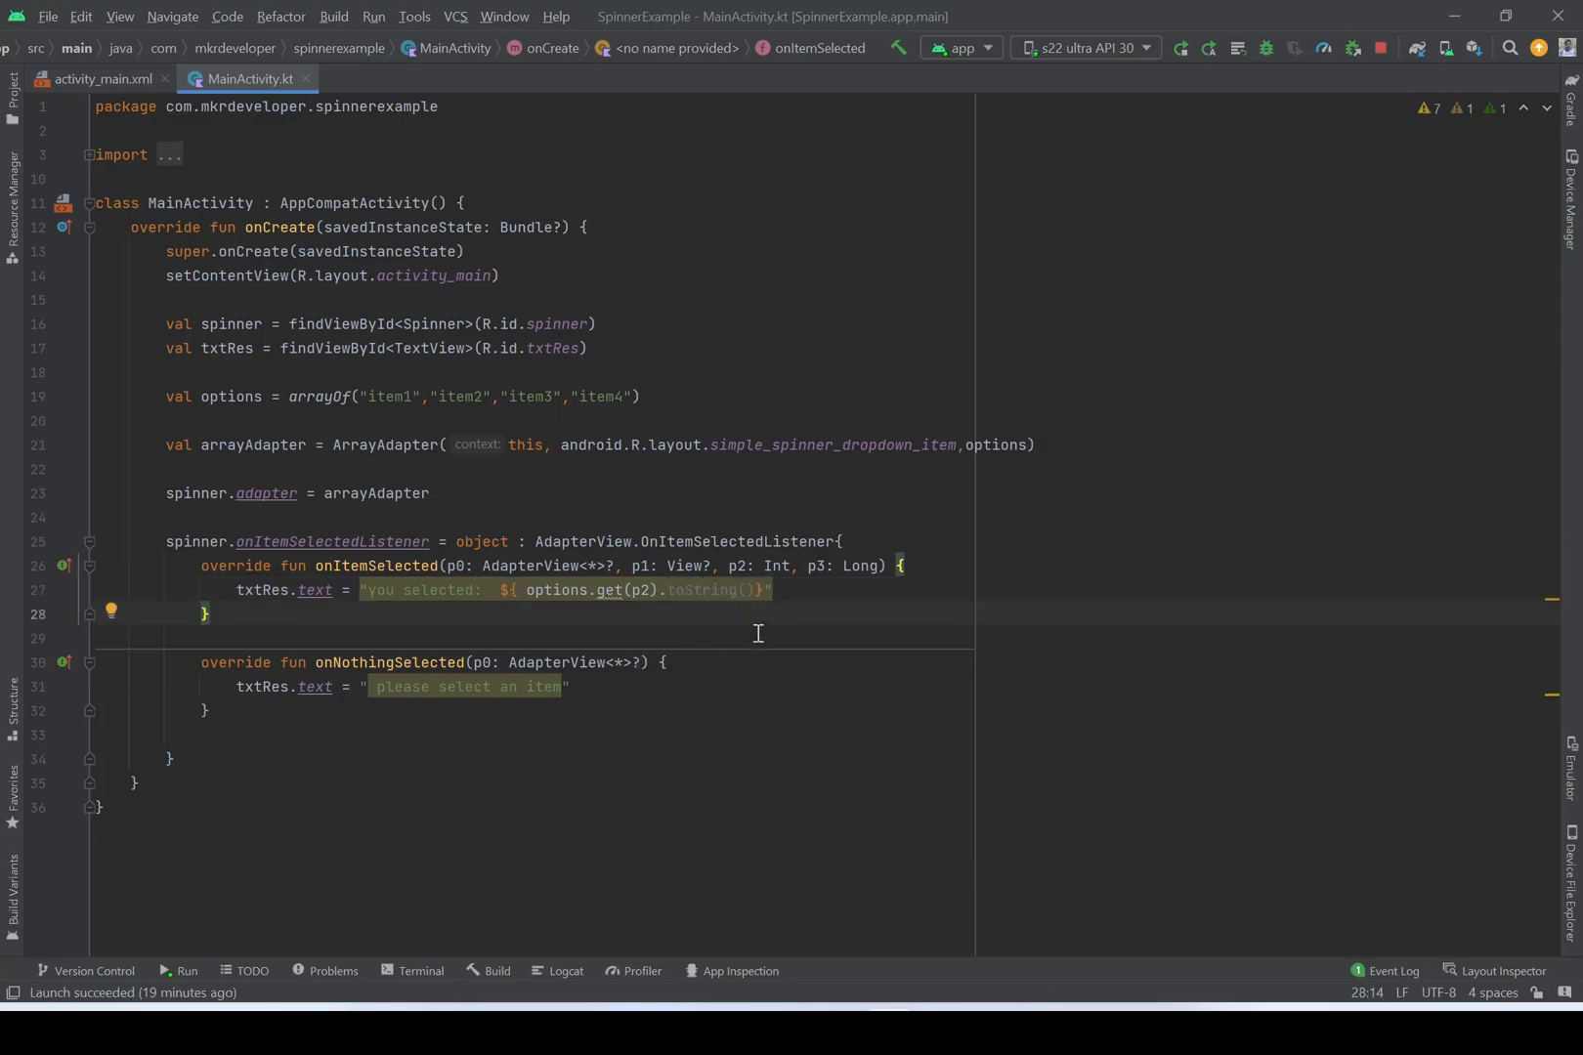
mouse_move(602, 625)
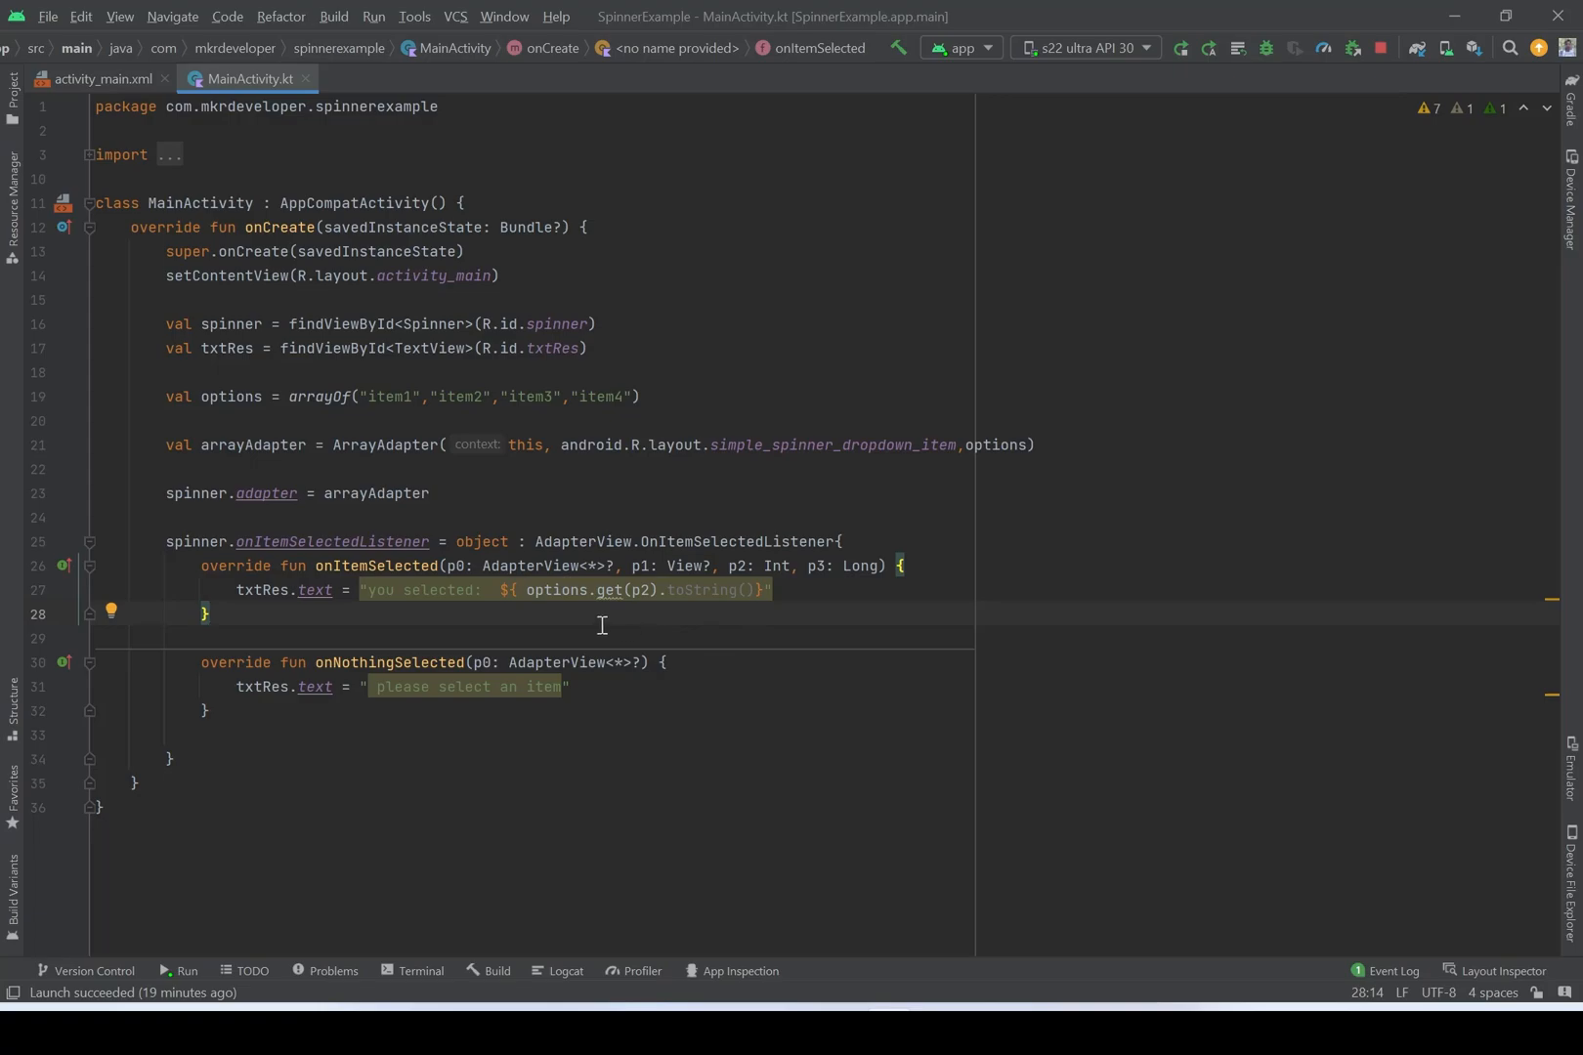
mouse_move(1182, 49)
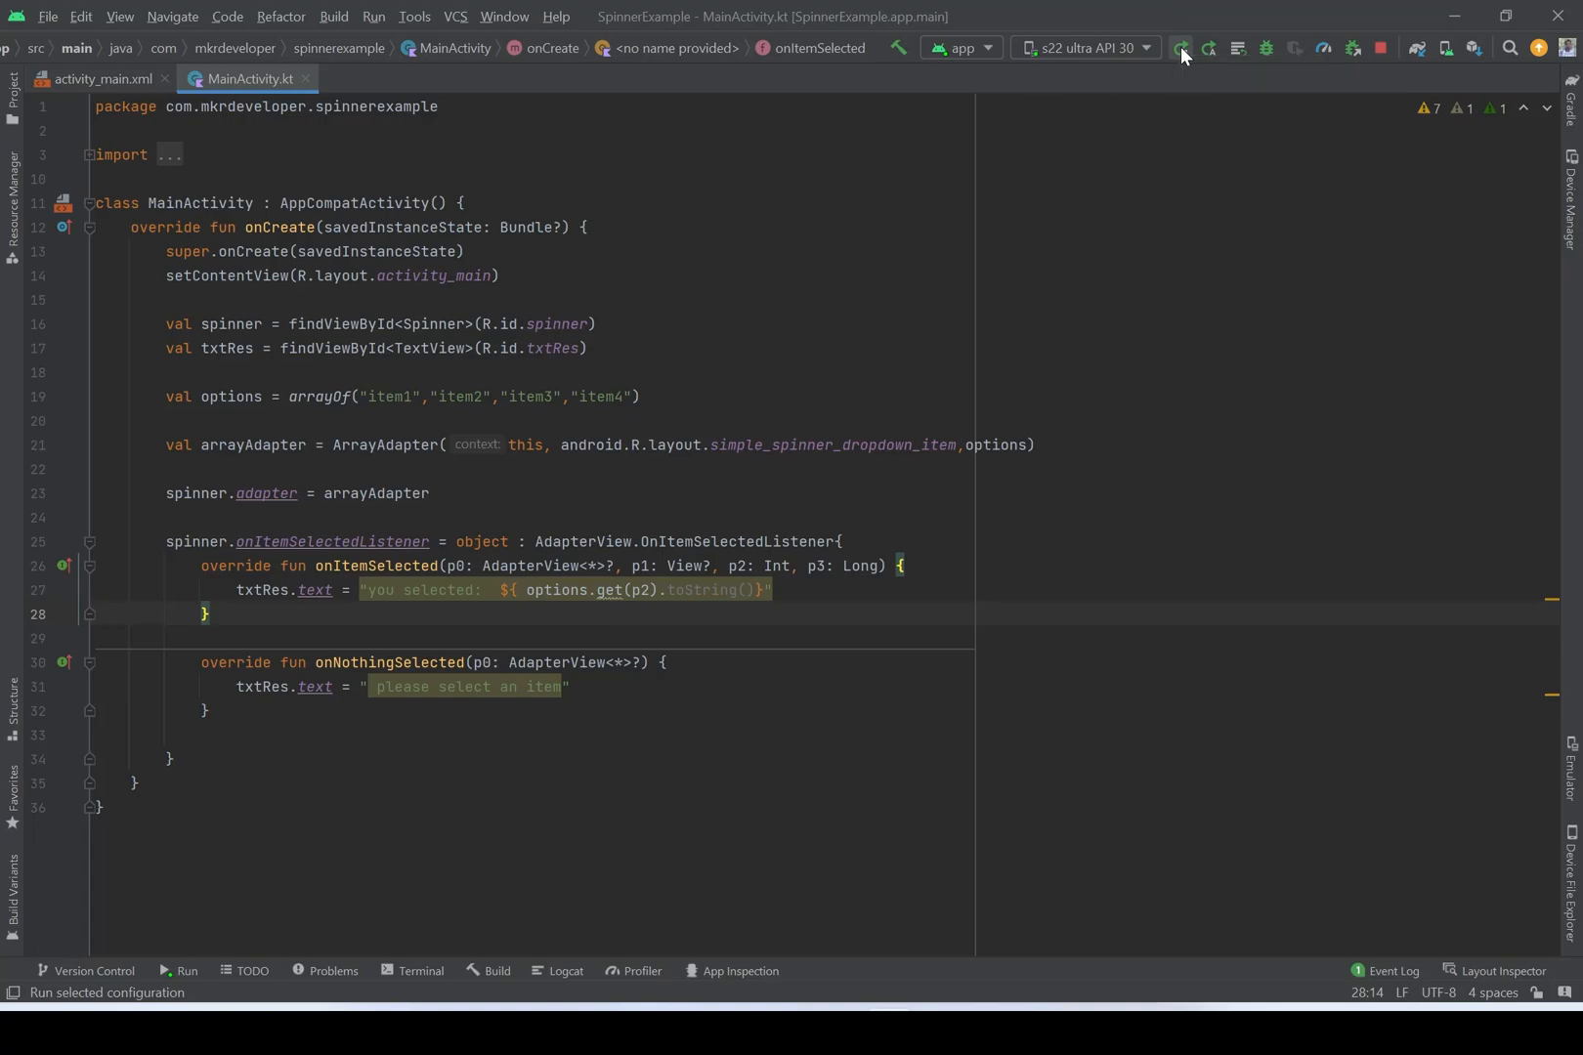
- Run 'app' on the s22 ultra API 30 emulator, showing 'you selected: item1'
left_click(1181, 48)
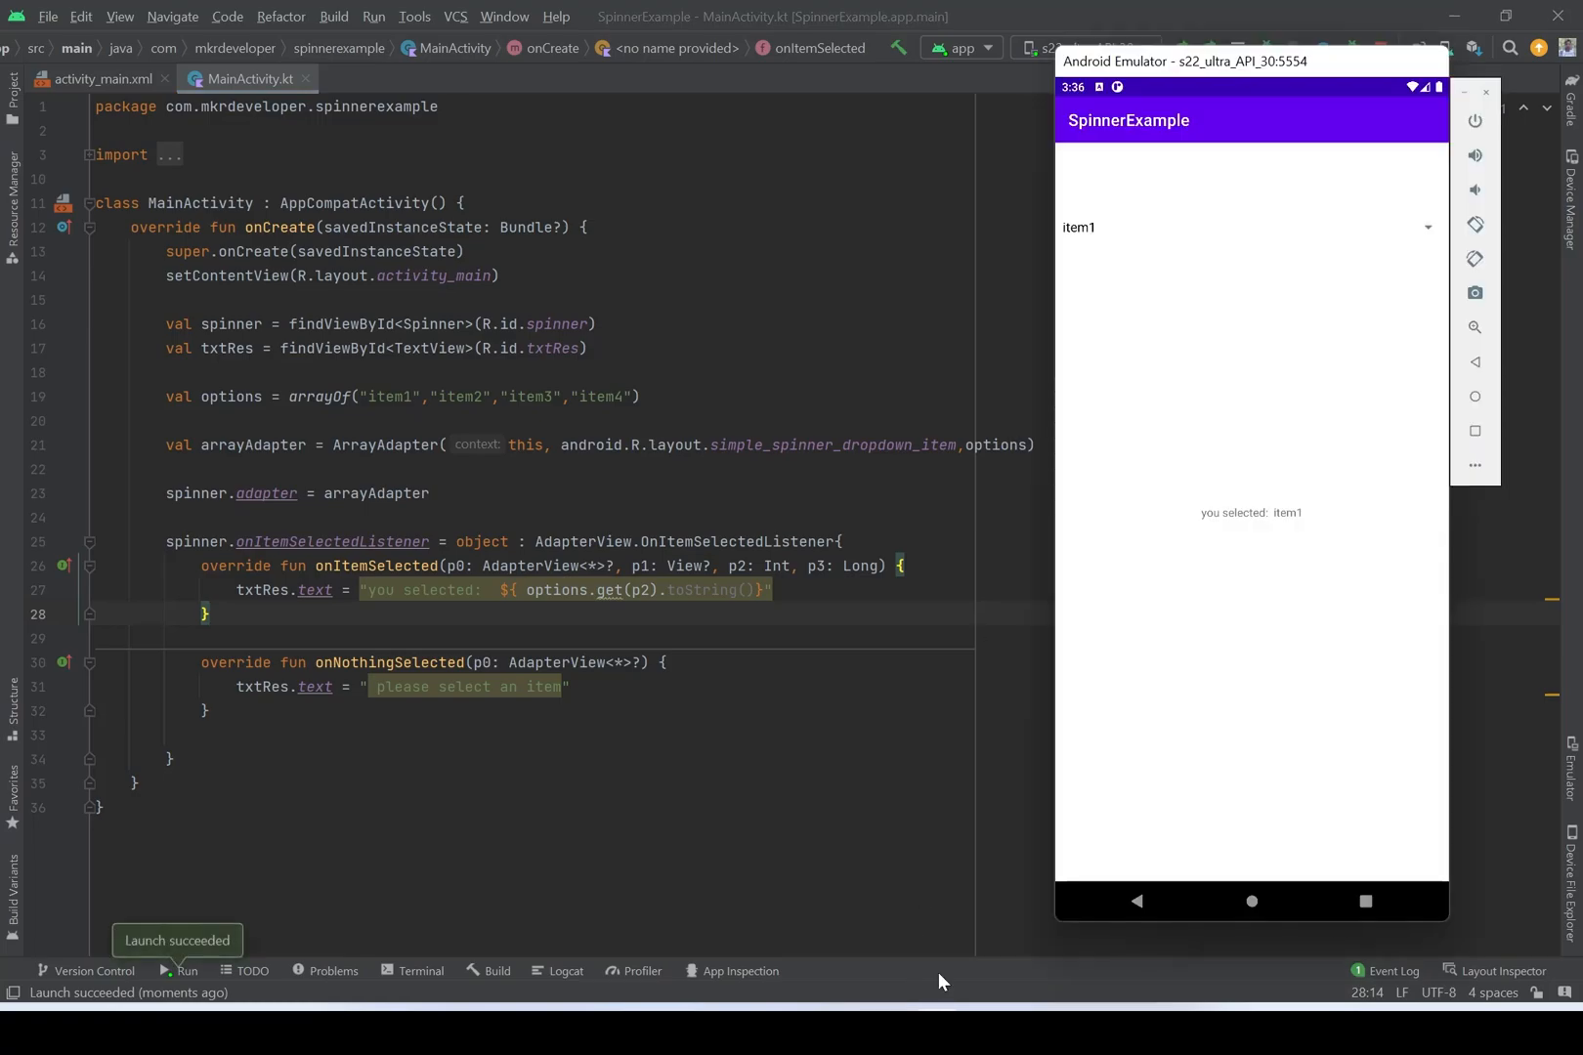
mouse_move(1214, 536)
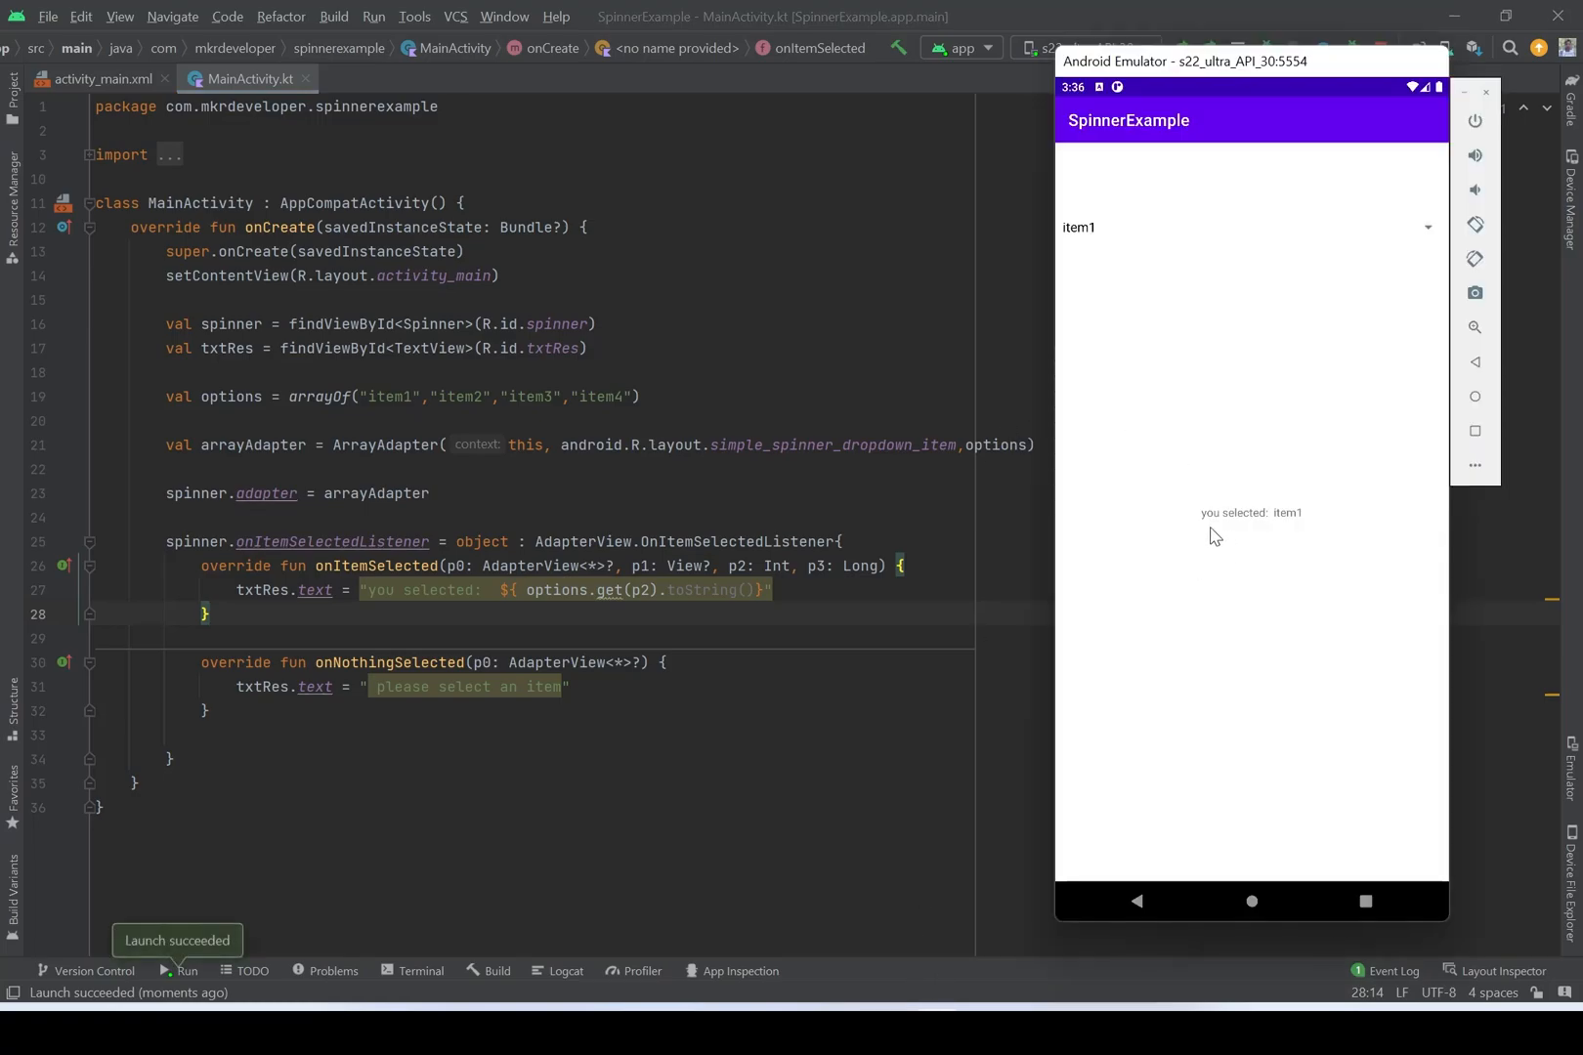
mouse_move(1293, 533)
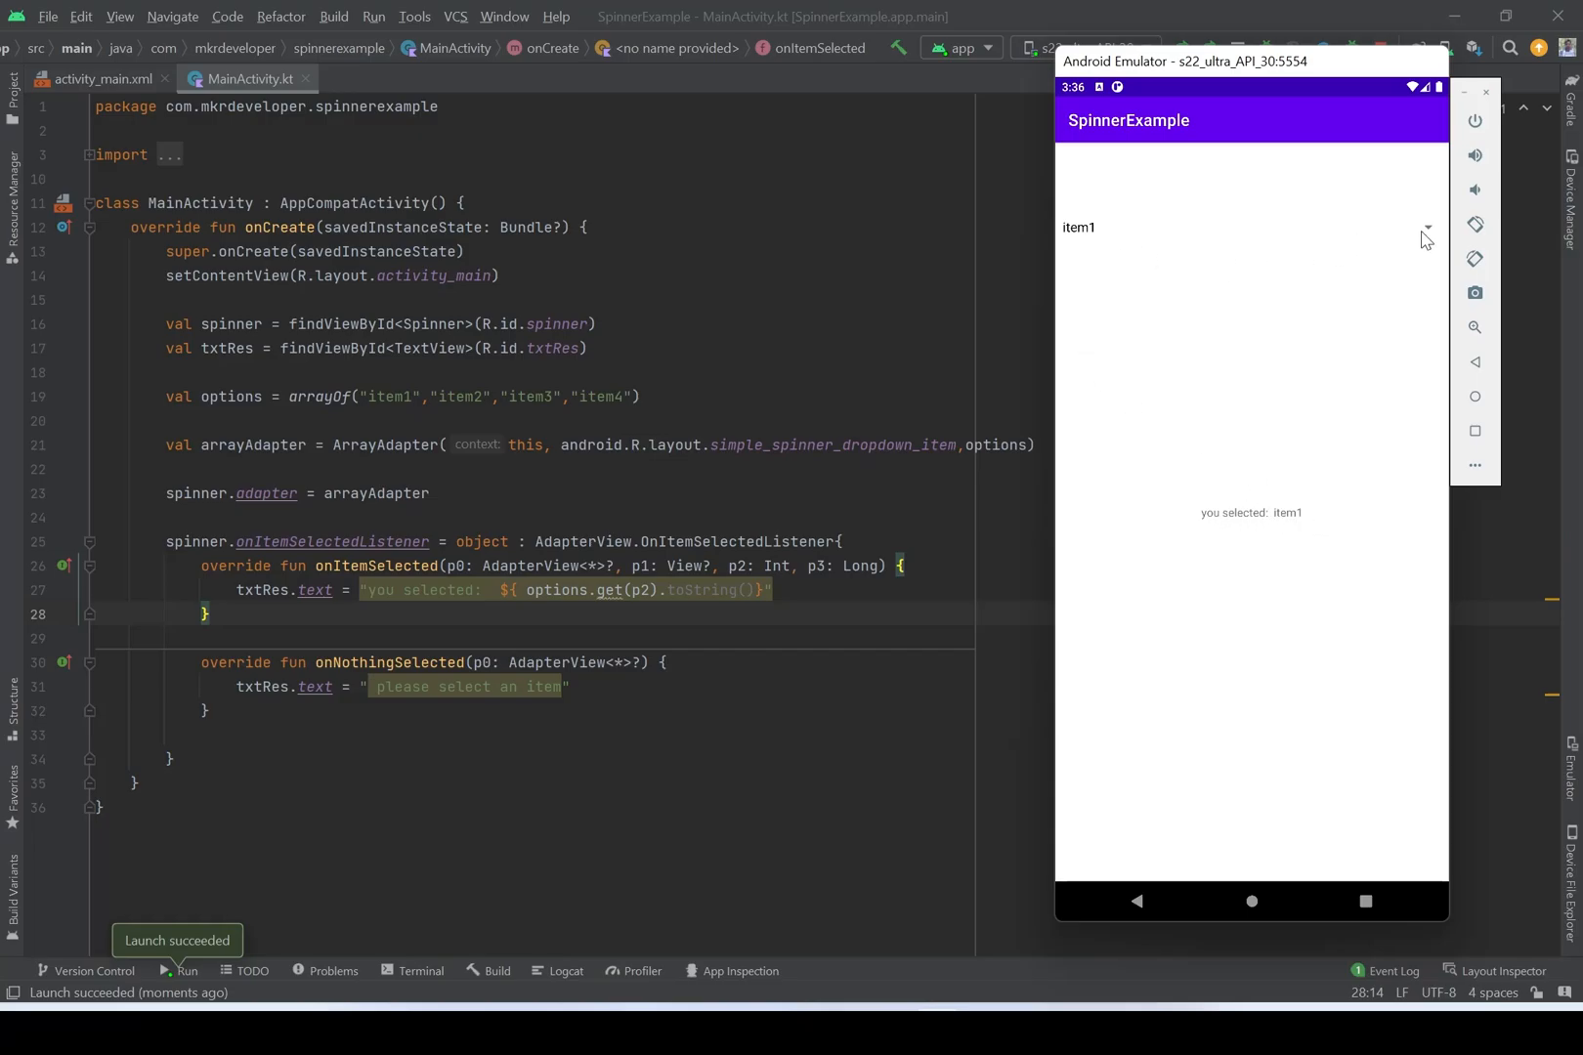
- Pick item3, then item4, from the spinner and confirm the message names each item
left_click(1078, 227)
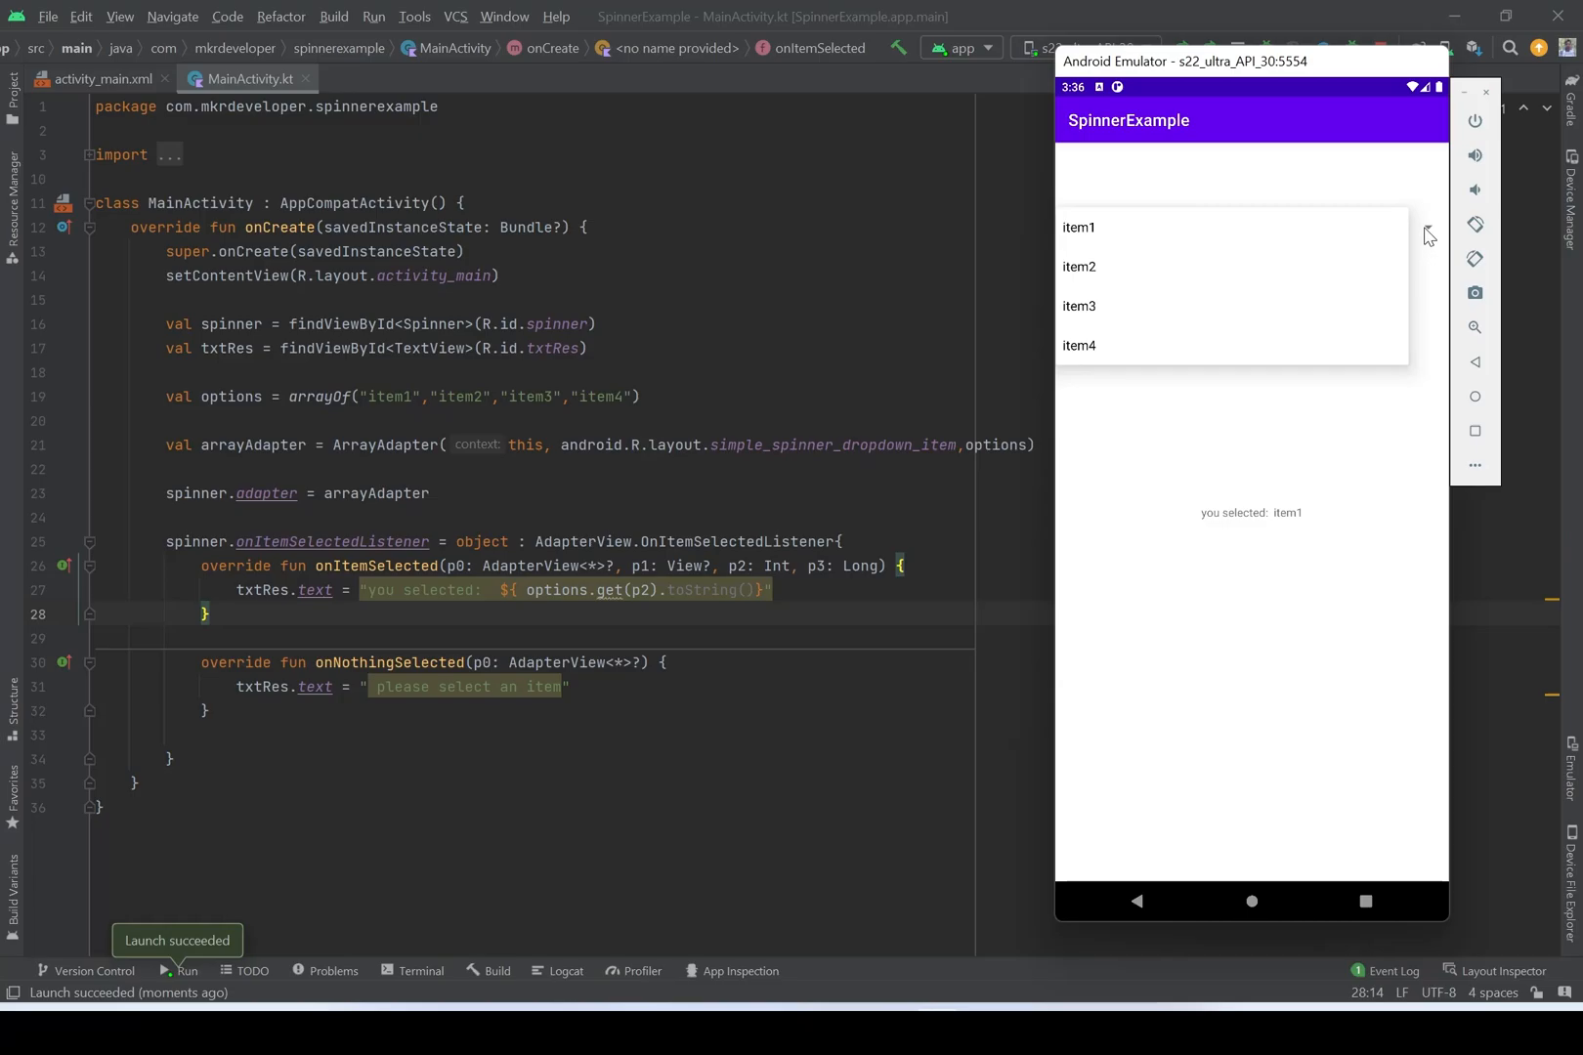
mouse_move(1094, 310)
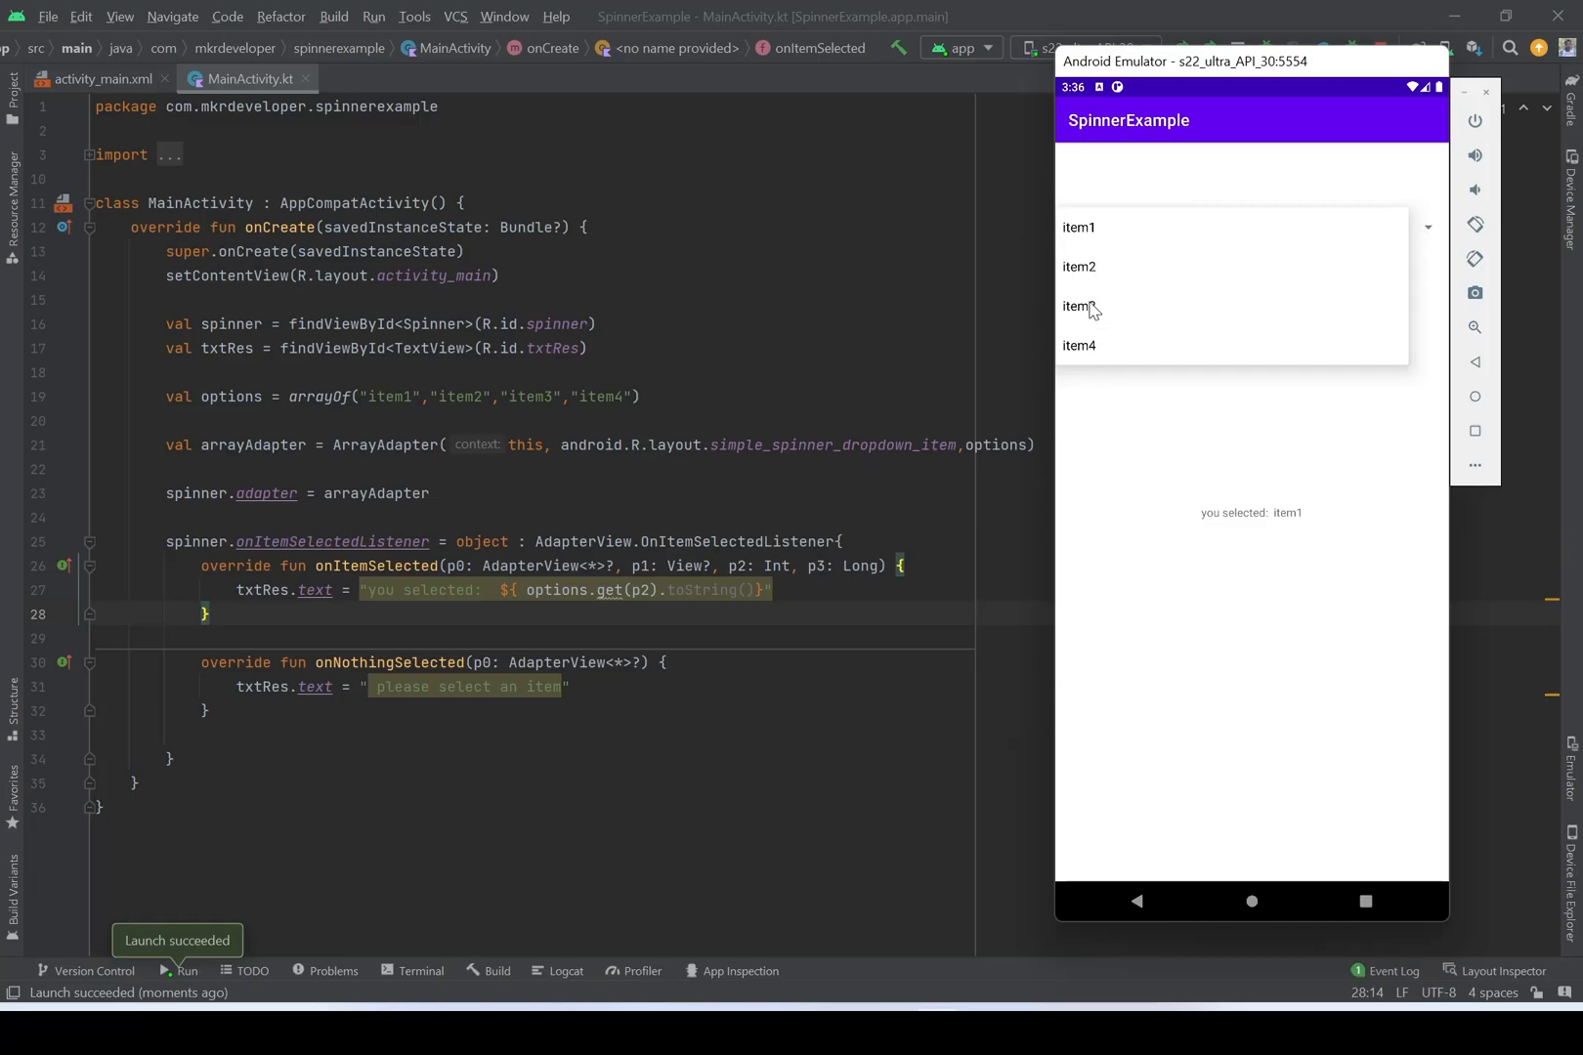
mouse_move(1093, 280)
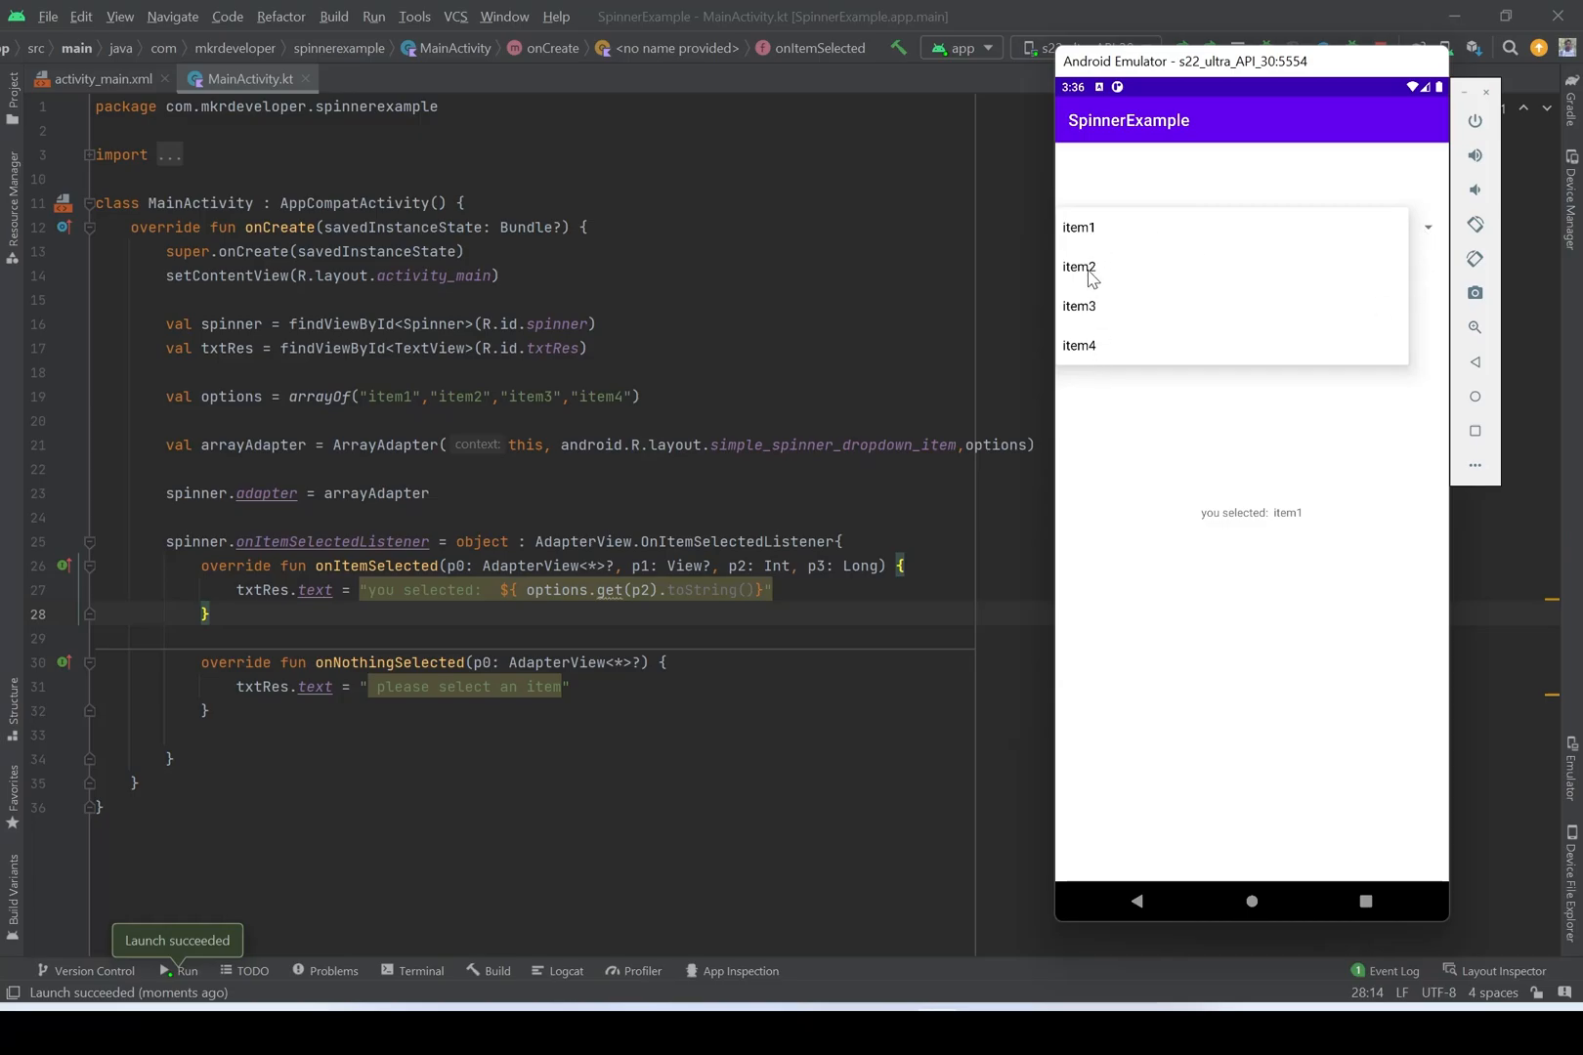
left_click(1077, 267)
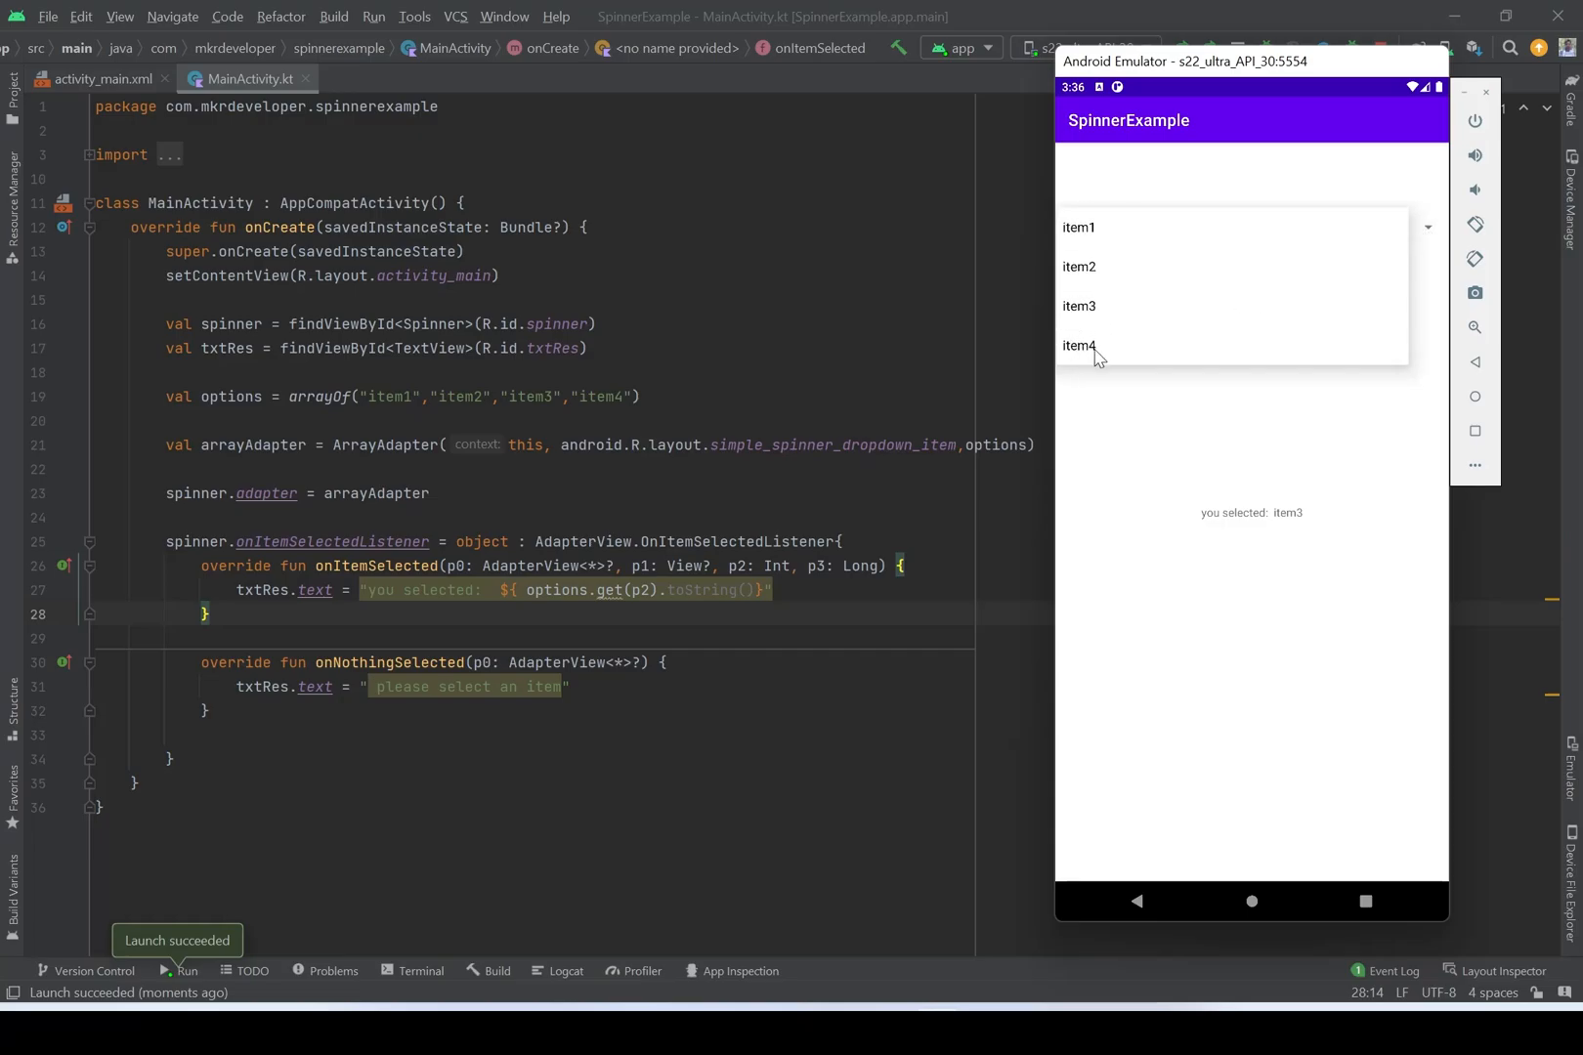
left_click(1078, 344)
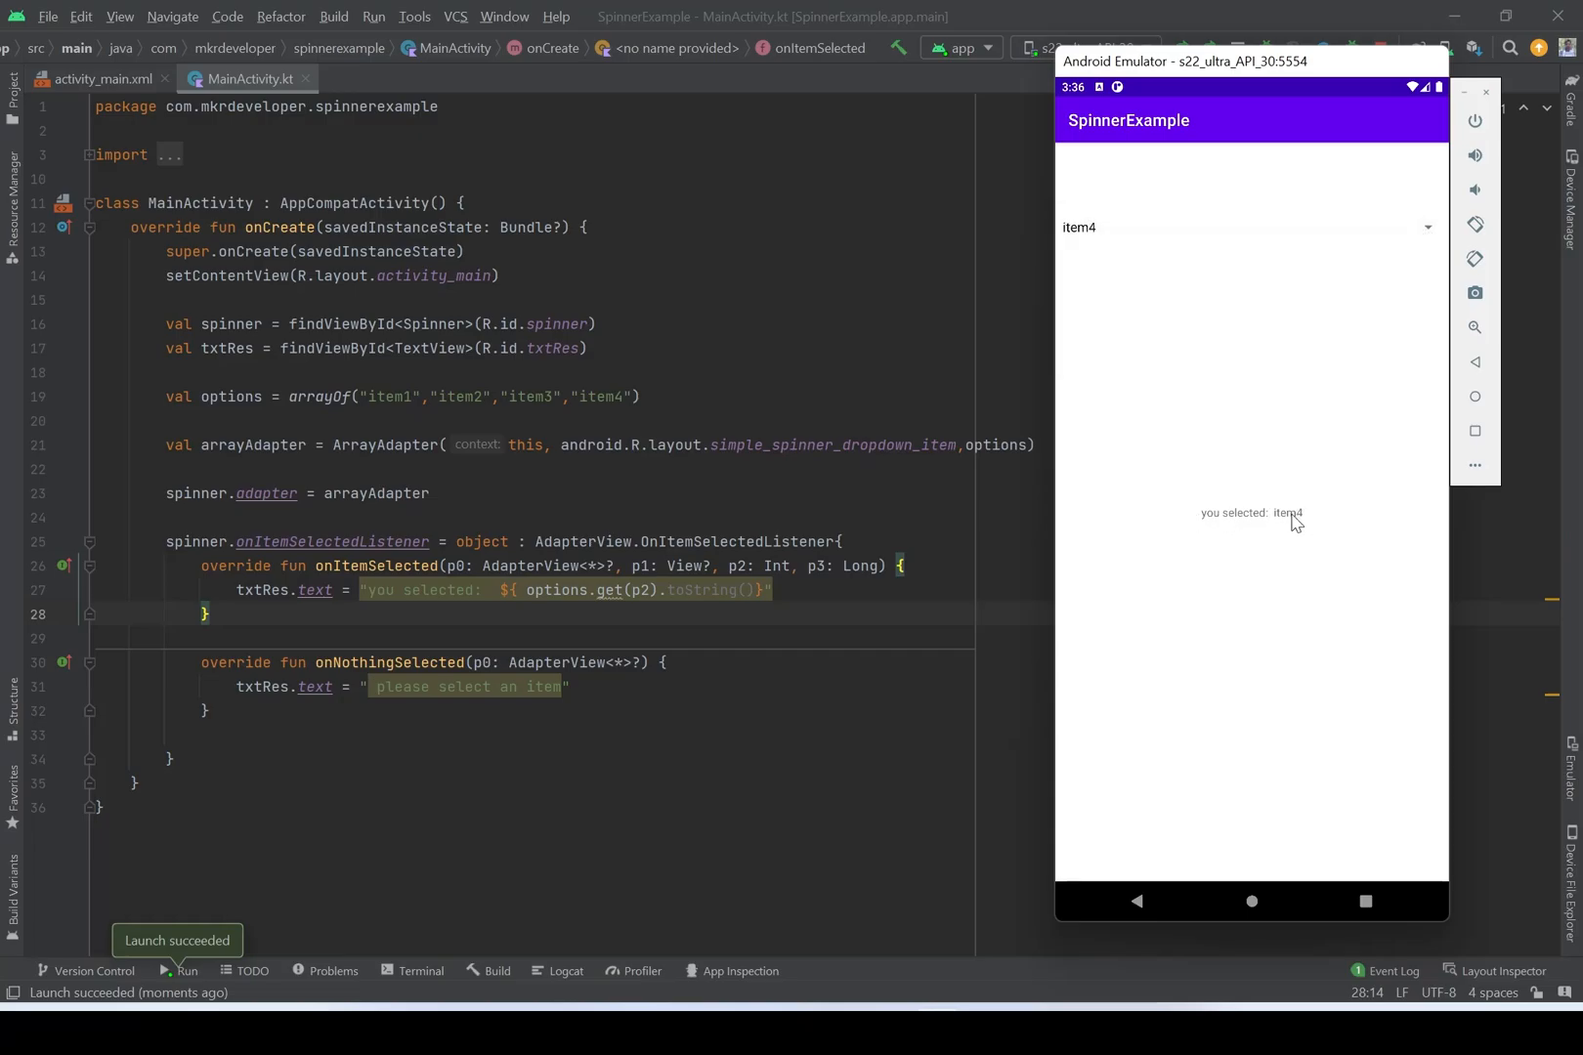
mouse_move(1429, 239)
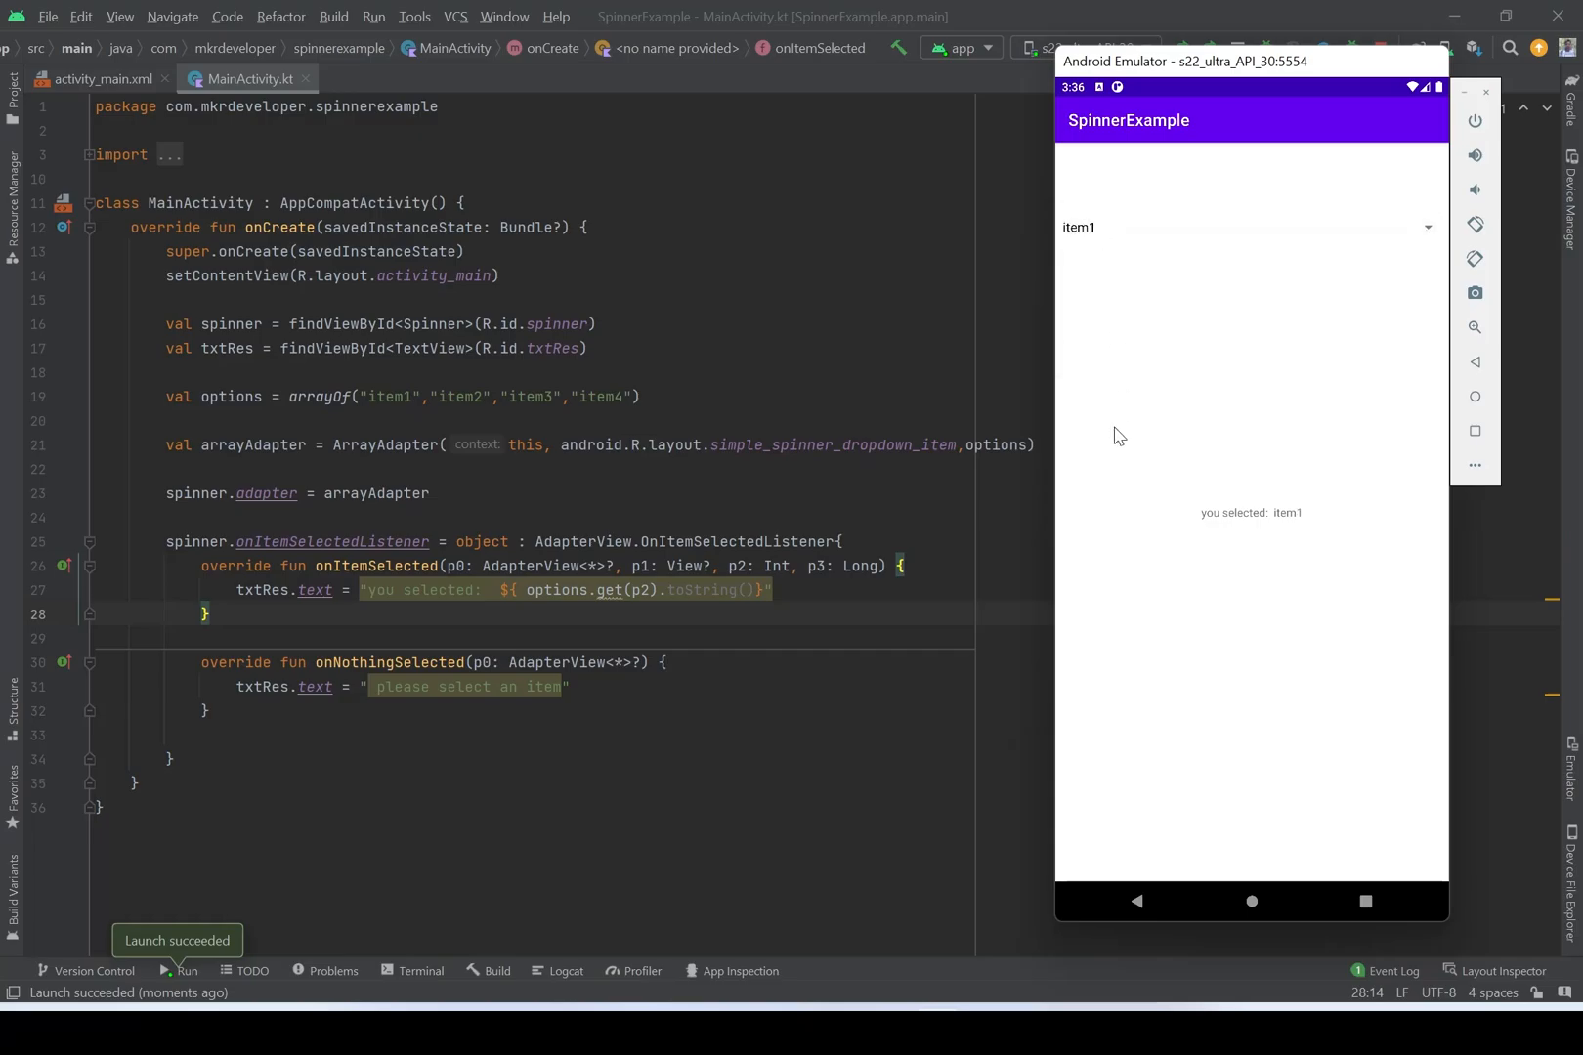
mouse_move(906, 322)
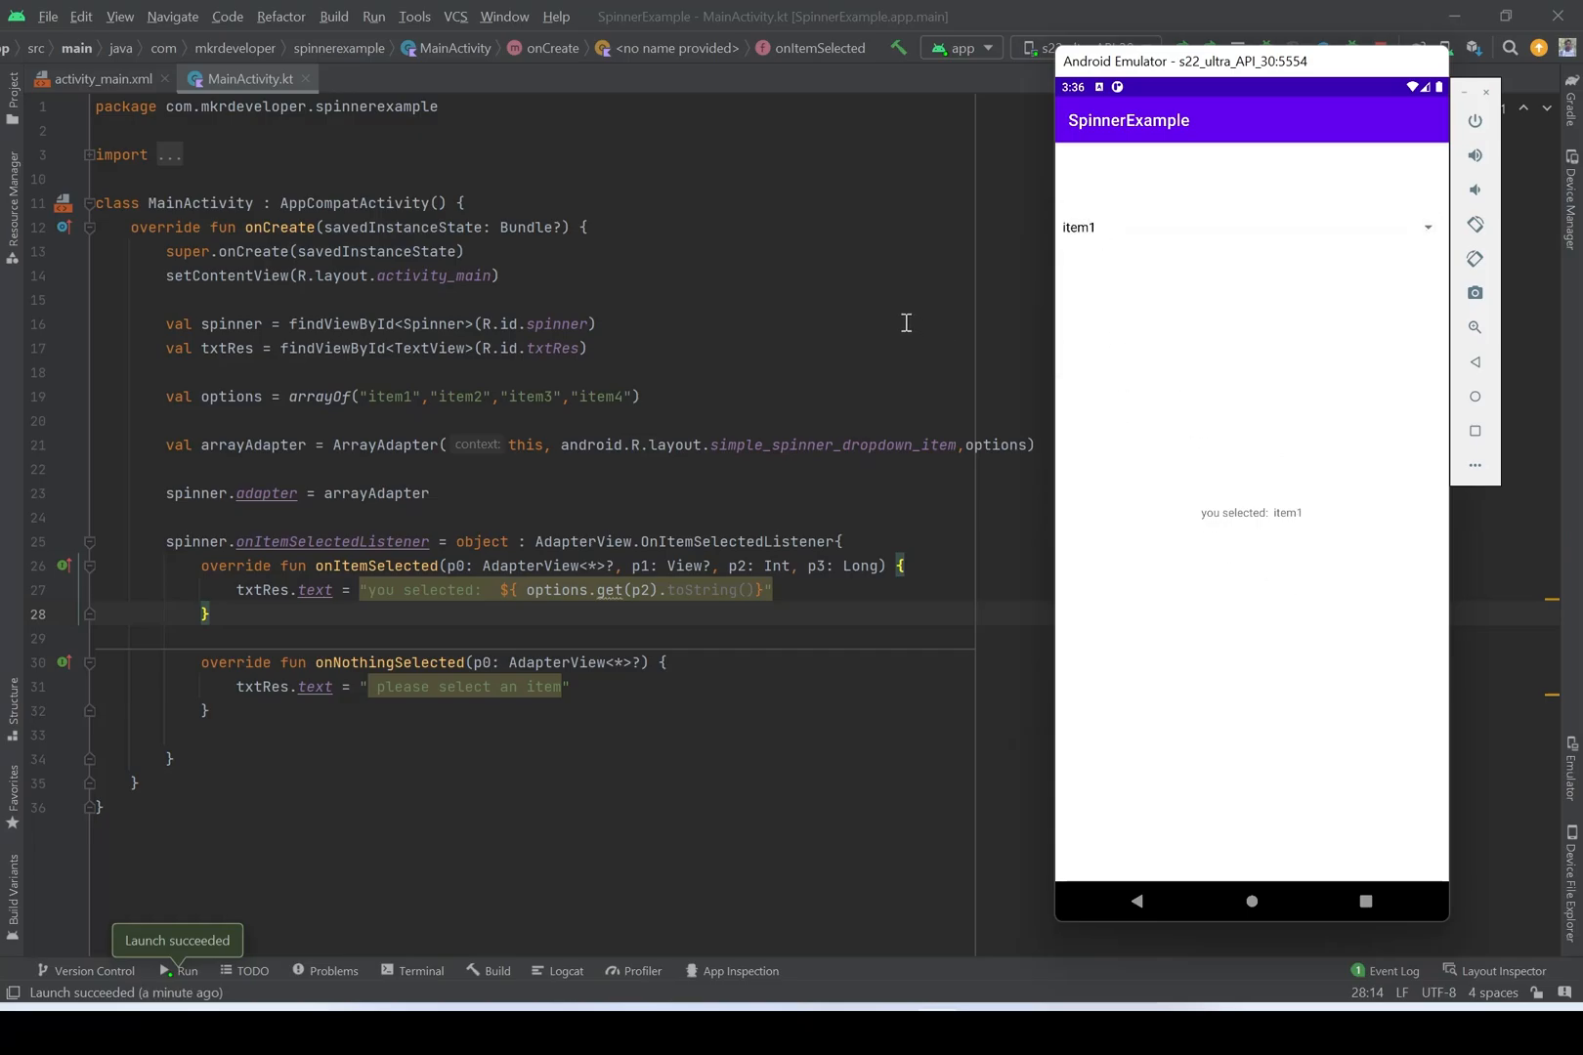